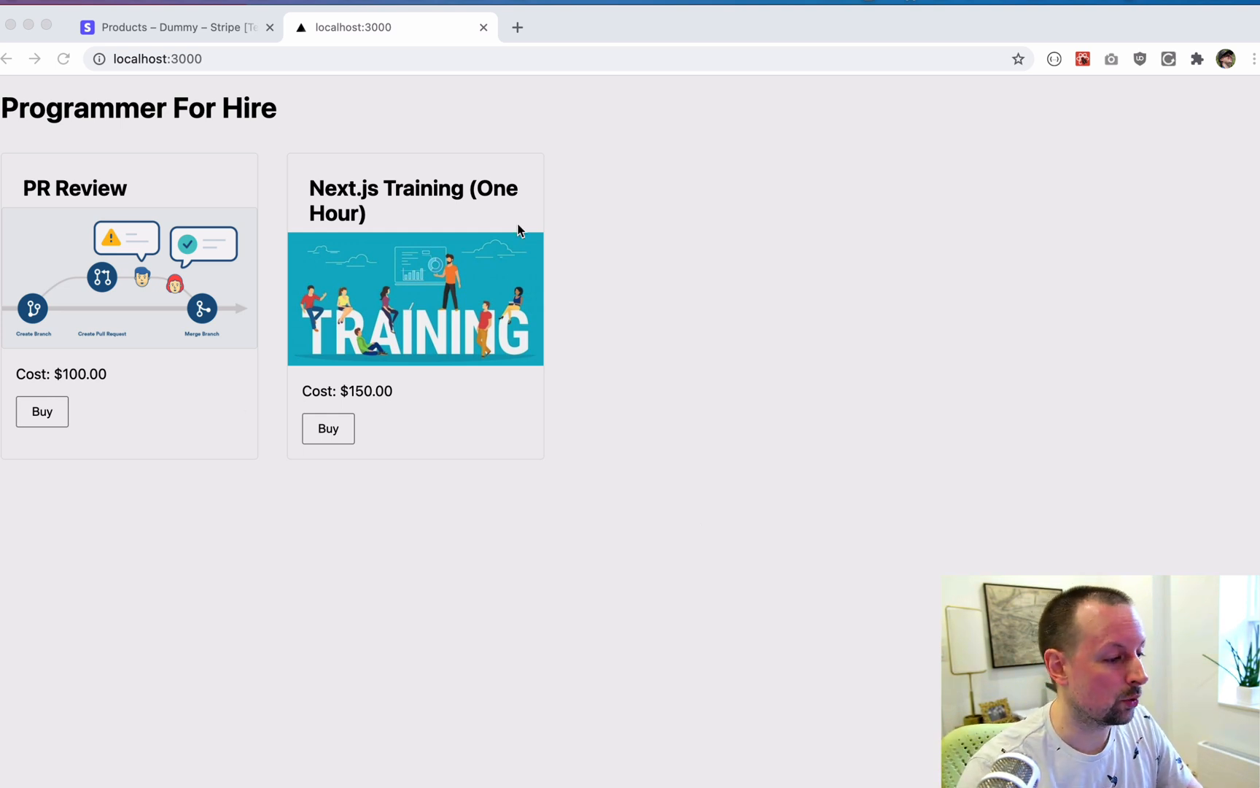
{"action": "mouse_move", "coordinate": [263, 513]}
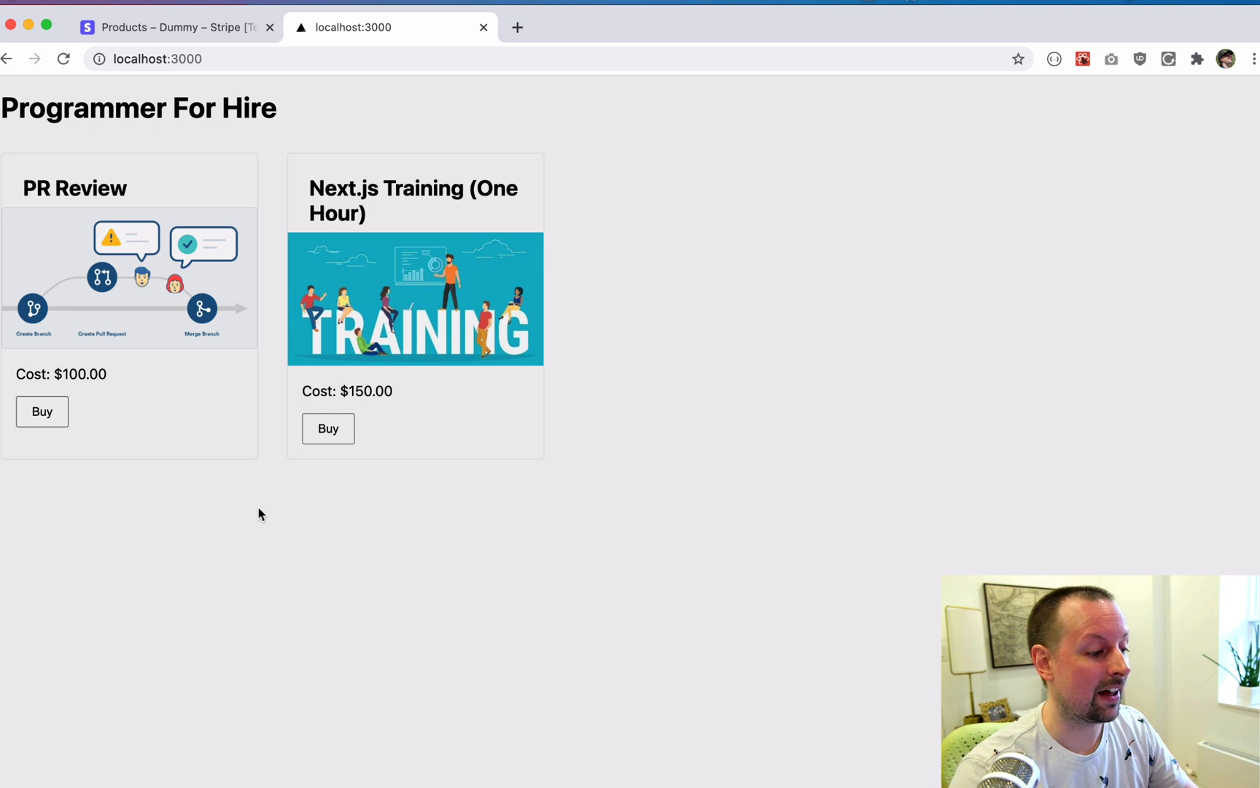
{"action": "mouse_move", "coordinate": [487, 431]}
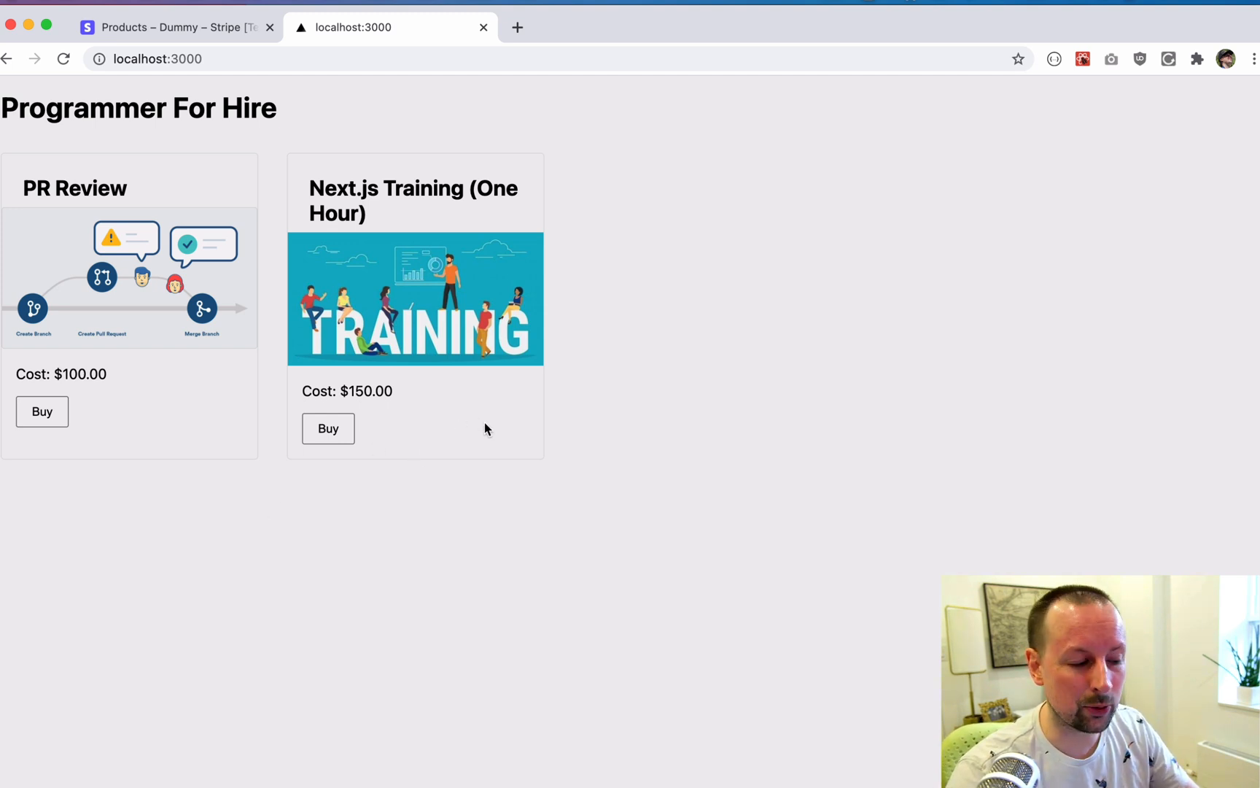
{"action": "mouse_move", "coordinate": [456, 458]}
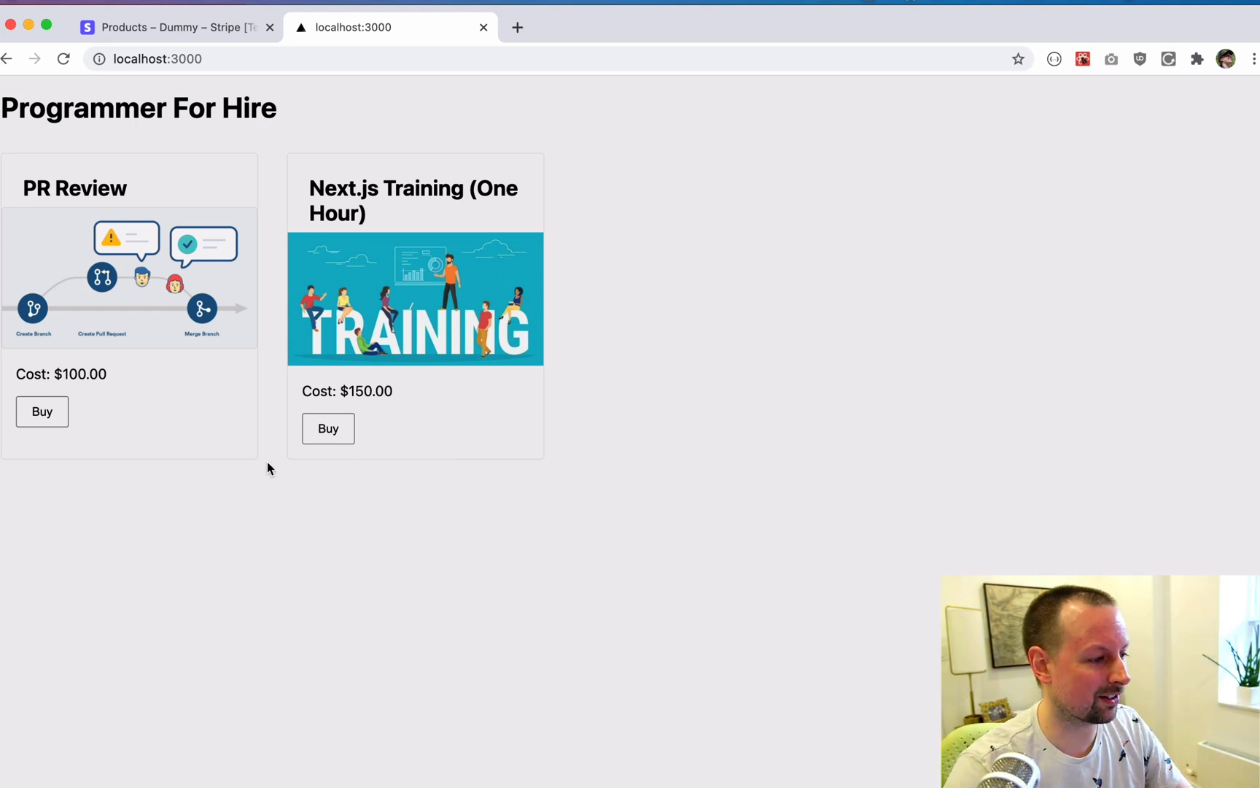
{"action": "mouse_move", "coordinate": [424, 446]}
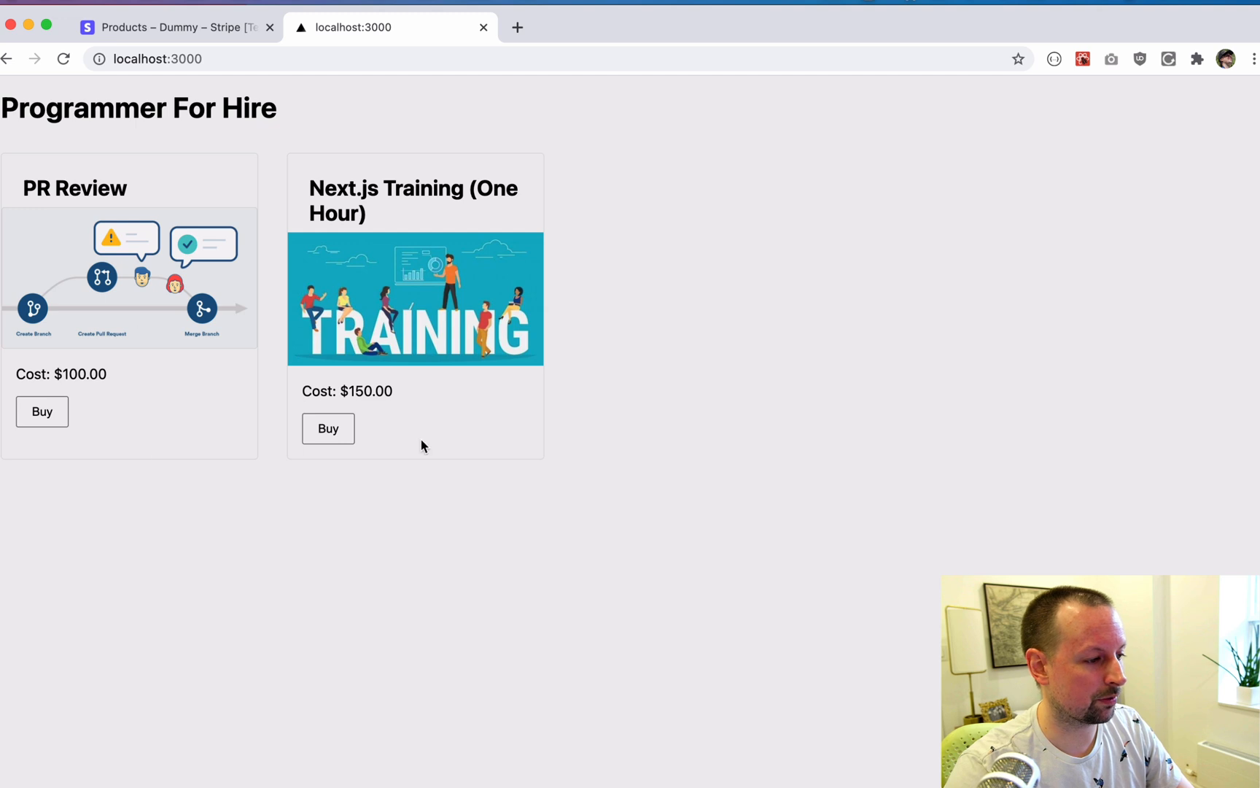
{"action": "mouse_move", "coordinate": [276, 490]}
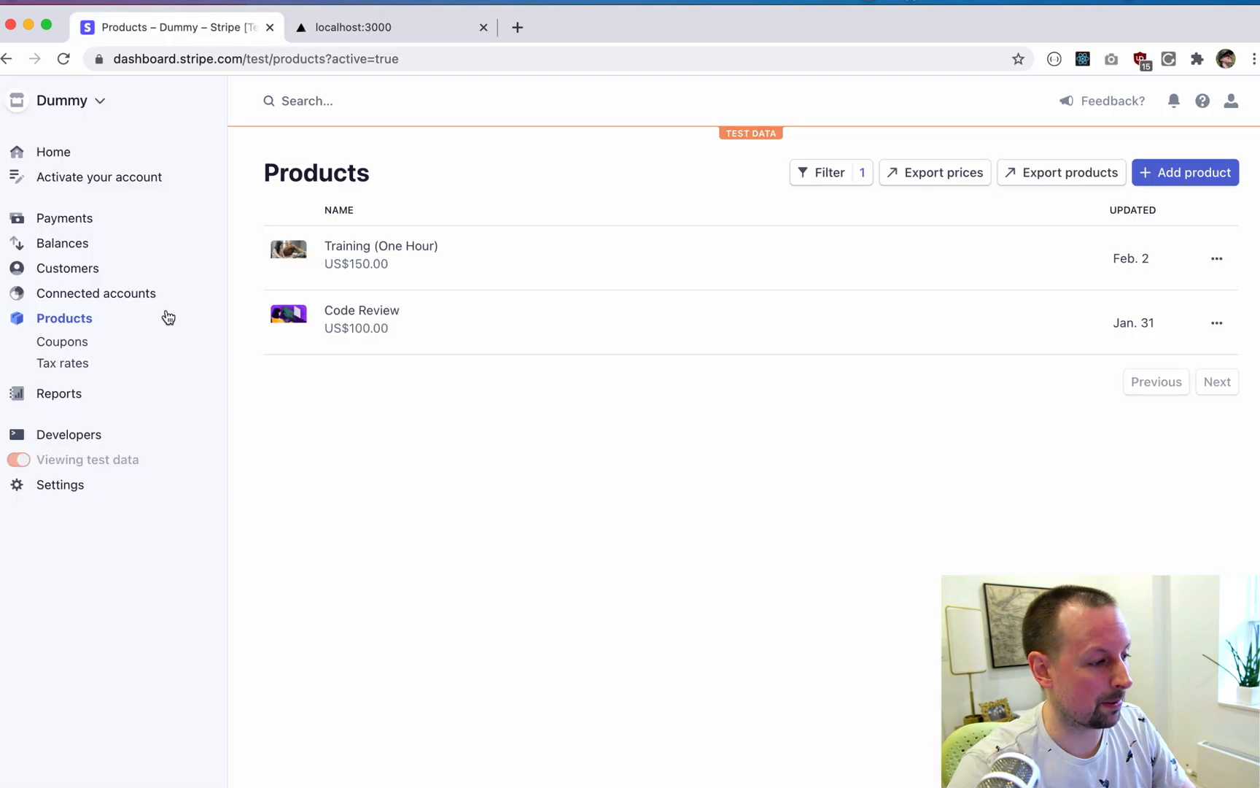
Go to the dashboard Home page and expand the 'Get your API keys' section.
{"action": "left_click", "coordinate": [54, 152]}
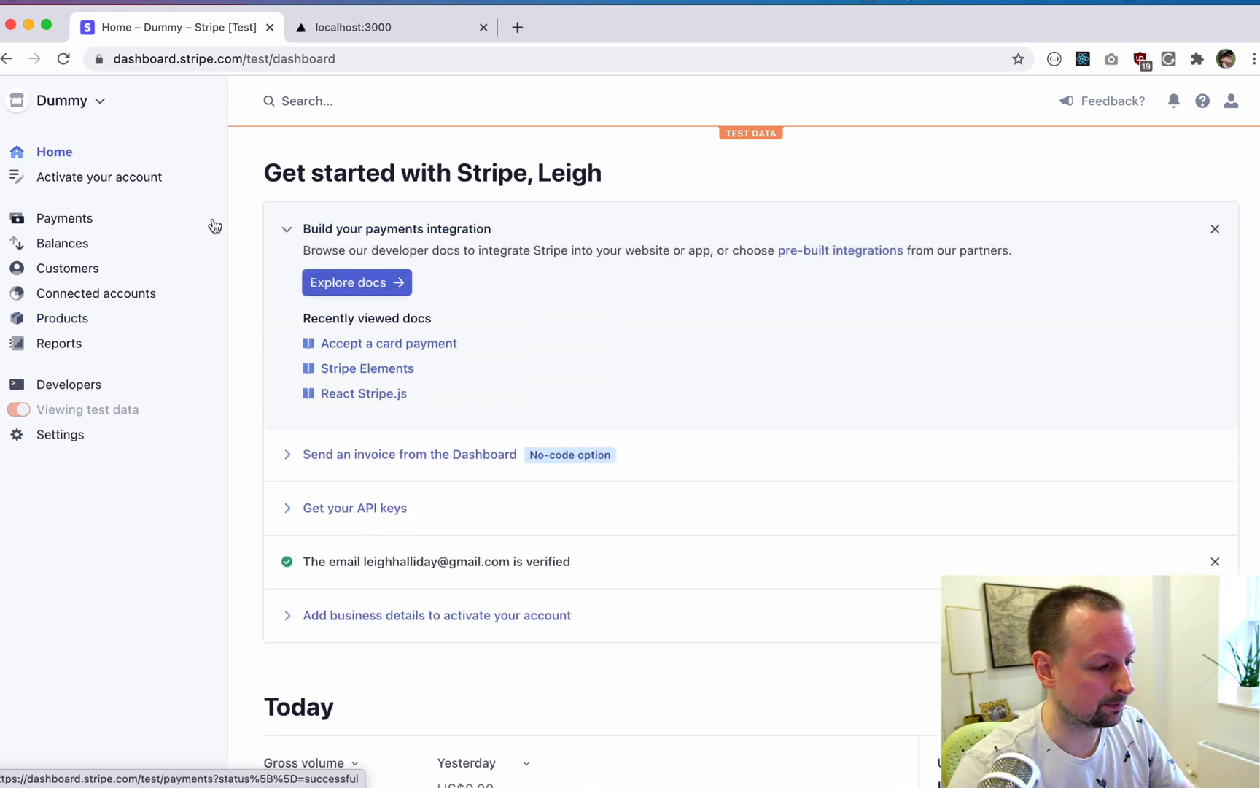
{"action": "scroll", "scroll_direction": "down", "scroll_amount": 3}
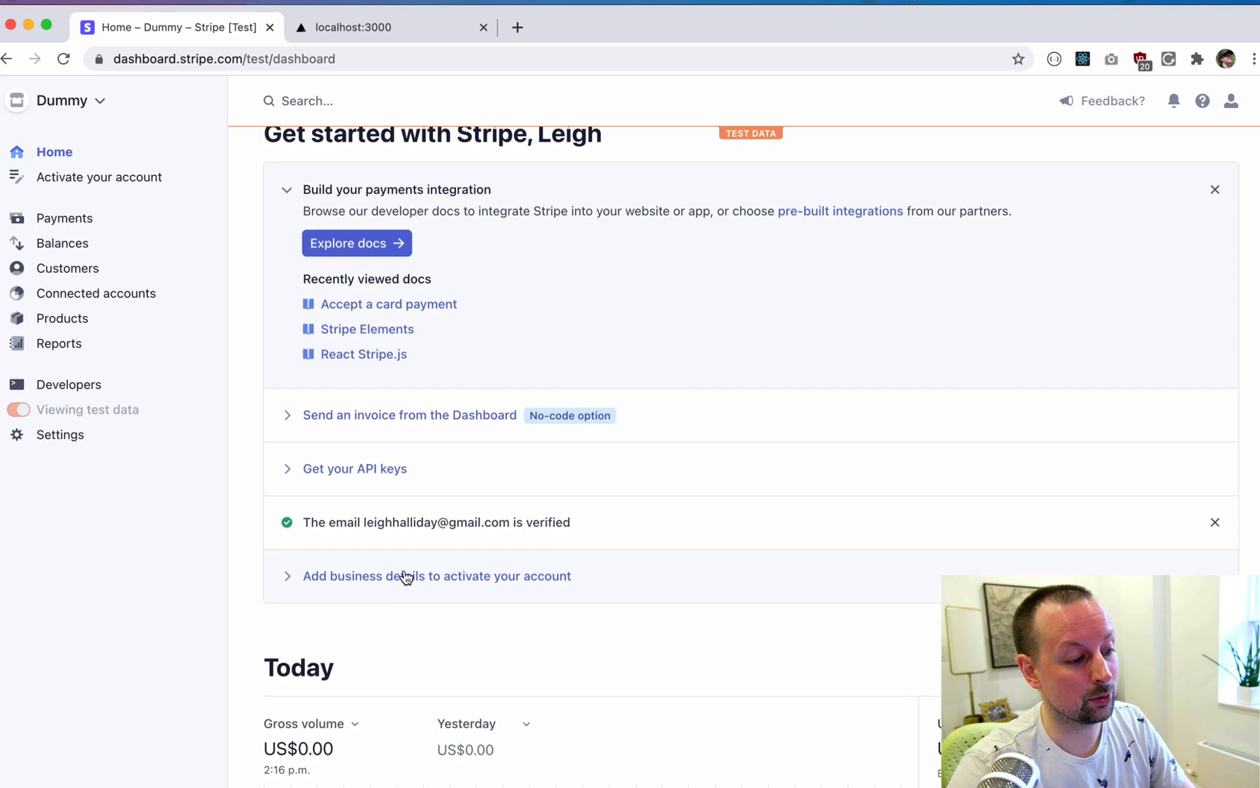
{"action": "left_click", "coordinate": [355, 468]}
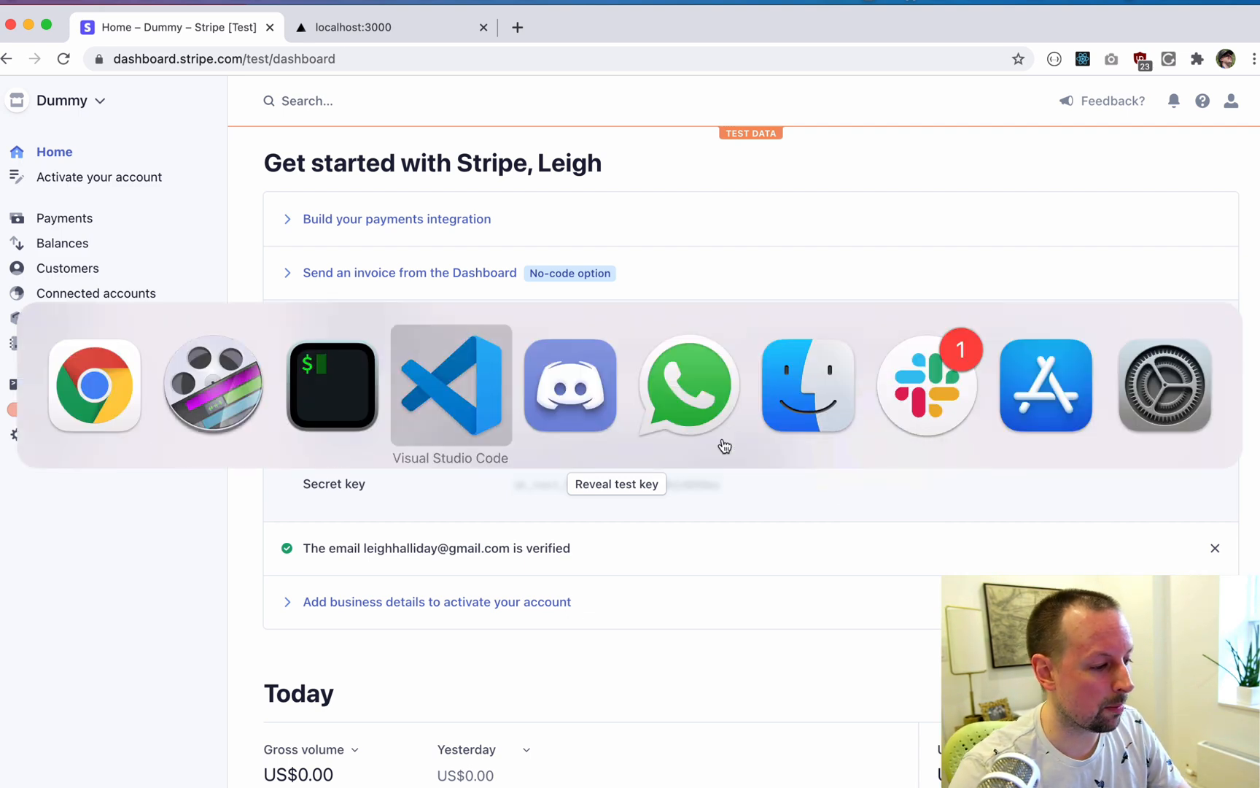
Fill the publishable pk_test key into .env.local in the editor.
{"action": "left_click", "coordinate": [451, 387]}
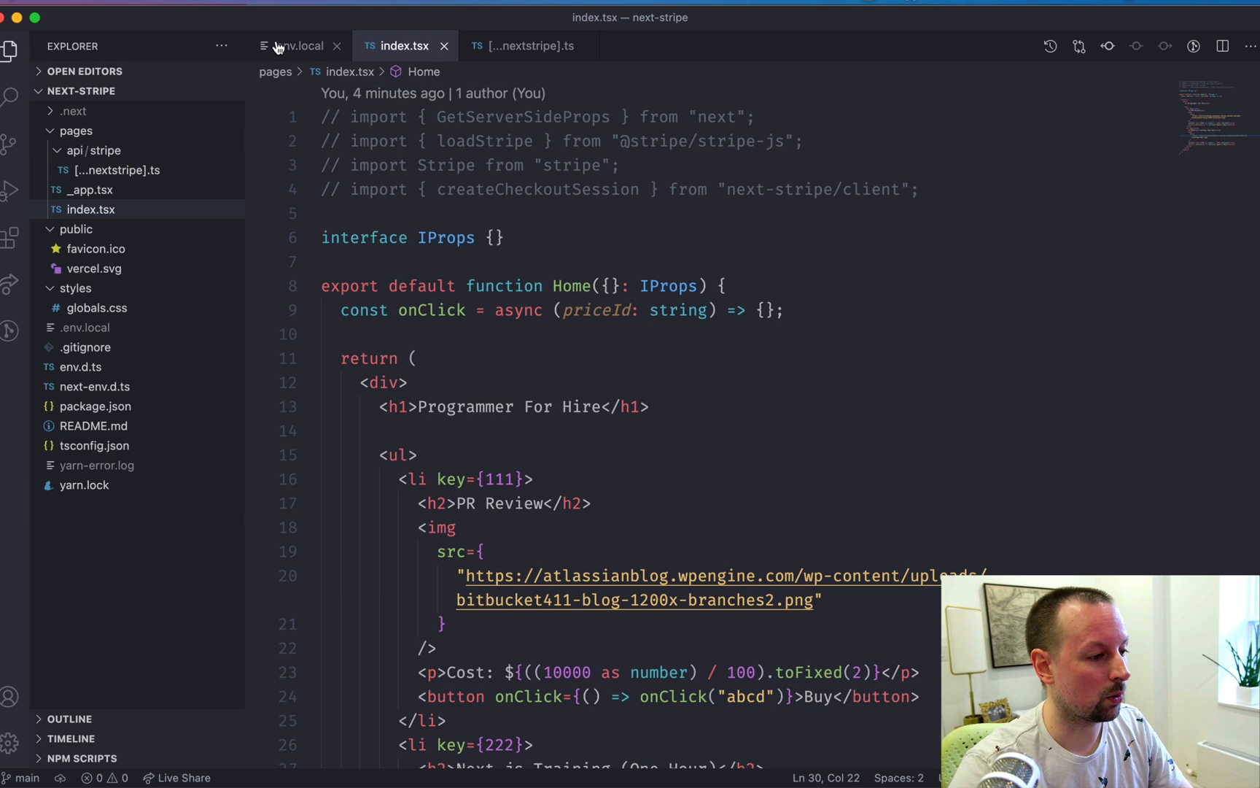
{"action": "left_click", "coordinate": [301, 45]}
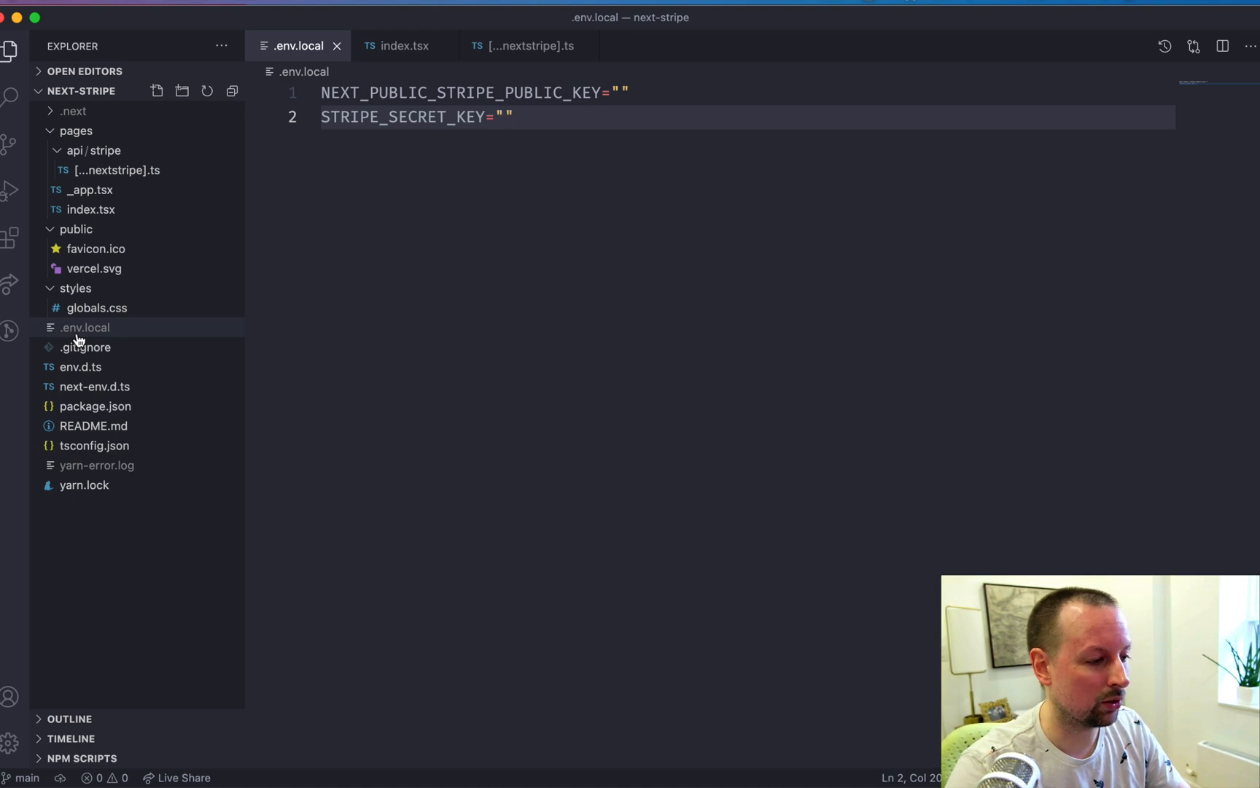
{"action": "mouse_move", "coordinate": [407, 353]}
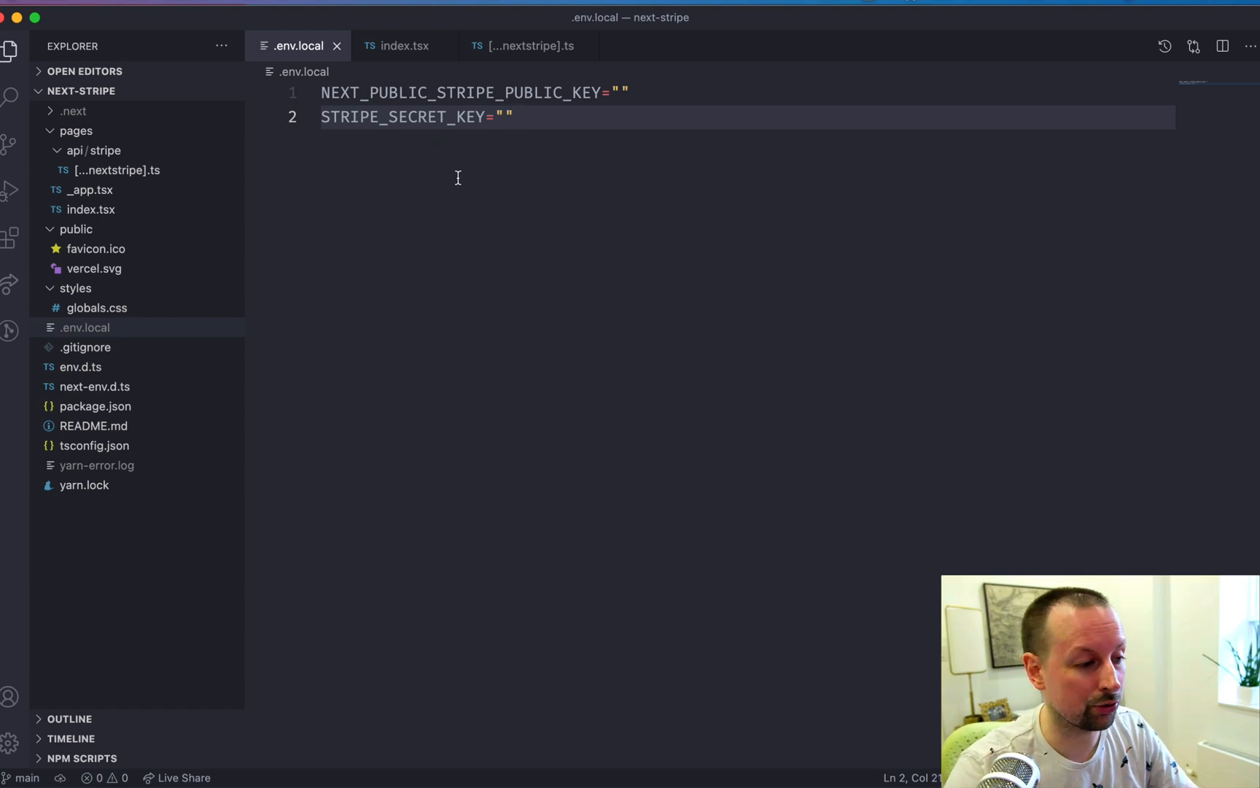
{"action": "left_click", "coordinate": [620, 93]}
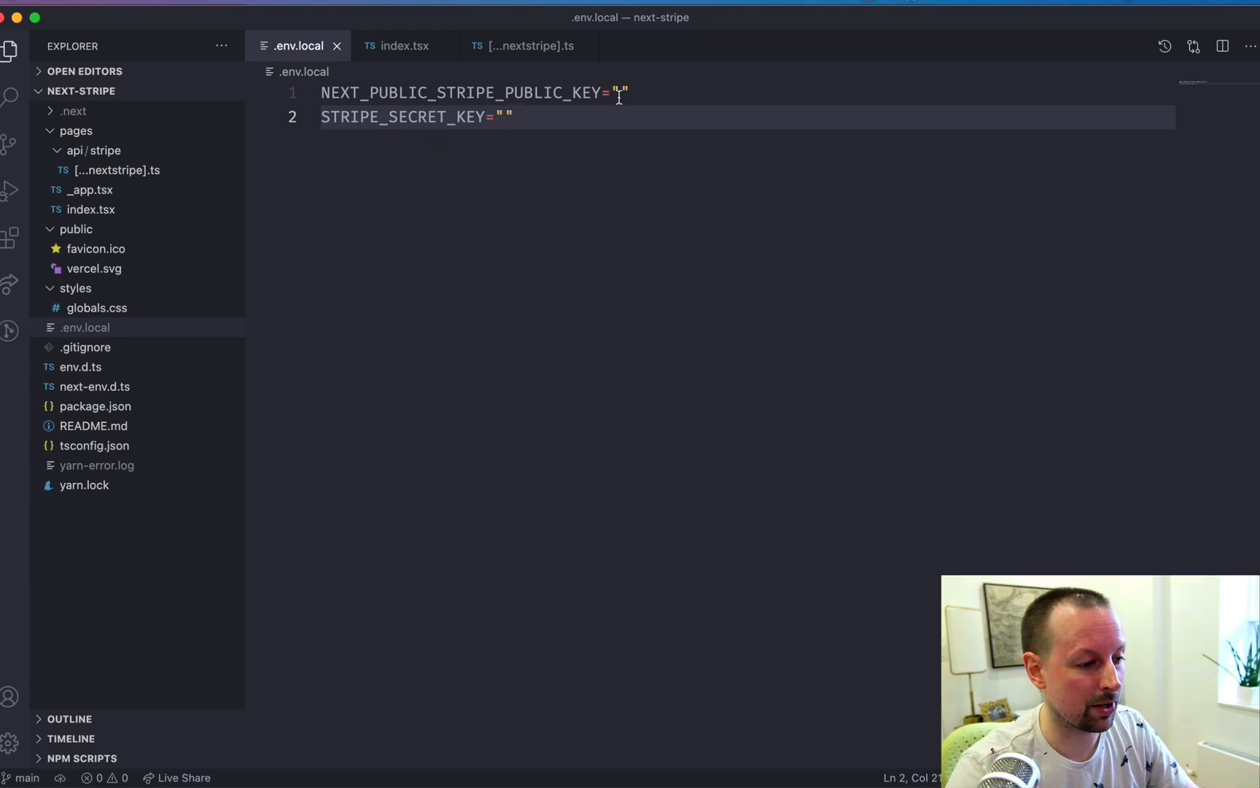
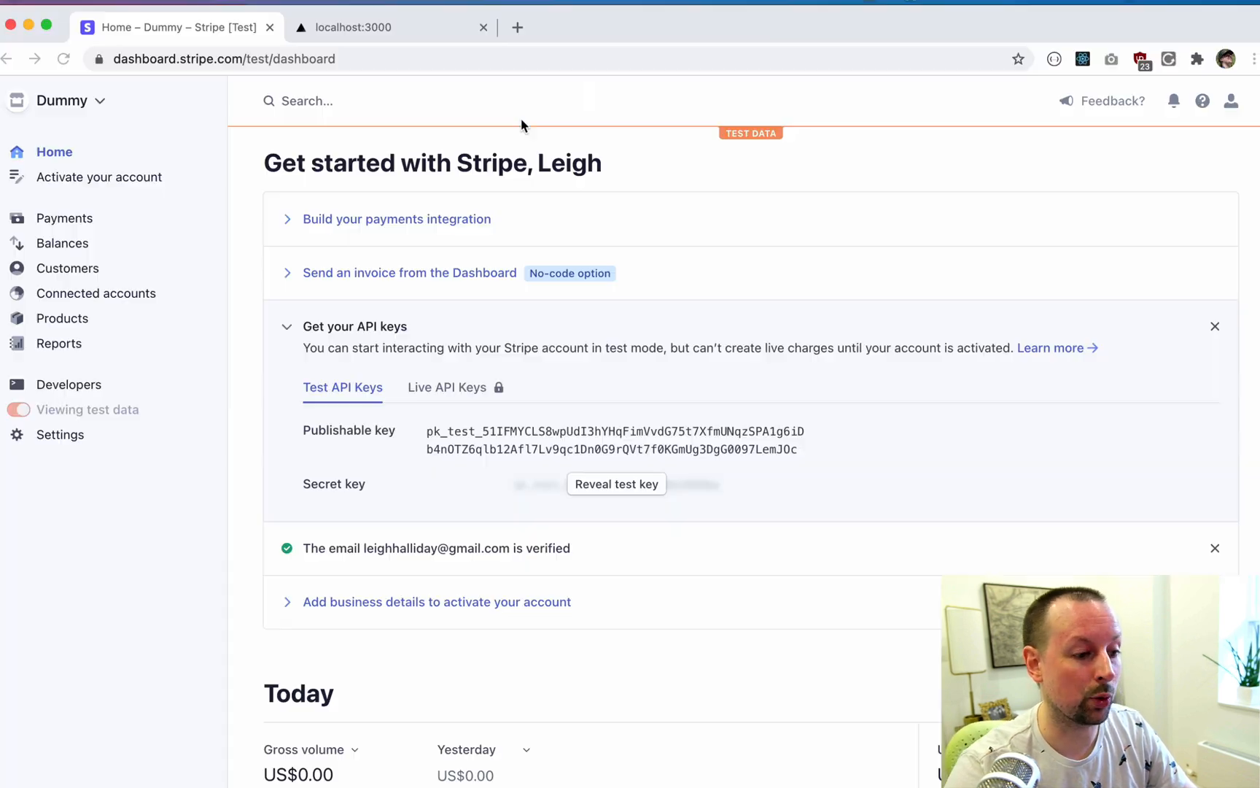
Copy the secret test key from Stripe into .env.local and save the file.
{"action": "left_click", "coordinate": [616, 440]}
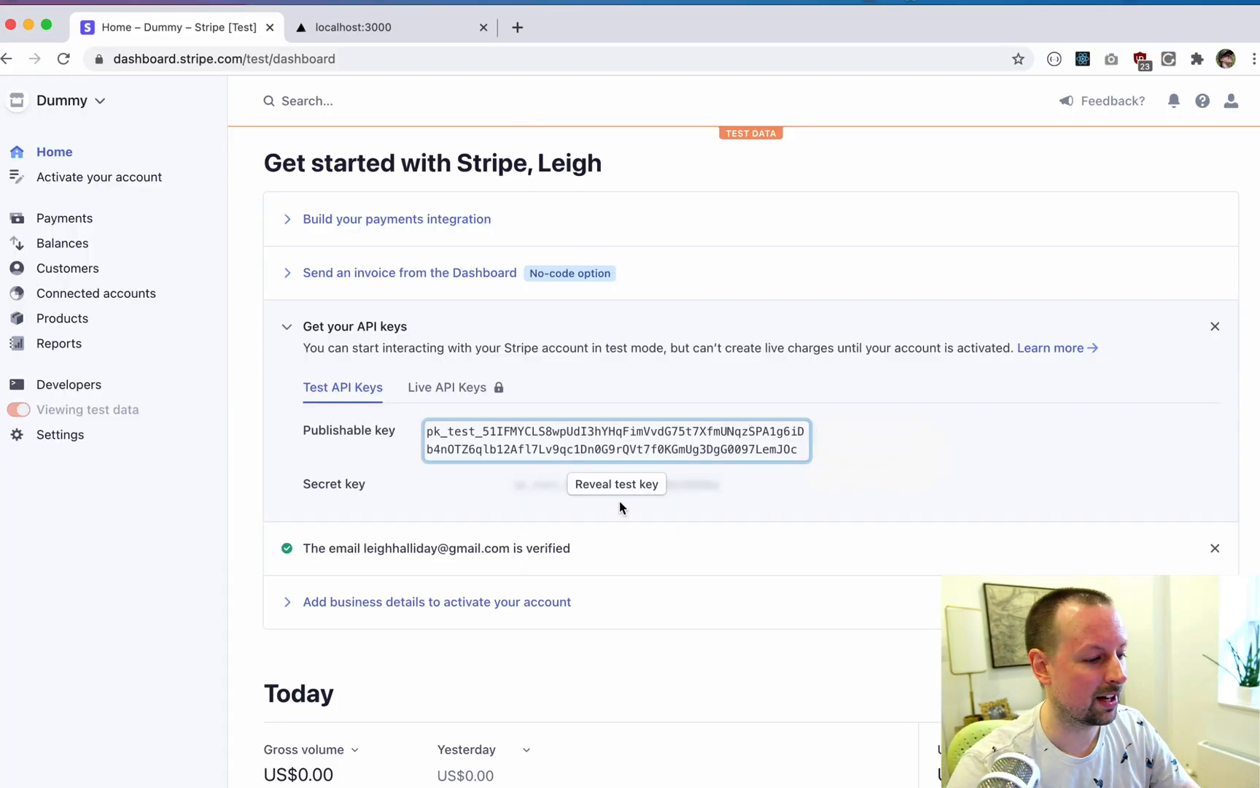
{"action": "left_click", "coordinate": [617, 484]}
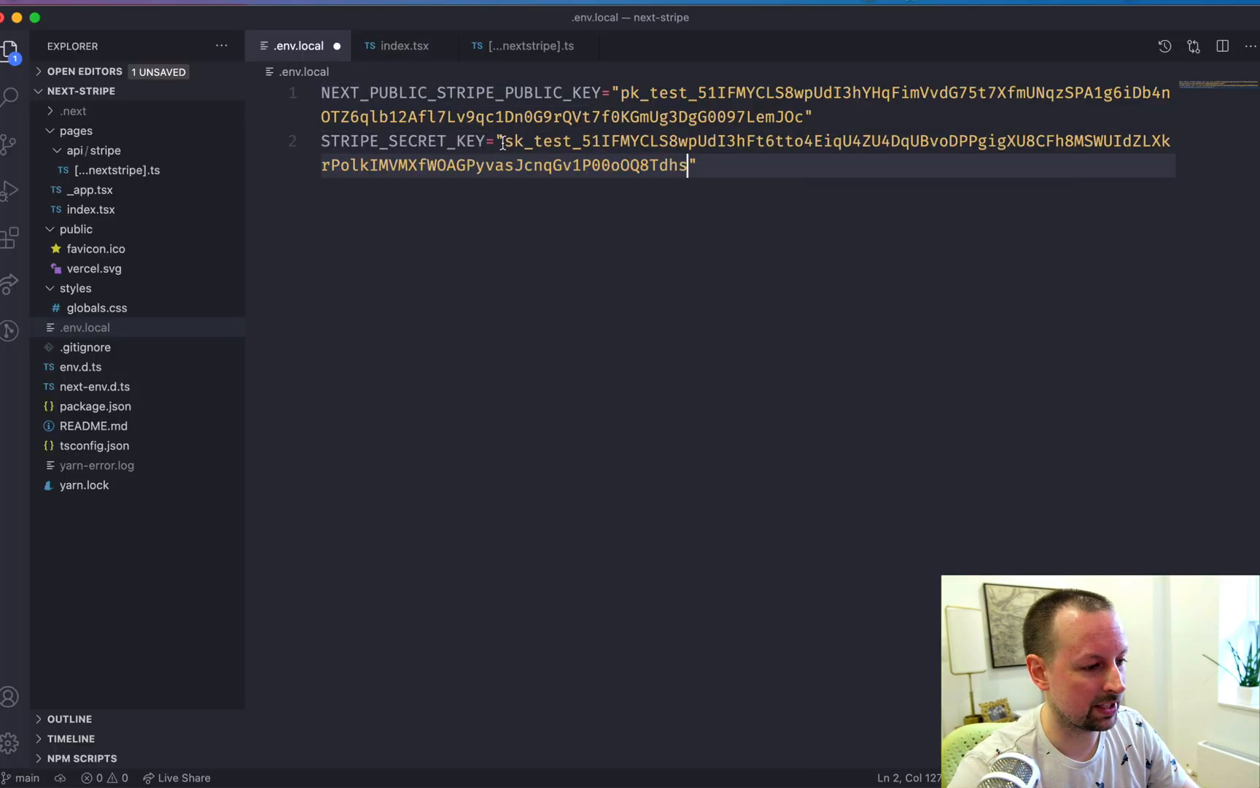
{"action": "key", "text": "Cmd+S"}
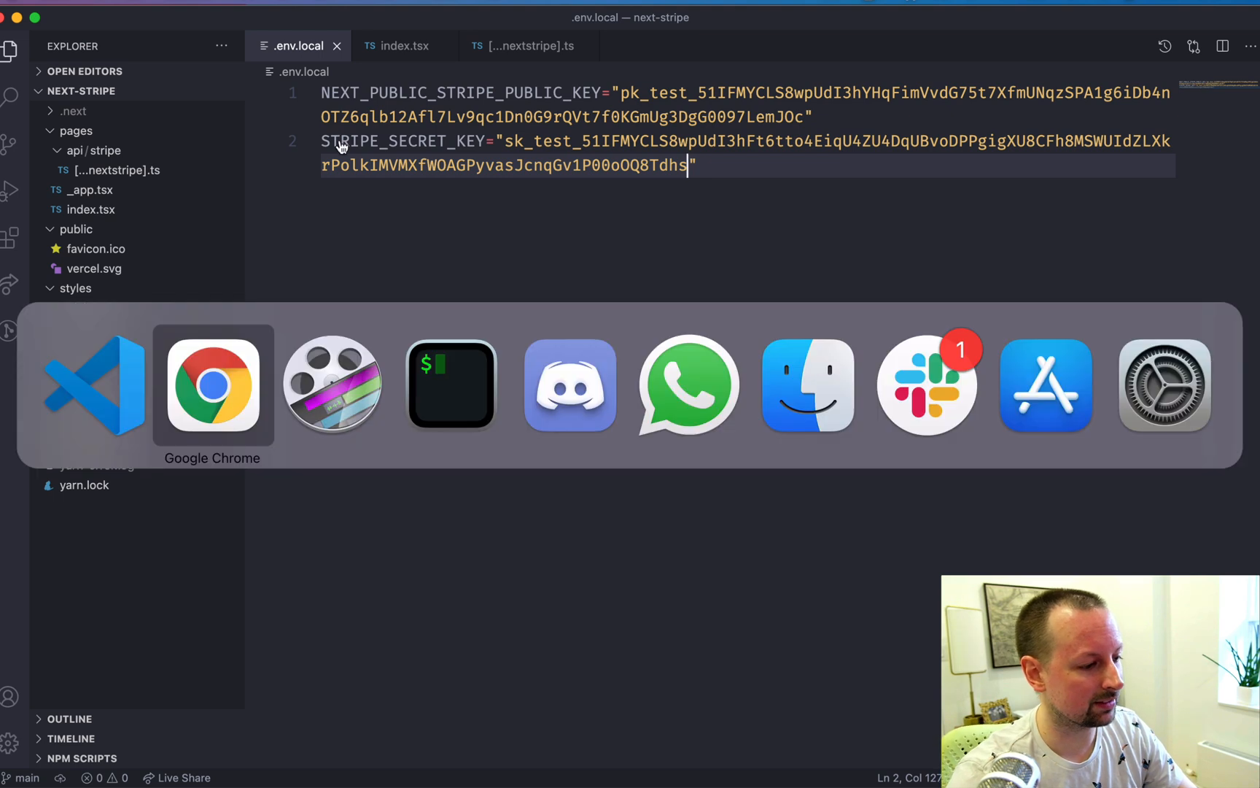
Restart the Next.js dev server with yarn dev so it loads .env.local.
{"action": "left_click", "coordinate": [453, 385]}
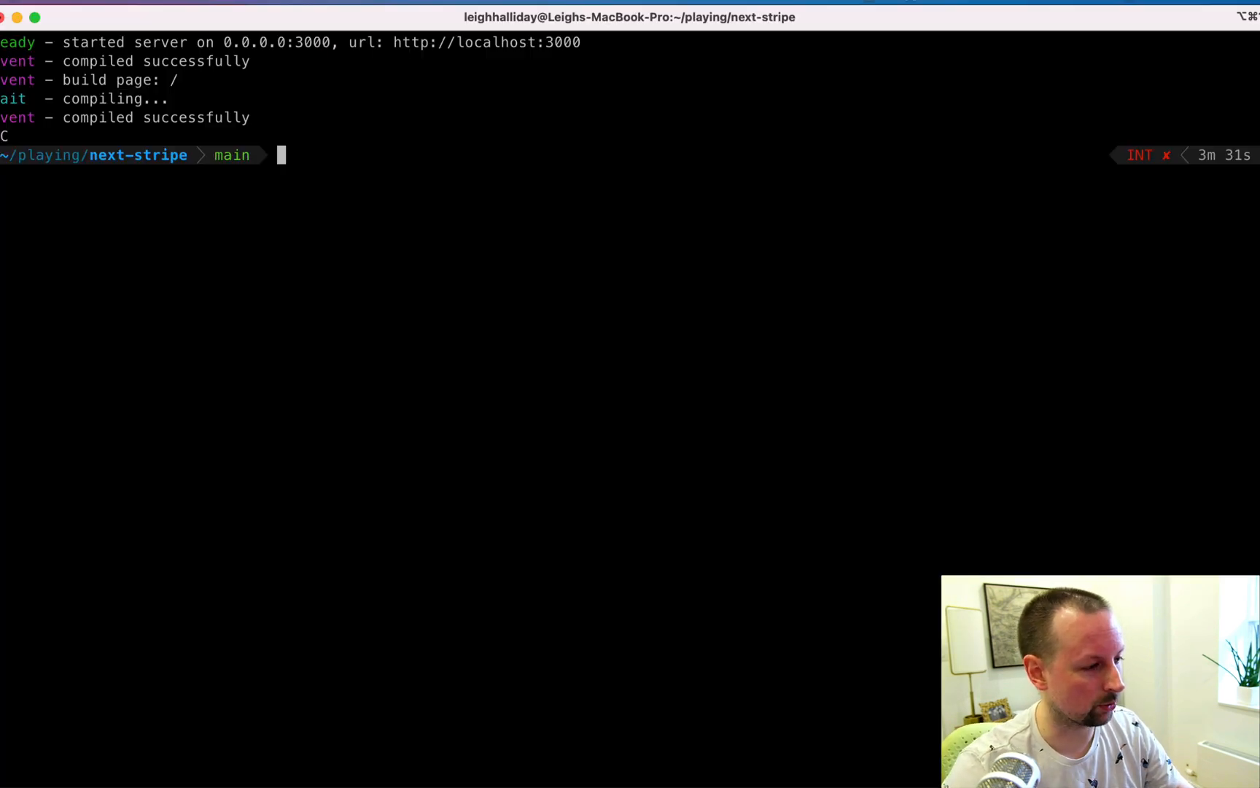
{"action": "type", "text": "yarn dev"}
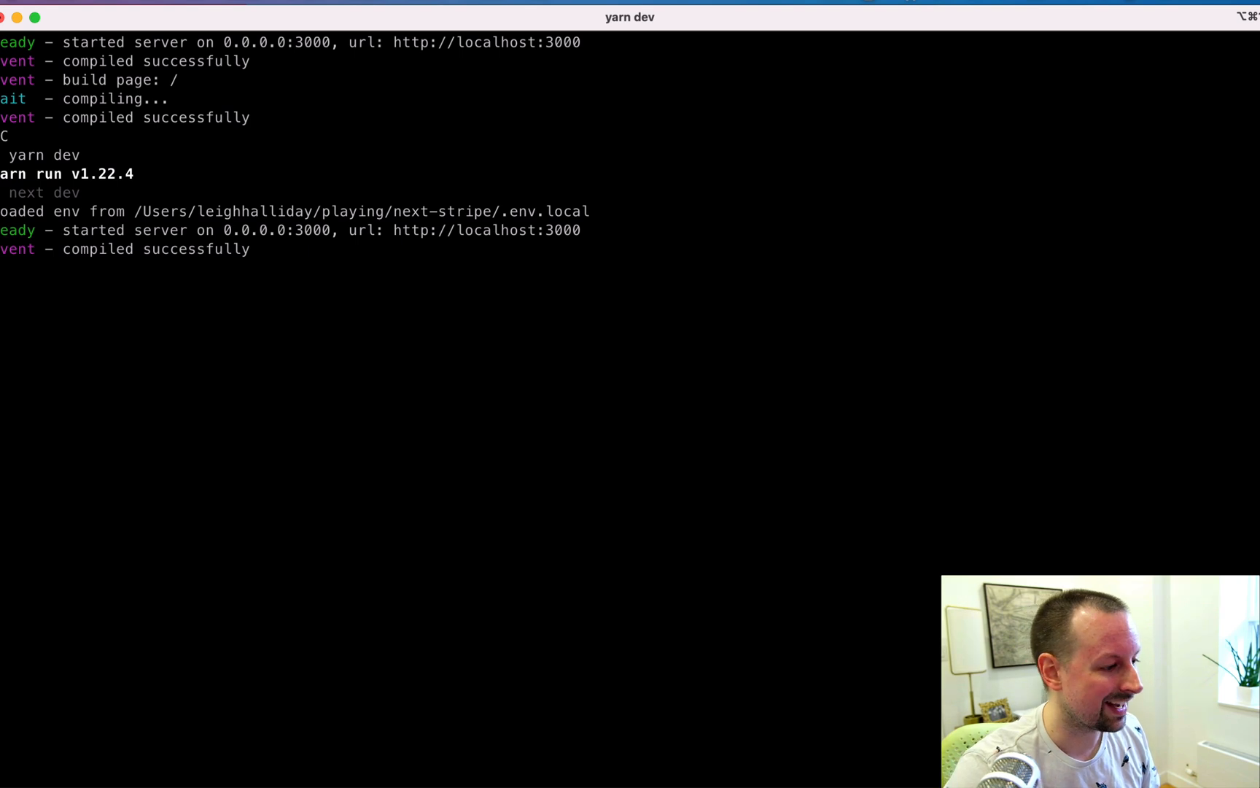
{"action": "double_click", "coordinate": [30, 211]}
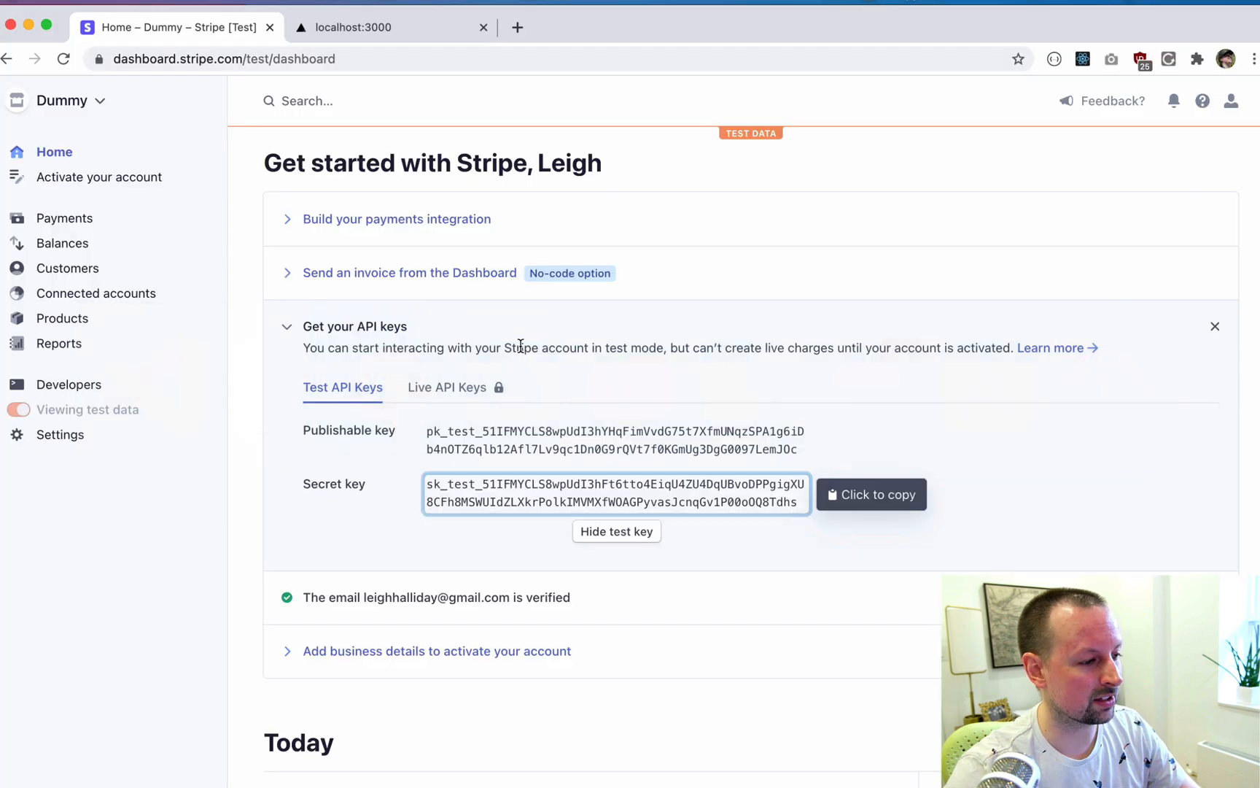
Review the Training (One Hour) product's US$150 price ID, then view the localhost:3000 storefront.
{"action": "left_click", "coordinate": [369, 27]}
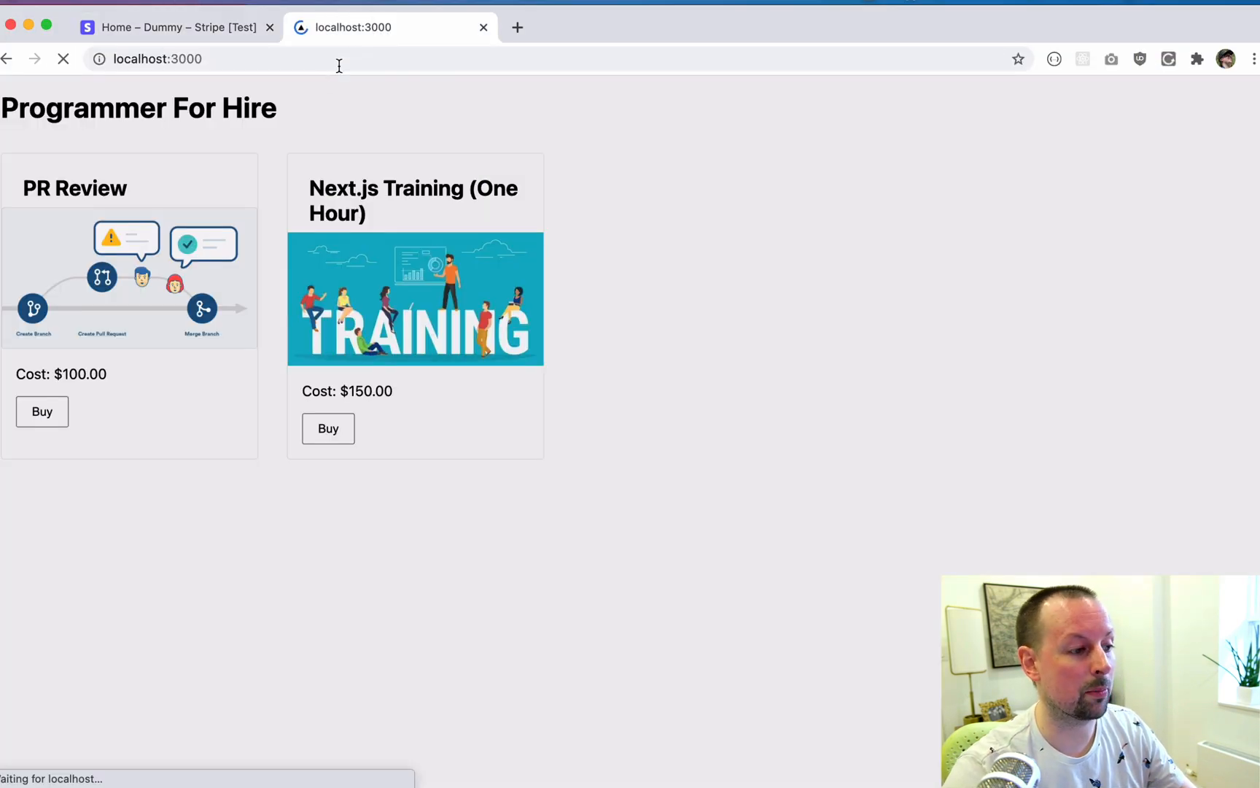
{"action": "mouse_move", "coordinate": [197, 34]}
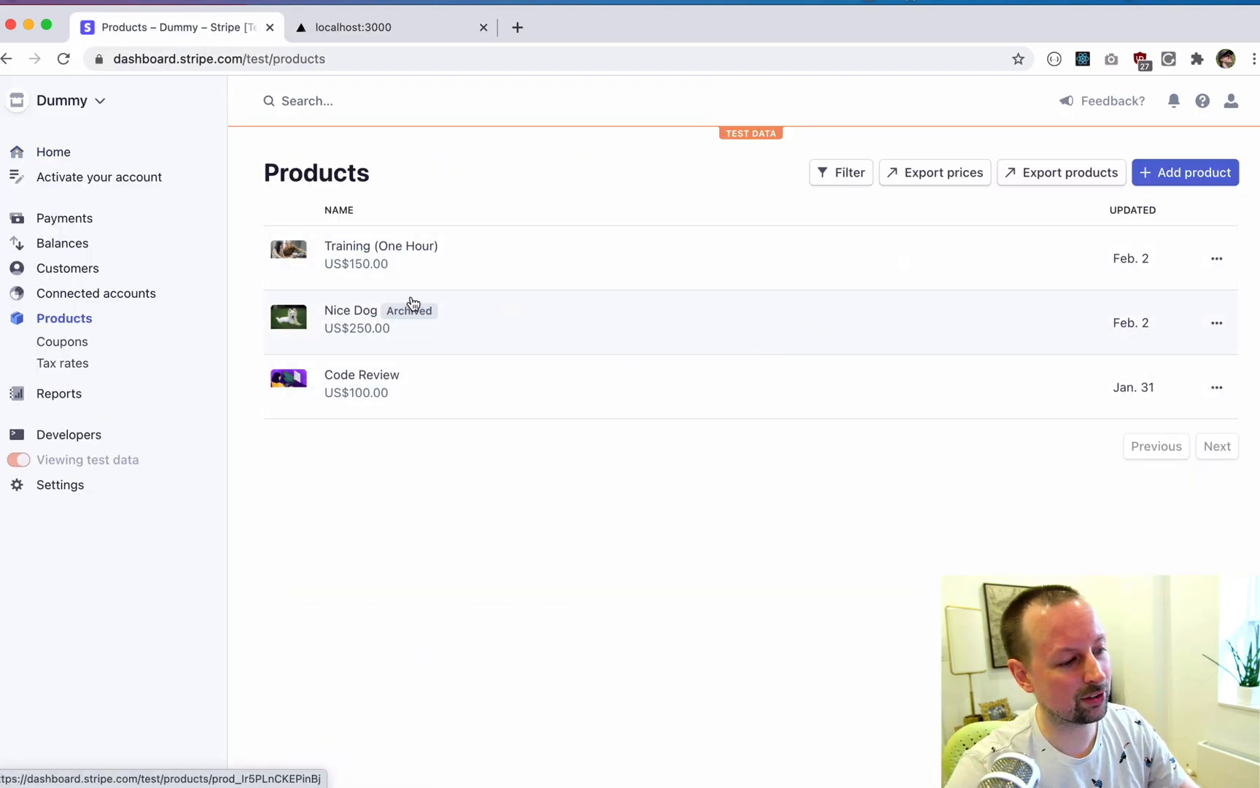
{"action": "mouse_move", "coordinate": [377, 346]}
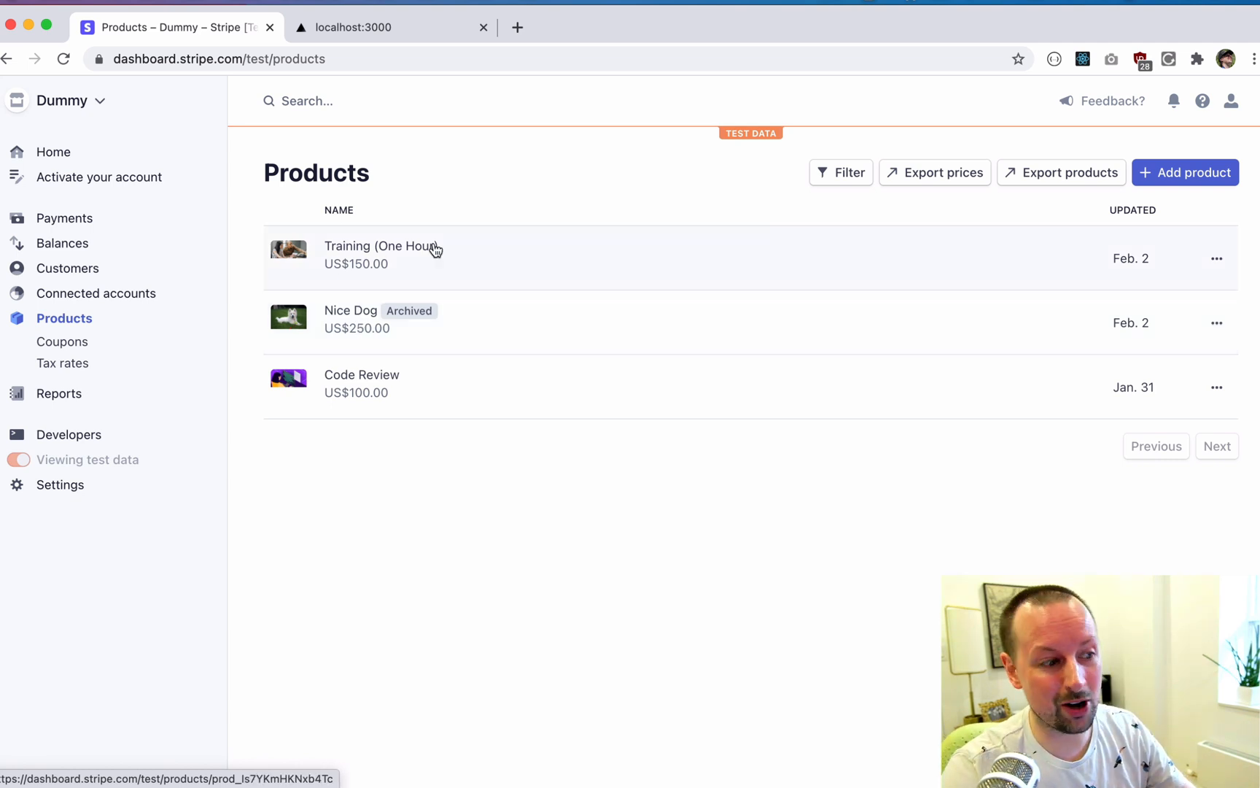
{"action": "mouse_move", "coordinate": [342, 256]}
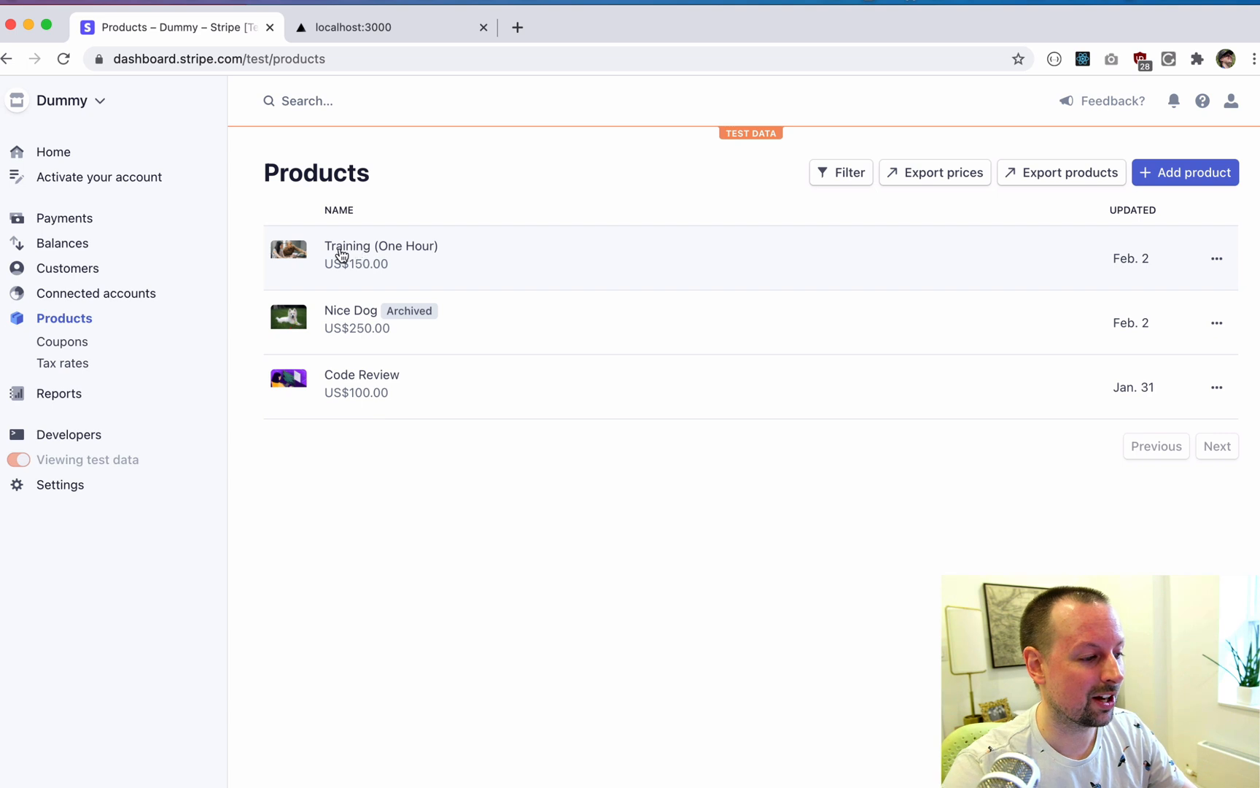
{"action": "mouse_move", "coordinate": [407, 260]}
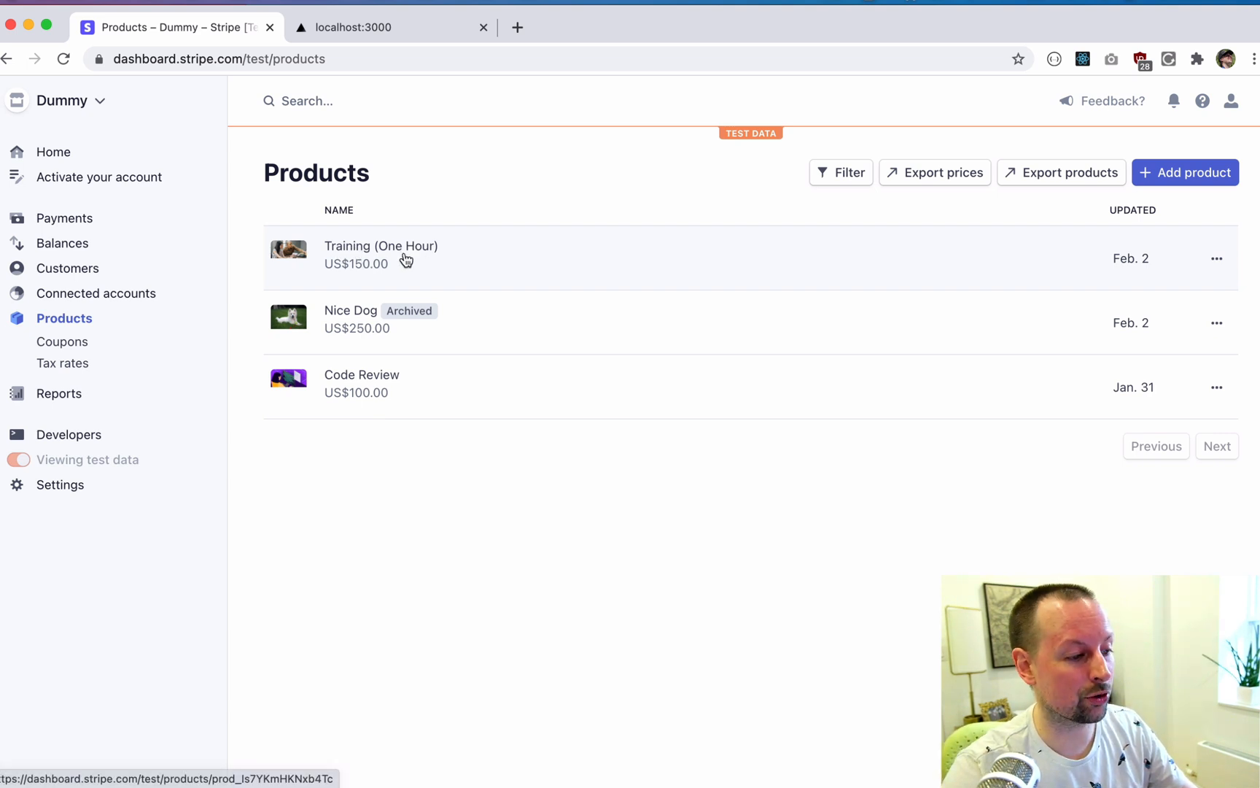
{"action": "mouse_move", "coordinate": [417, 283]}
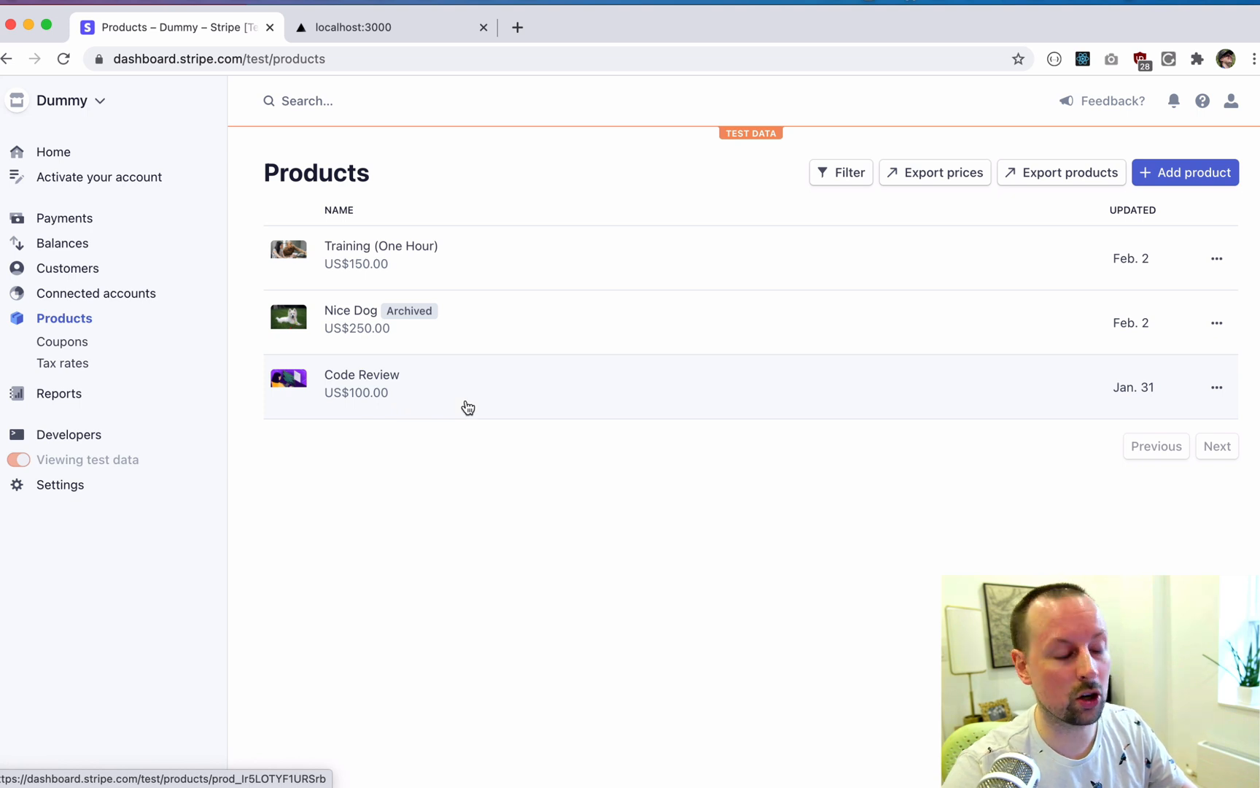
{"action": "mouse_move", "coordinate": [425, 408]}
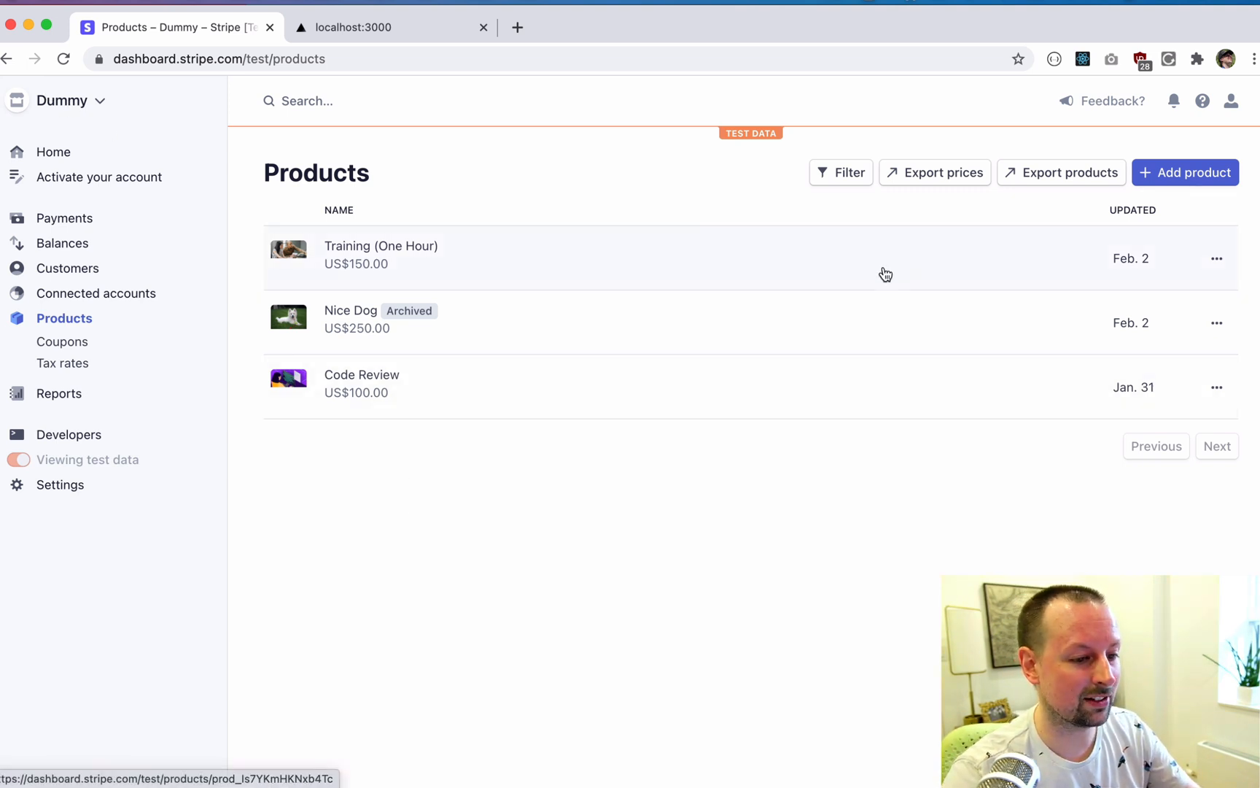
{"action": "left_click", "coordinate": [381, 255]}
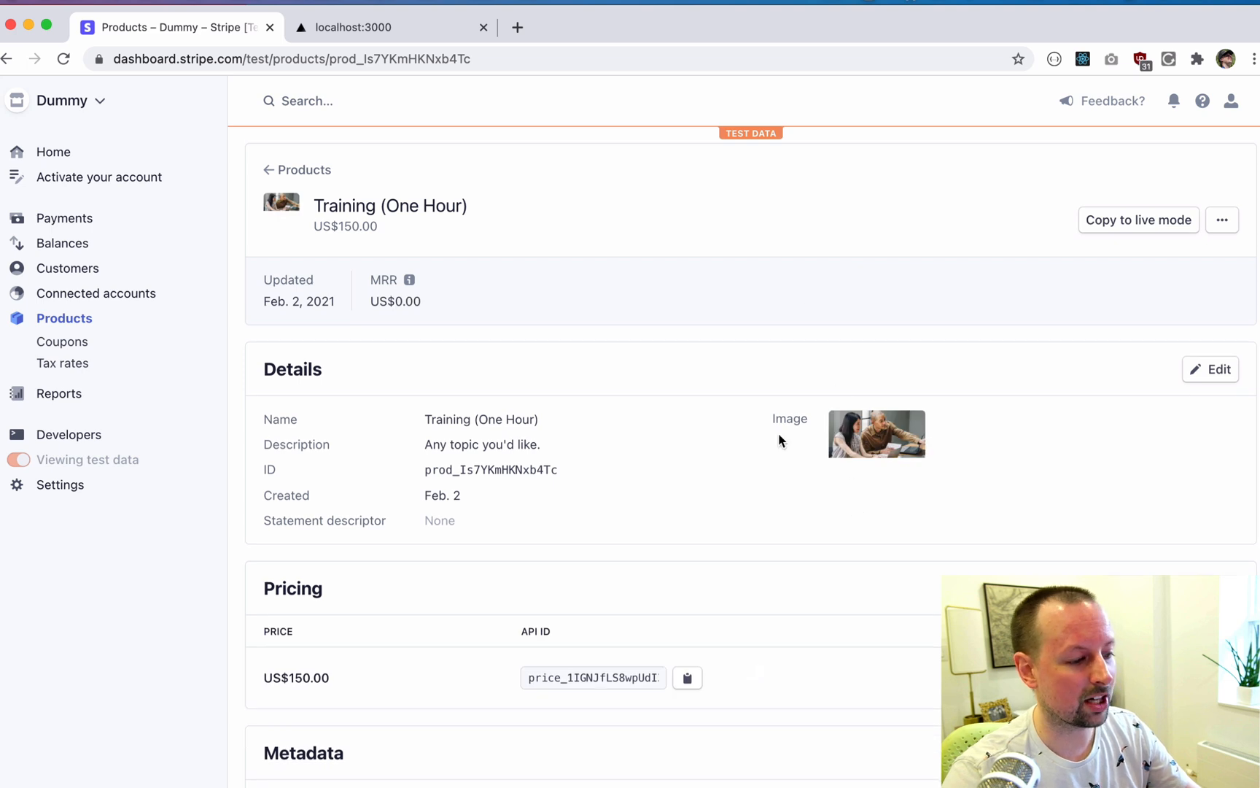
{"action": "scroll", "scroll_direction": "down", "scroll_amount": 3}
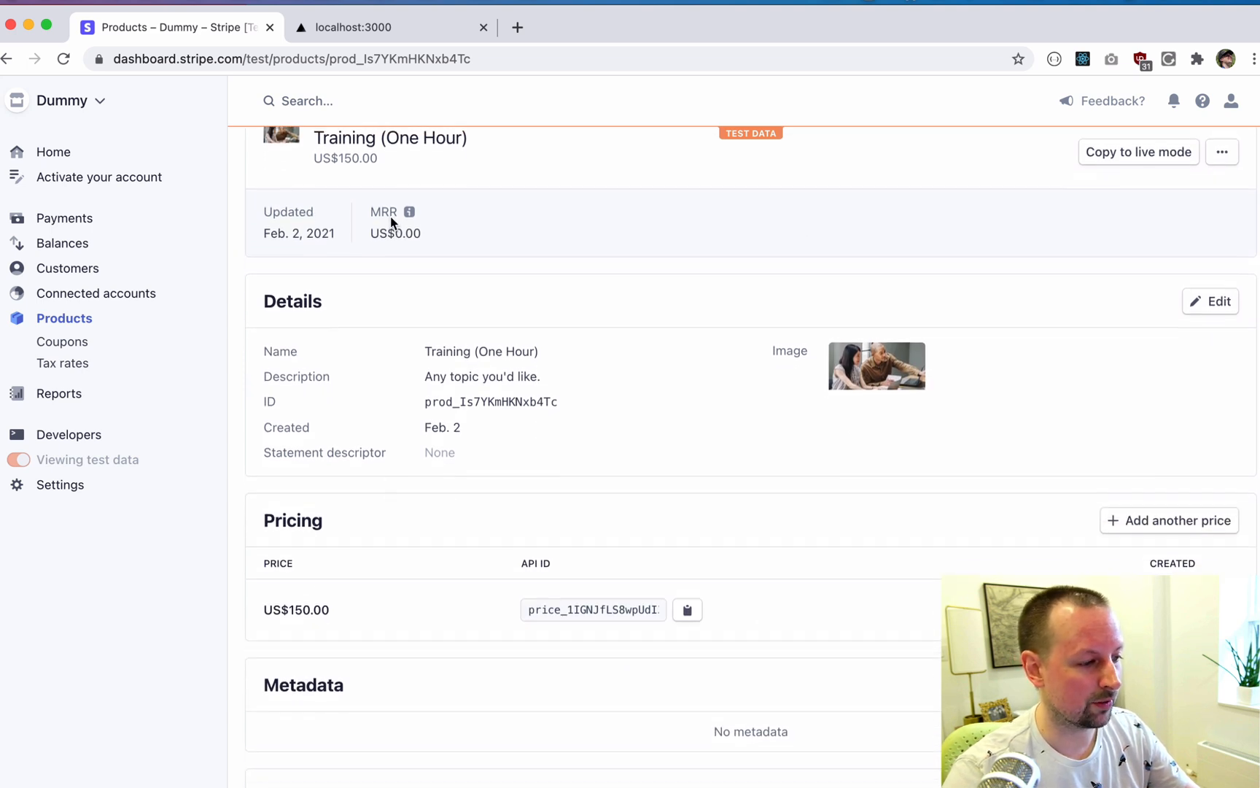
{"action": "scroll", "scroll_direction": "down", "scroll_amount": 3}
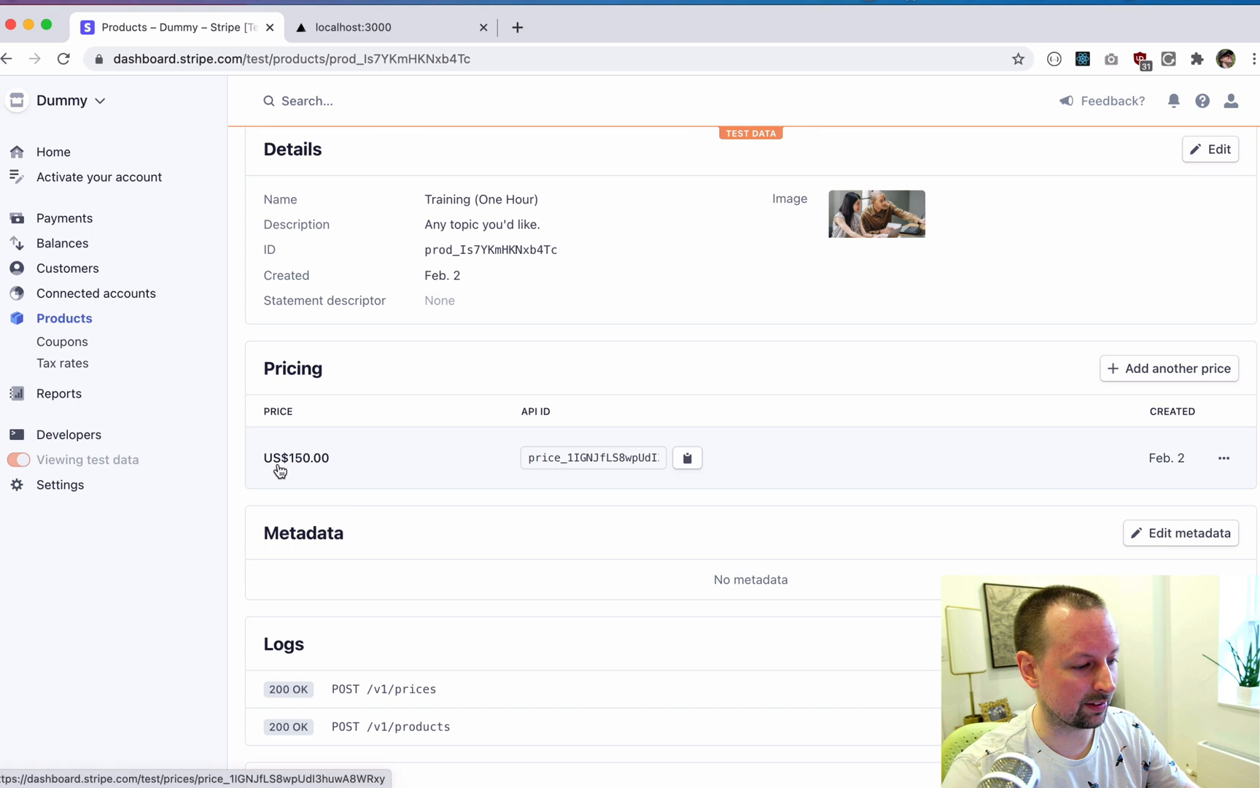
{"action": "mouse_move", "coordinate": [406, 417]}
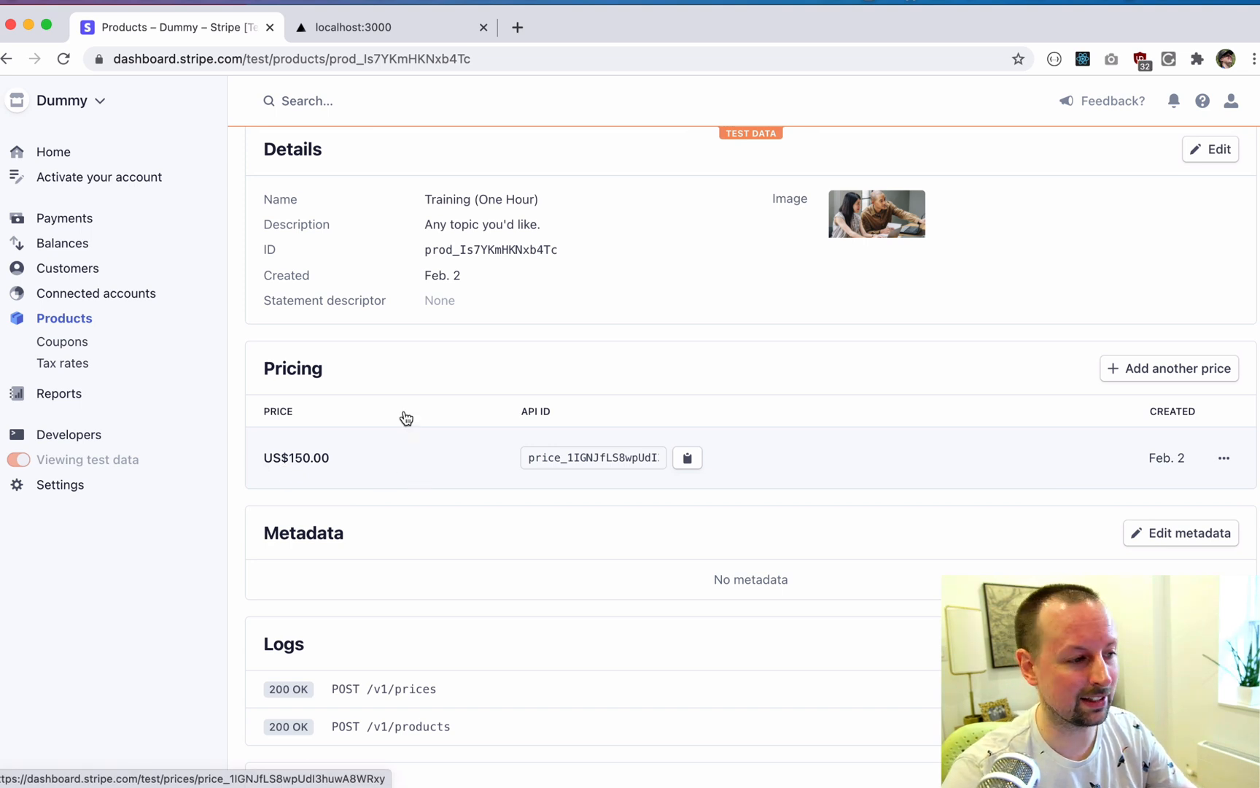
{"action": "left_click", "coordinate": [369, 28]}
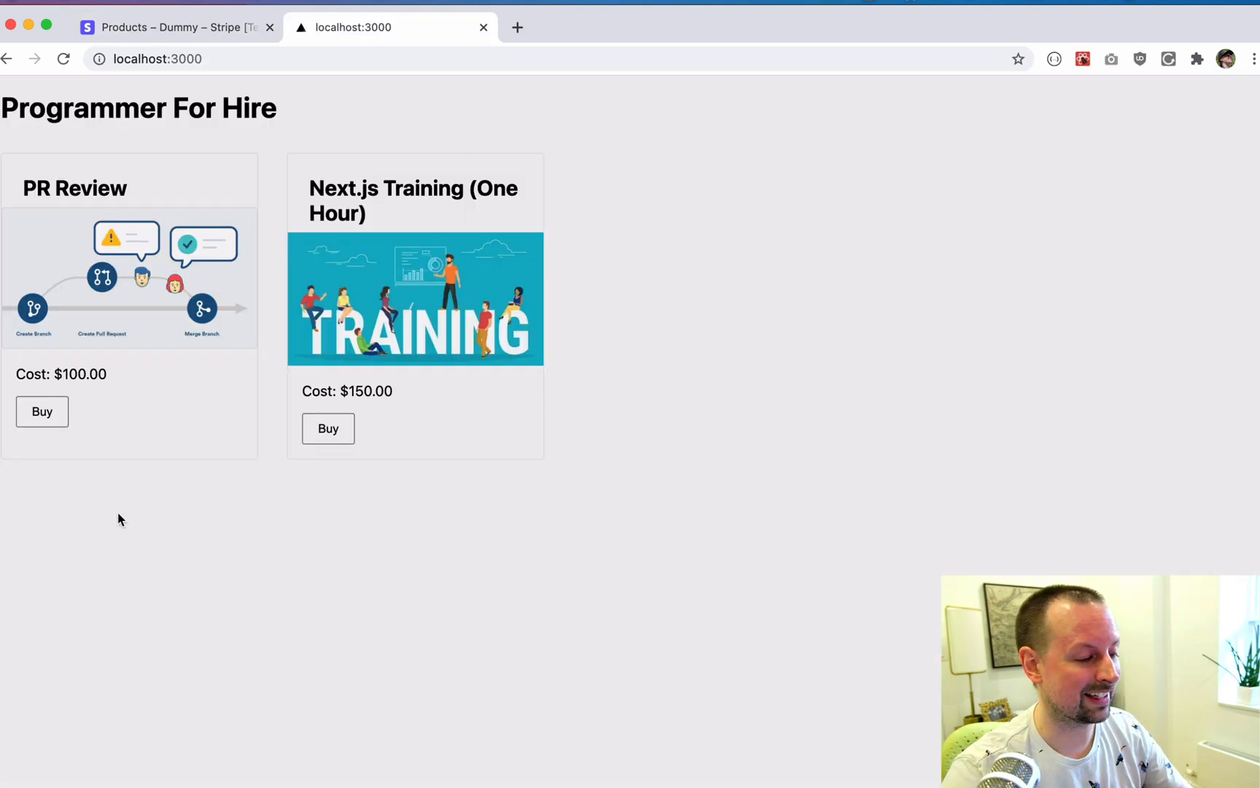
{"action": "mouse_move", "coordinate": [109, 153]}
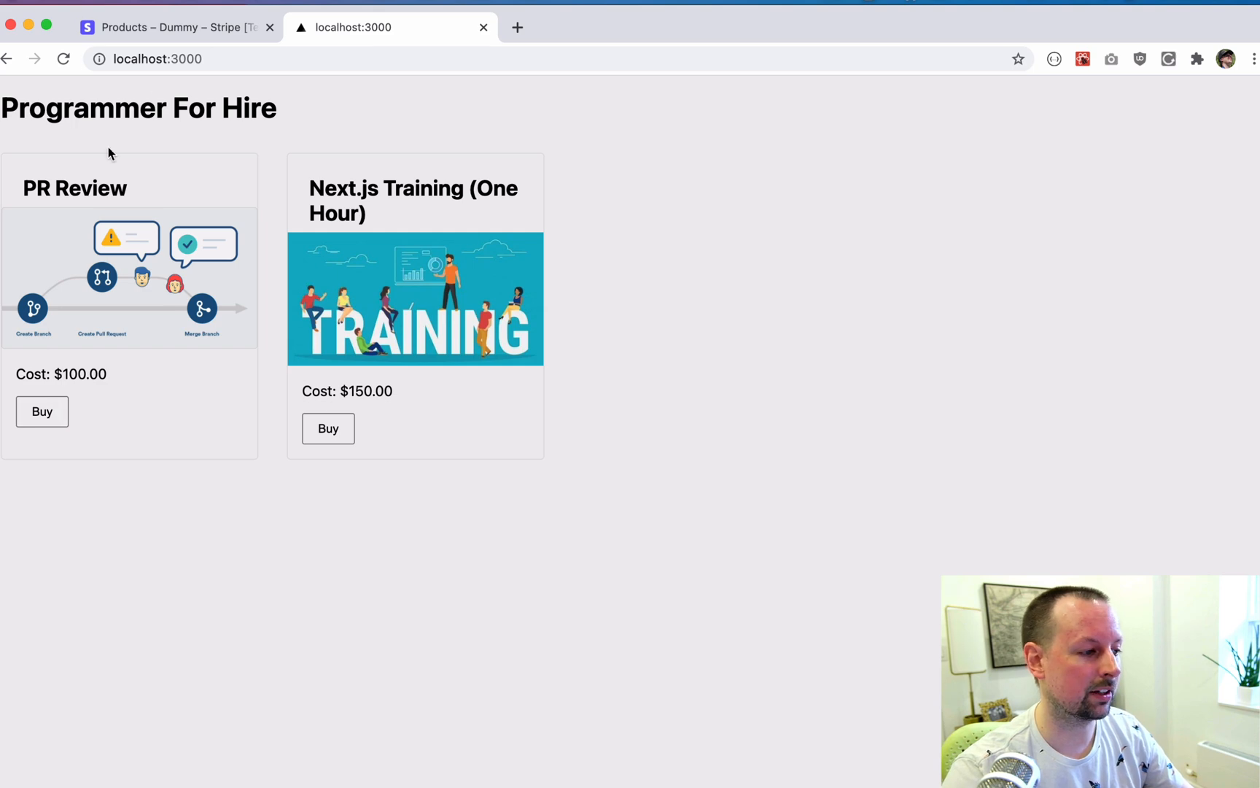
{"action": "mouse_move", "coordinate": [322, 515]}
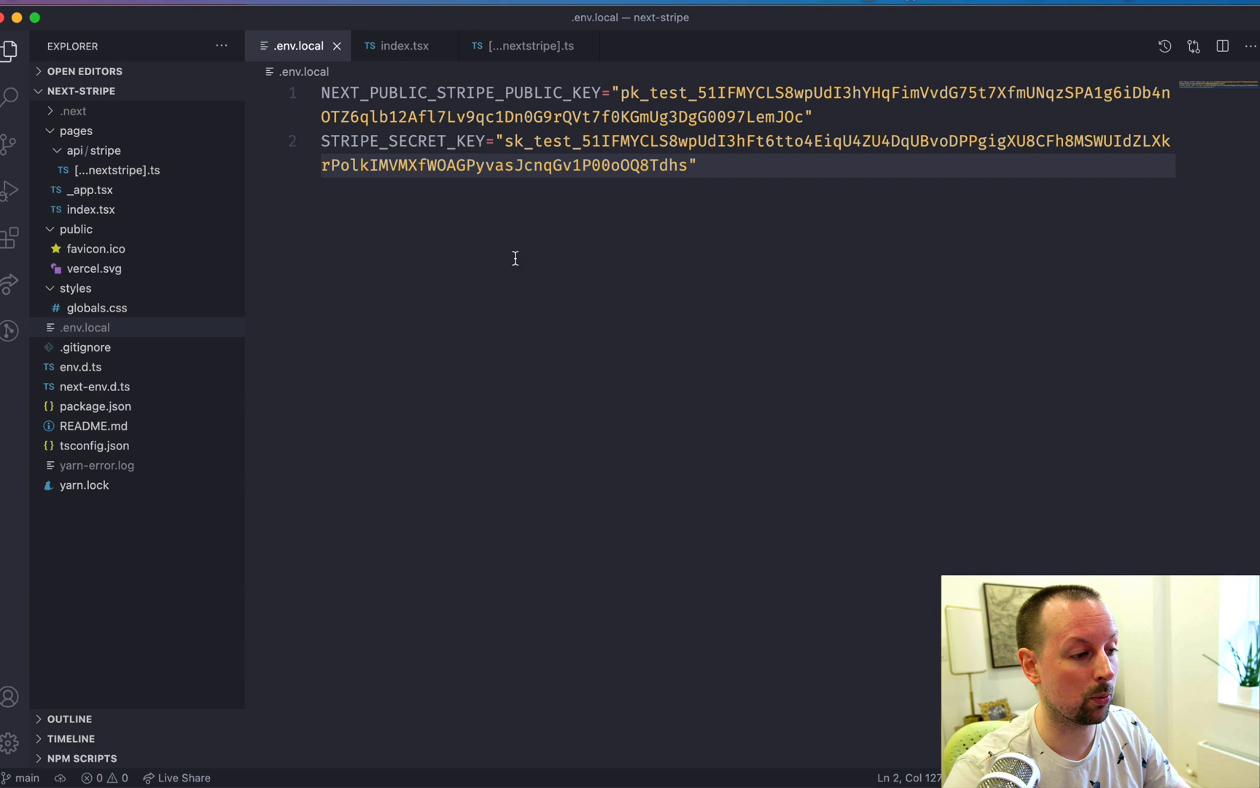
{"action": "mouse_move", "coordinate": [110, 188]}
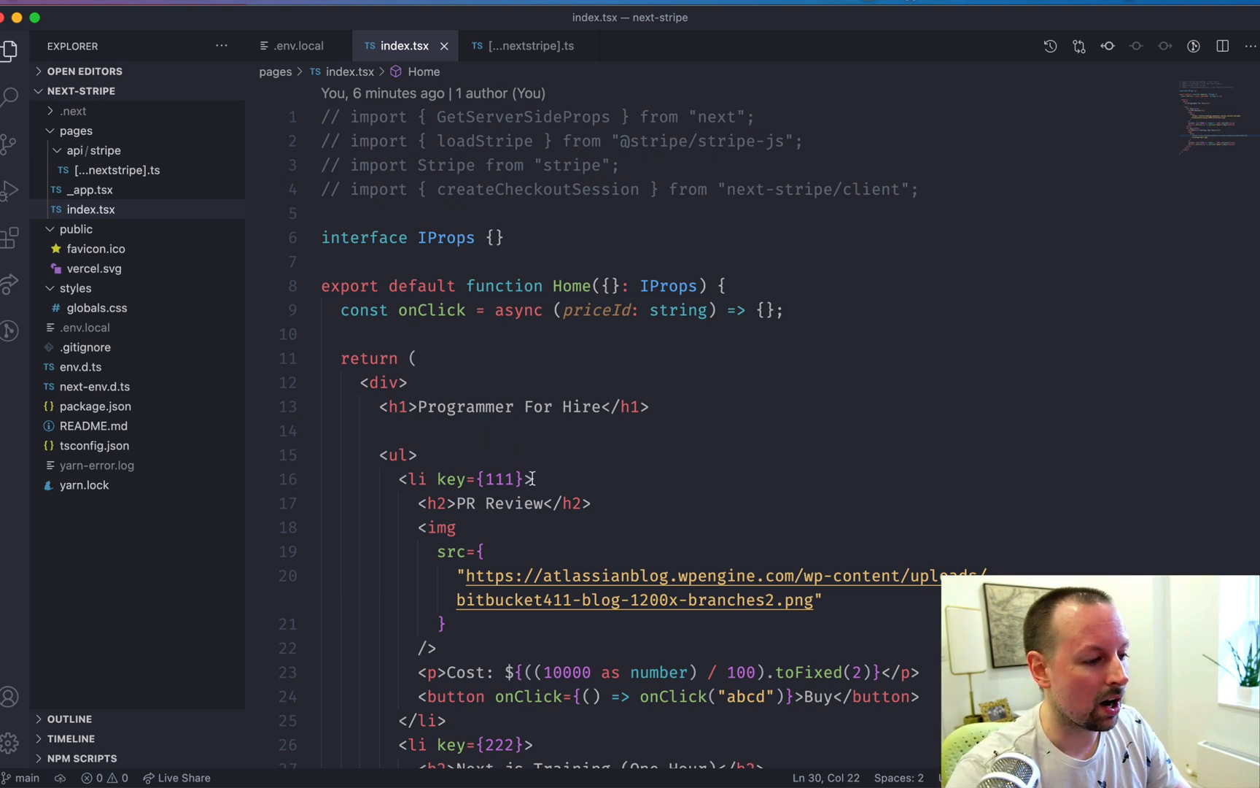
Review the two hardcoded product cards and their Buy onClick handlers with placeholder id abcd in index.tsx.
{"action": "scroll", "scroll_direction": "down", "scroll_amount": 3}
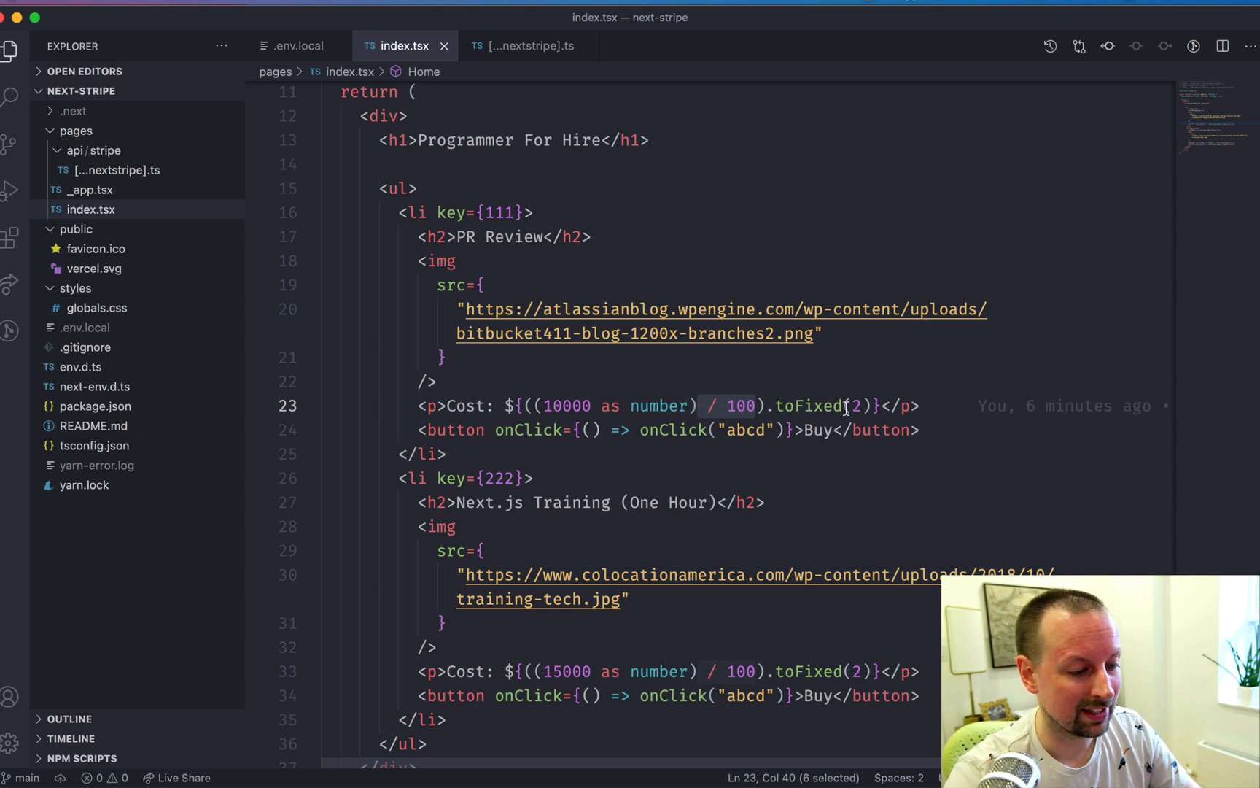
{"action": "left_click", "coordinate": [783, 406]}
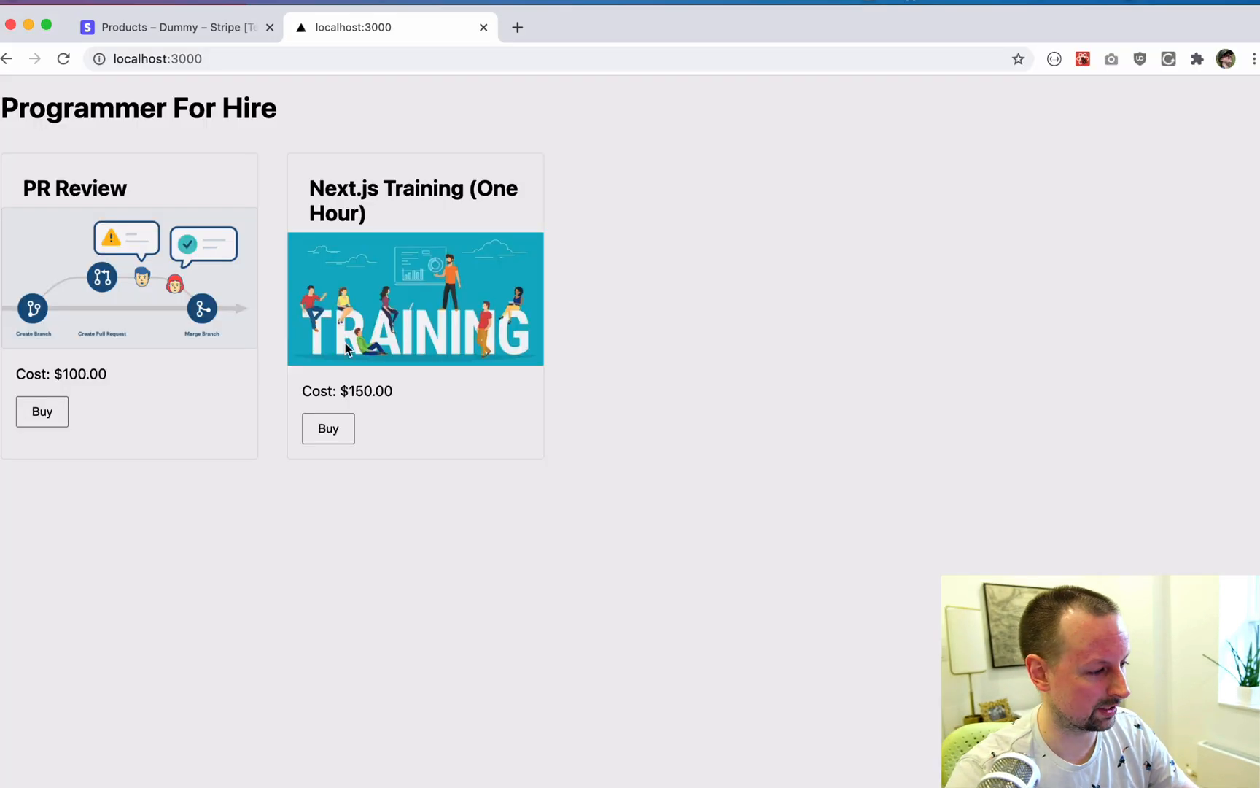
{"action": "mouse_move", "coordinate": [179, 512]}
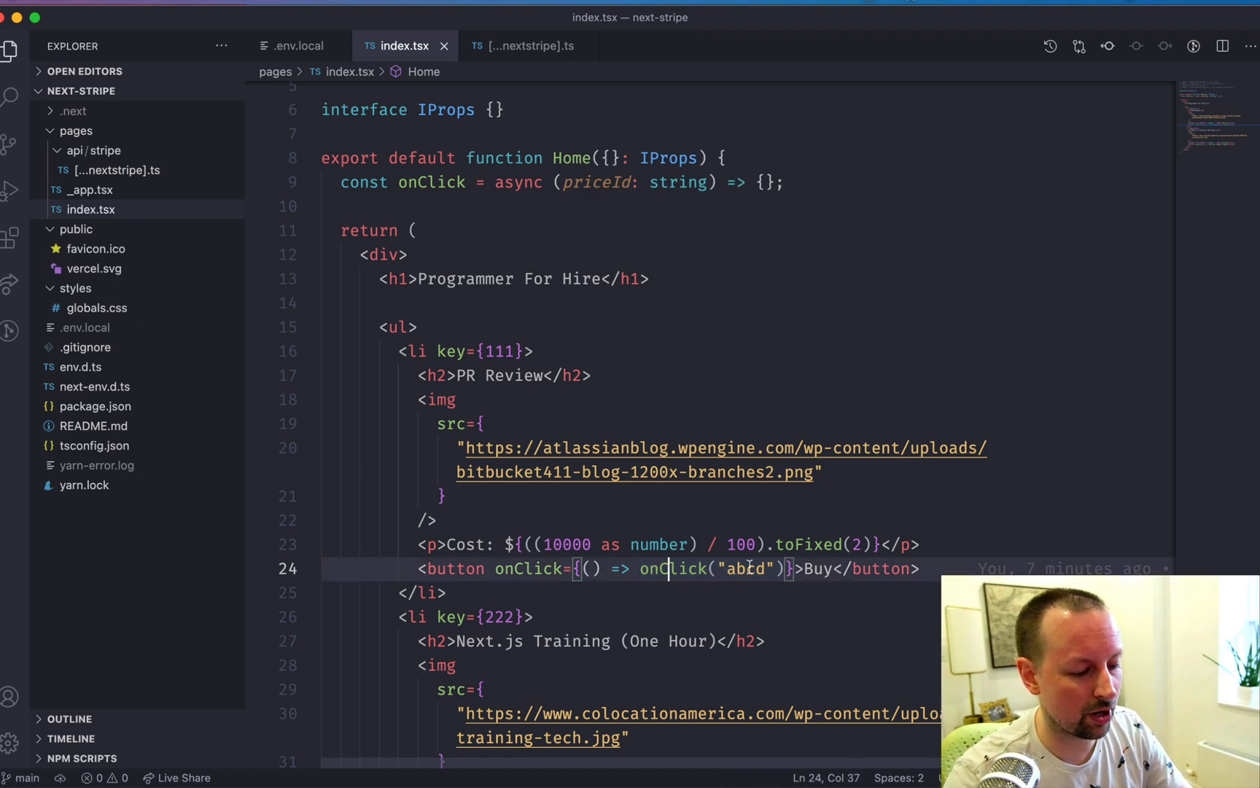
{"action": "scroll", "scroll_direction": "down", "scroll_amount": 3}
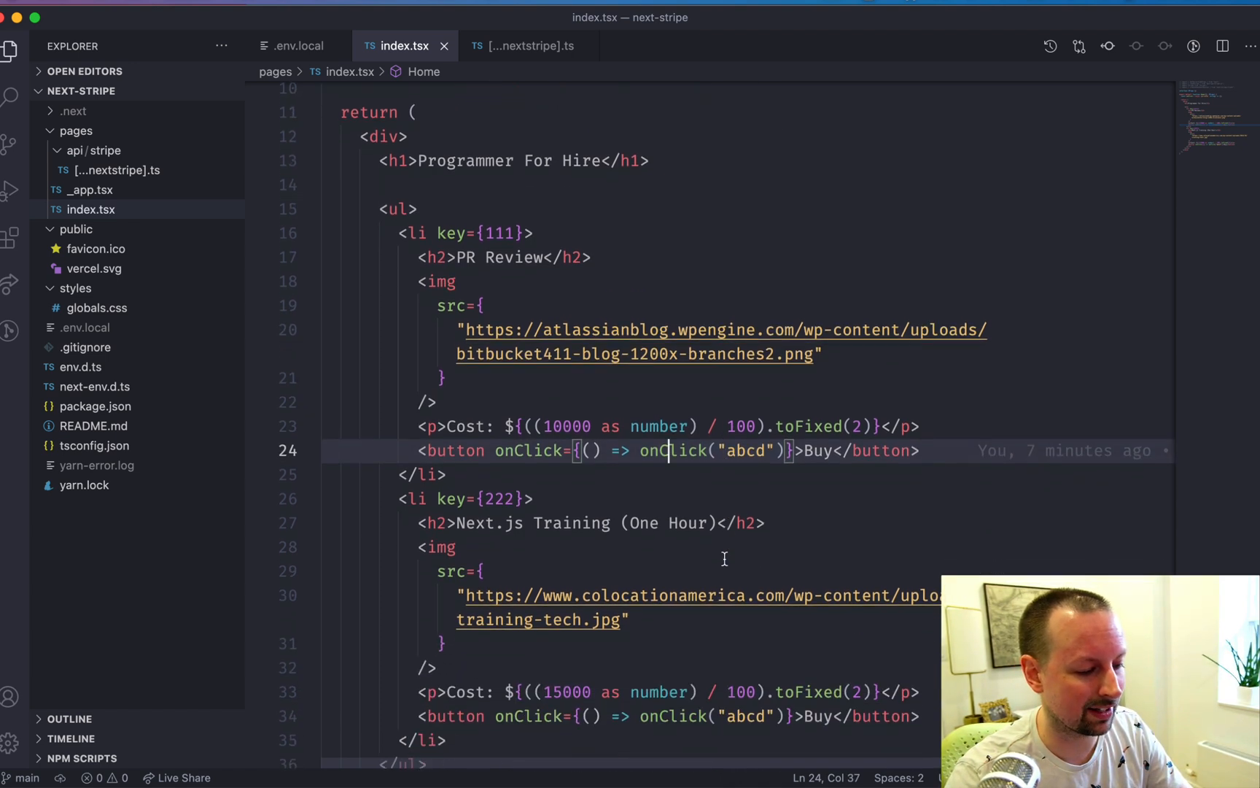
{"action": "scroll", "scroll_direction": "down", "scroll_amount": 3}
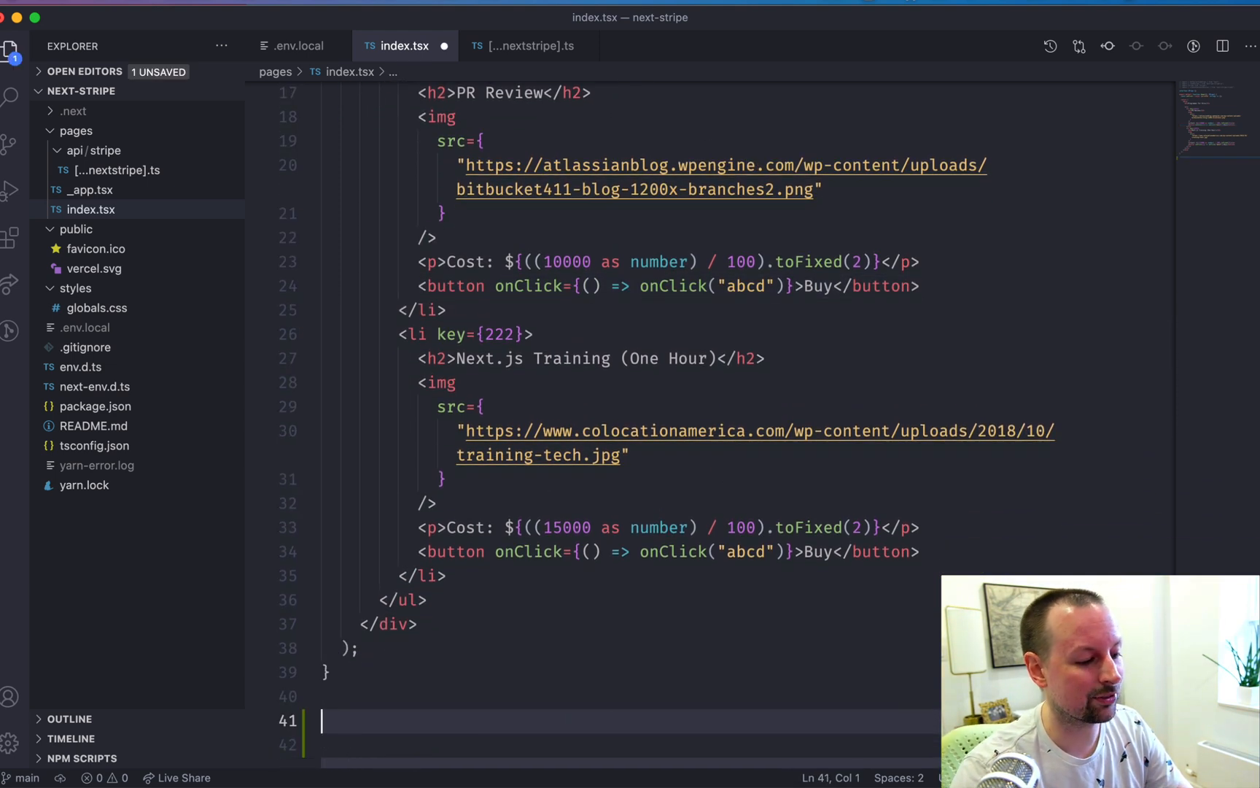
{"action": "mouse_move", "coordinate": [609, 528]}
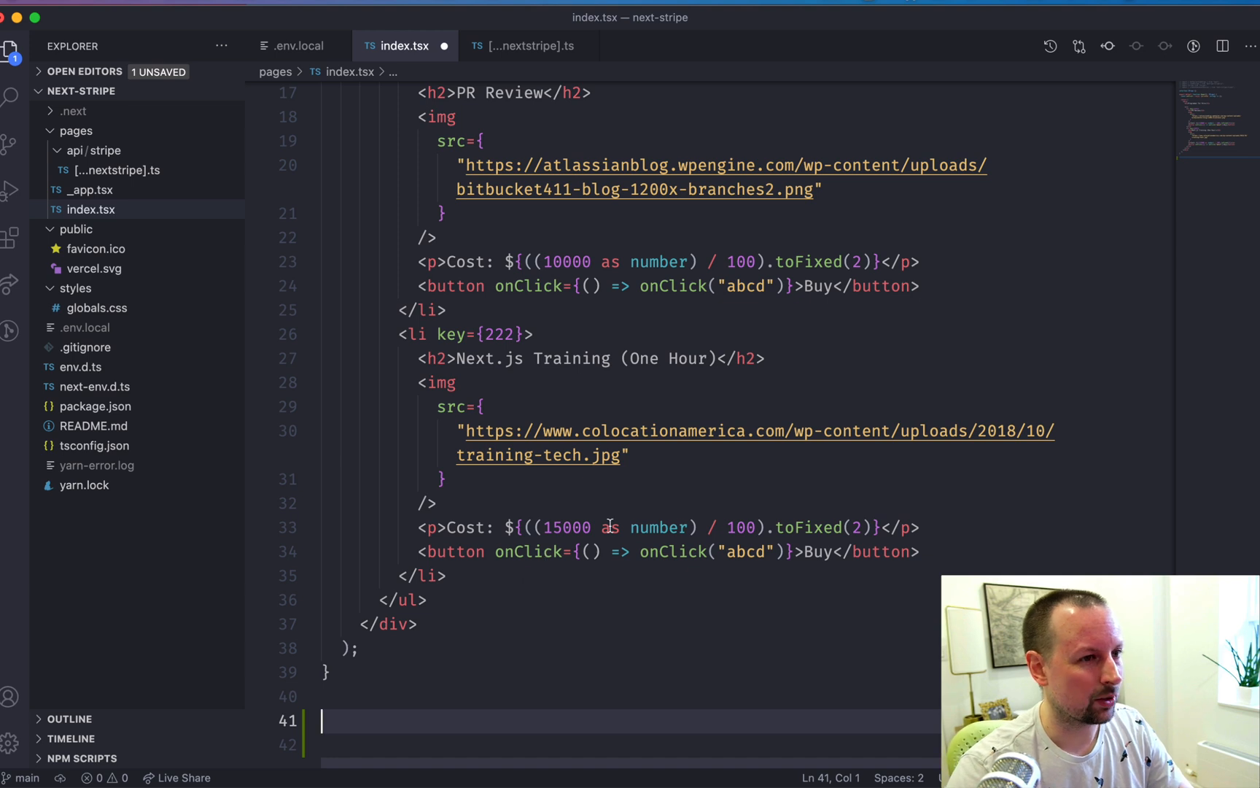
Start 'export const getServerSideProps:' and uncomment the GetServerSideProps, loadStripe, Stripe and createCheckoutSession imports.
{"action": "type", "text": "export const getServerS"}
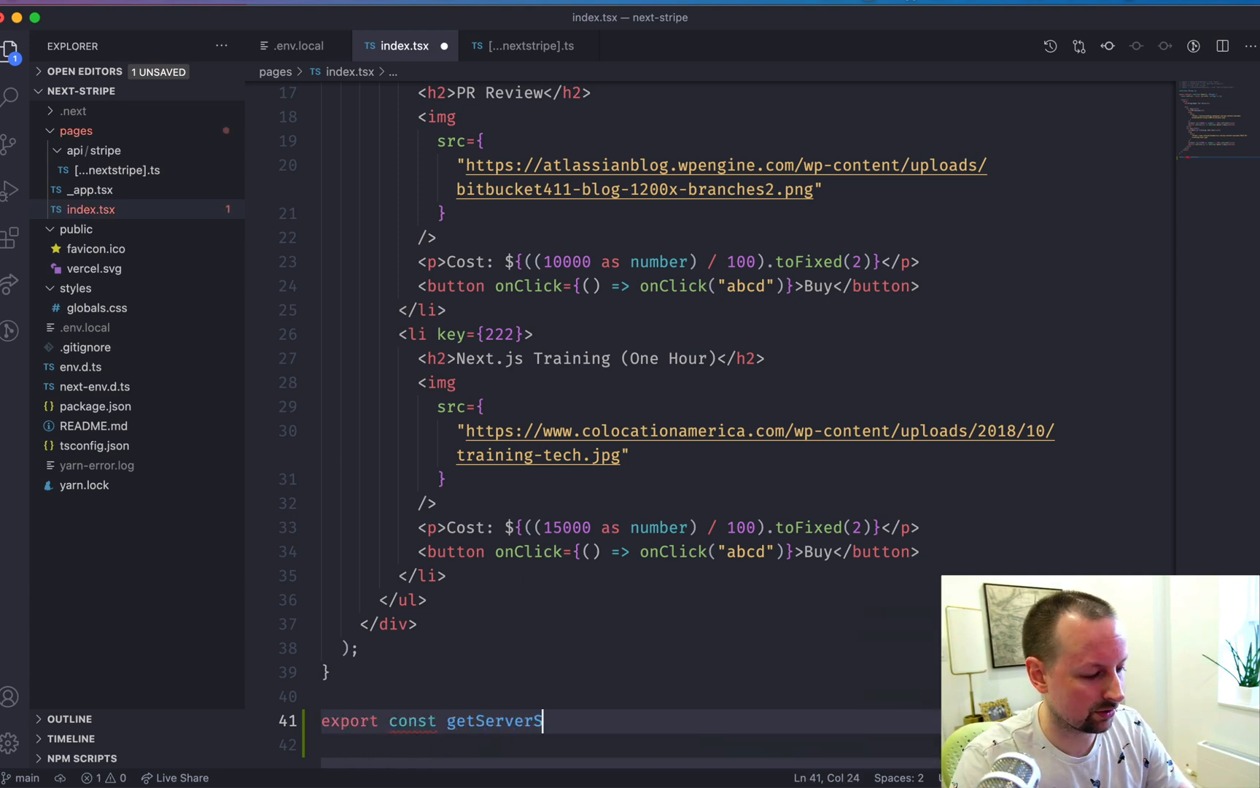
{"action": "type", "text": "ideProps:"}
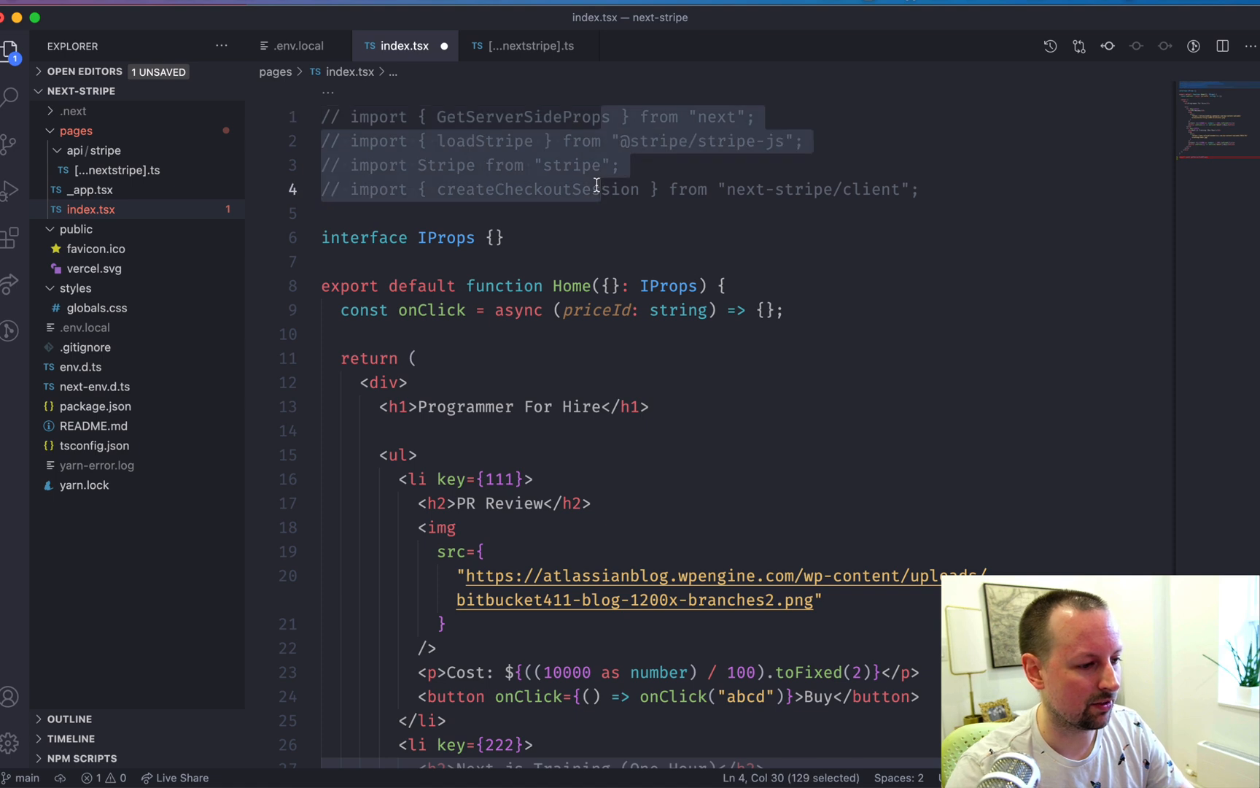
{"action": "key", "text": "Cmd+/"}
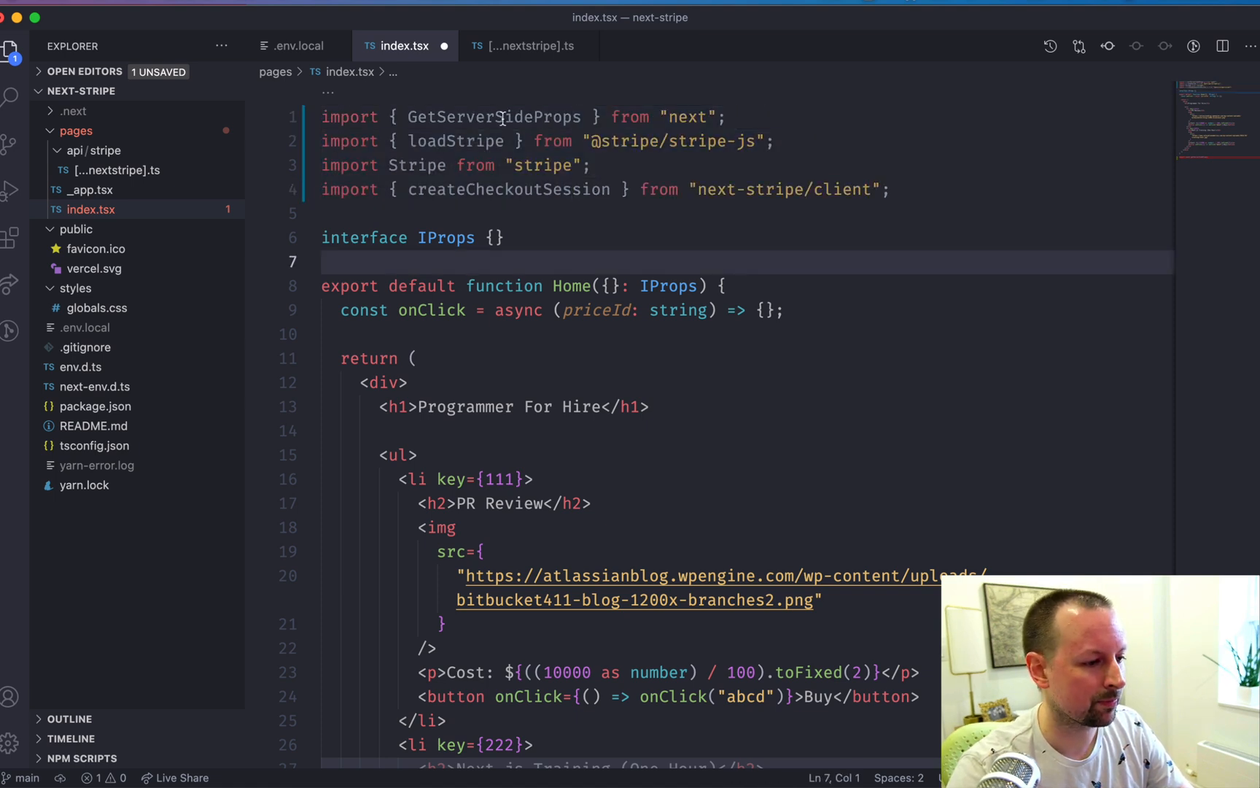
{"action": "double_click", "coordinate": [494, 117]}
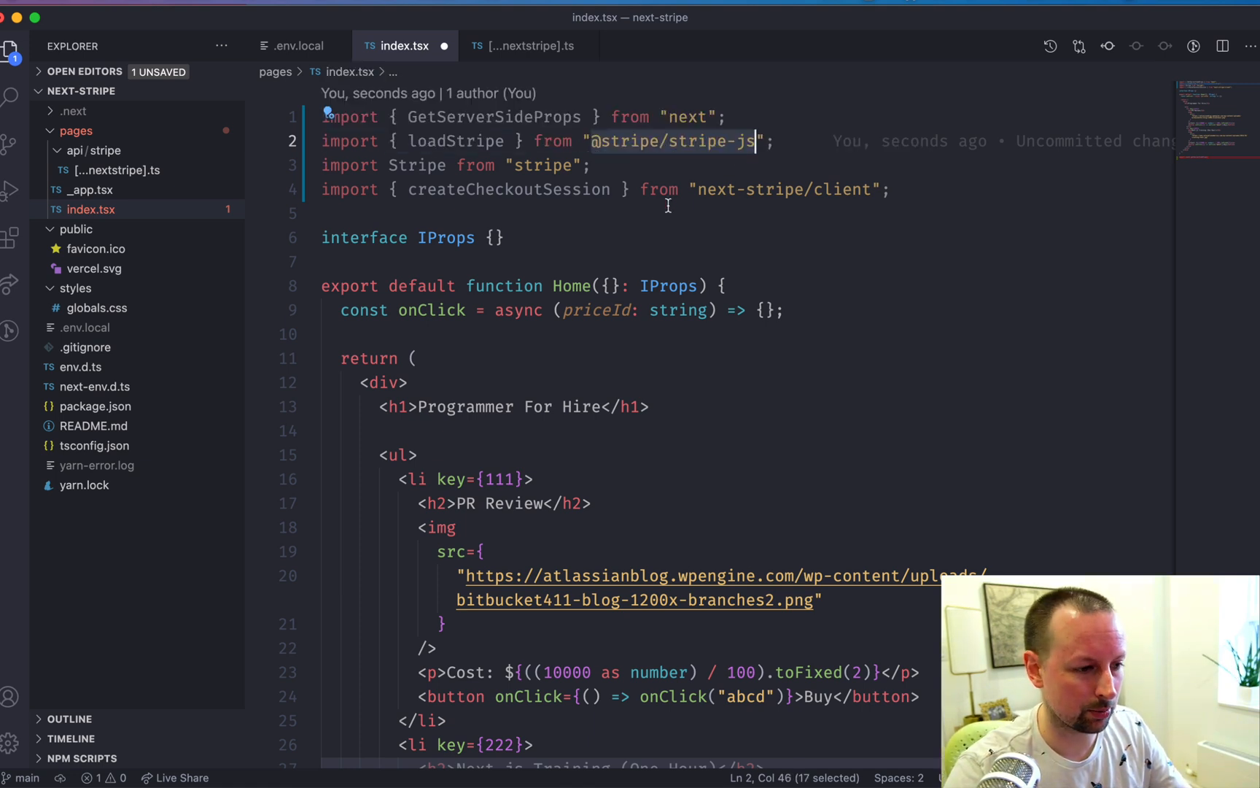
{"action": "double_click", "coordinate": [541, 165]}
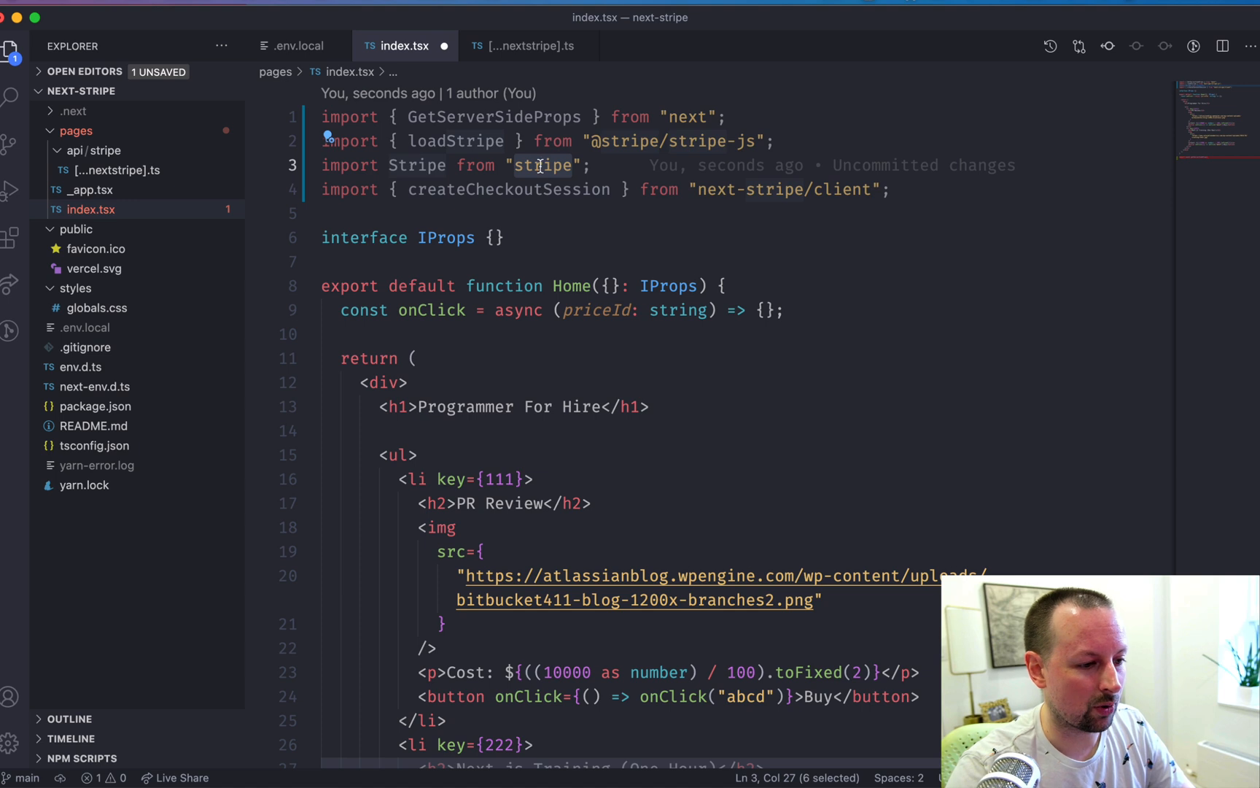
{"action": "mouse_move", "coordinate": [544, 165]}
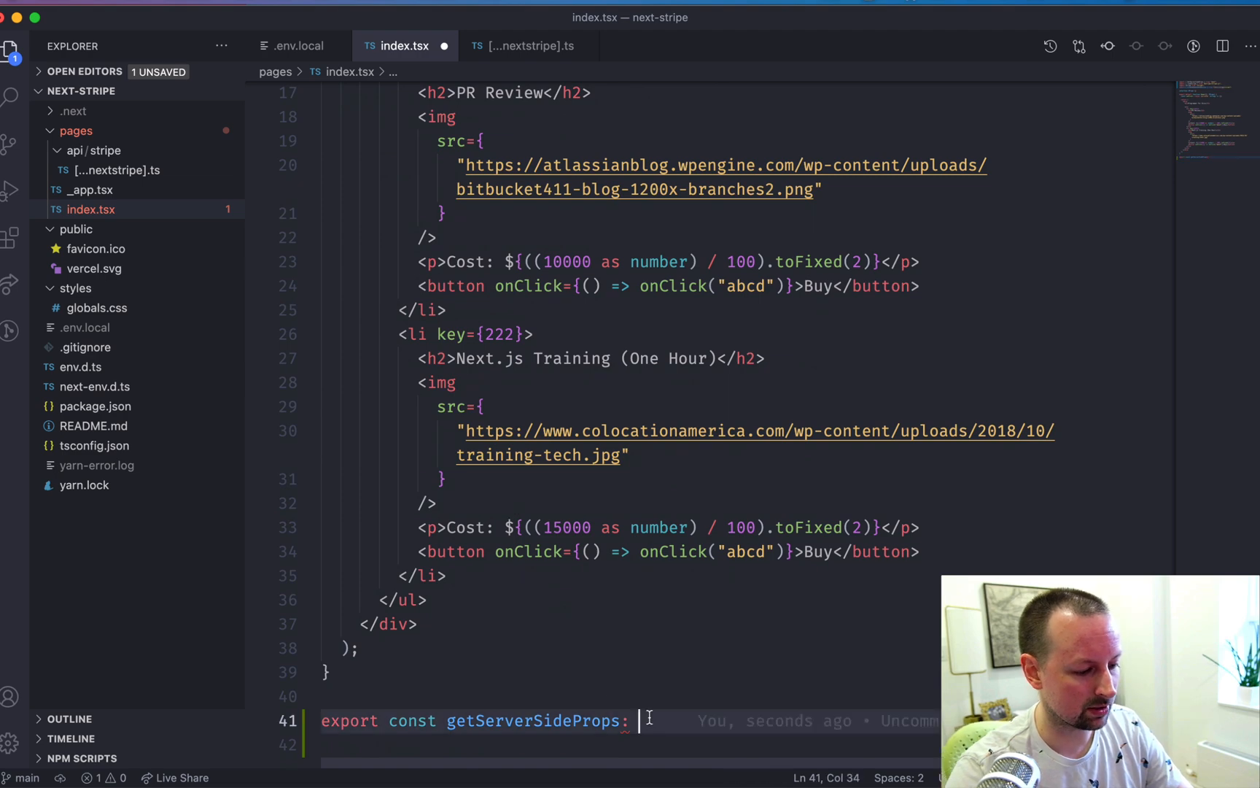
Declare getServerSideProps as a GetServerSideProps async arrow function.
{"action": "type", "text": "GetServerSideProps;"}
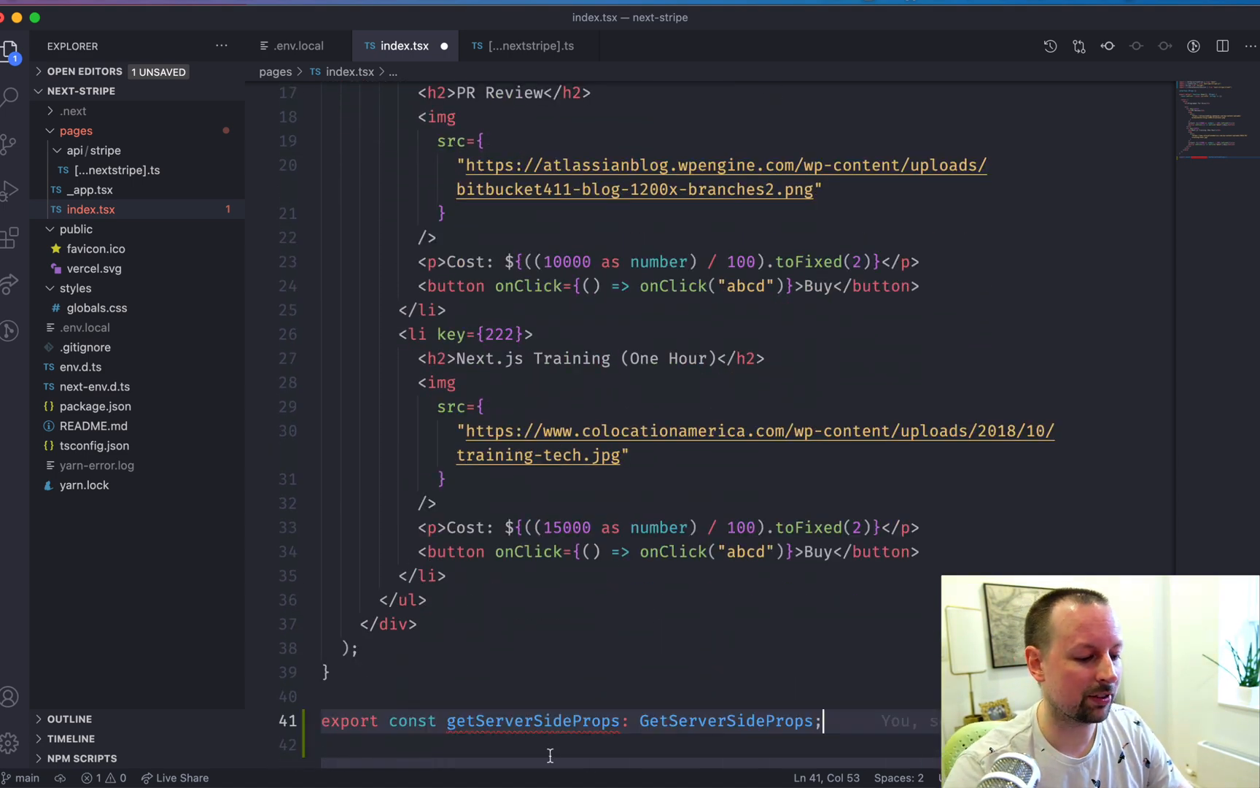
{"action": "key", "text": "Backspace"}
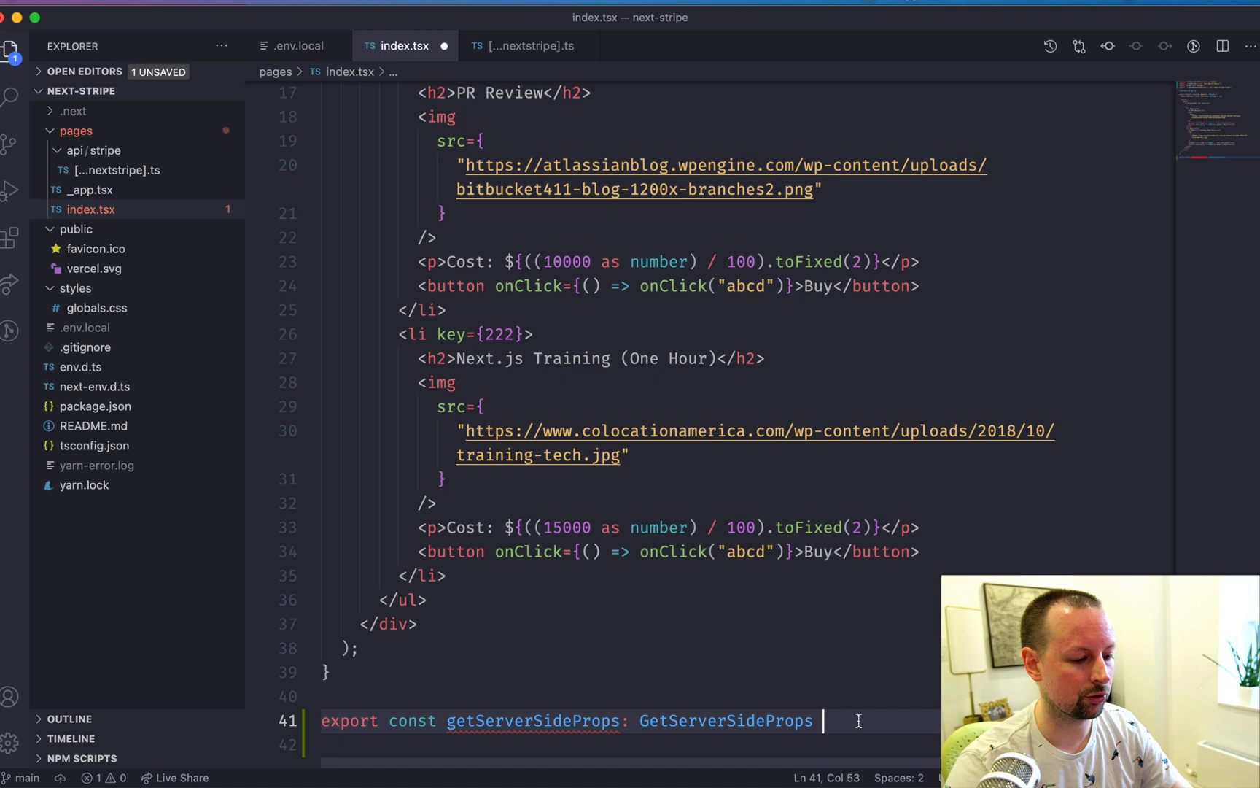
{"action": "type", "text": "= a"}
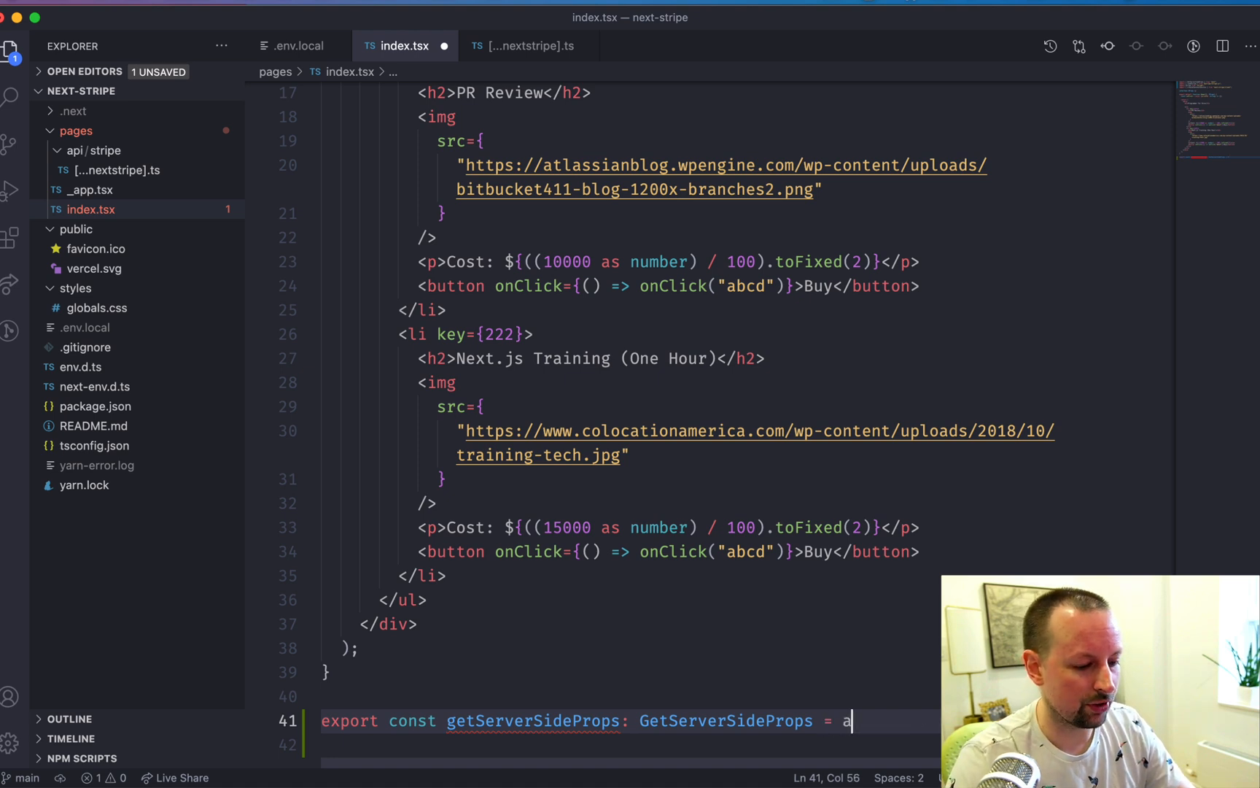
{"action": "type", "text": "sync () =>"}
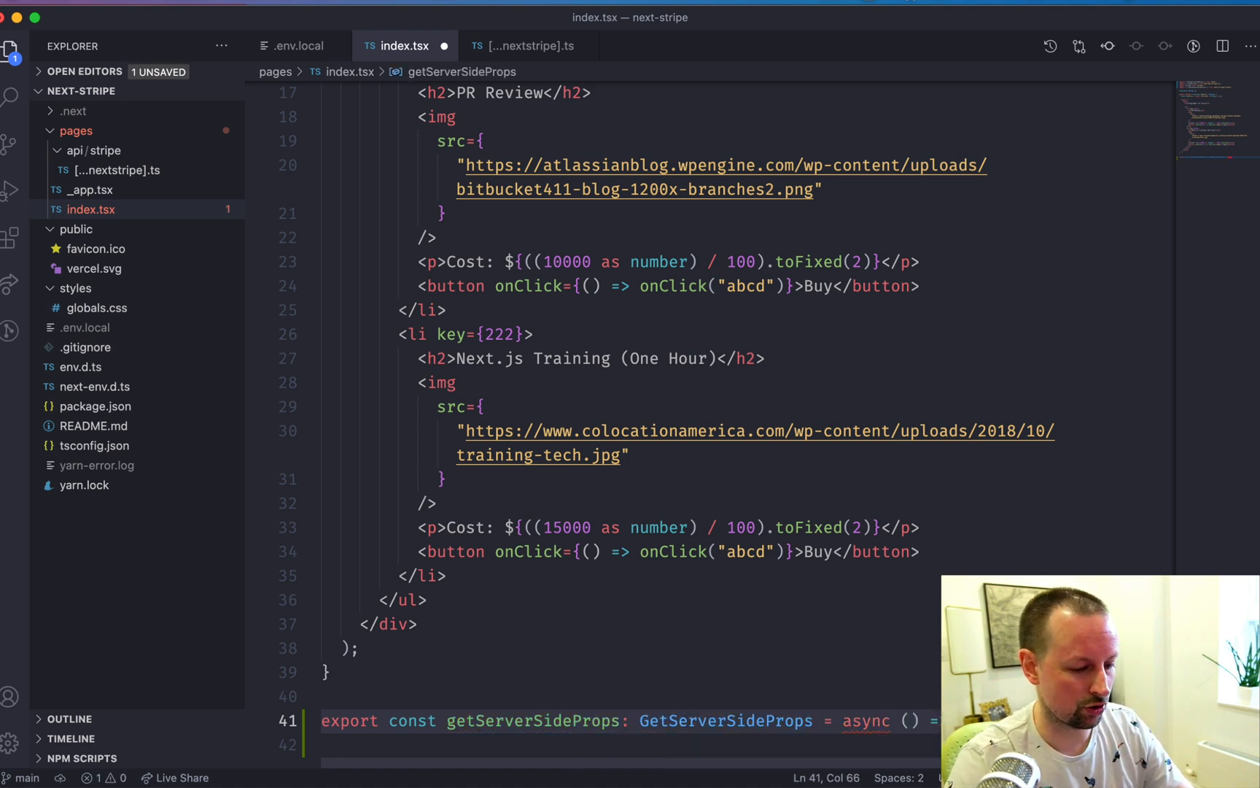
{"action": "key", "text": "Enter"}
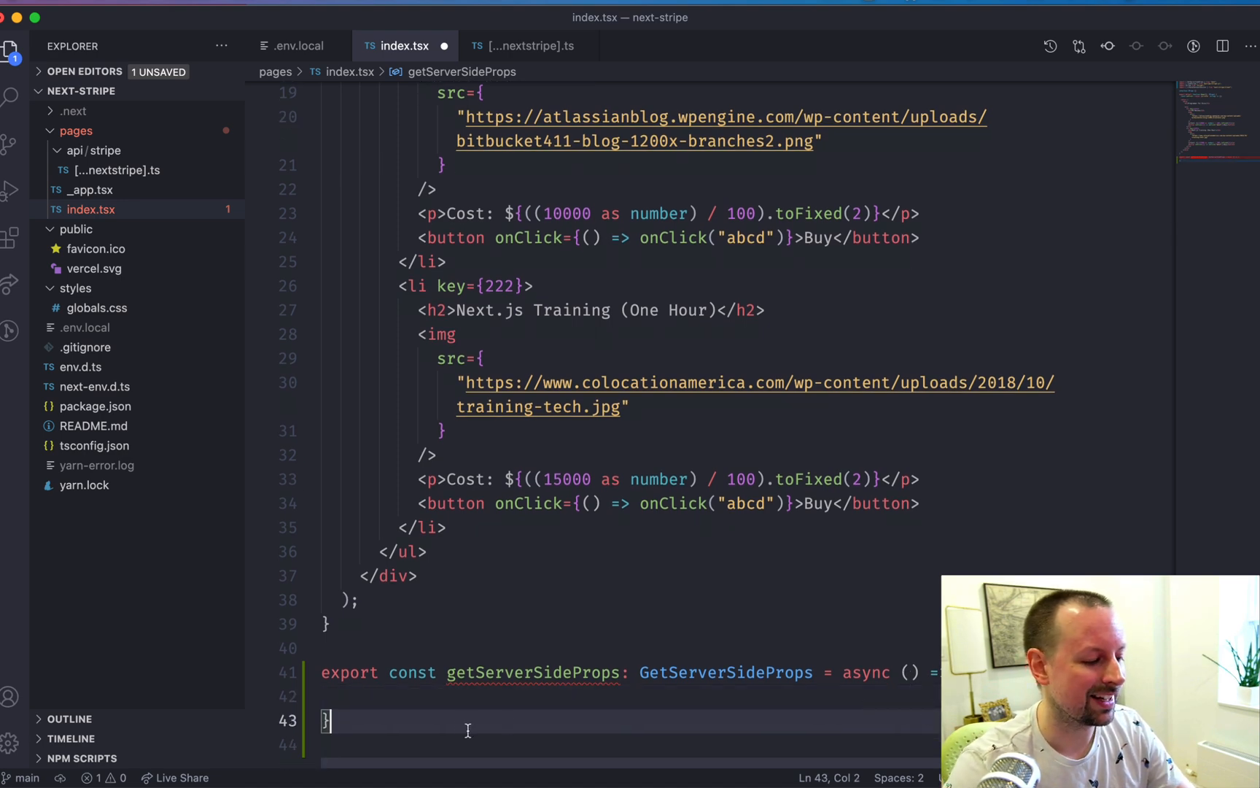
Create a Stripe client from process.env.STRIPE_SECRET_KEY with apiVersion "2020-08-27".
{"action": "type", "text": "const"}
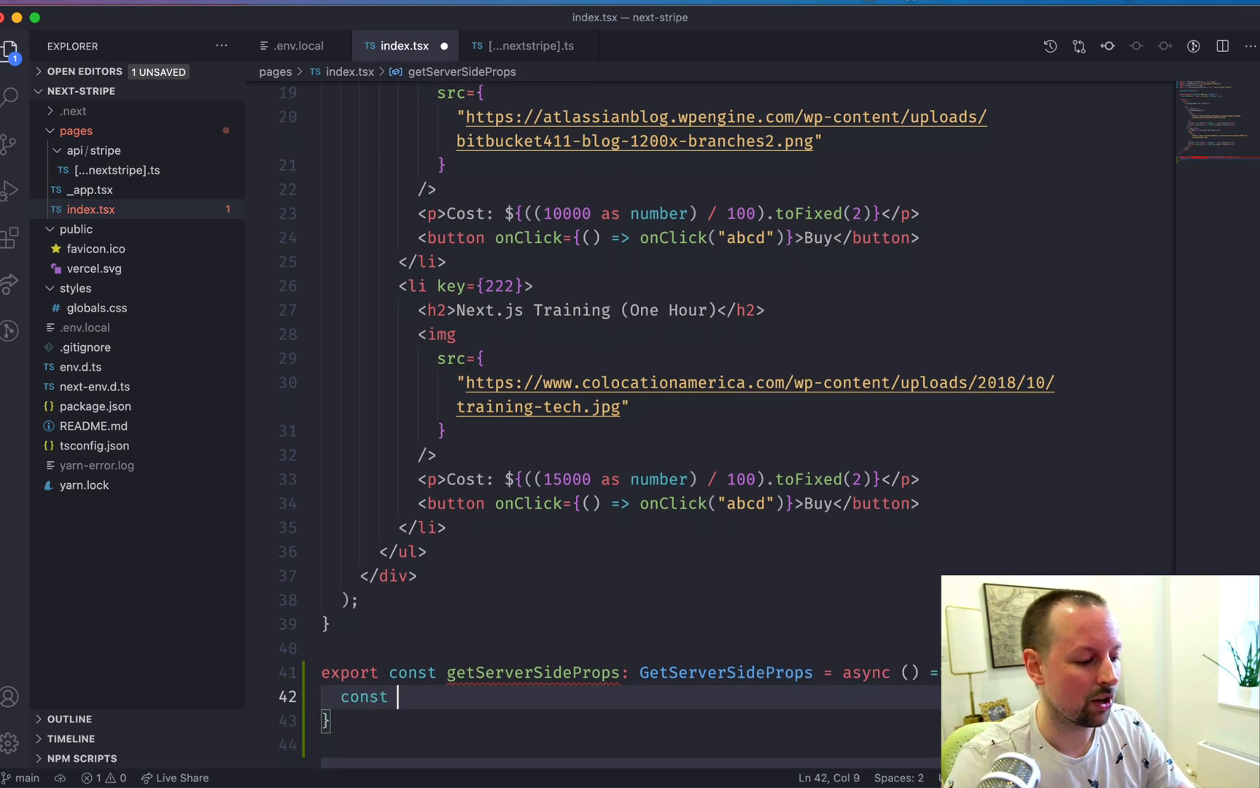
{"action": "type", "text": "stripe = new Stripe(process.env.STRIPE_SECRET_KEY"}
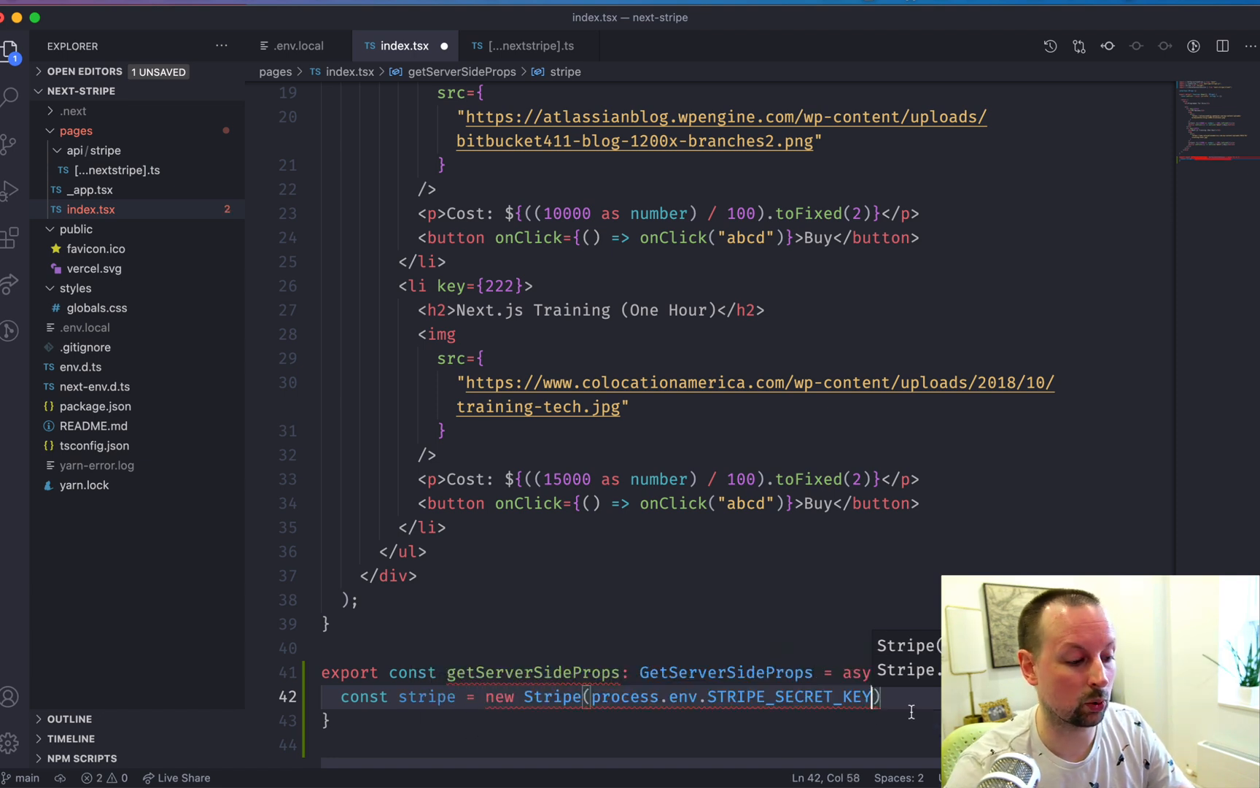
{"action": "type", "text": ","}
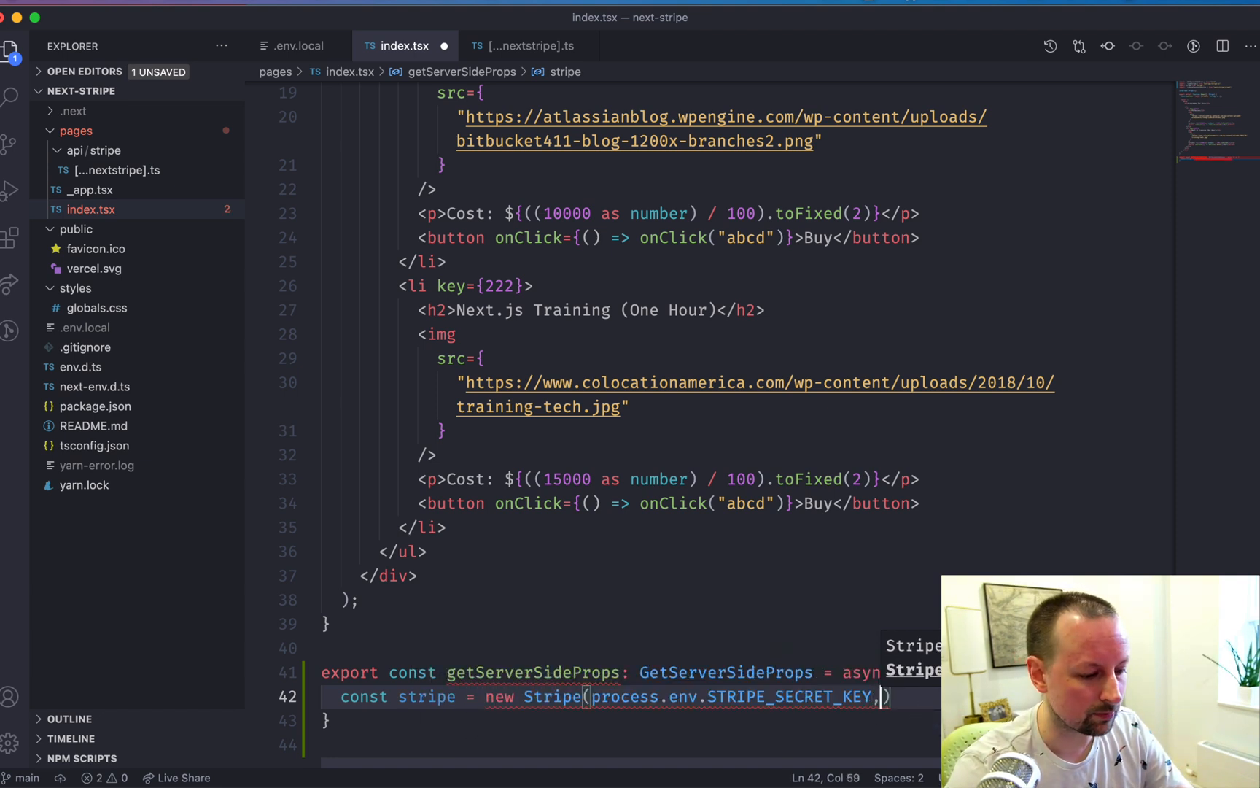
{"action": "type", "text": "{"}
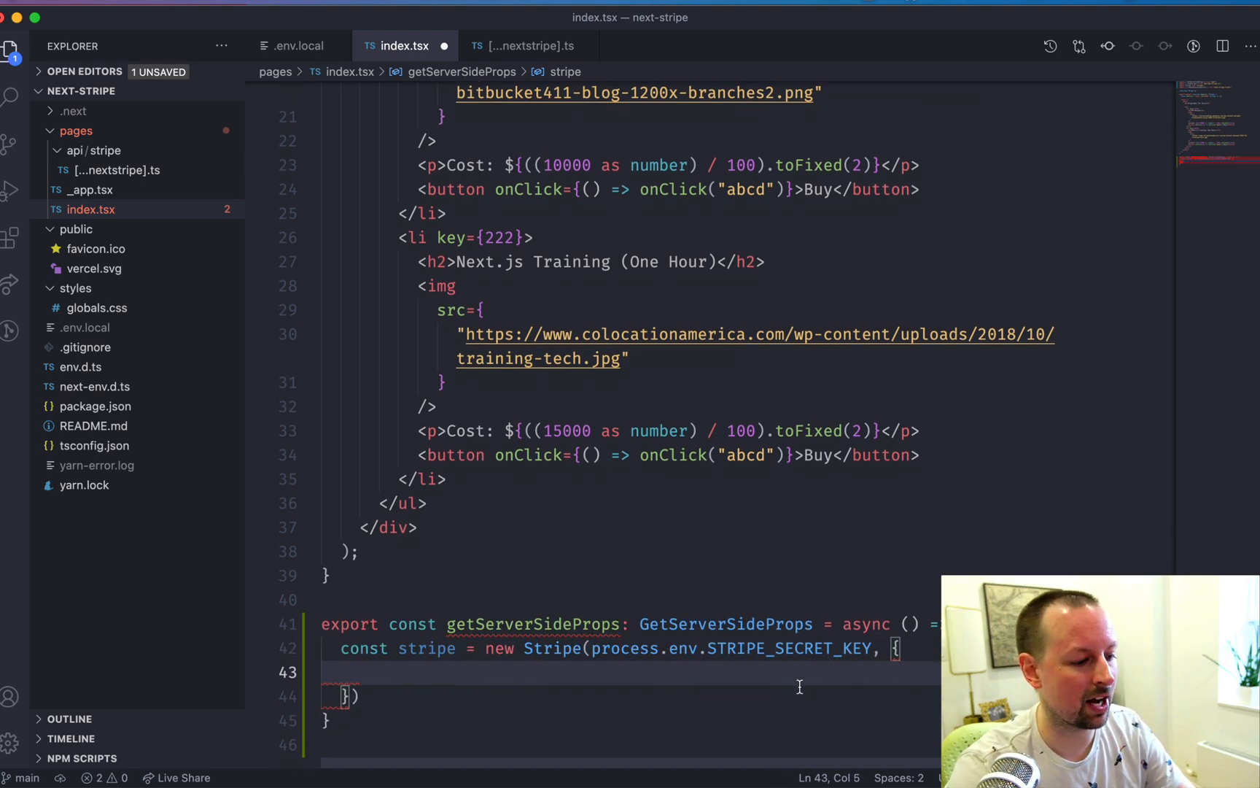
{"action": "type", "text": "apiVersion: \""}
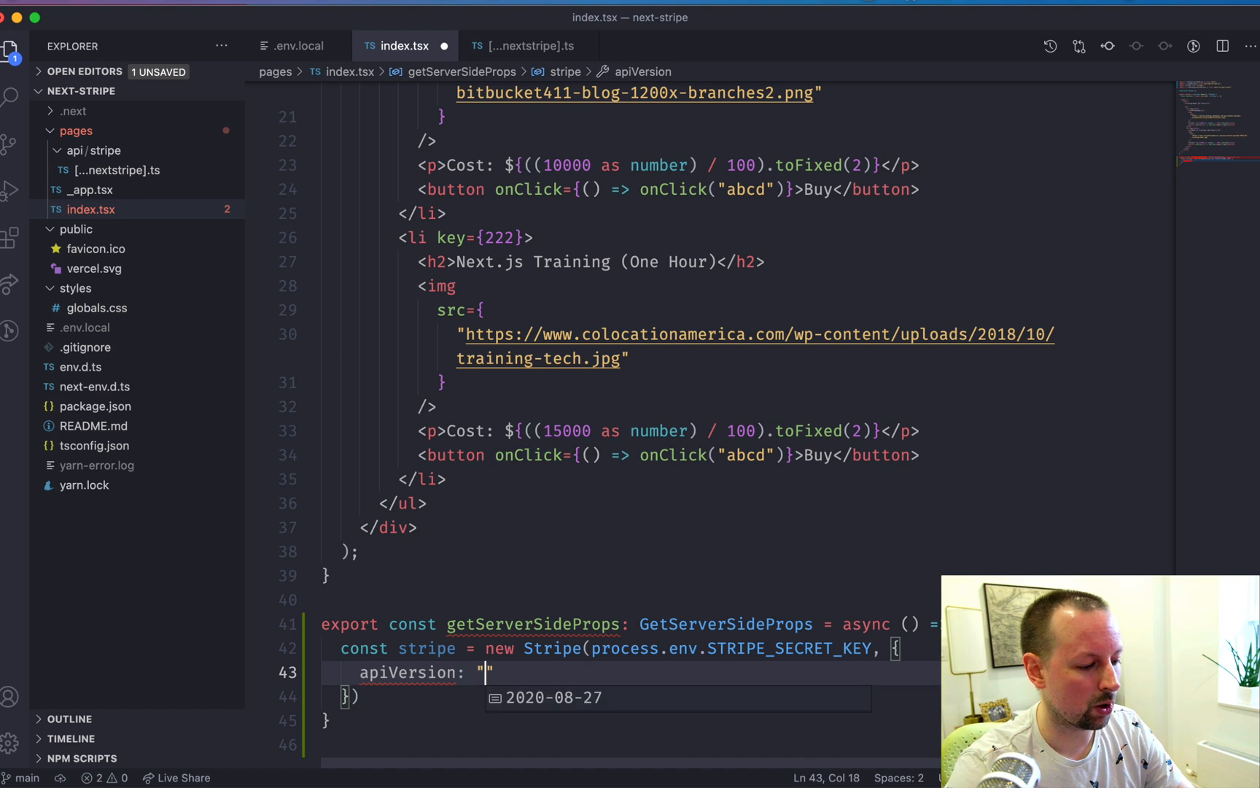
{"action": "type", "text": "2020-08-27"}
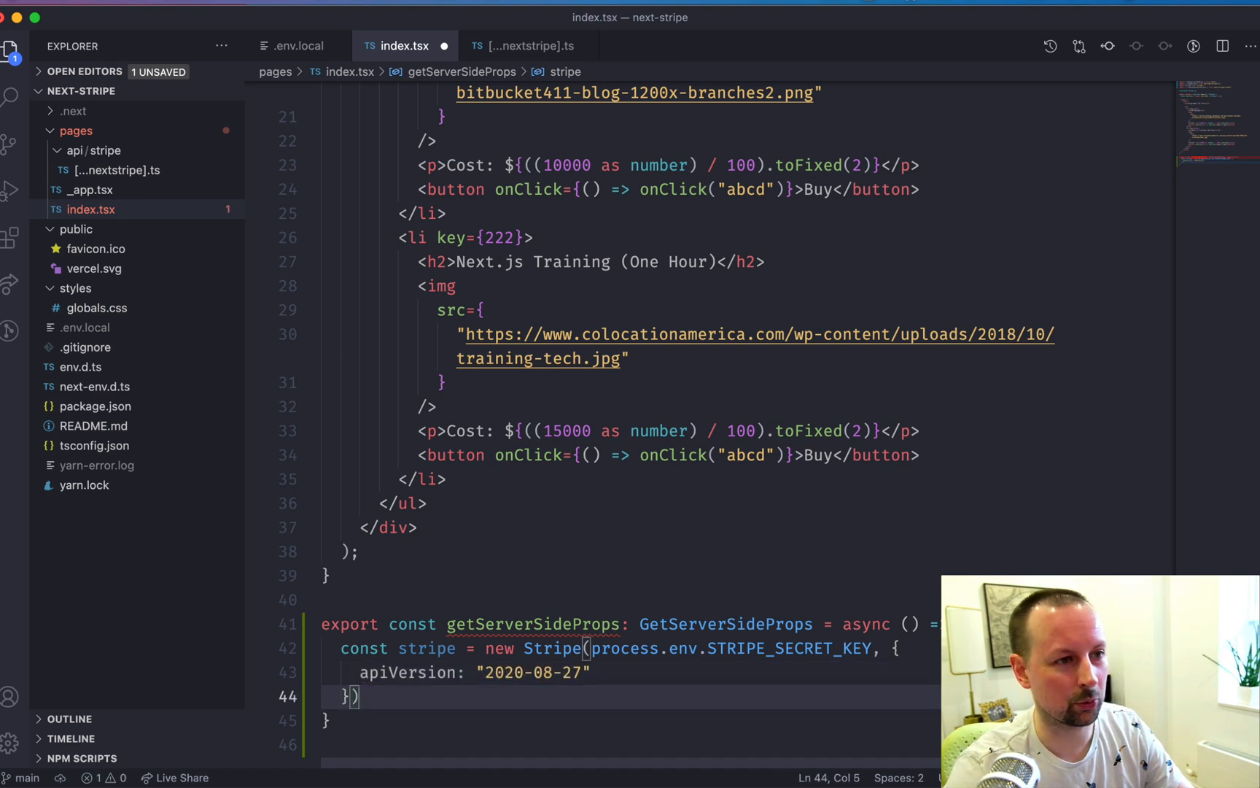
{"action": "type", "text": ";"}
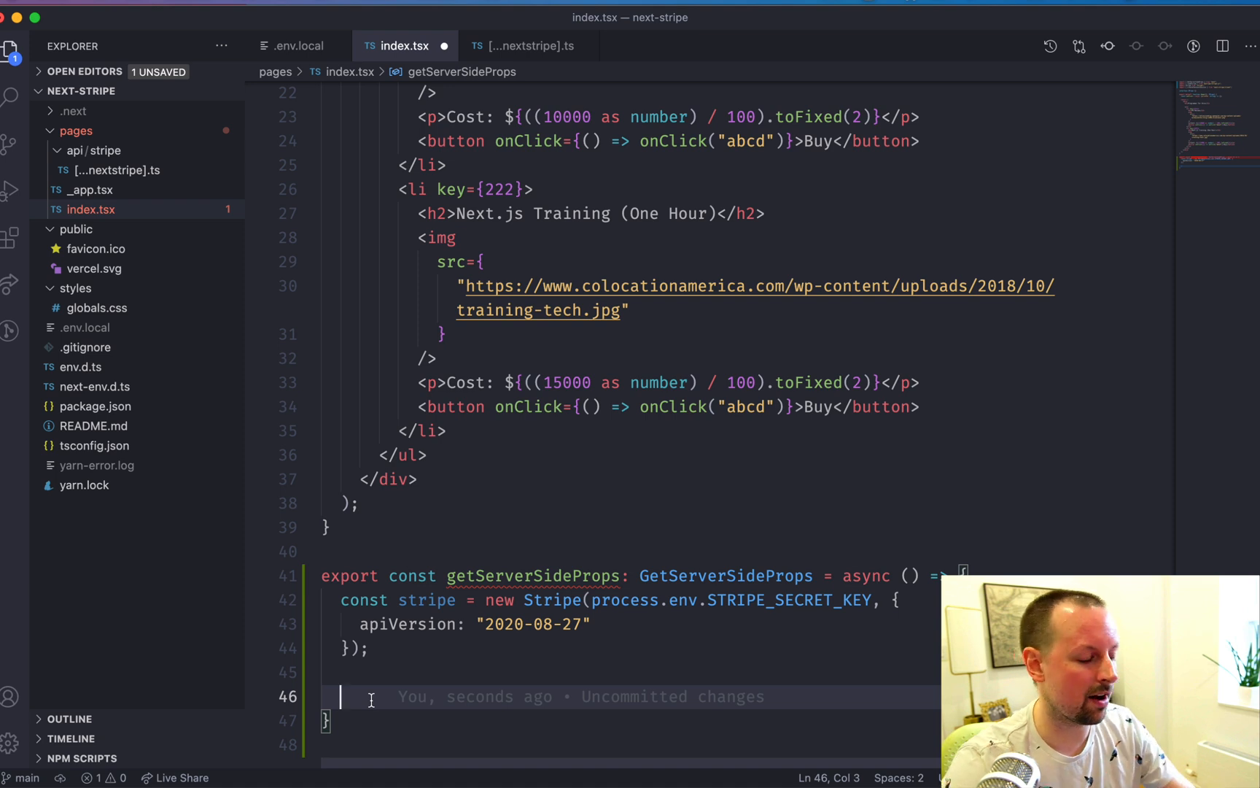
Fetch prices with stripe.prices.list({ active: true, limit: 10, expand: [] }).
{"action": "type", "text": "const prices"}
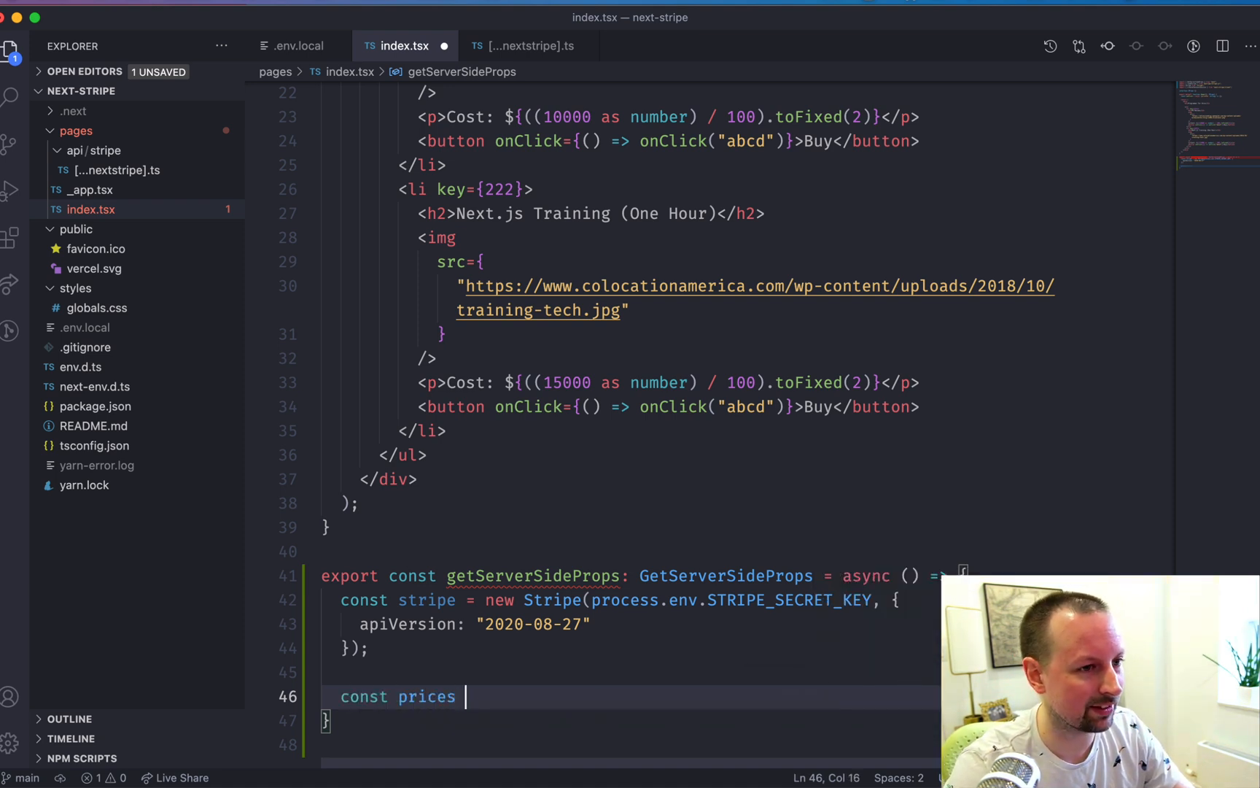
{"action": "type", "text": "= await str"}
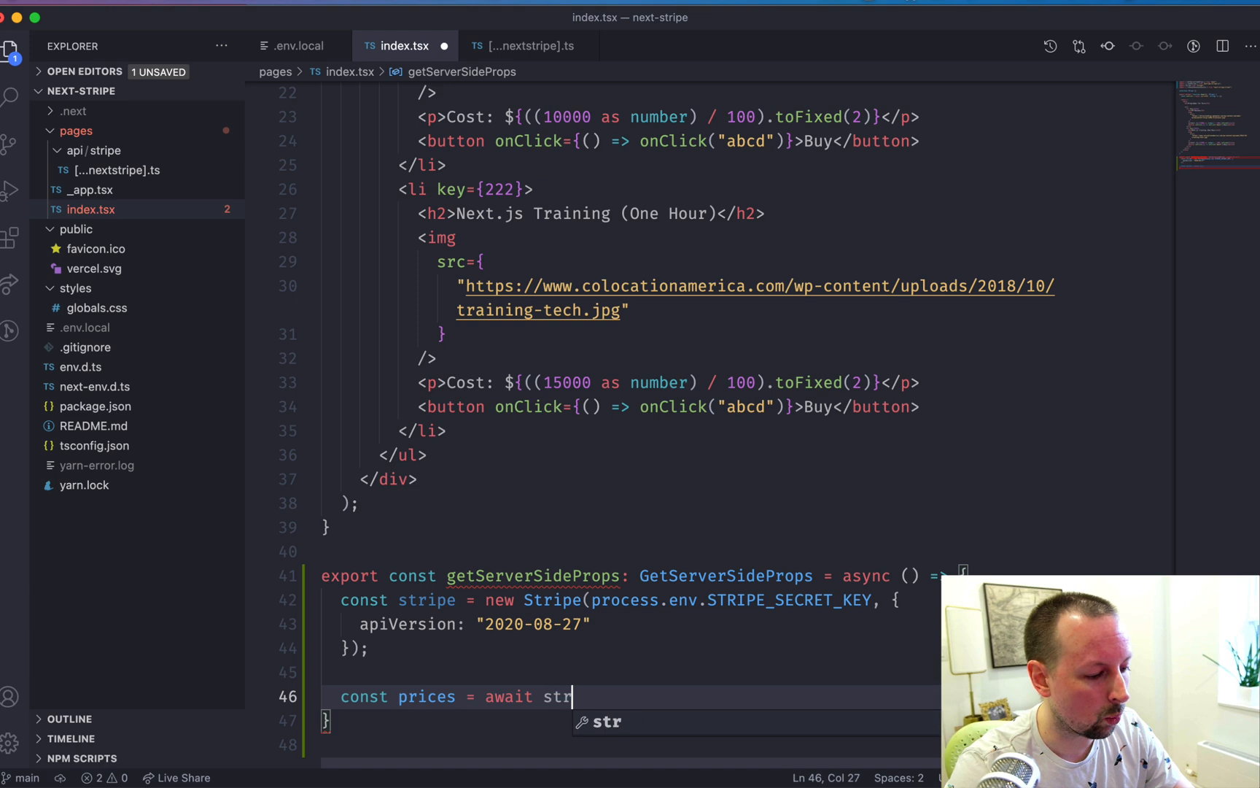
{"action": "type", "text": "ipe.prices."}
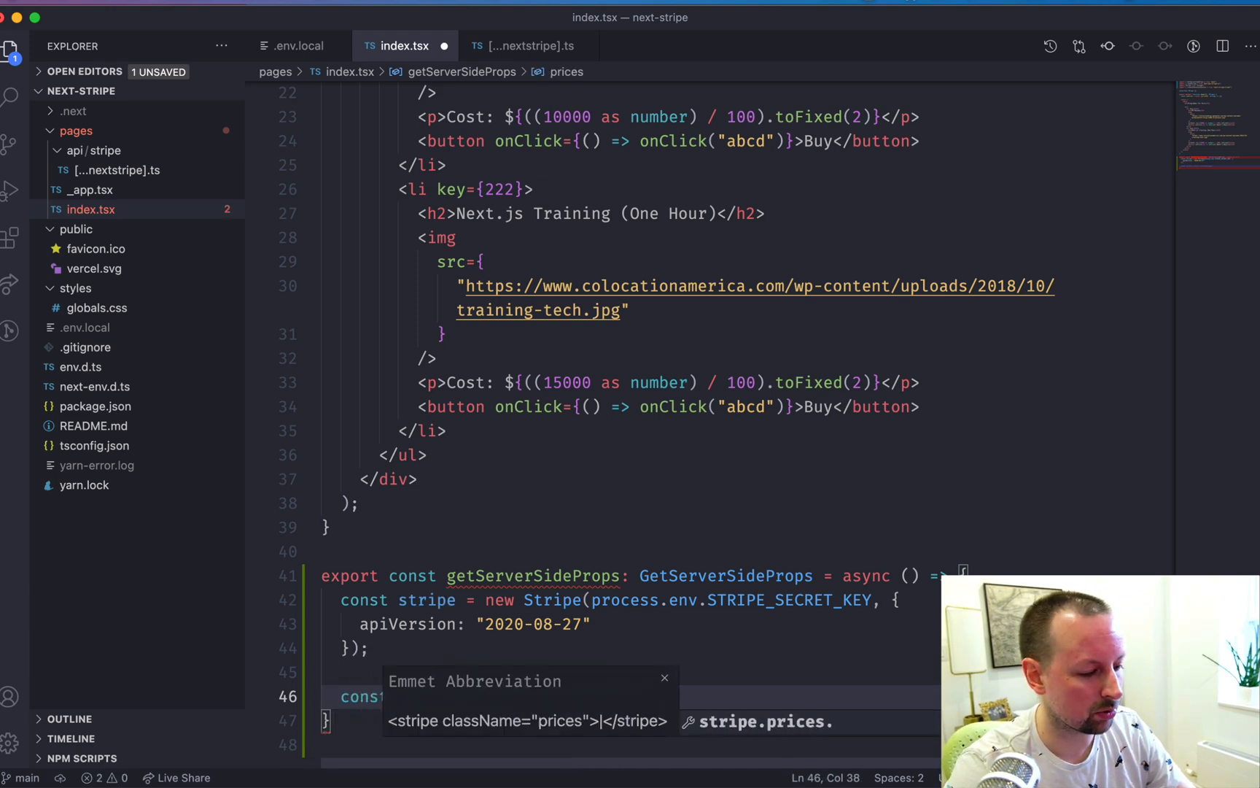
{"action": "type", "text": "list({"}
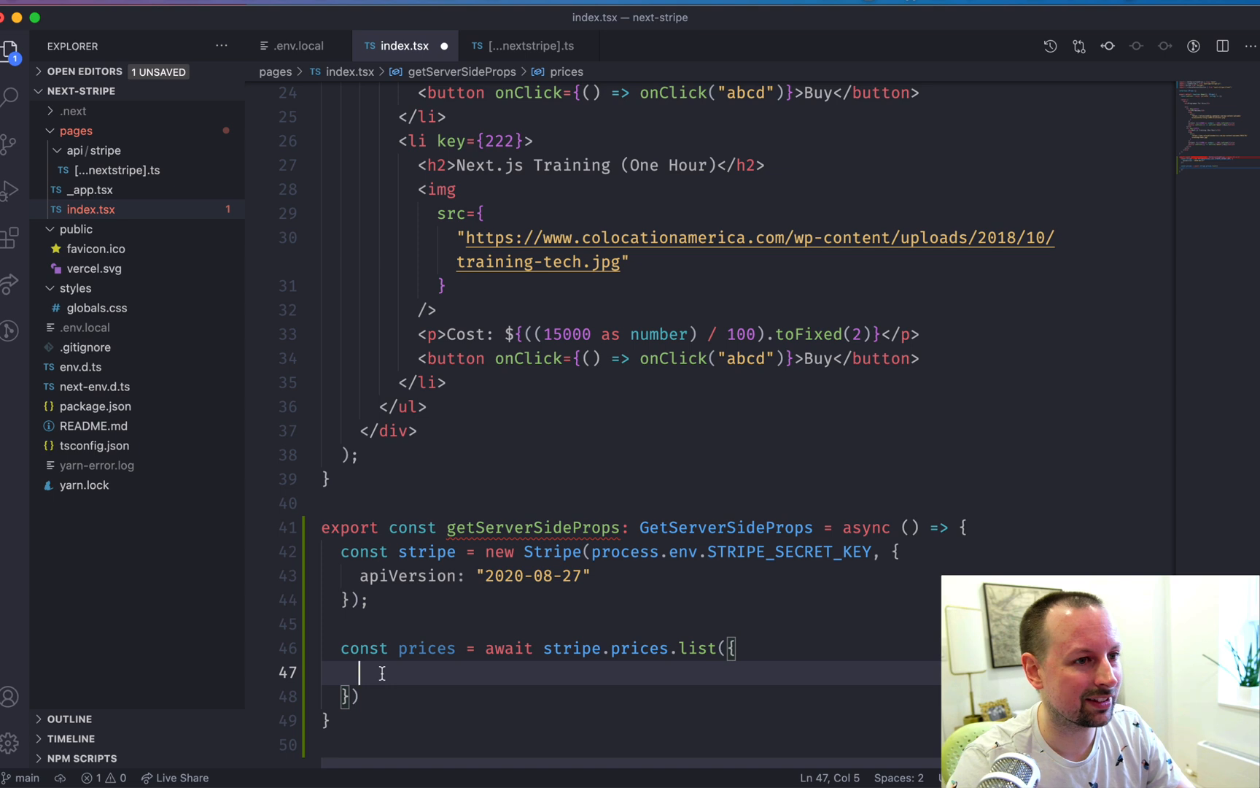
{"action": "type", "text": "active: true"}
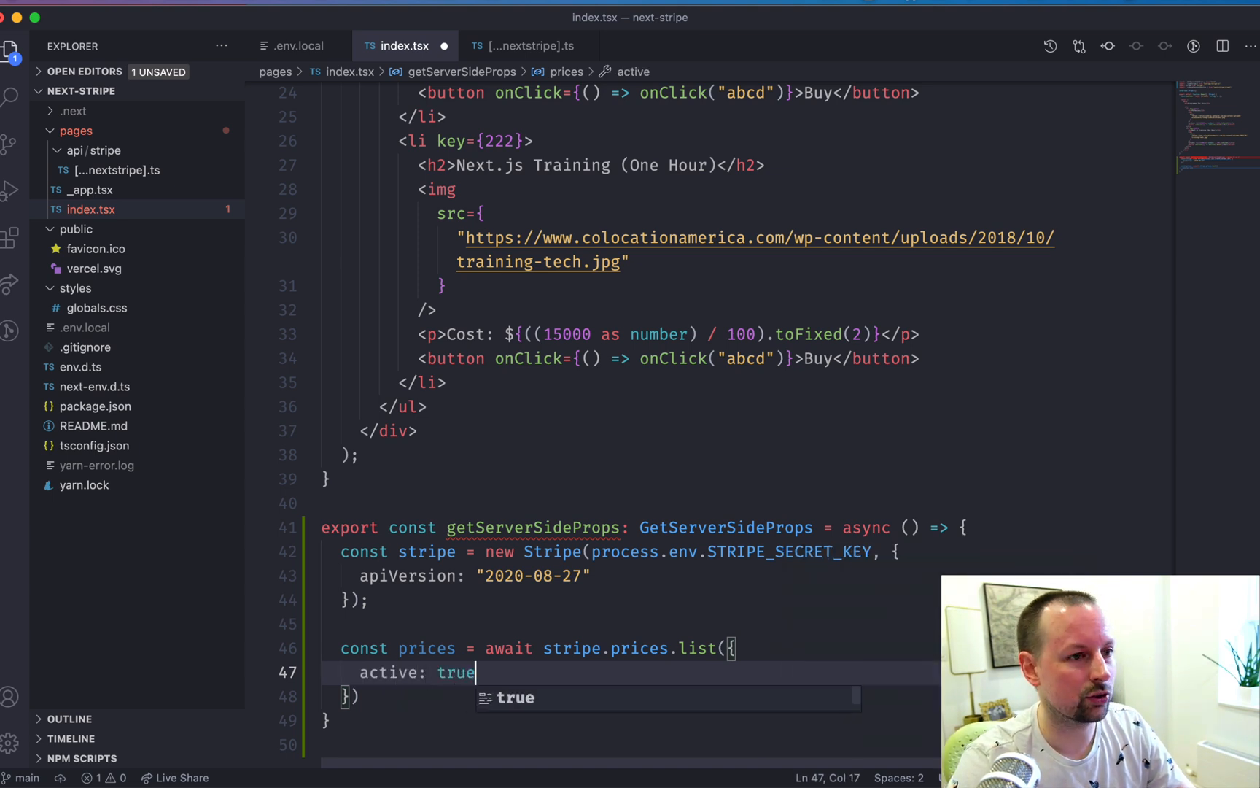
{"action": "type", "text": ","}
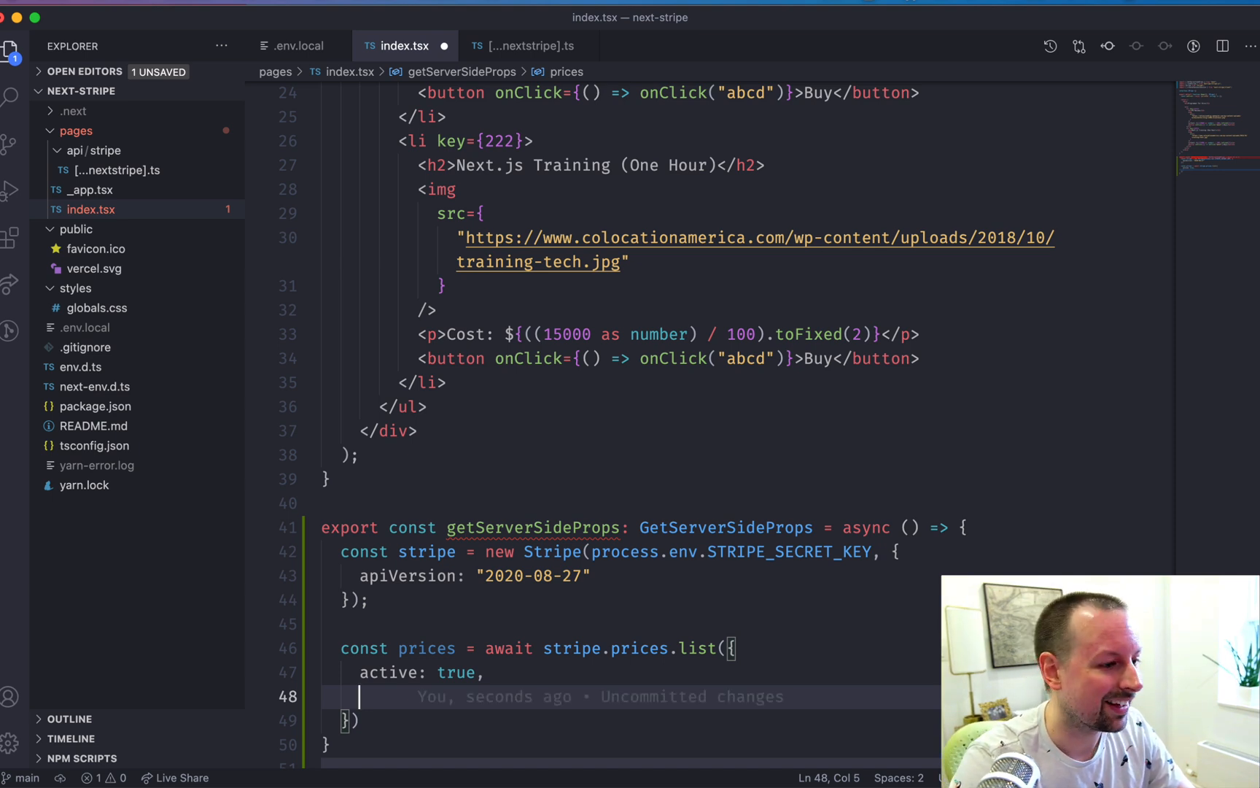
{"action": "type", "text": "limit: 10"}
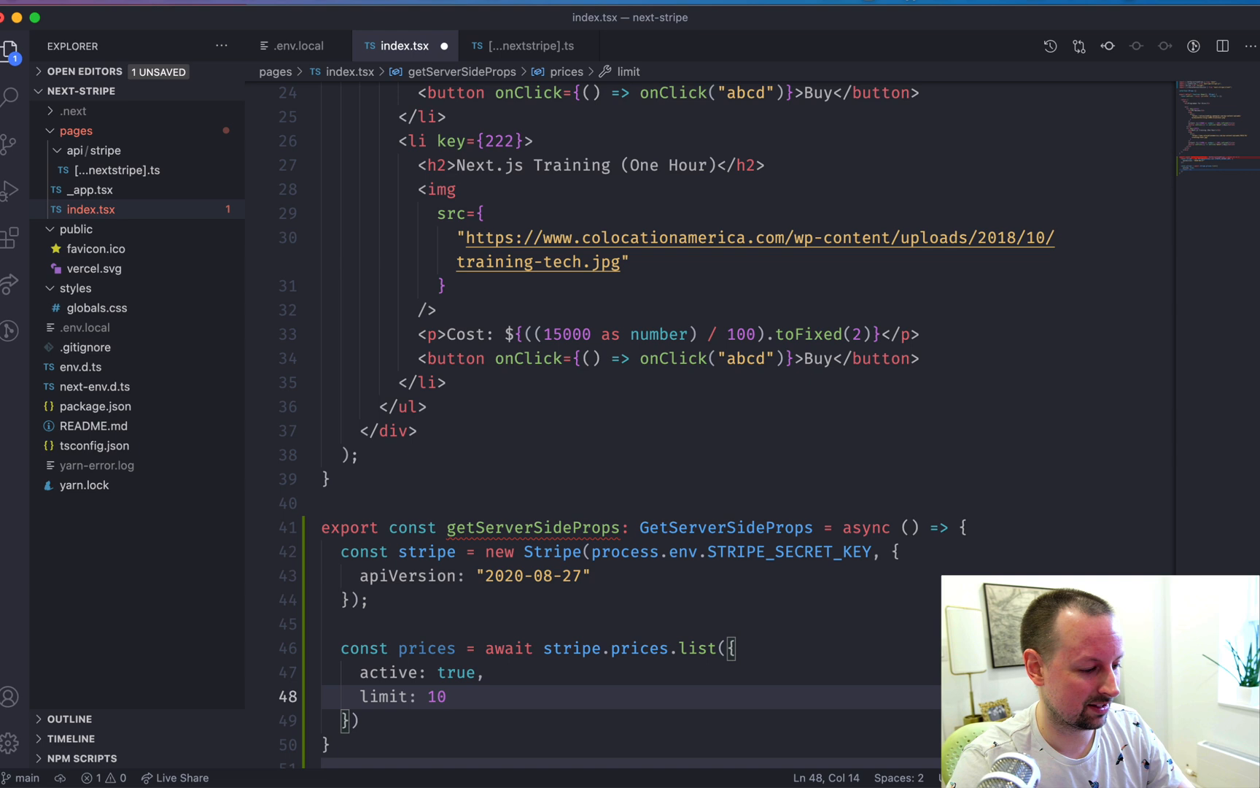
{"action": "type", "text": ","}
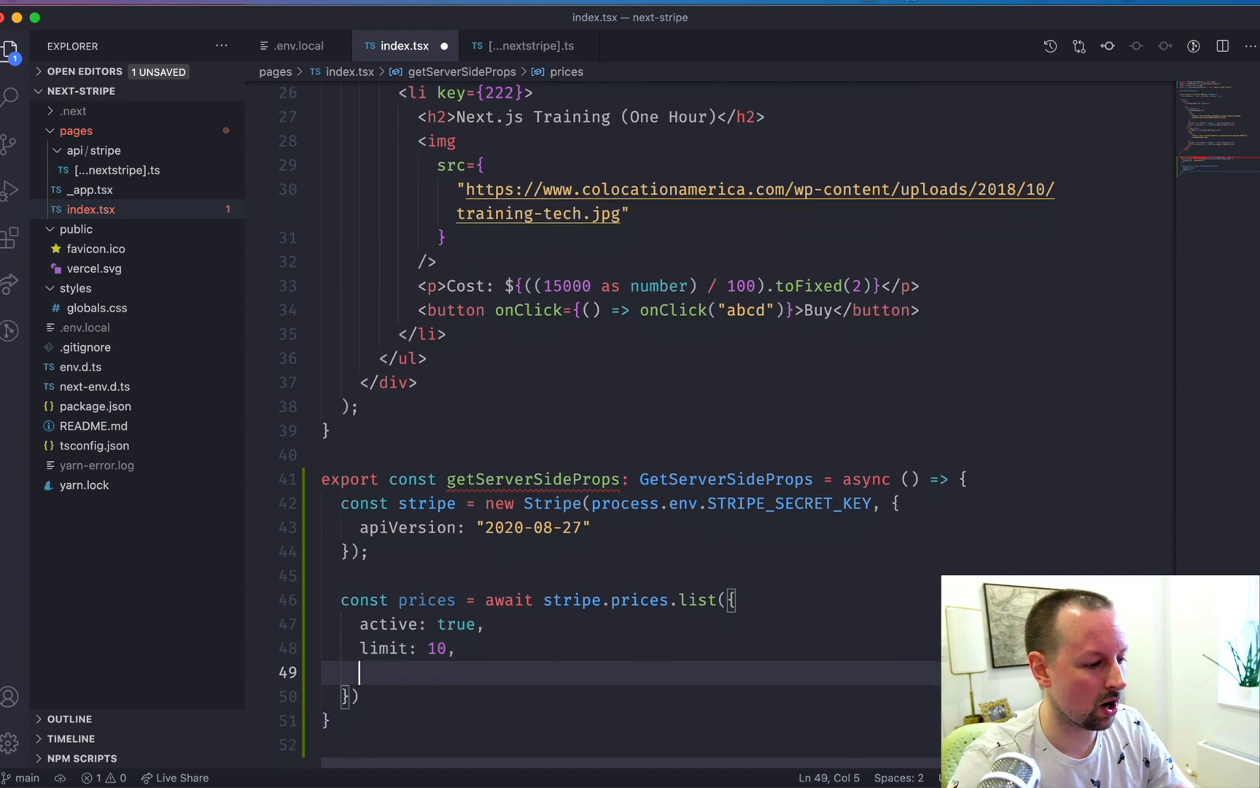
{"action": "type", "text": "expand:"}
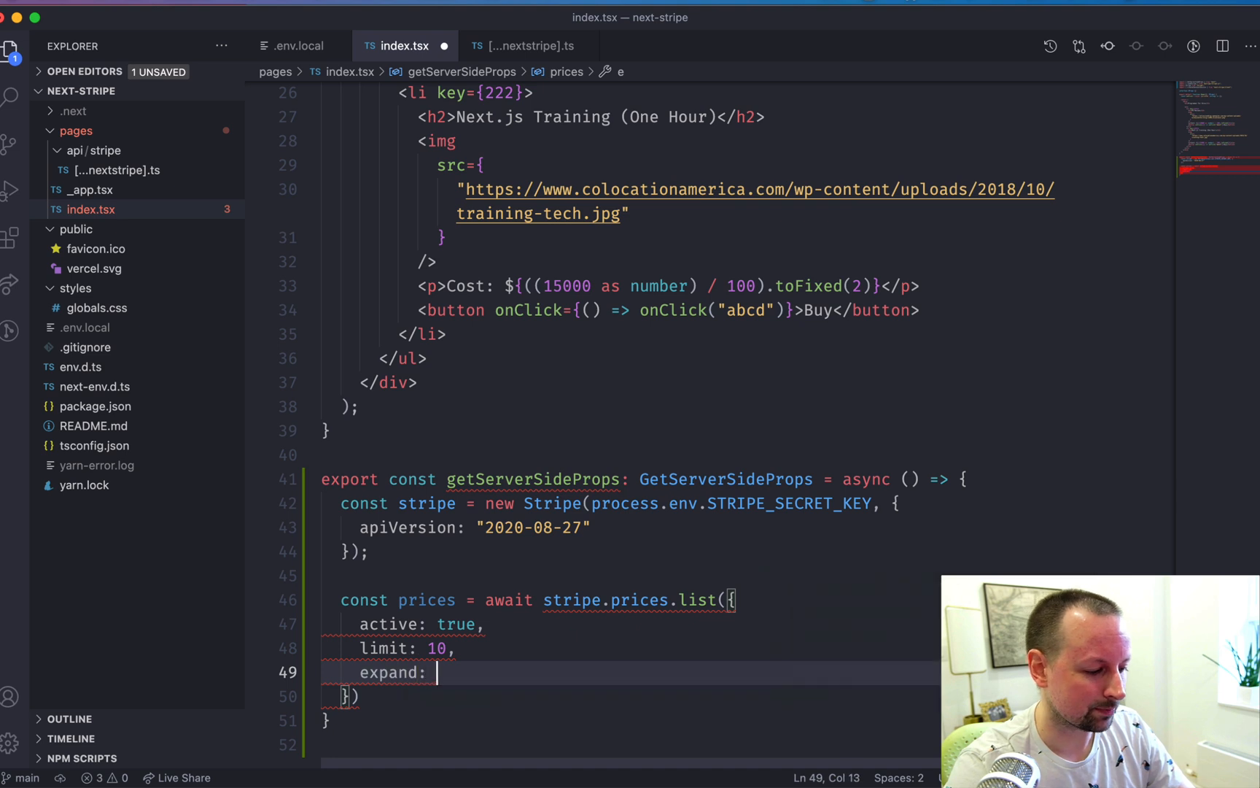
{"action": "type", "text": "[]"}
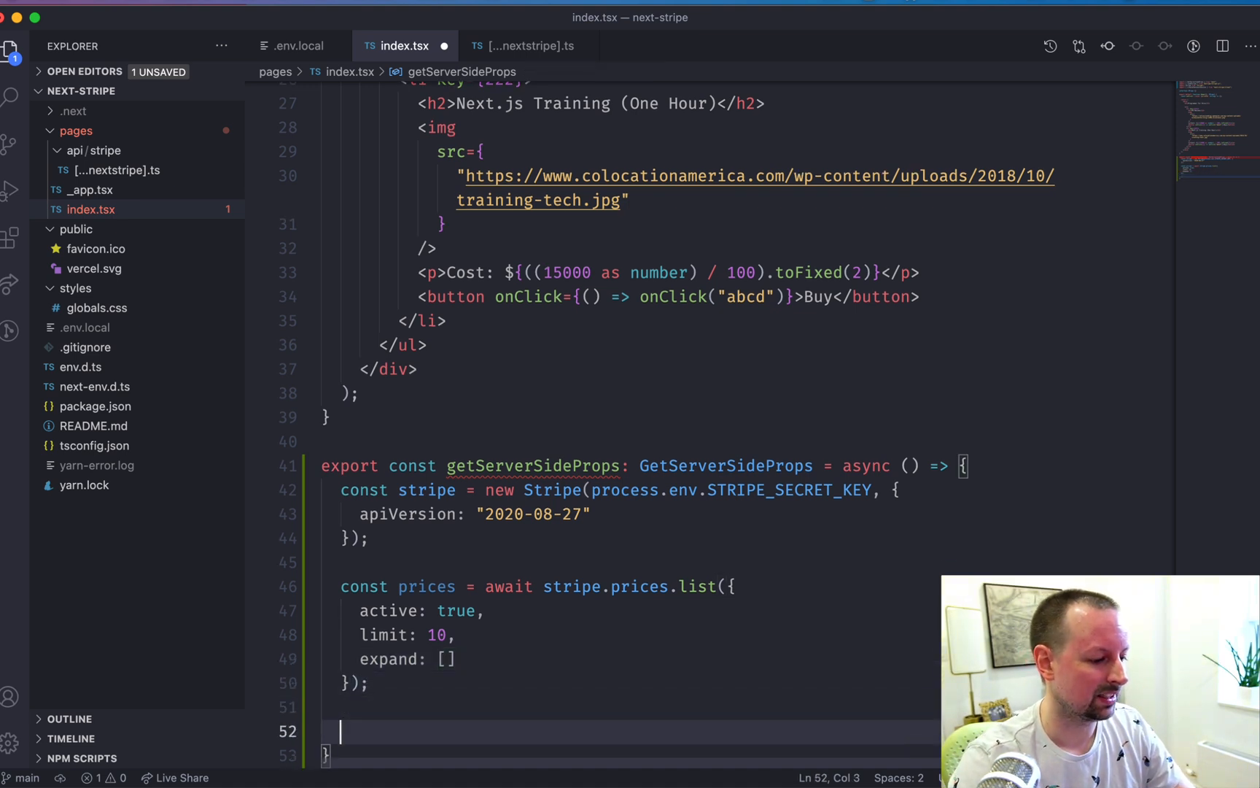
Return the fetched prices as the page's prices prop from getServerSideProps.
{"action": "type", "text": "return"}
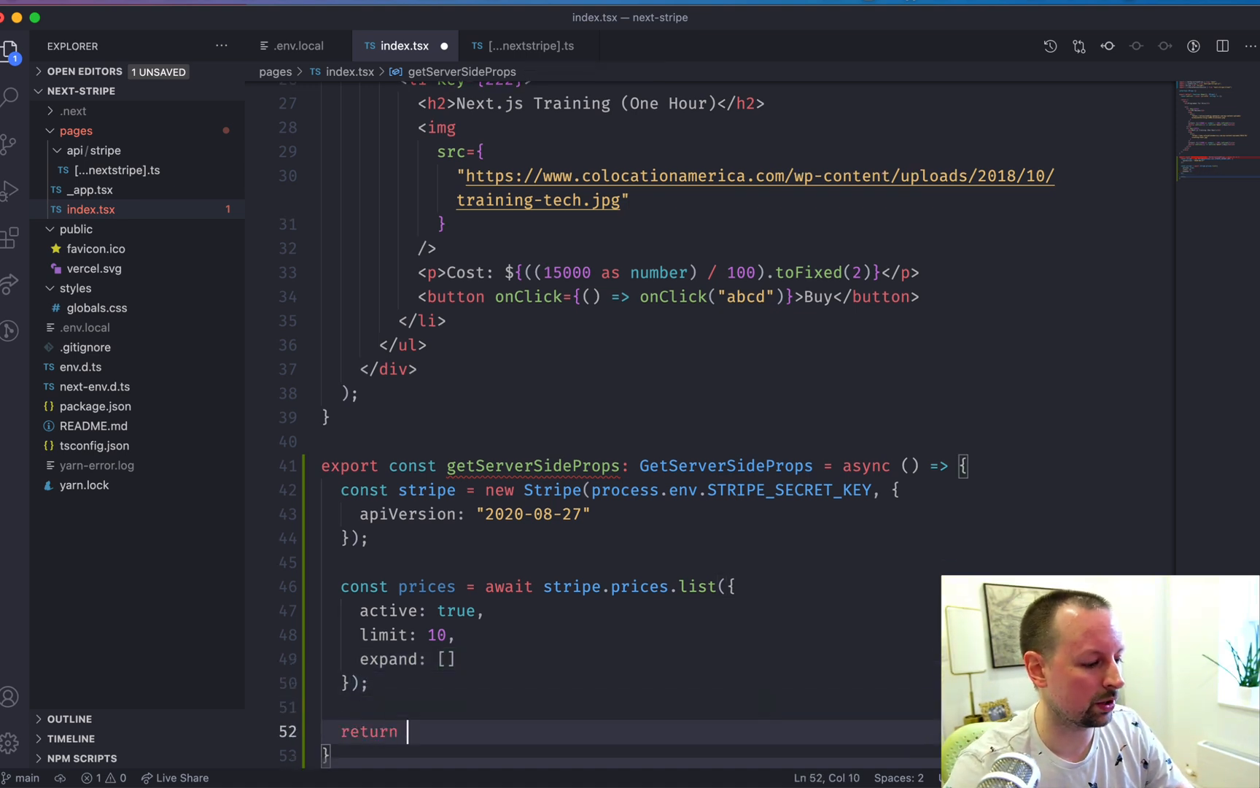
{"action": "type", "text": "{props:"}
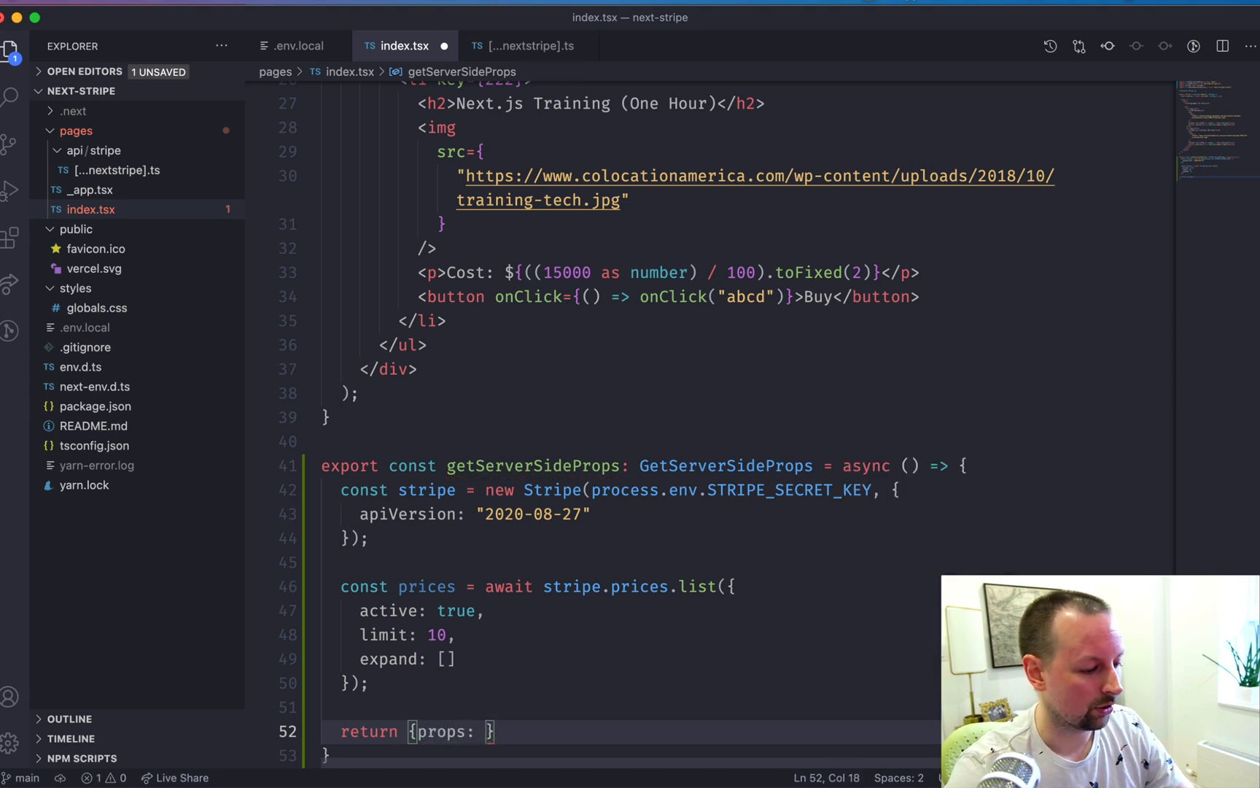
{"action": "type", "text": "{}"}
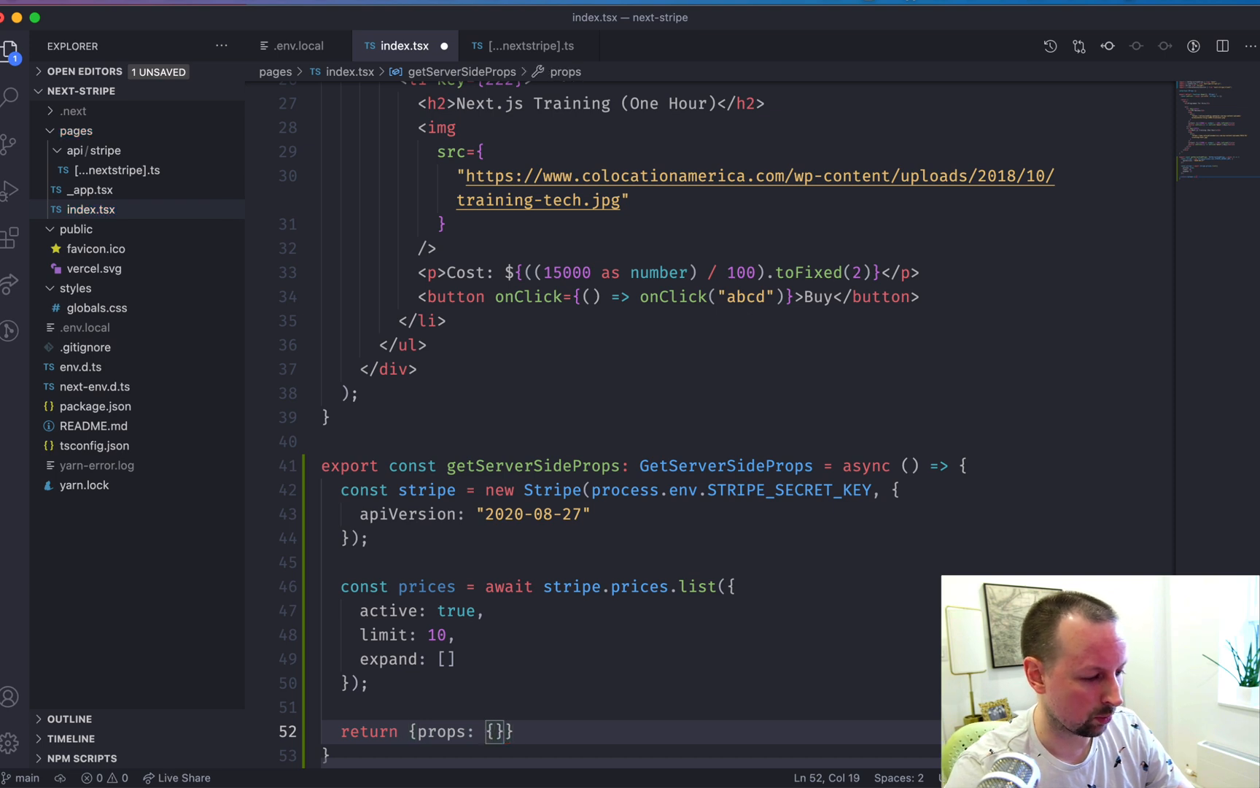
{"action": "type", "text": "prices:"}
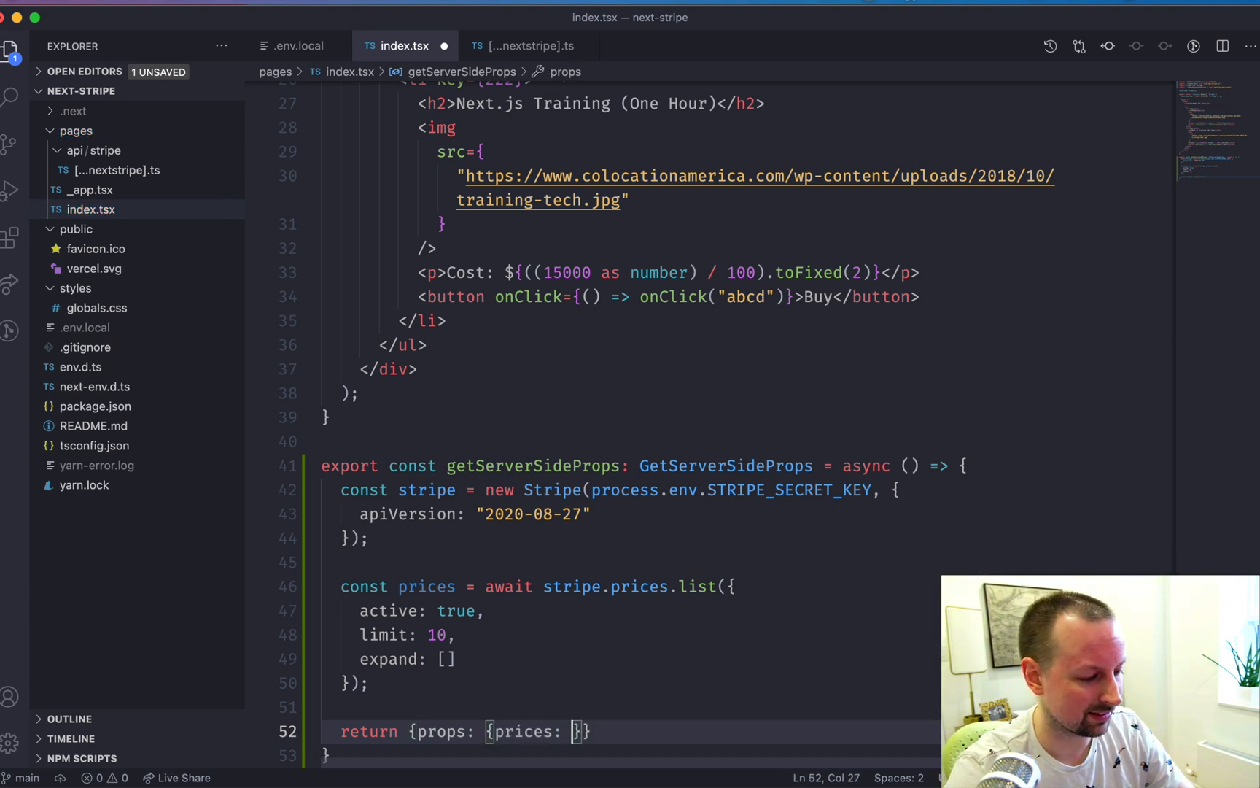
{"action": "type", "text": "p"}
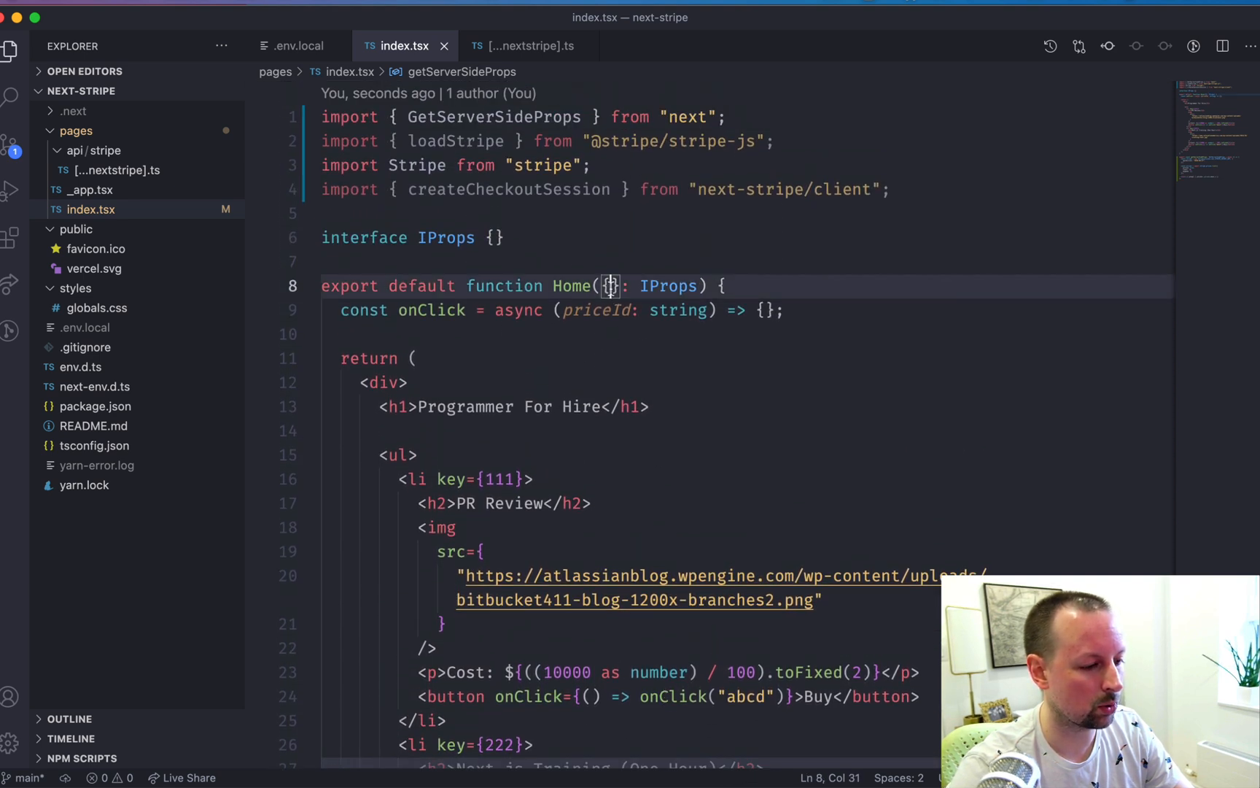
Destructure prices in Home and add prices: IPrice[] to IProps.
{"action": "type", "text": "prices"}
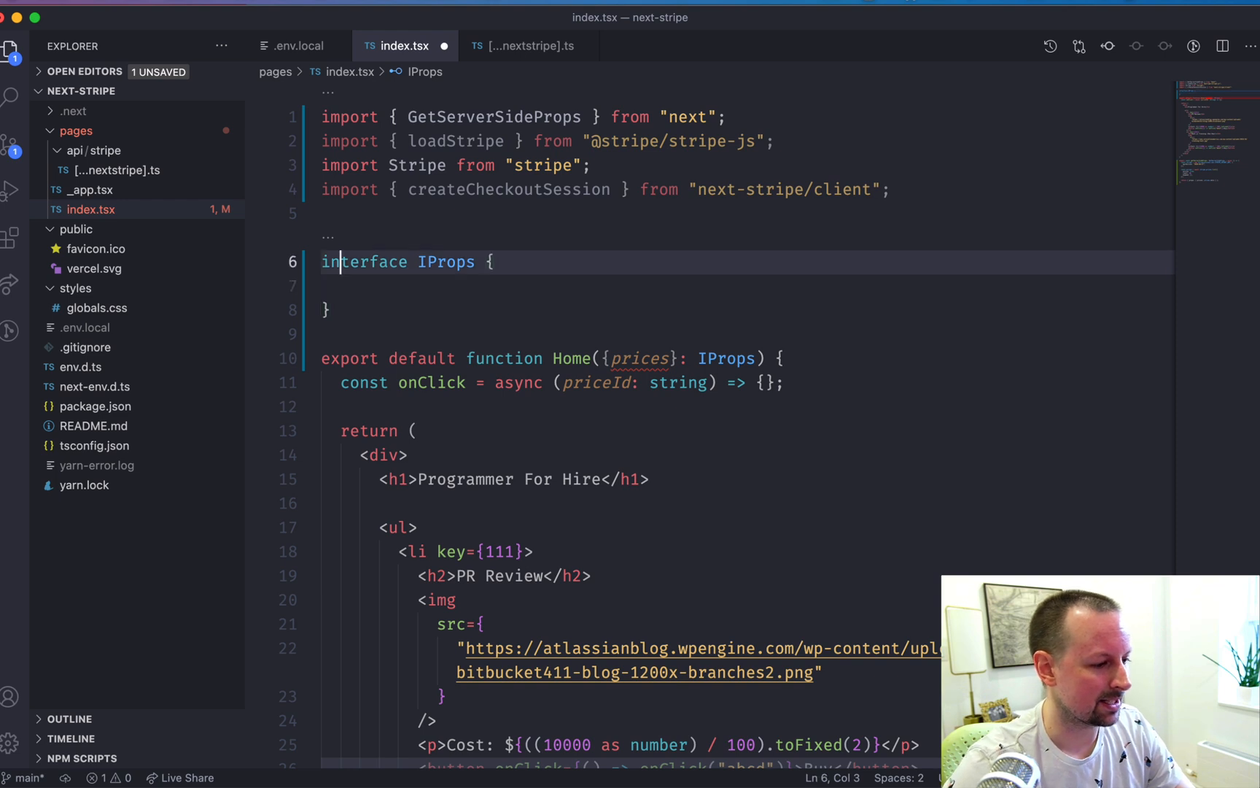
{"action": "type", "text": "p"}
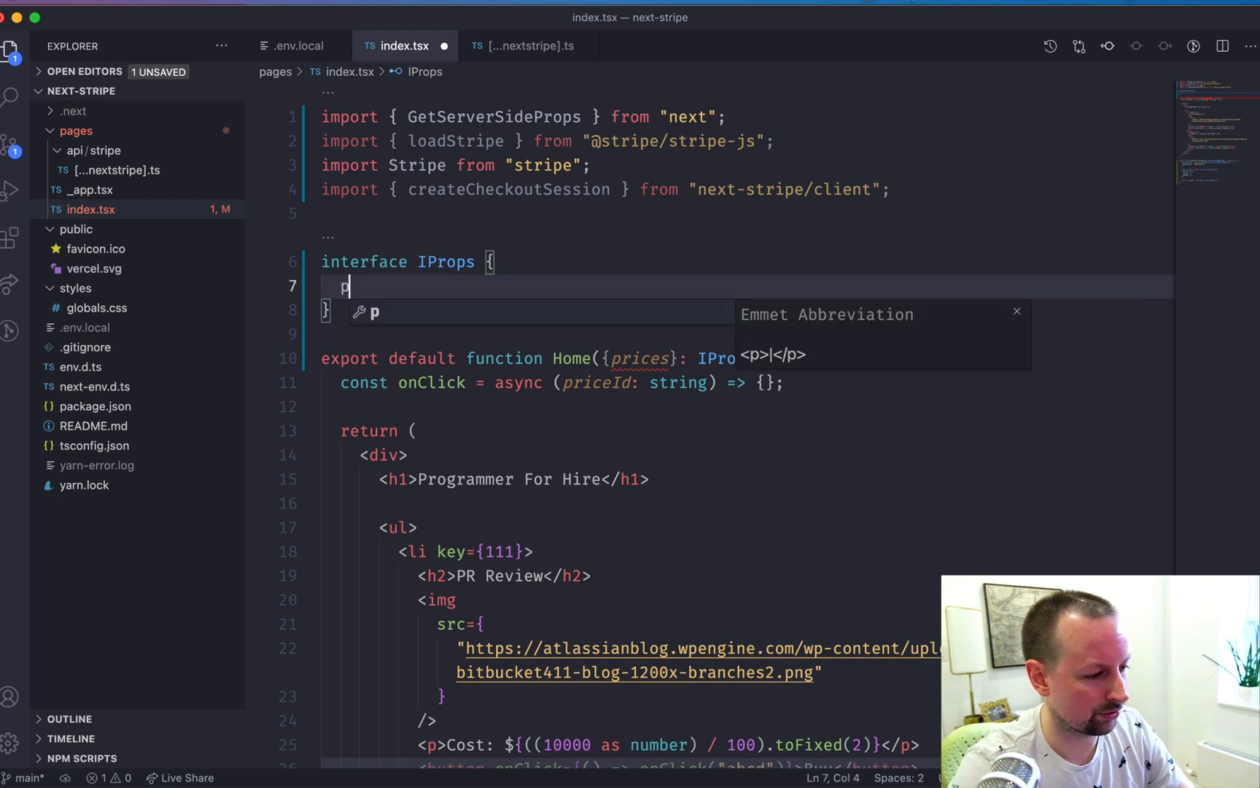
{"action": "type", "text": "rices:"}
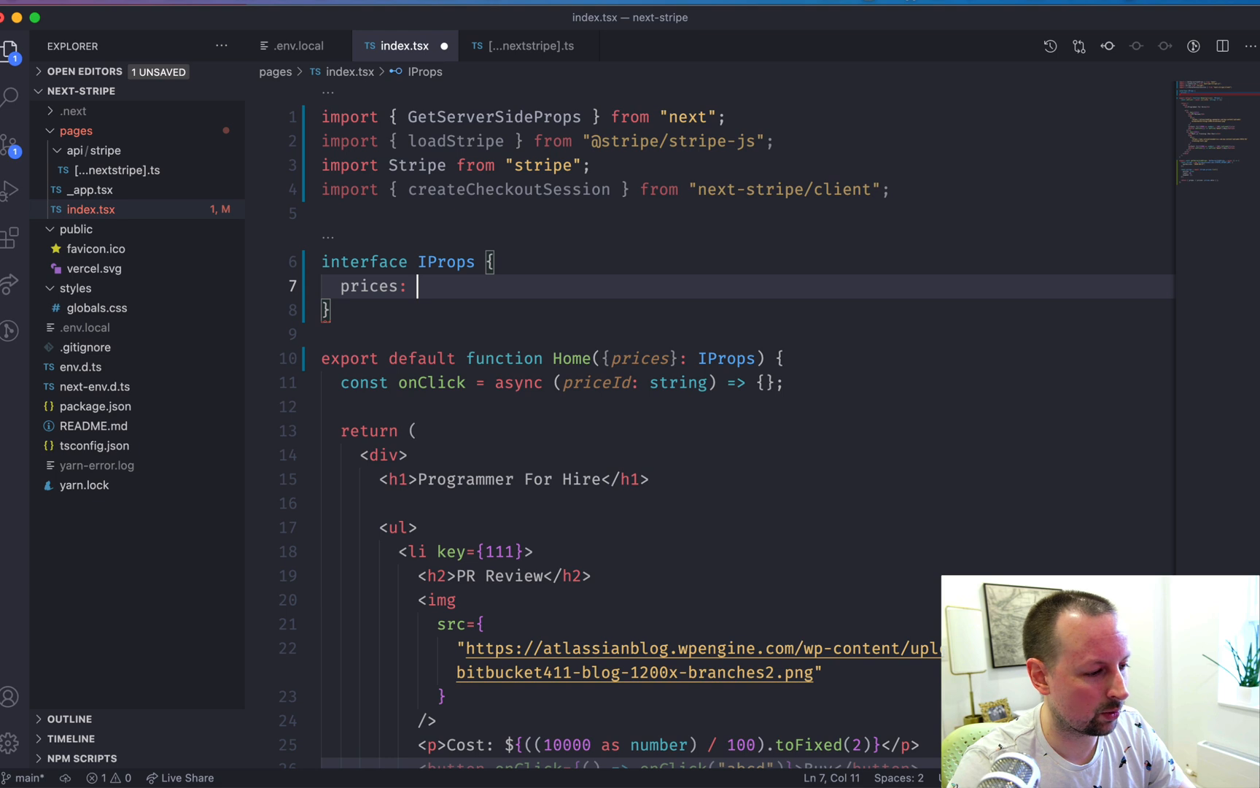
{"action": "type", "text": "IPrice"}
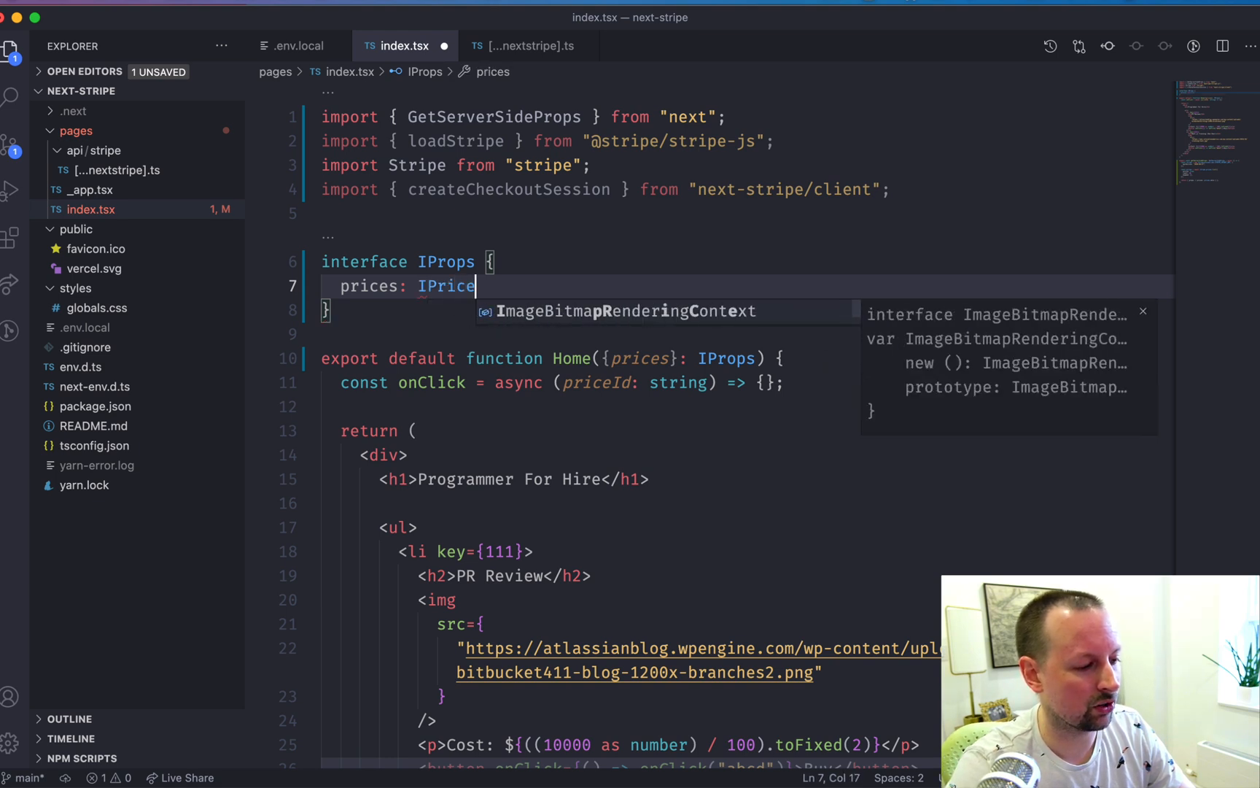
{"action": "type", "text": "[]"}
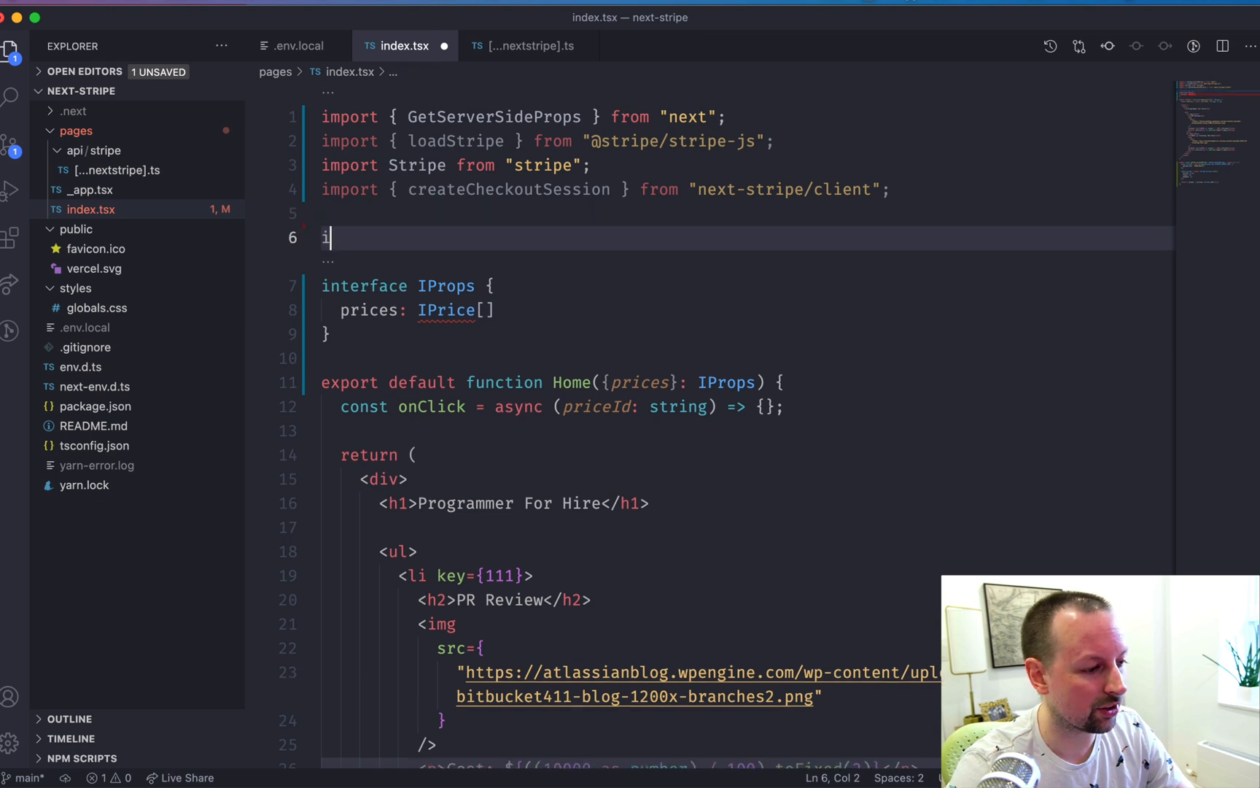
Declare interface IPrice extending Stripe.Price.
{"action": "type", "text": "nterface I"}
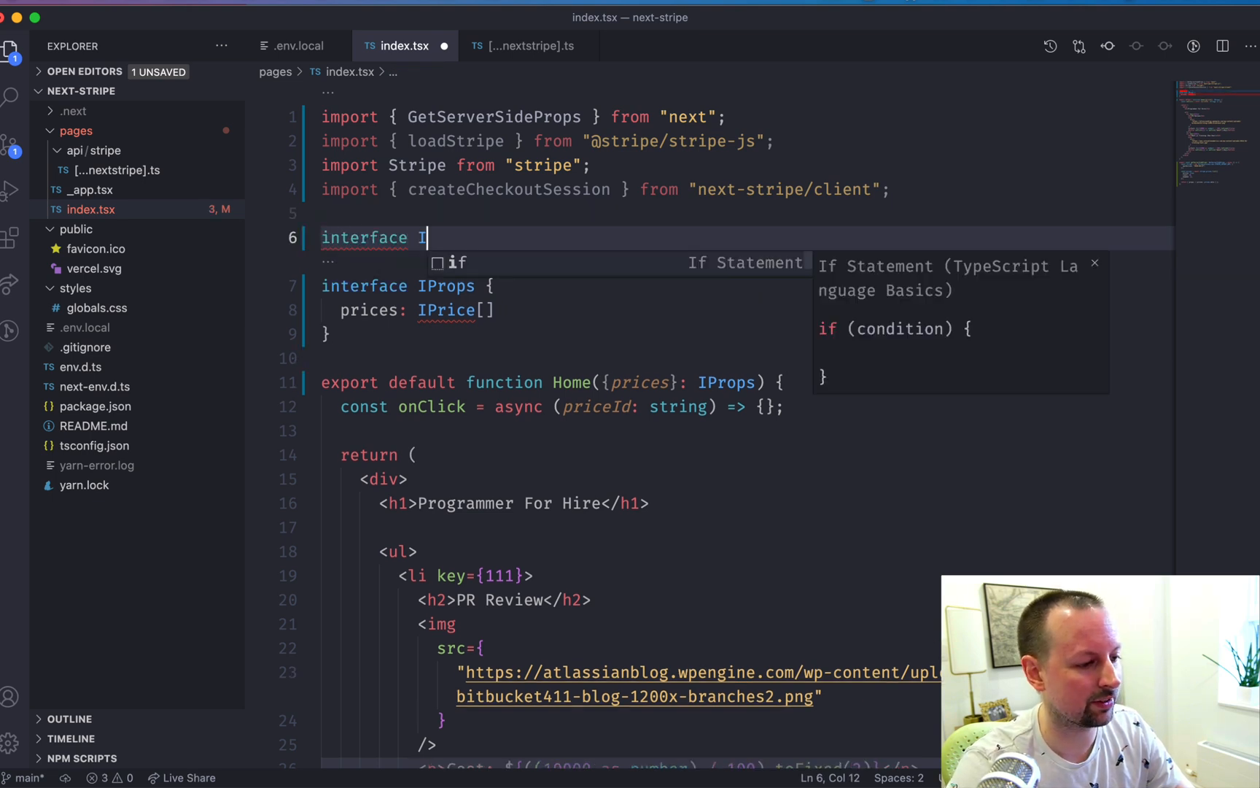
{"action": "type", "text": "Price {"}
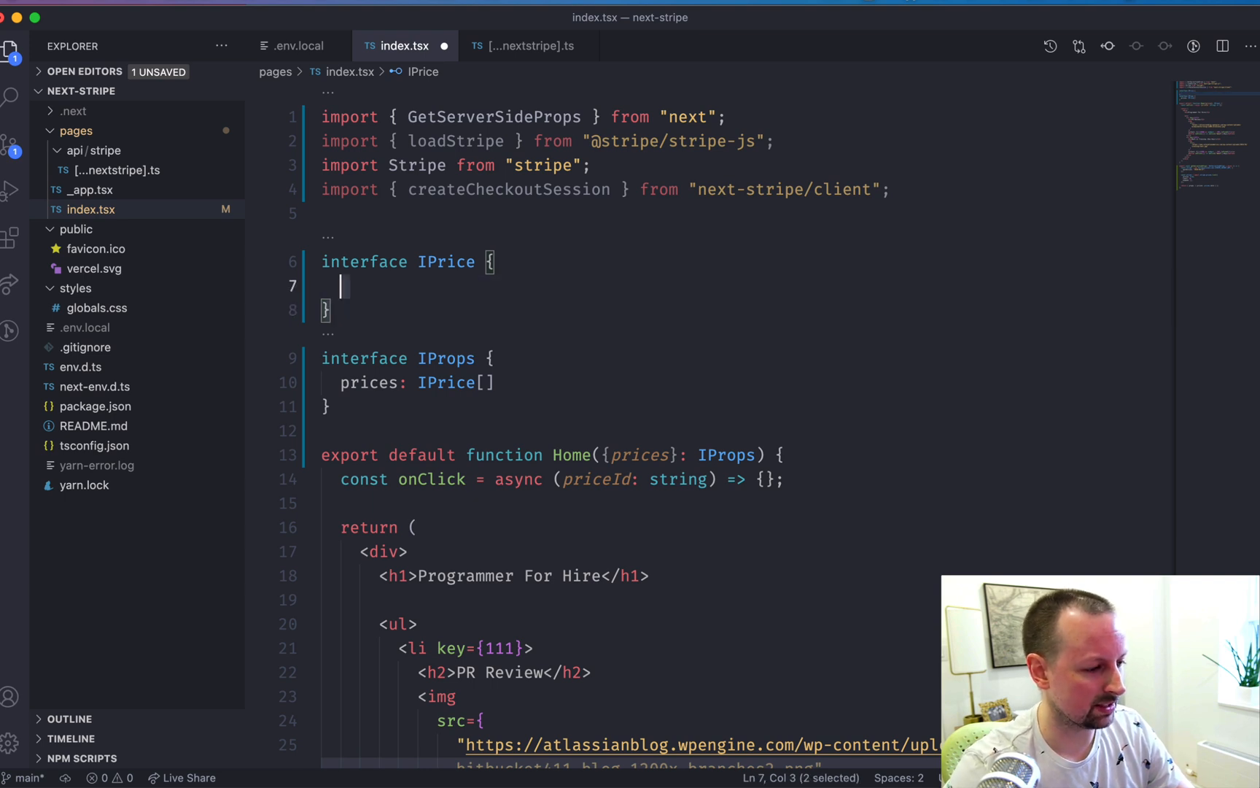
{"action": "type", "text": "extends Stripe.Price"}
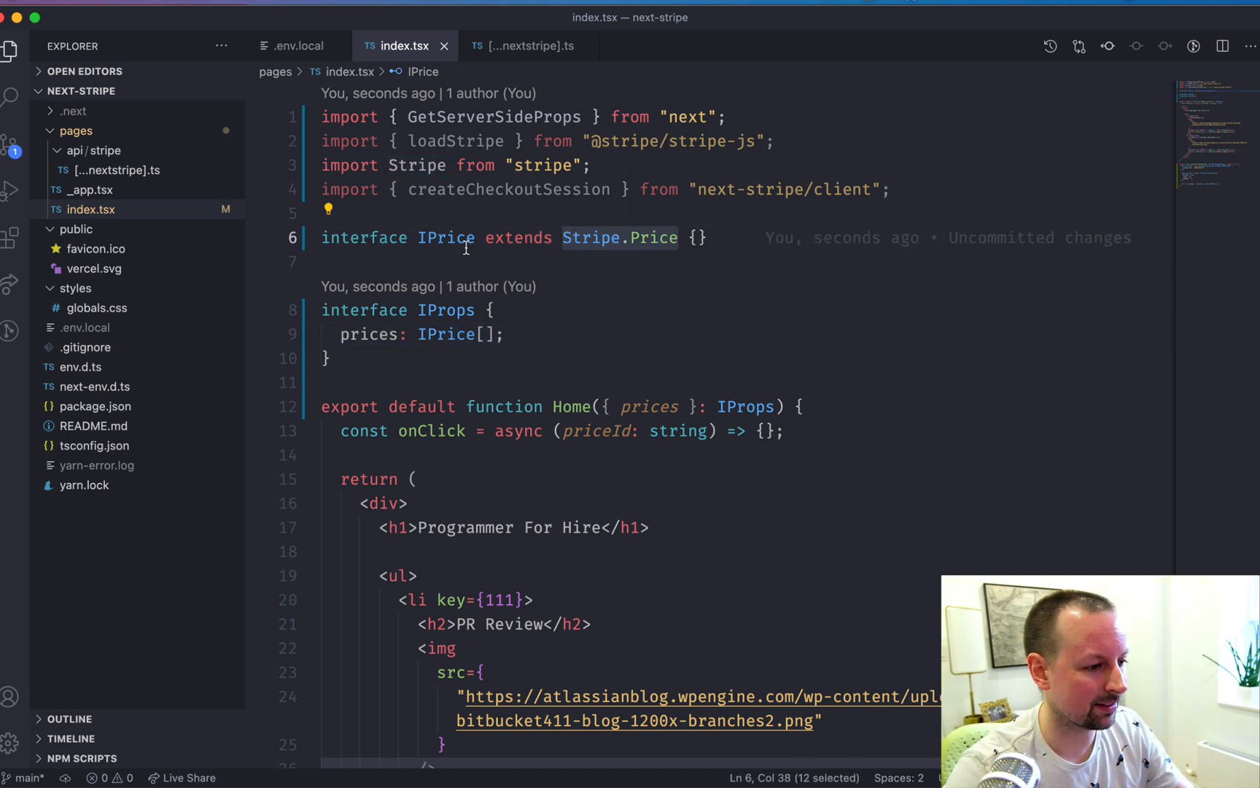
{"action": "mouse_move", "coordinate": [436, 242]}
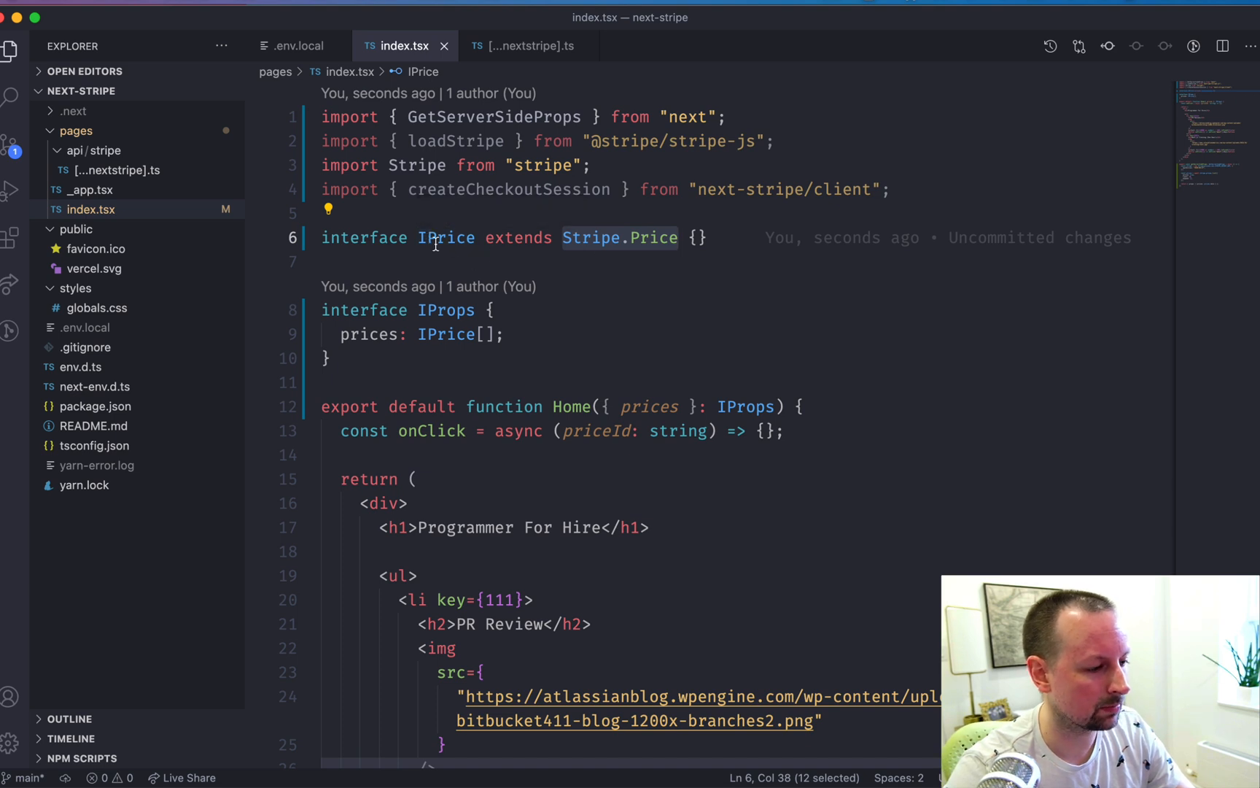
{"action": "scroll", "scroll_direction": "down", "scroll_amount": 3}
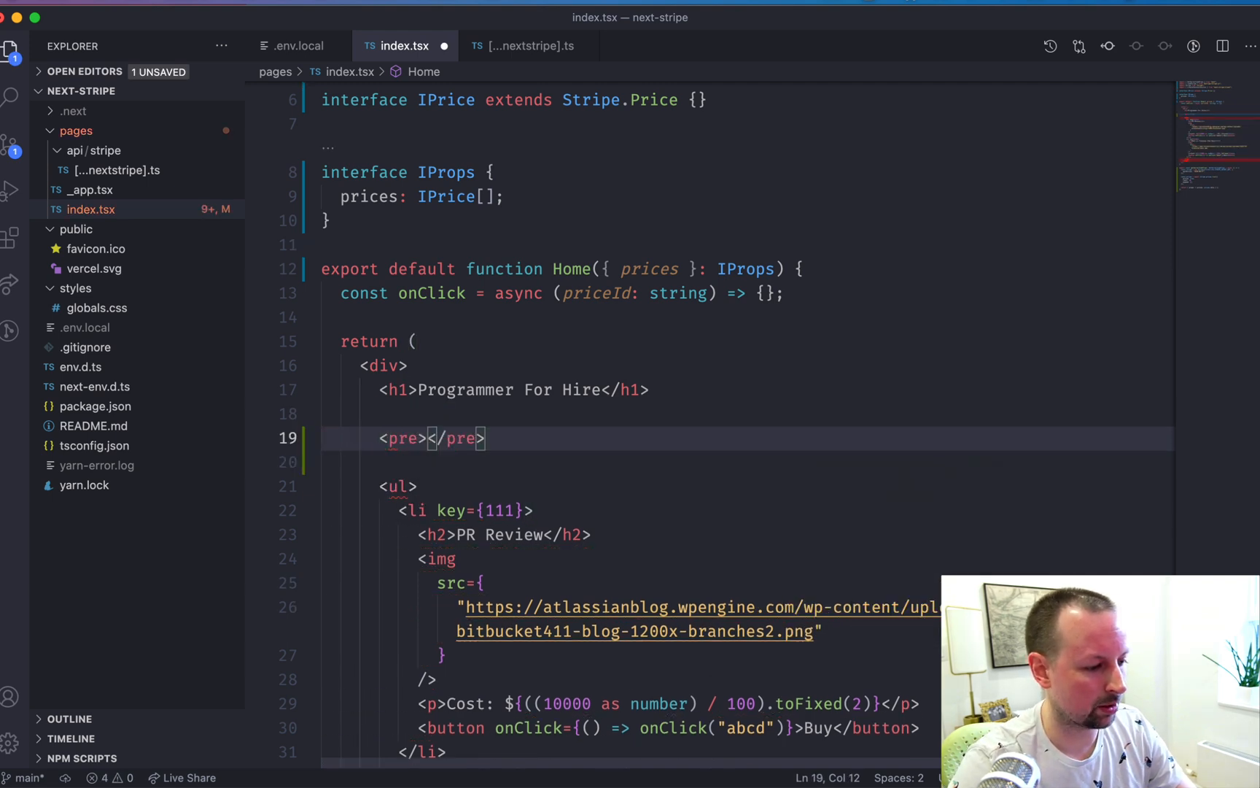
Render the prices as JSON.stringify output in a pre block under the heading.
{"action": "type", "text": "{JSON"}
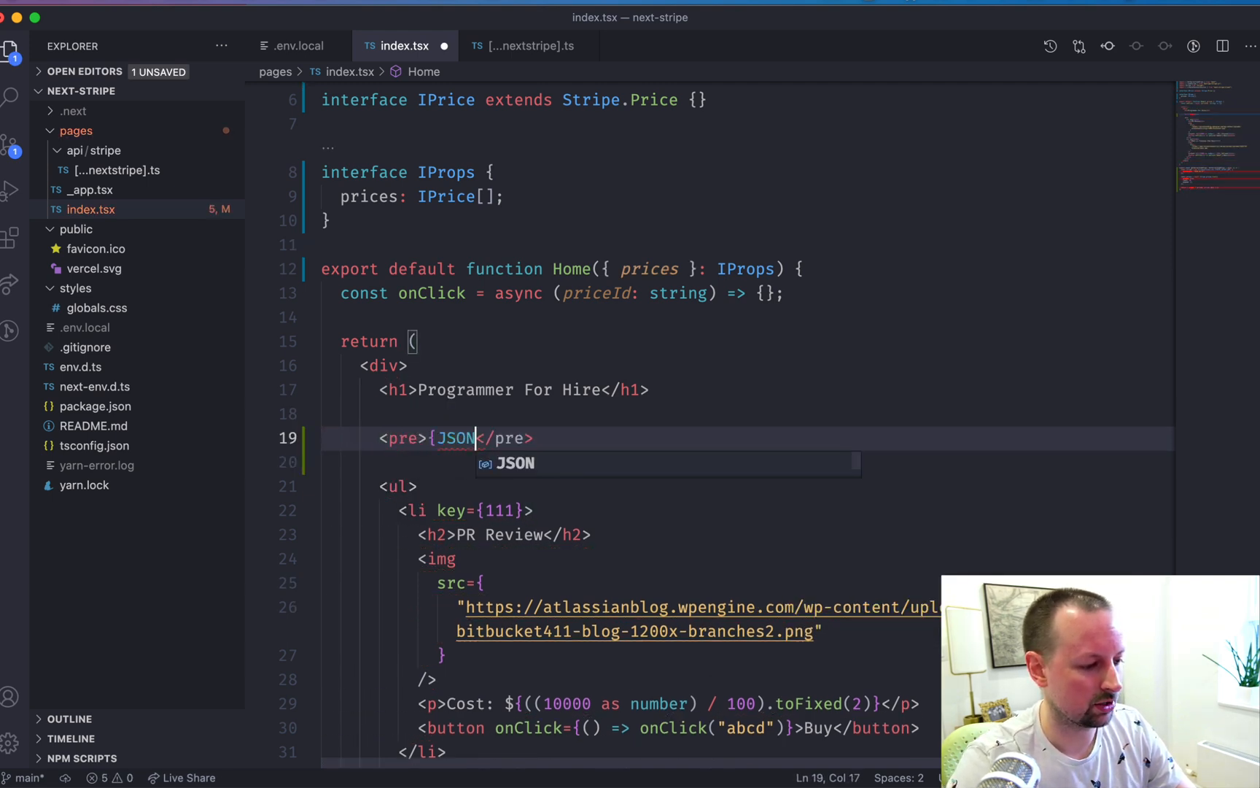
{"action": "type", "text": ".stringify"}
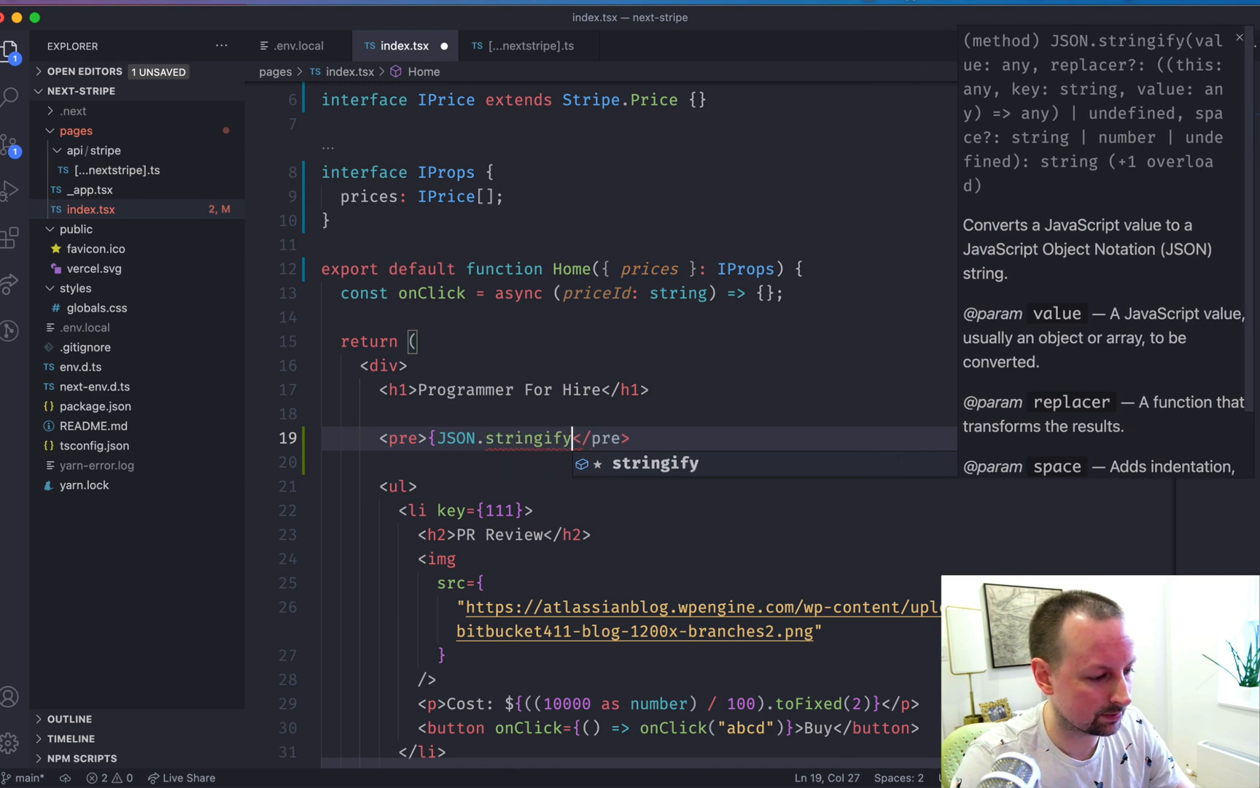
{"action": "type", "text": "(prices,"}
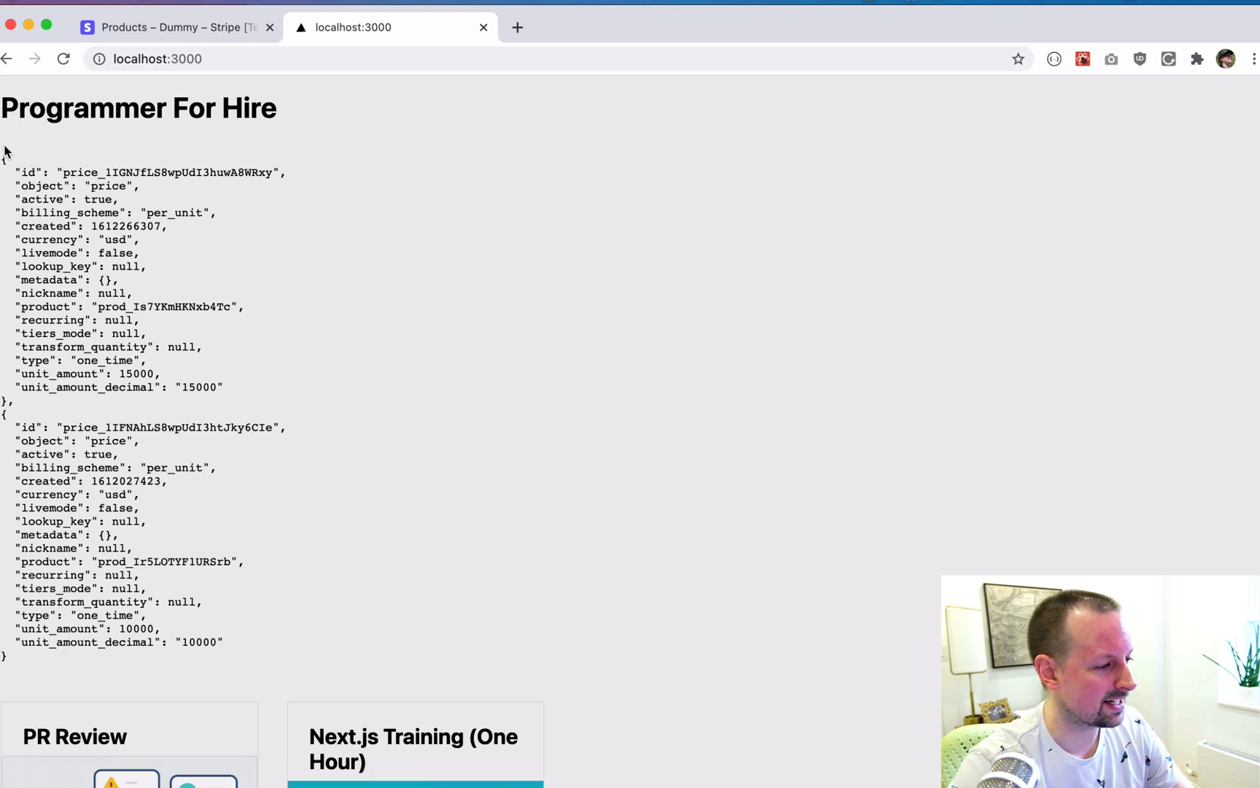
{"action": "mouse_move", "coordinate": [73, 668]}
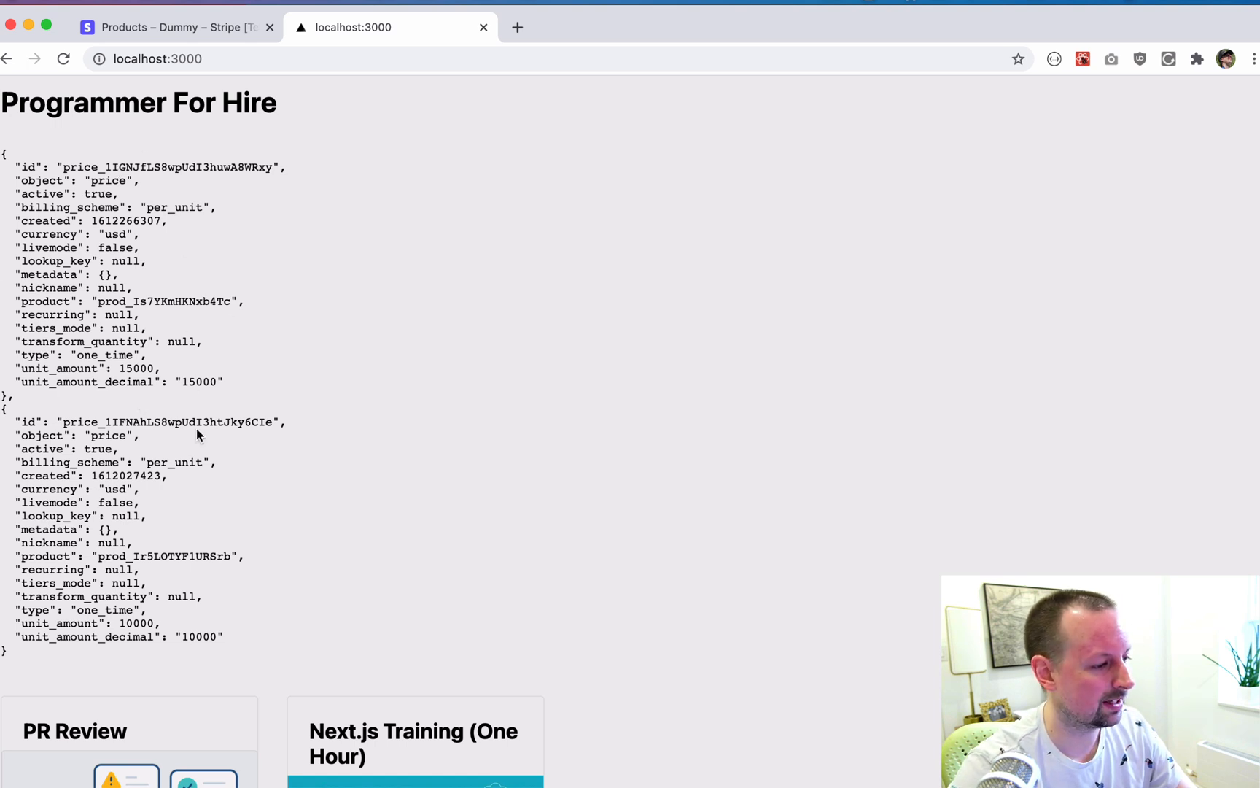
Select the first price's Stripe product id, prod_Is7YKmHKNxb4Tc, in the JSON dump.
{"action": "double_click", "coordinate": [146, 301]}
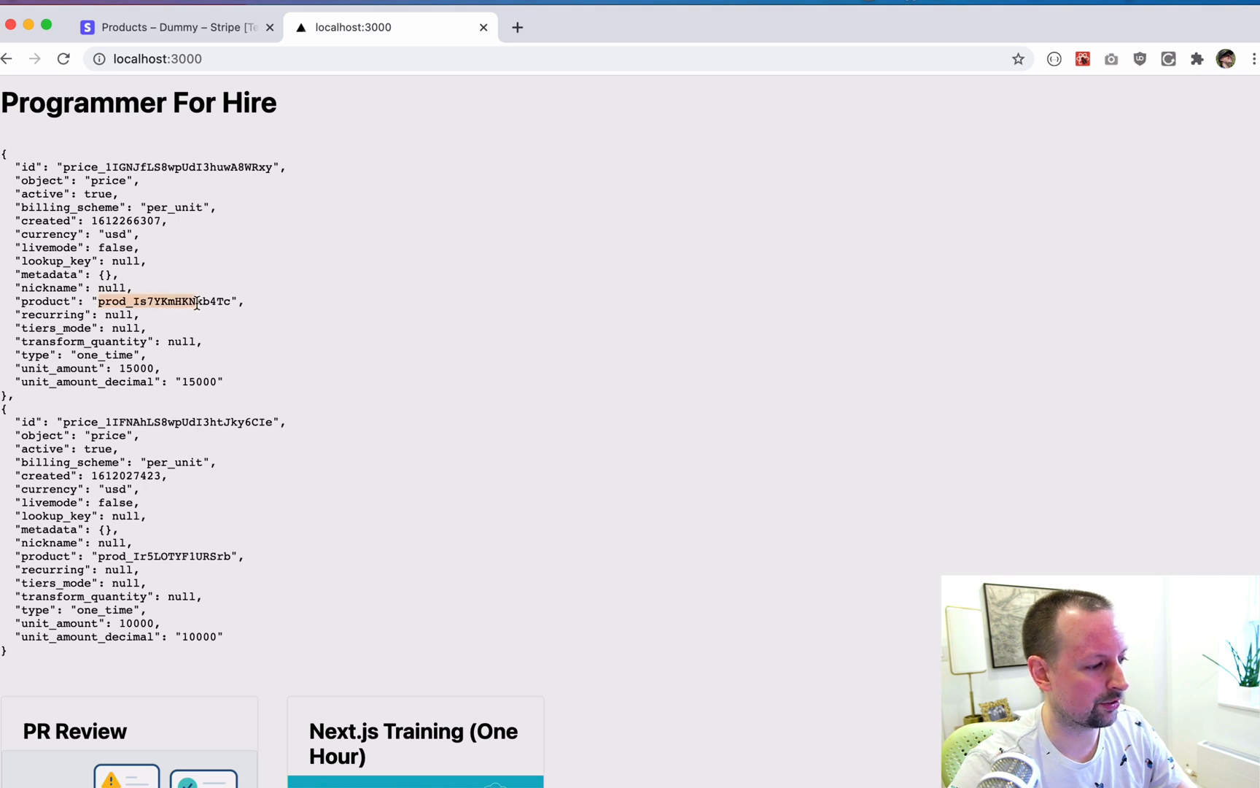
{"action": "mouse_move", "coordinate": [242, 340]}
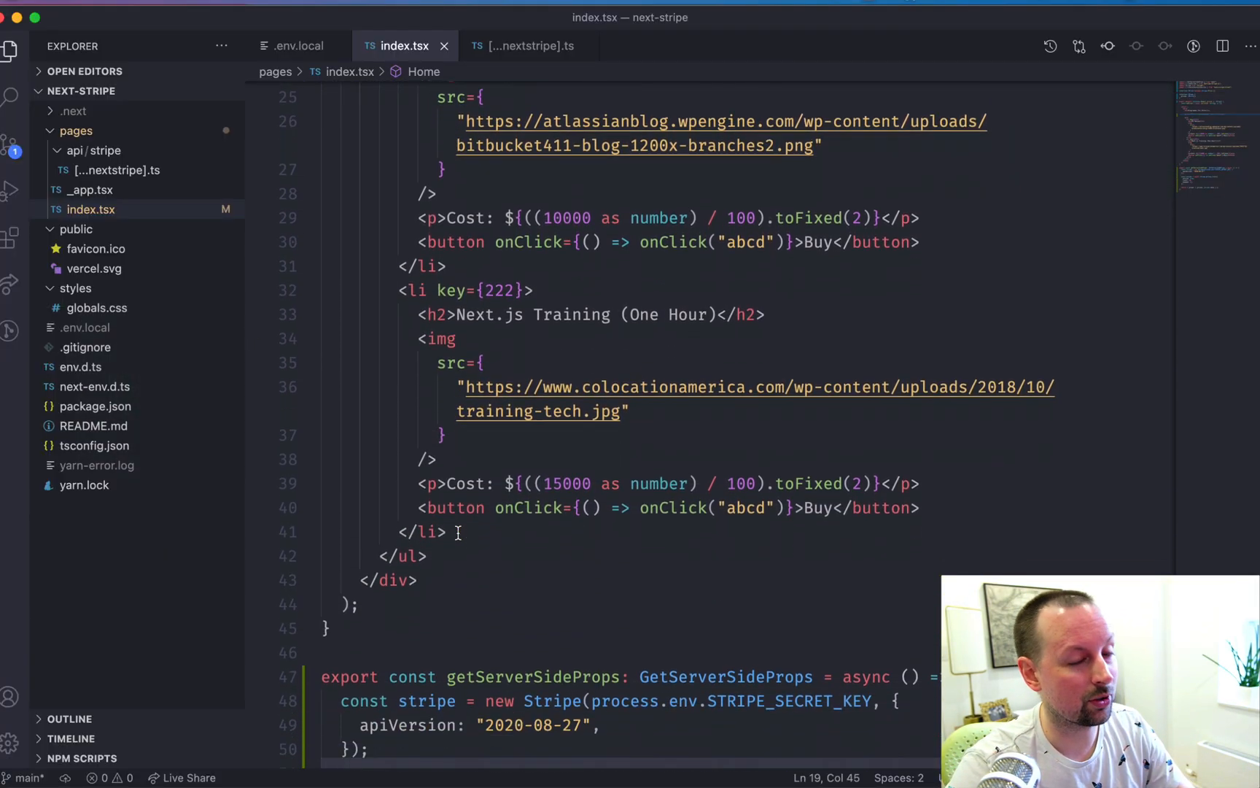
Expand data.product in the stripe.prices.list call inside getServerSideProps.
{"action": "scroll", "scroll_direction": "down", "scroll_amount": 3}
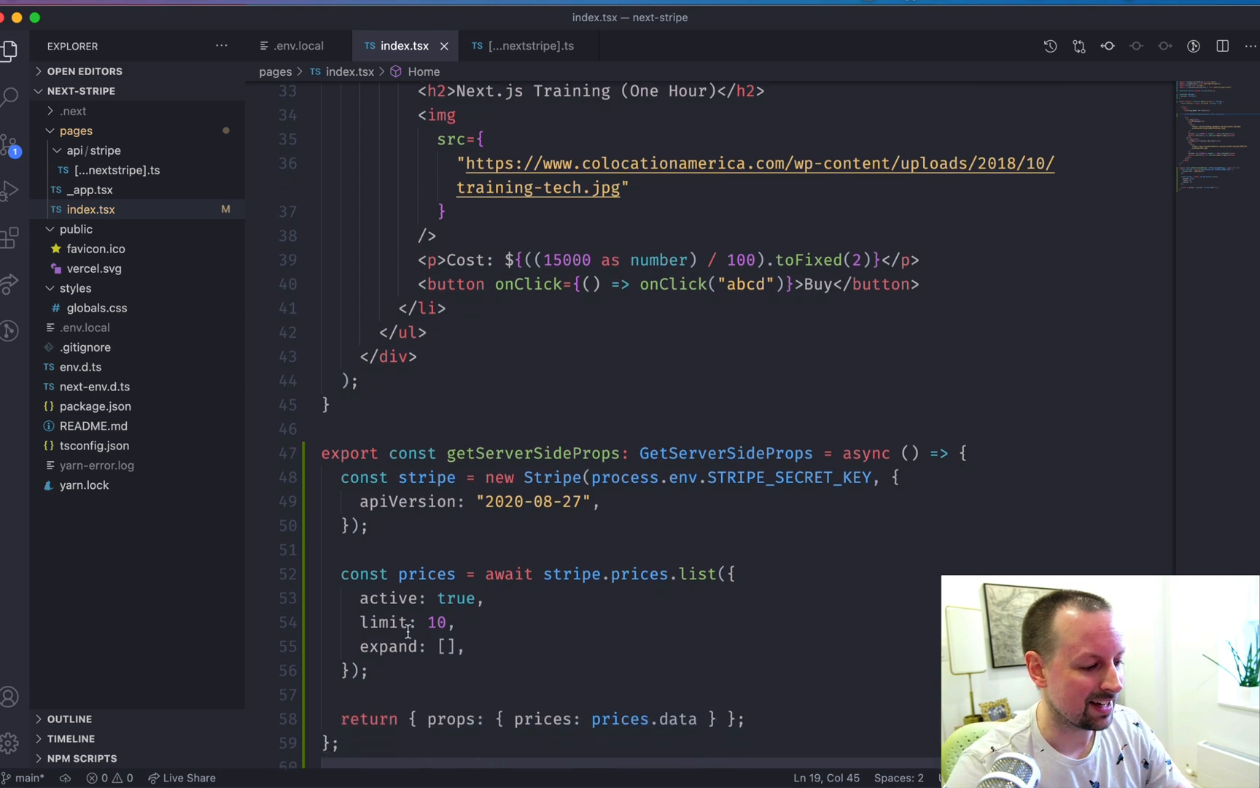
{"action": "left_click", "coordinate": [452, 647]}
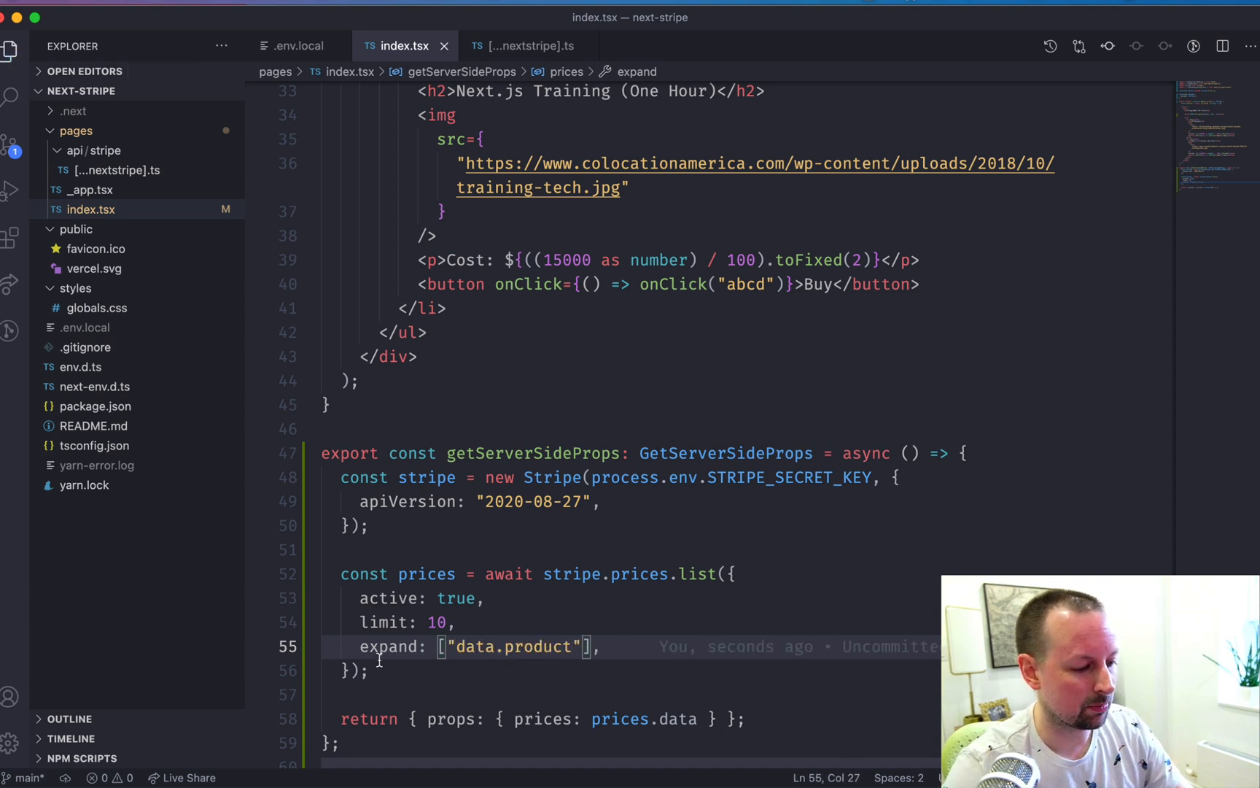
{"action": "double_click", "coordinate": [511, 646]}
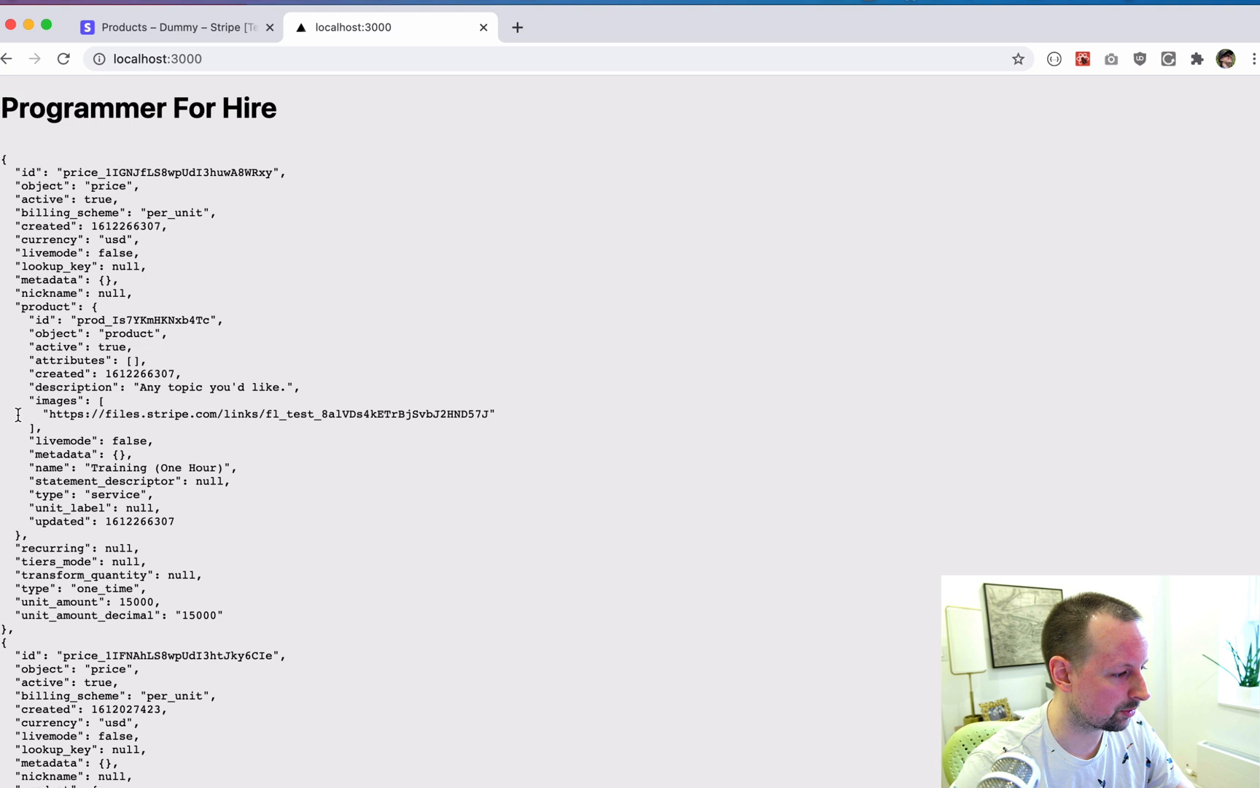
{"action": "mouse_move", "coordinate": [35, 548]}
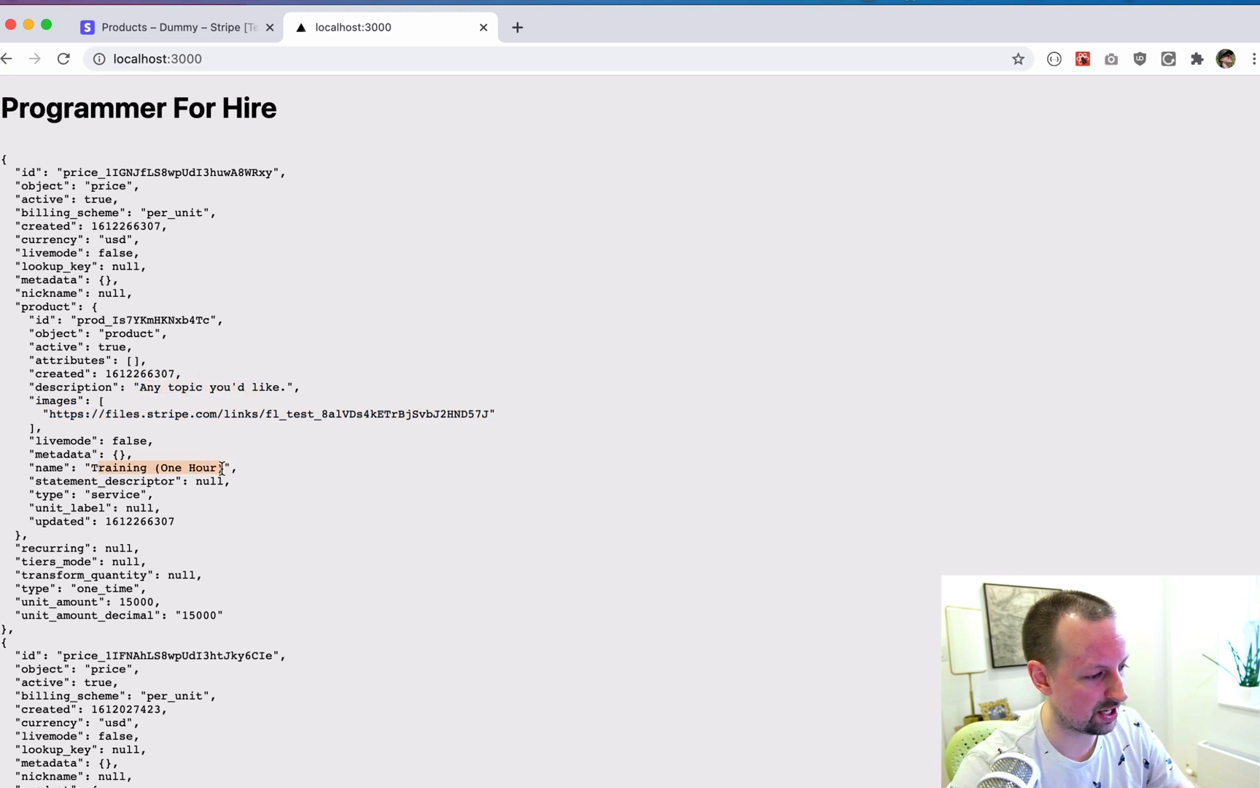
Scroll the storefront JSON to inspect the nested product name, description and images.
{"action": "scroll", "scroll_direction": "down", "scroll_amount": 3}
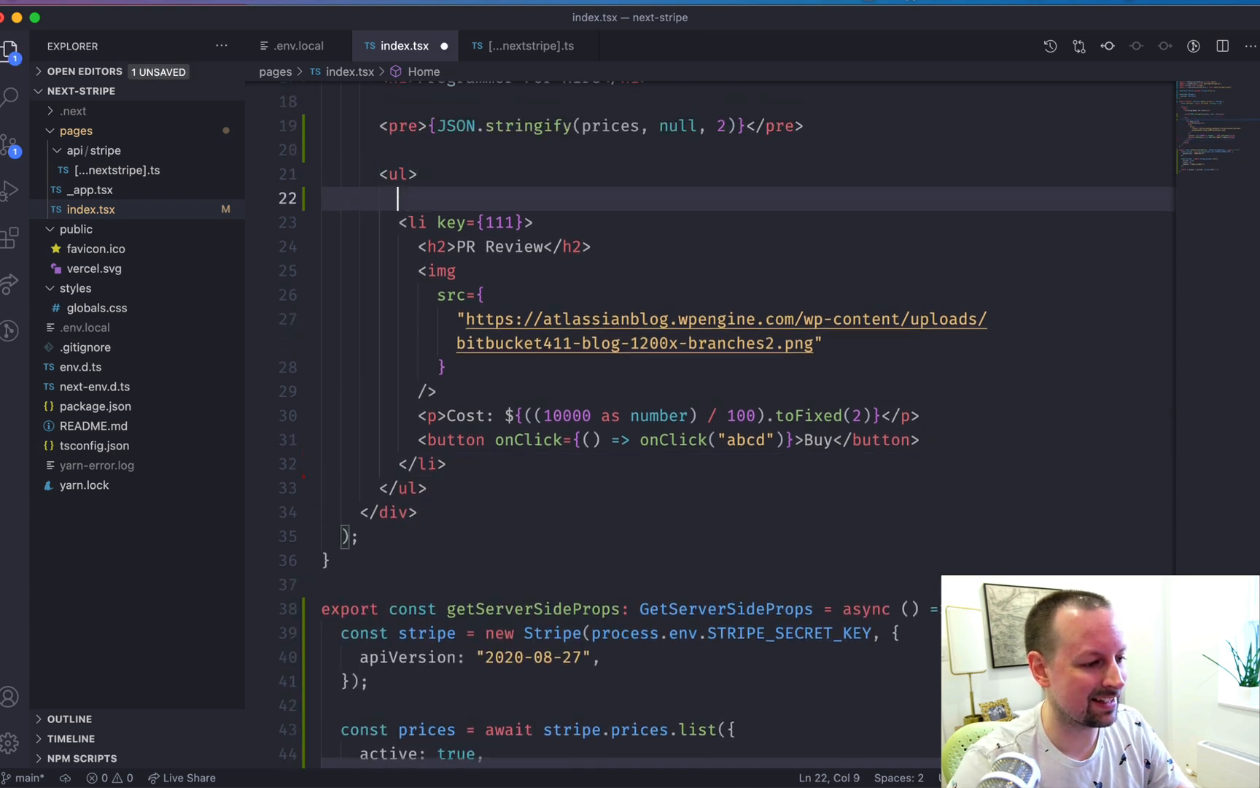
Wrap the list item in {prices.map((price) => (...))}.
{"action": "type", "text": "{}"}
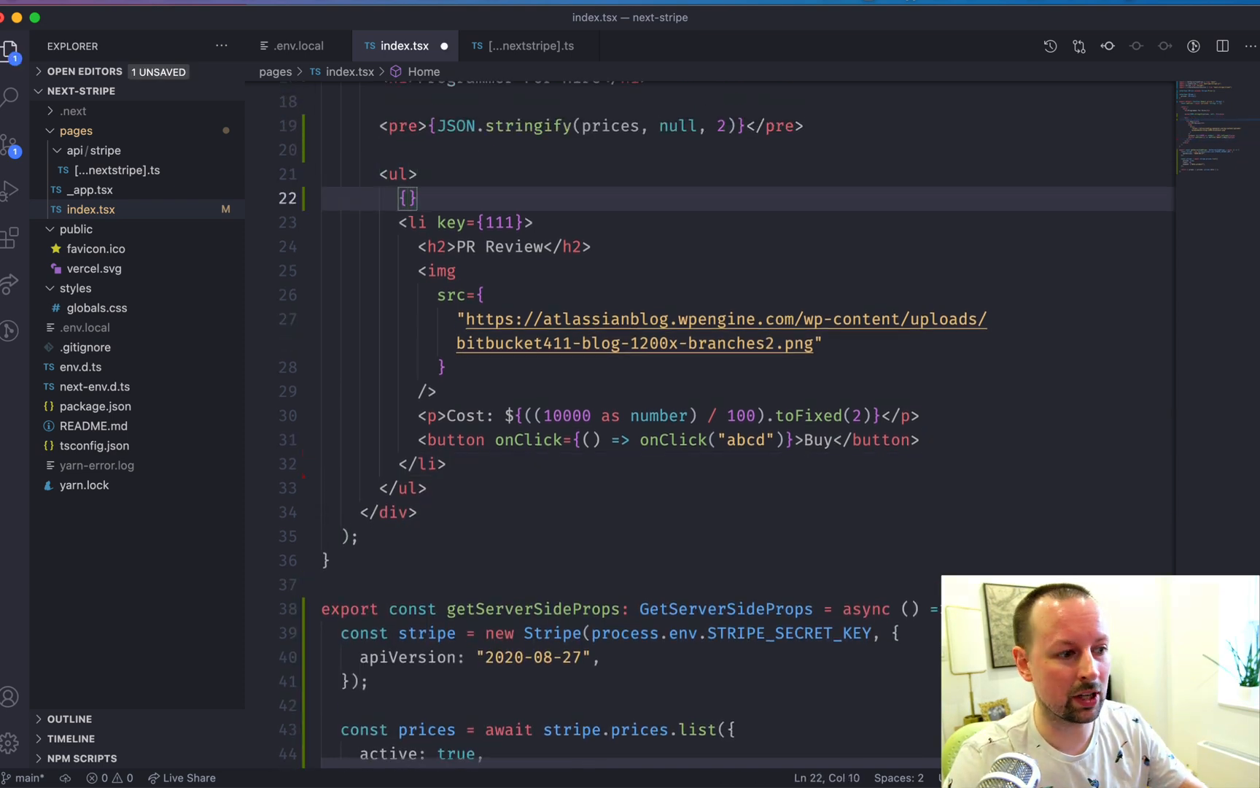
{"action": "type", "text": "prices."}
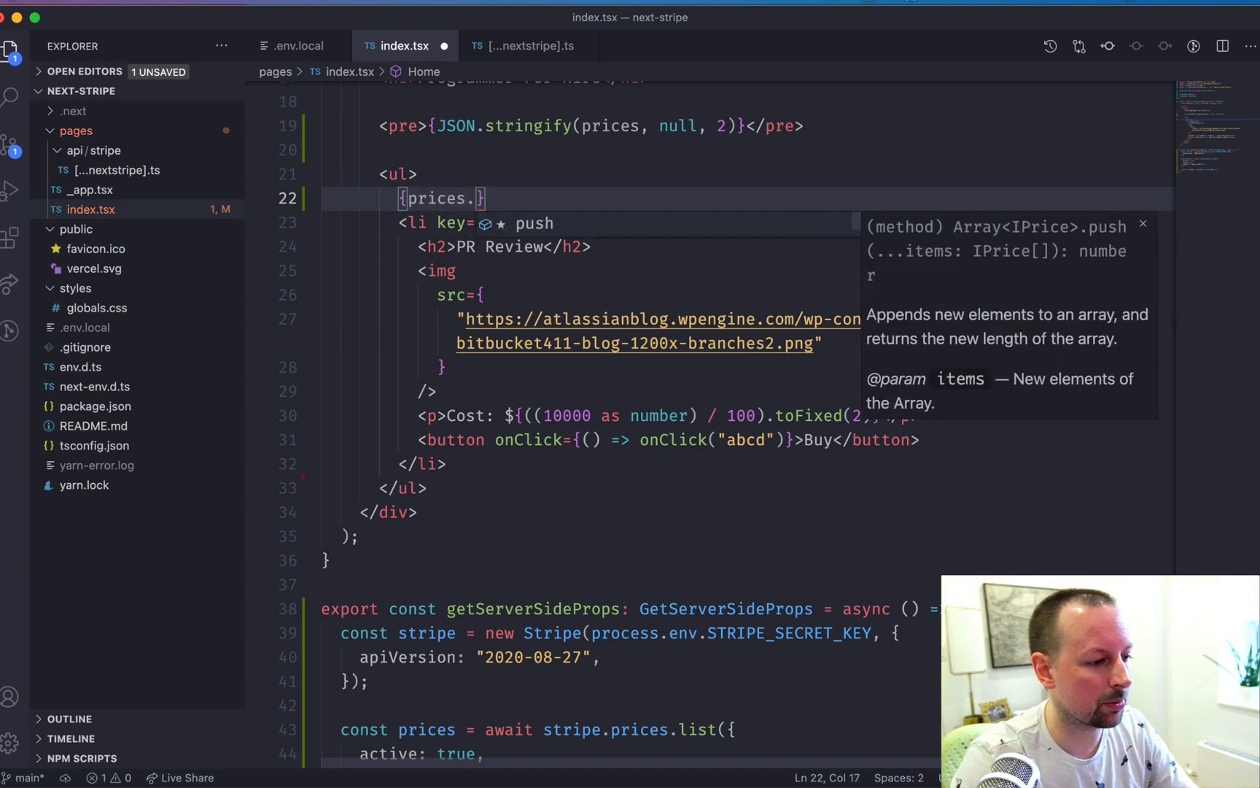
{"action": "type", "text": "map"}
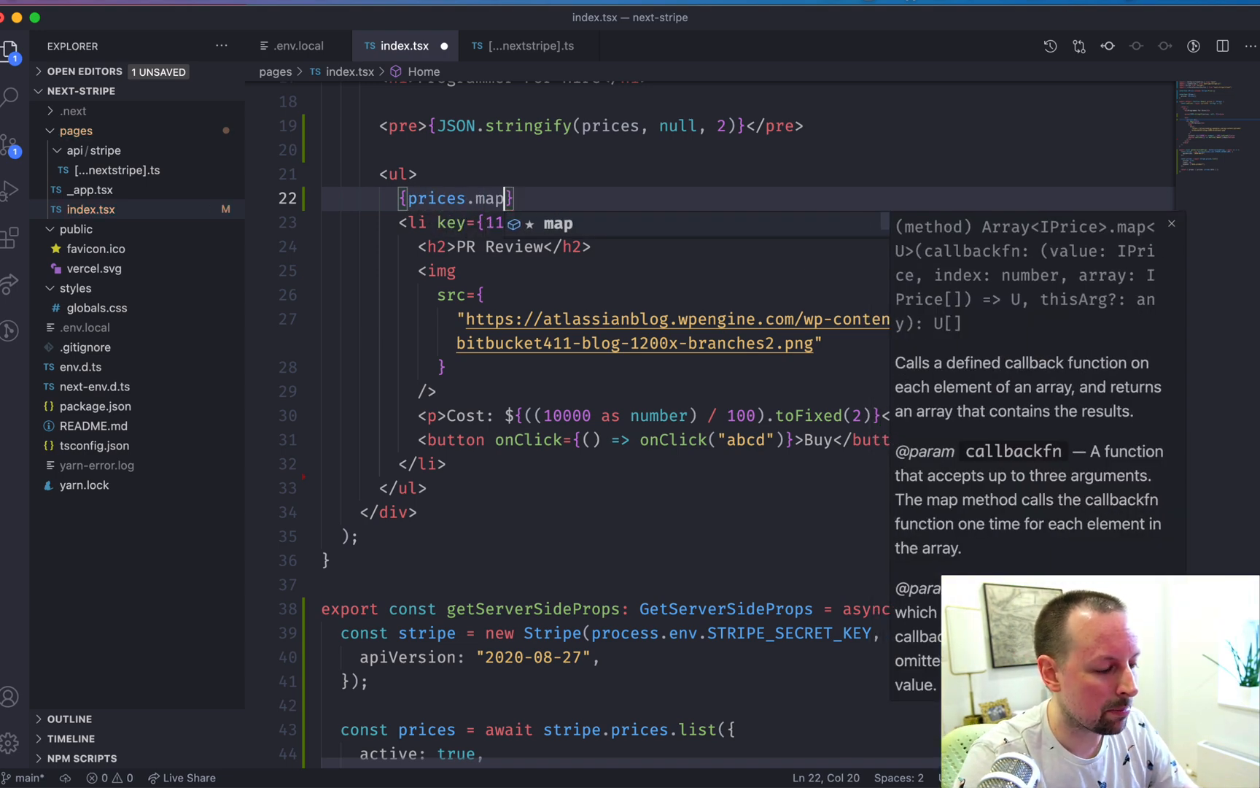
{"action": "type", "text": "(price =>"}
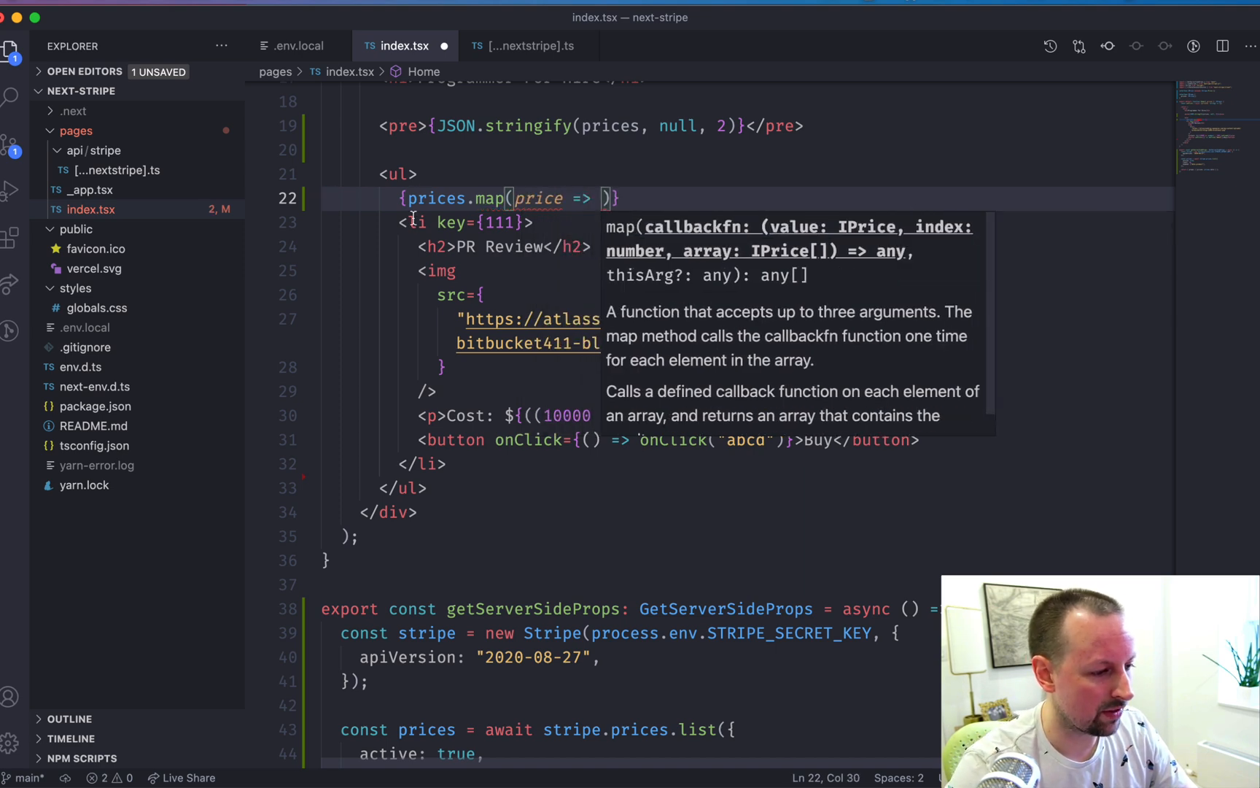
Key each item with price.id and title it with price.product.name.
{"action": "left_click_drag", "start_coordinate": [412, 223], "coordinate": [458, 464]}
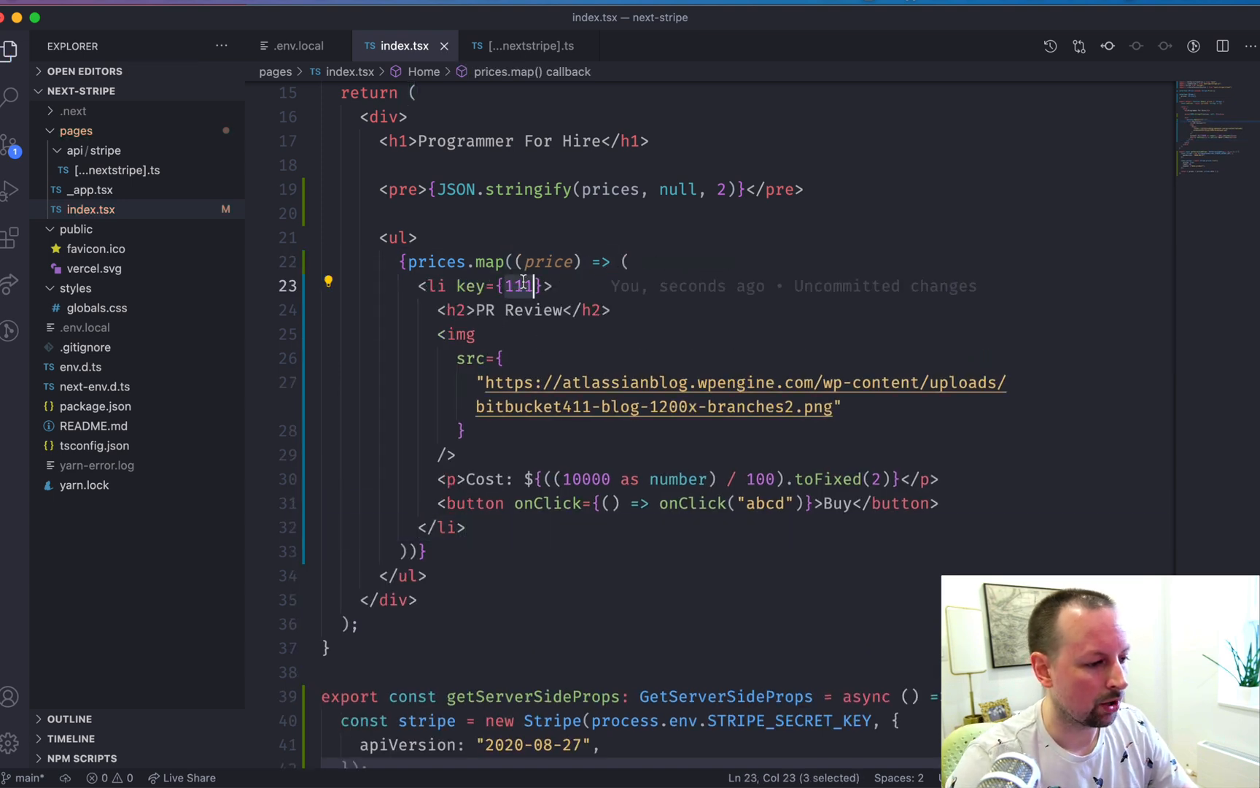
{"action": "type", "text": "price"}
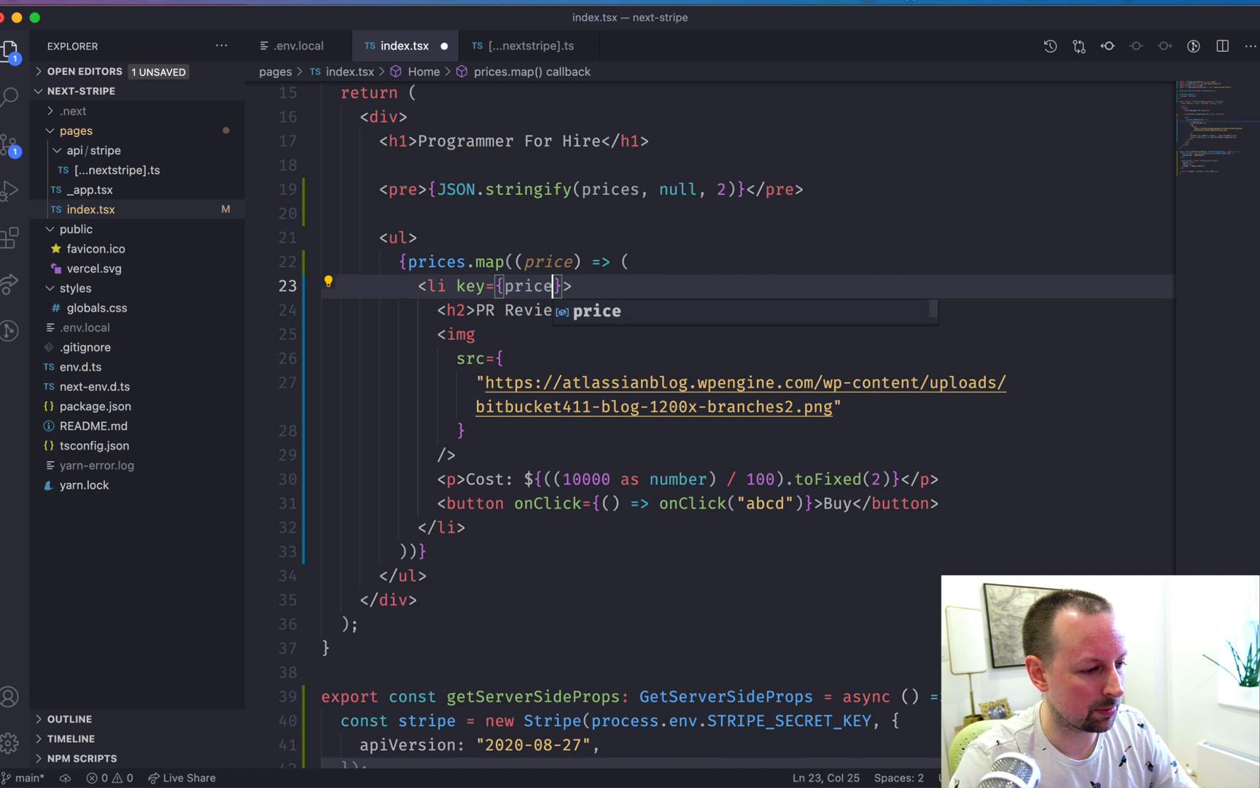
{"action": "type", "text": ".id"}
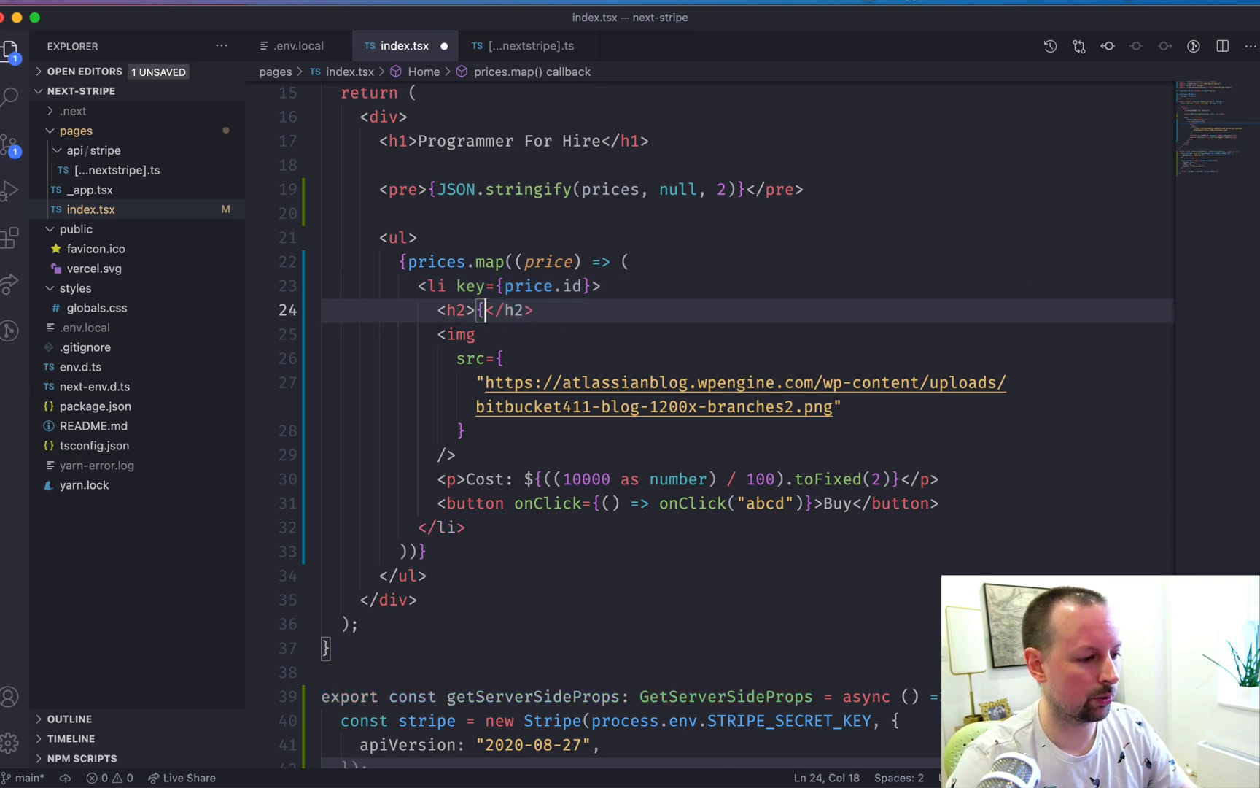
{"action": "type", "text": "price.product.name}"}
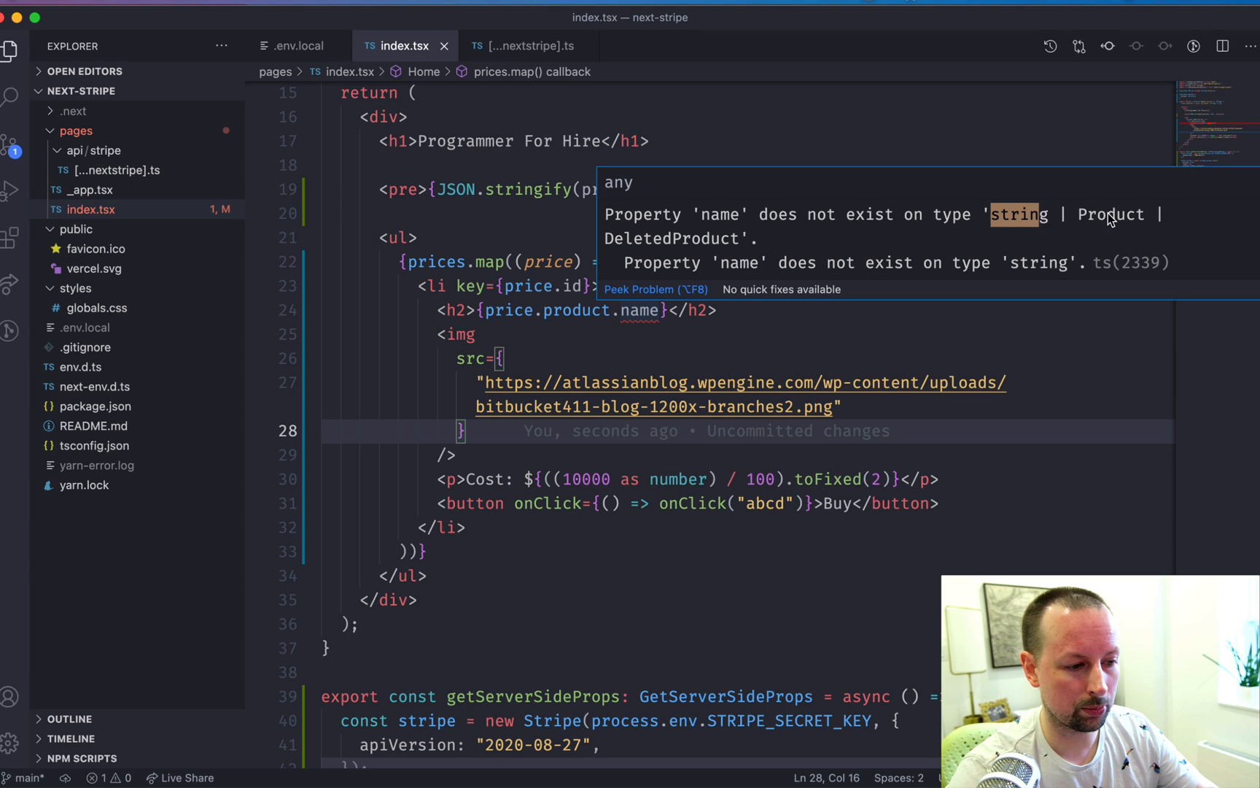
{"action": "mouse_move", "coordinate": [889, 265]}
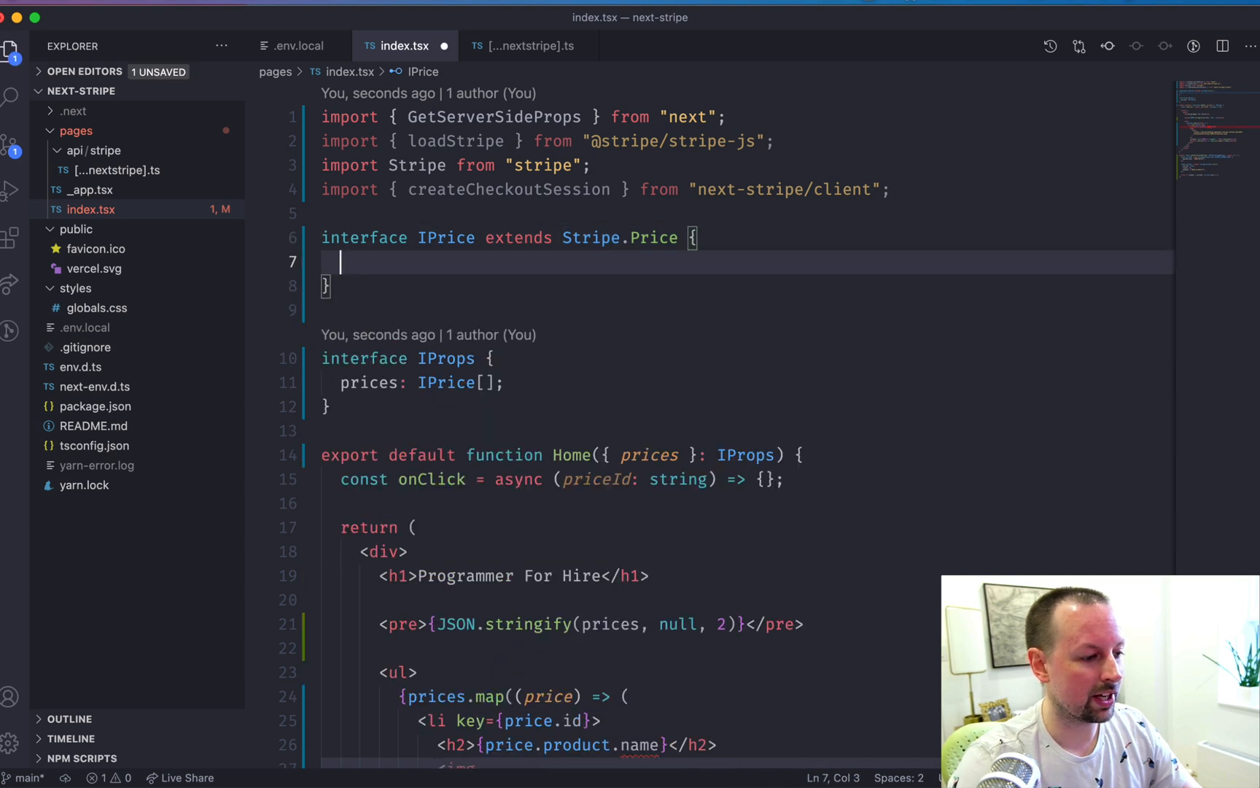
Declare product: Stripe.Product inside interface IPrice so product.name resolves.
{"action": "type", "text": "product: Stripe."}
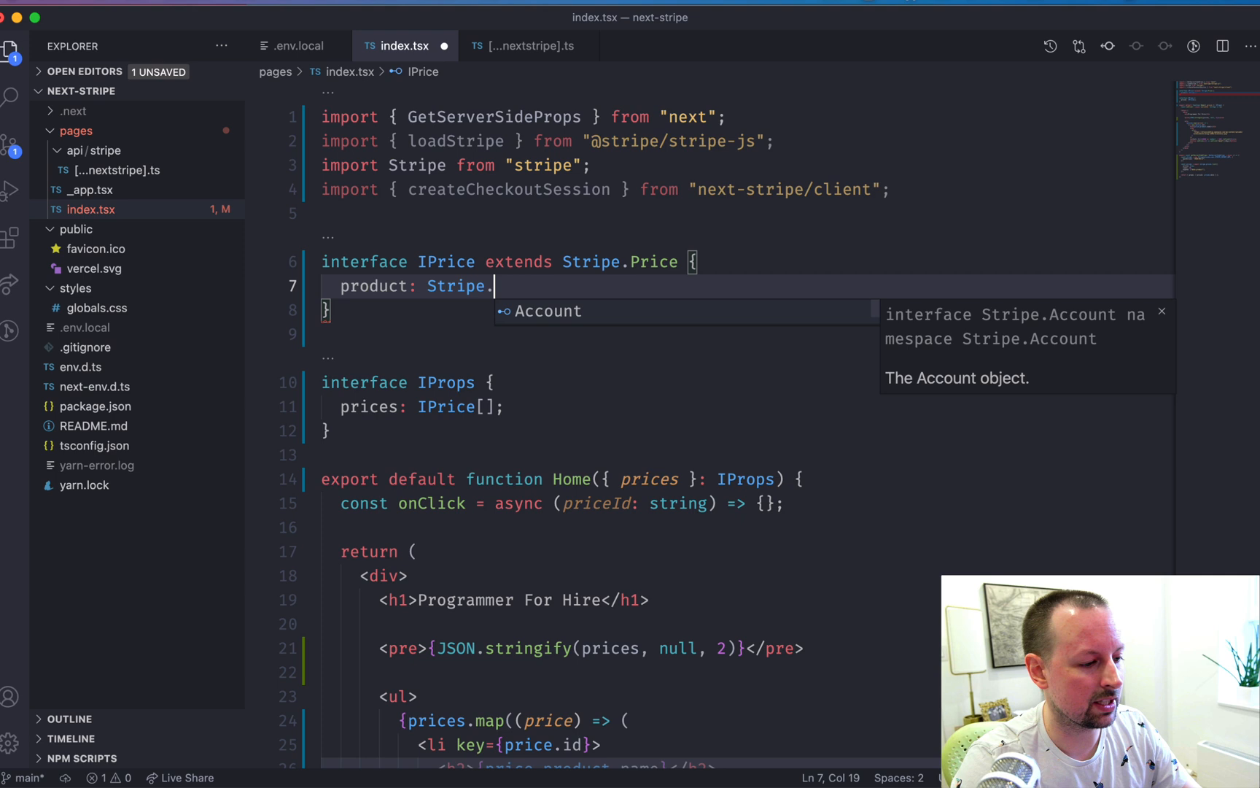
{"action": "type", "text": "Product;"}
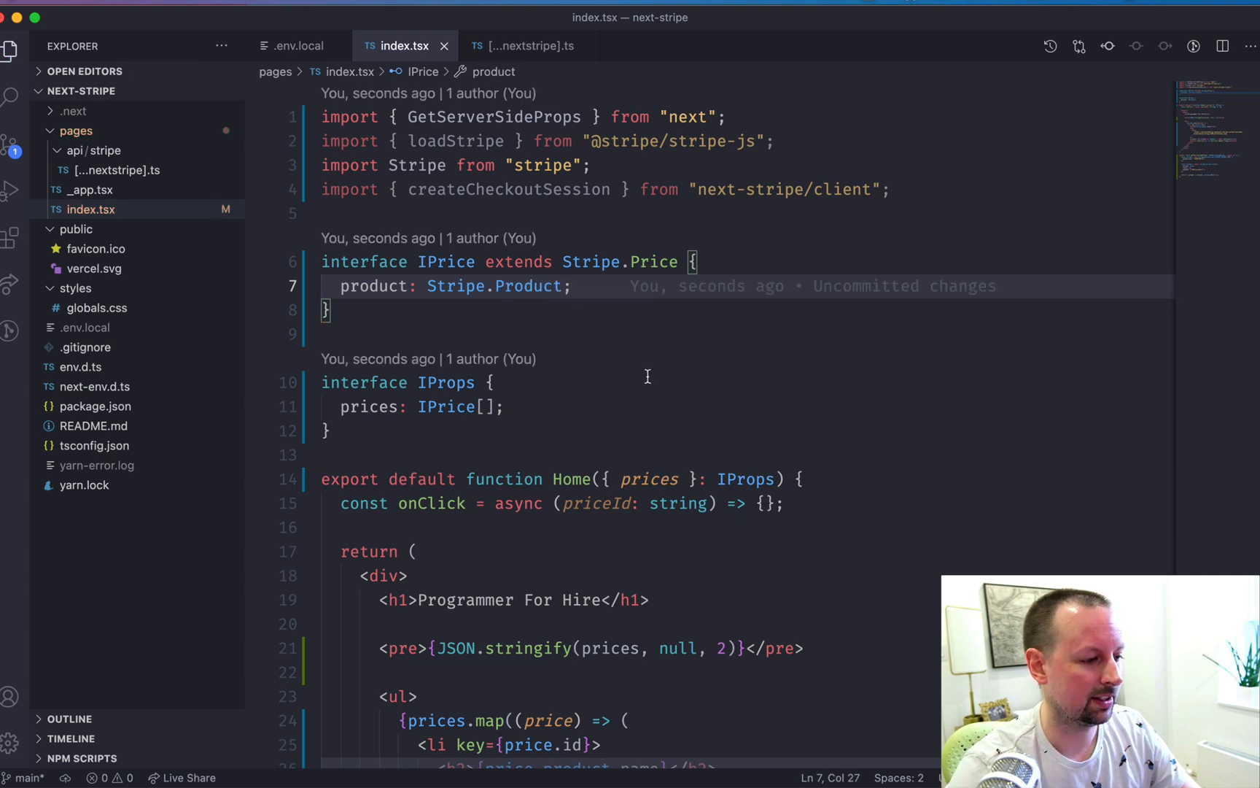
{"action": "mouse_move", "coordinate": [496, 546]}
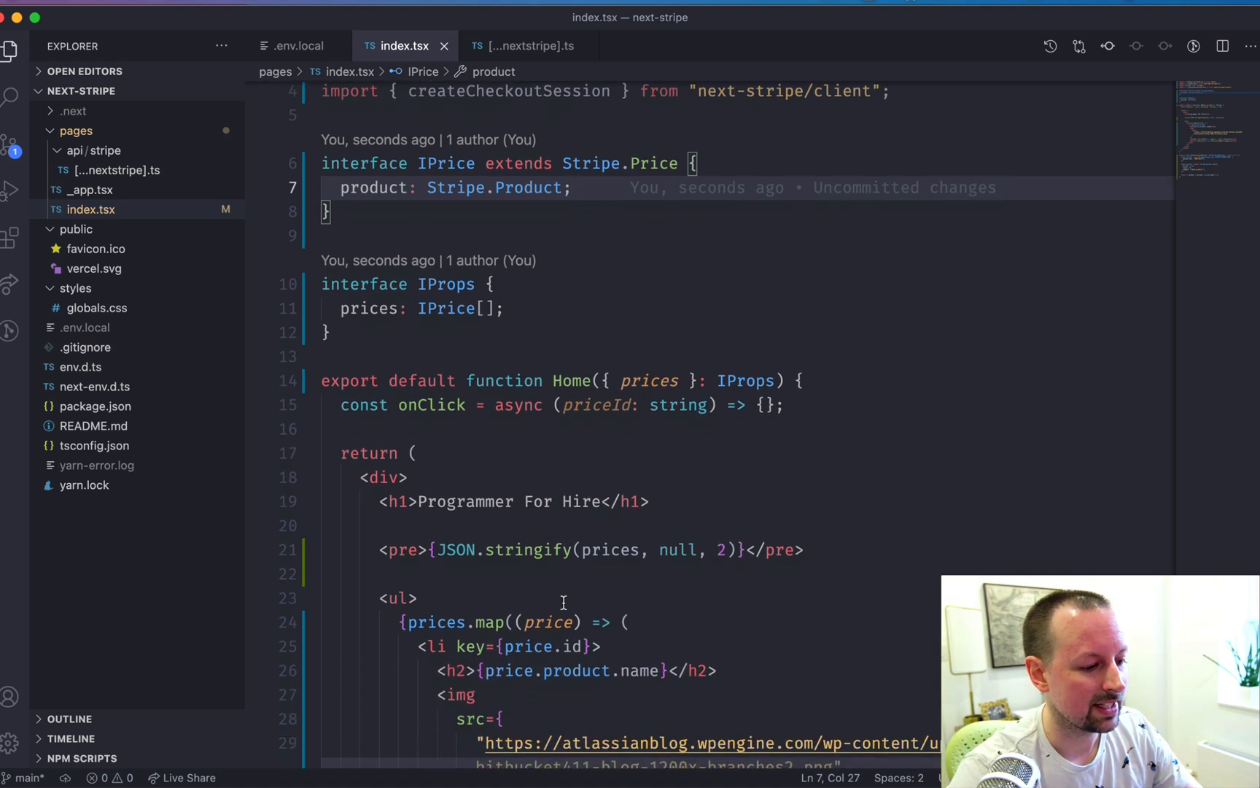
{"action": "scroll", "scroll_direction": "down", "scroll_amount": 3}
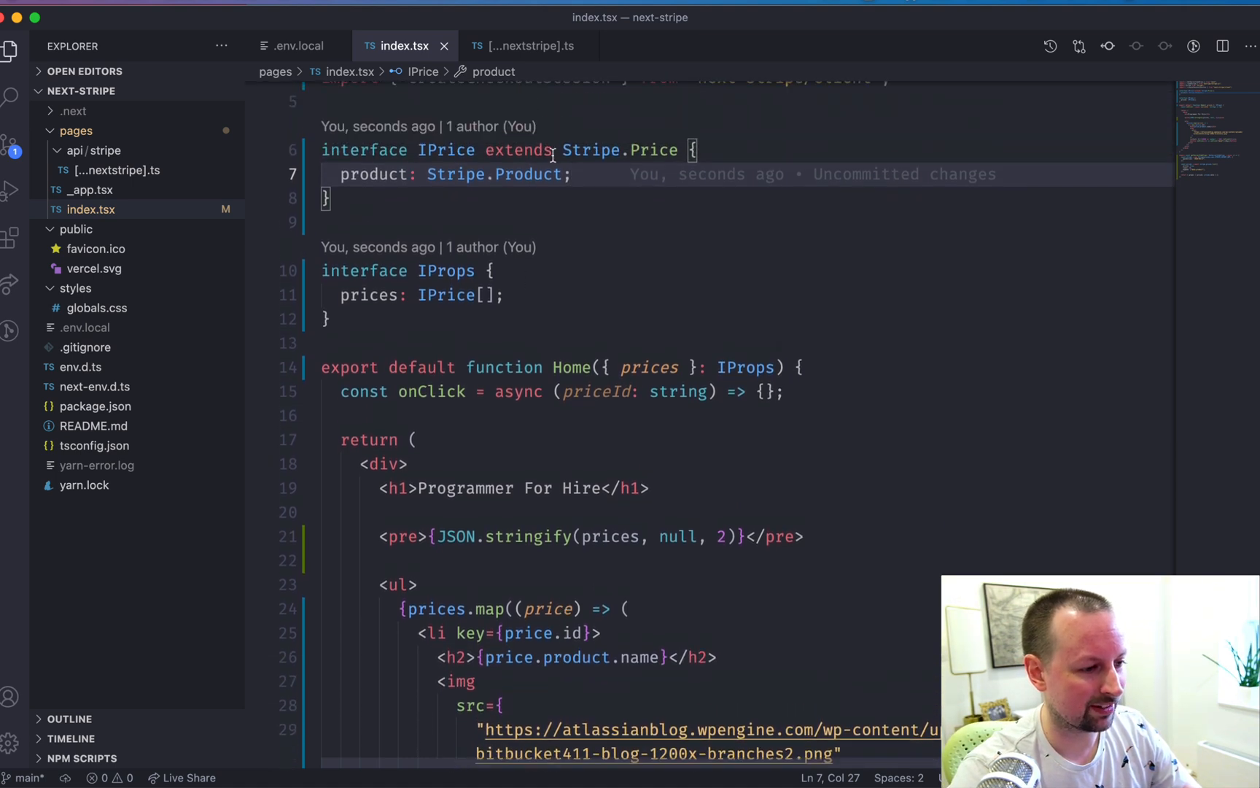
{"action": "scroll", "scroll_direction": "down", "scroll_amount": 3}
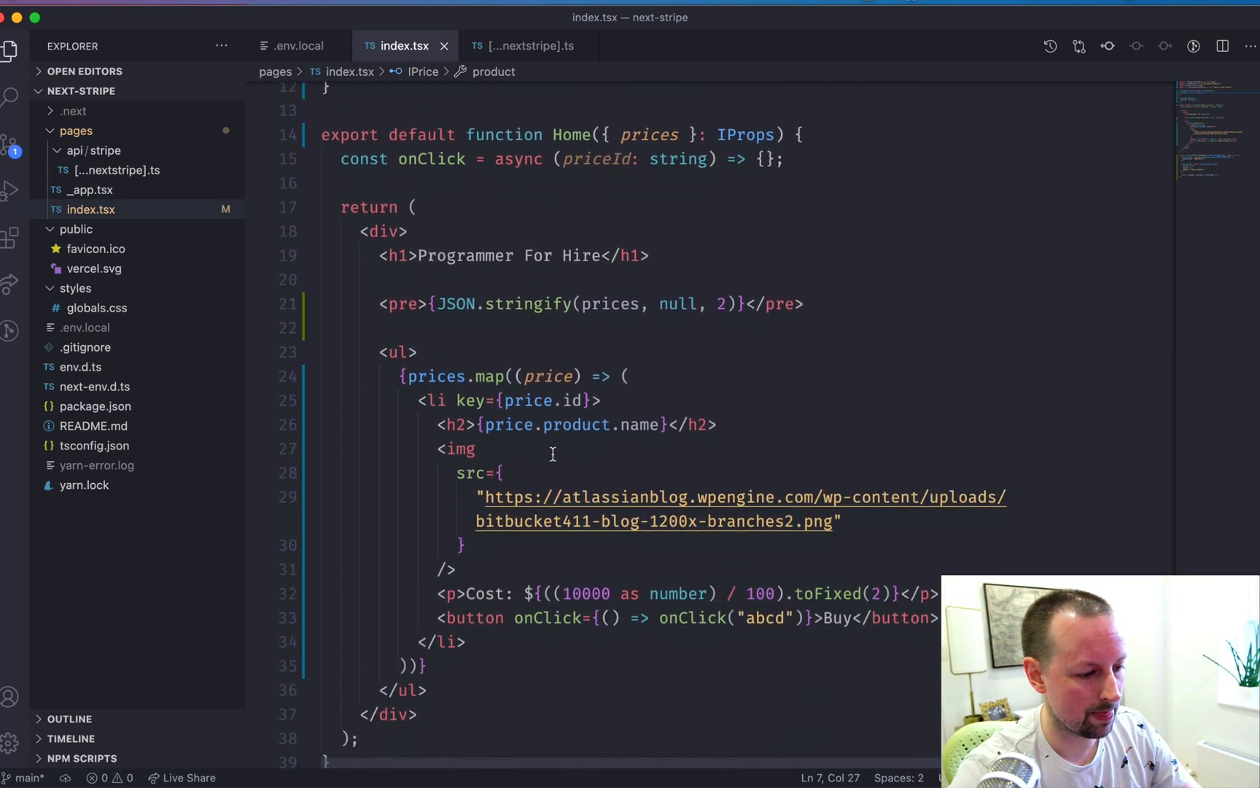
{"action": "mouse_move", "coordinate": [639, 417]}
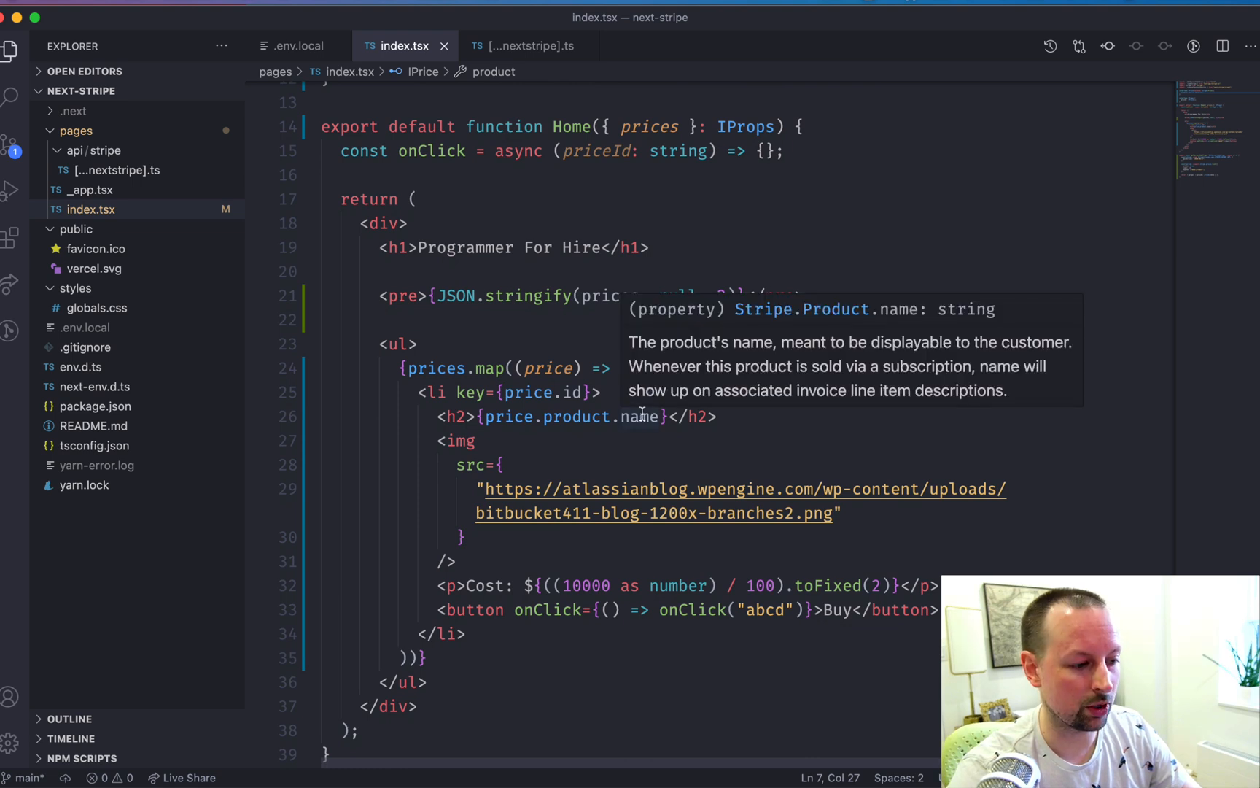
{"action": "left_click", "coordinate": [859, 513]}
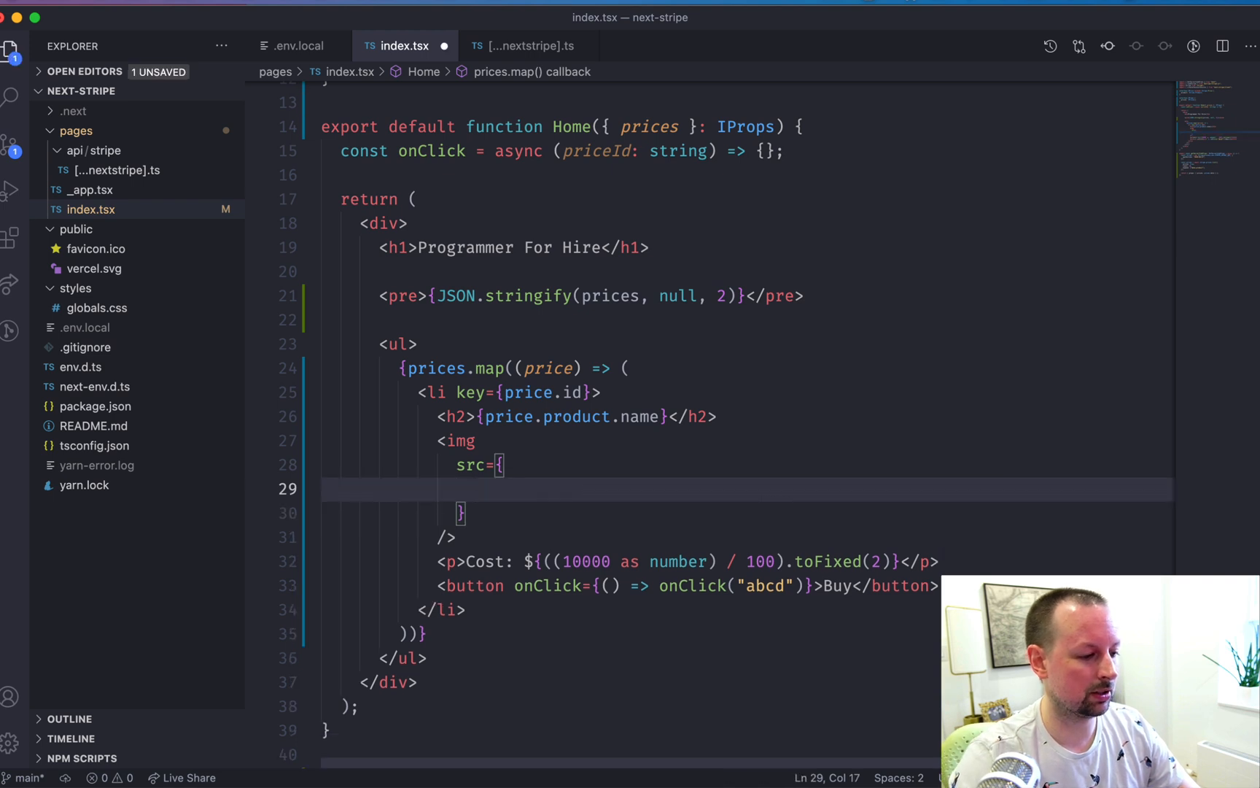
Use price.product.images[0] for the image, price.unit_amount for cost, and price.id for Buy.
{"action": "type", "text": "pr"}
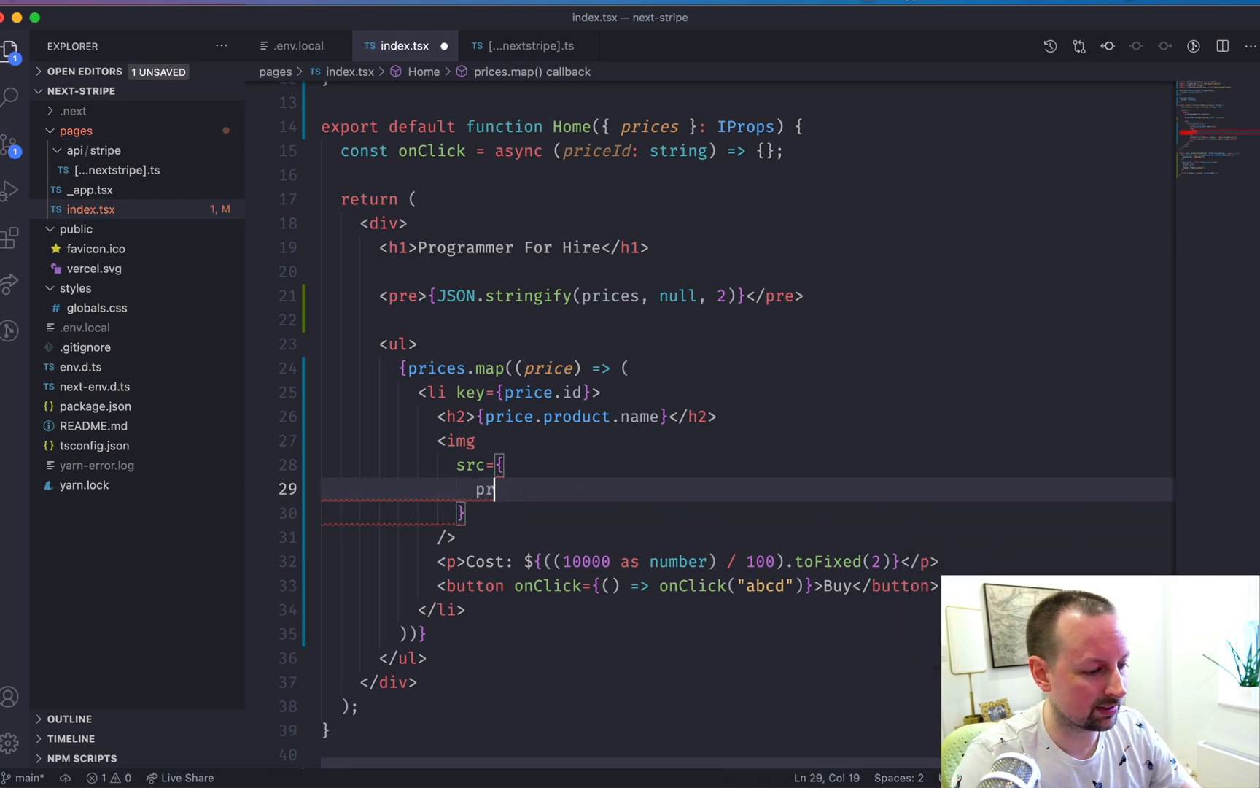
{"action": "type", "text": "ice.product.images[0]} />"}
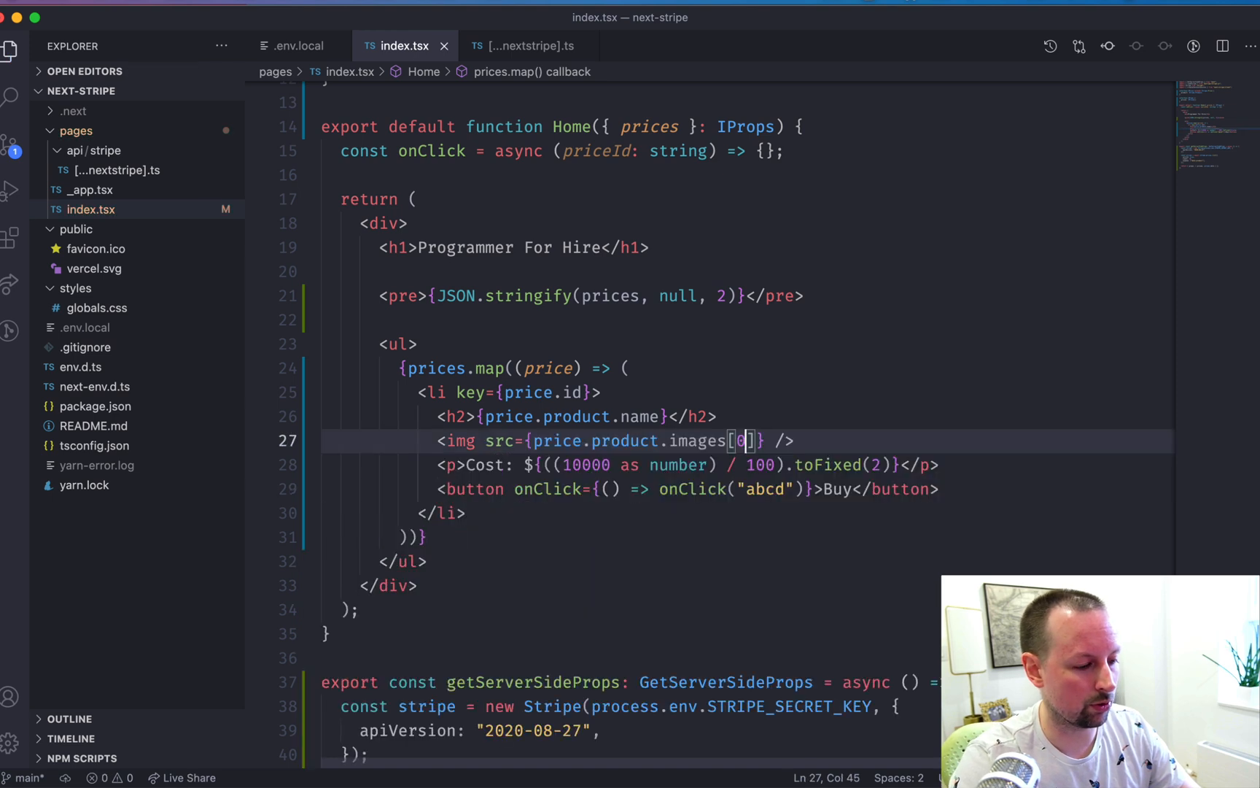
{"action": "double_click", "coordinate": [587, 465]}
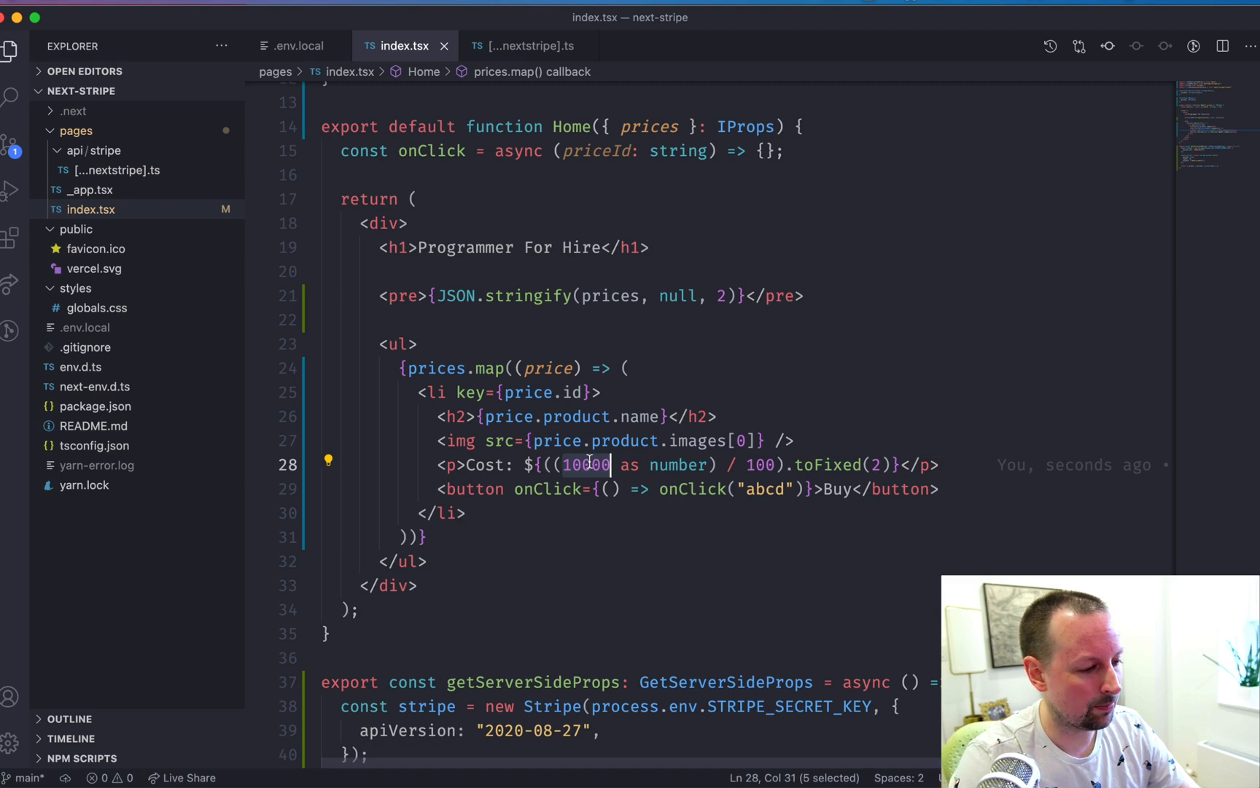
{"action": "type", "text": "price.unit_amount"}
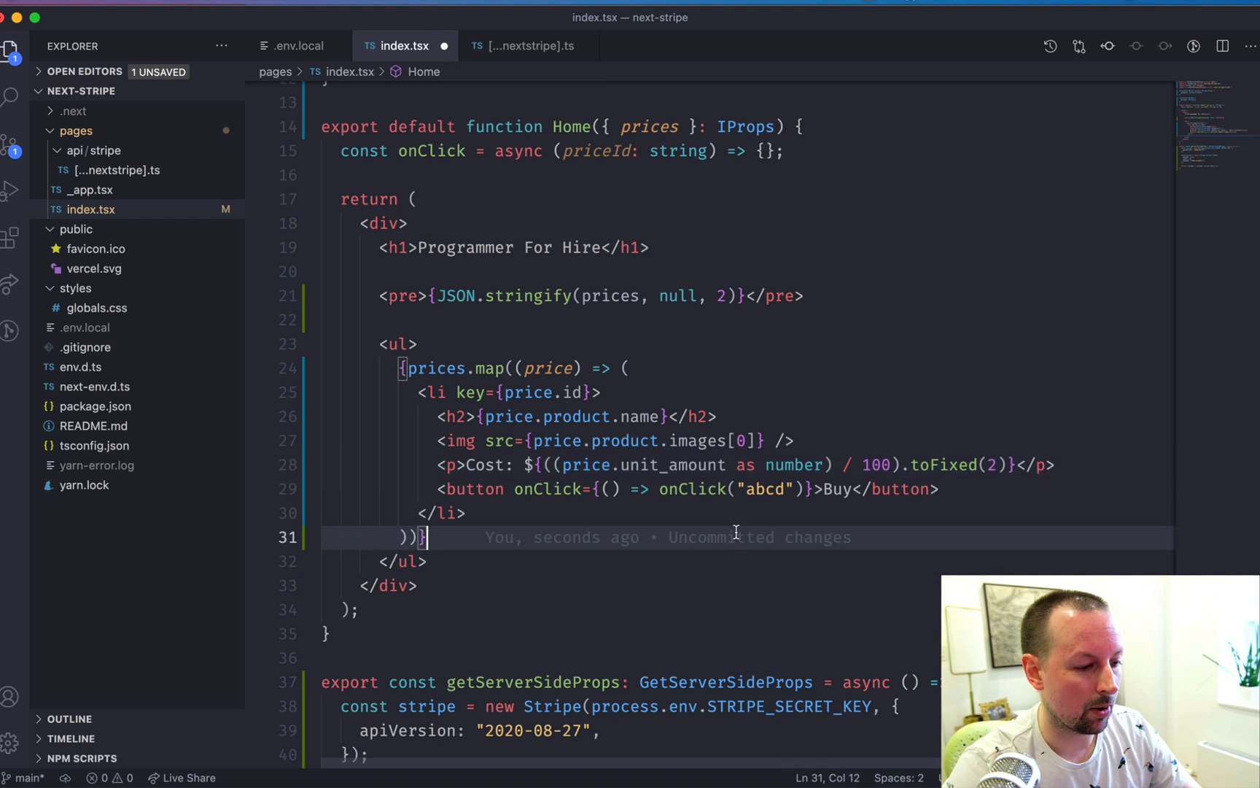
{"action": "left_click", "coordinate": [790, 488]}
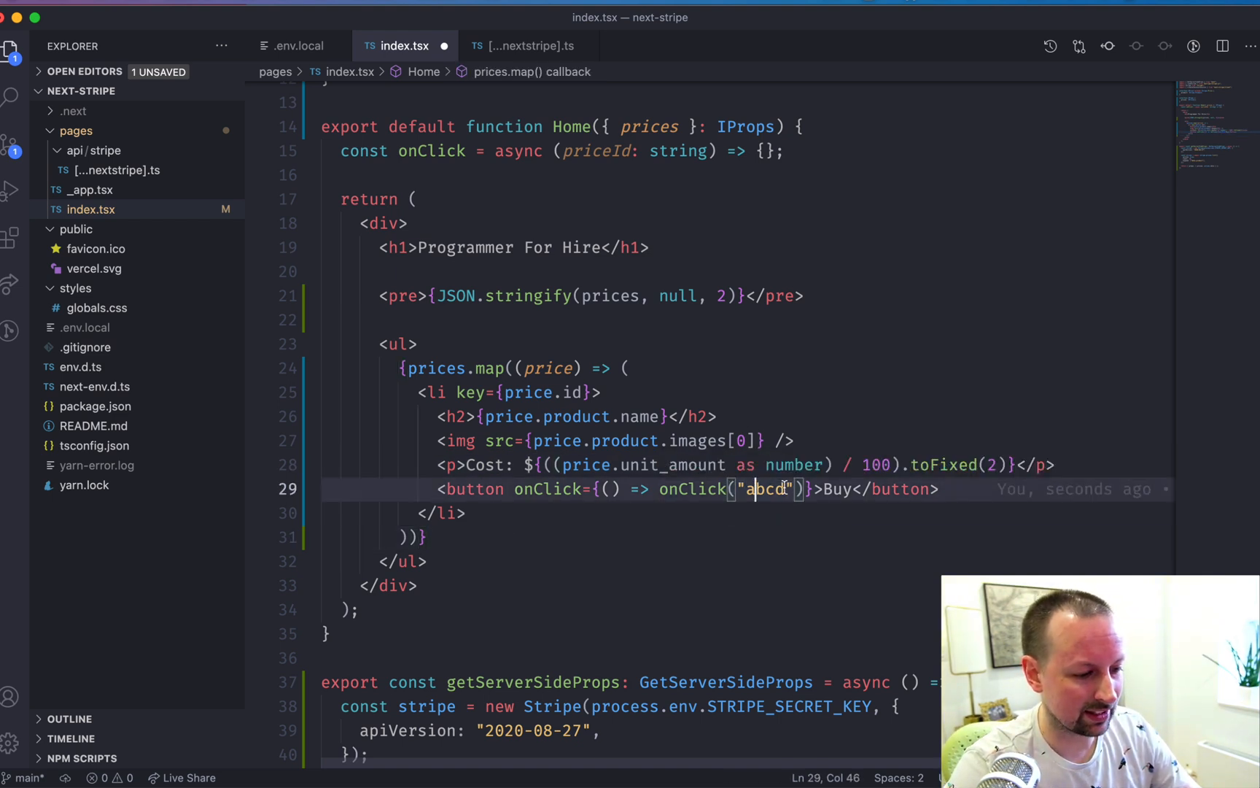
{"action": "type", "text": "price"}
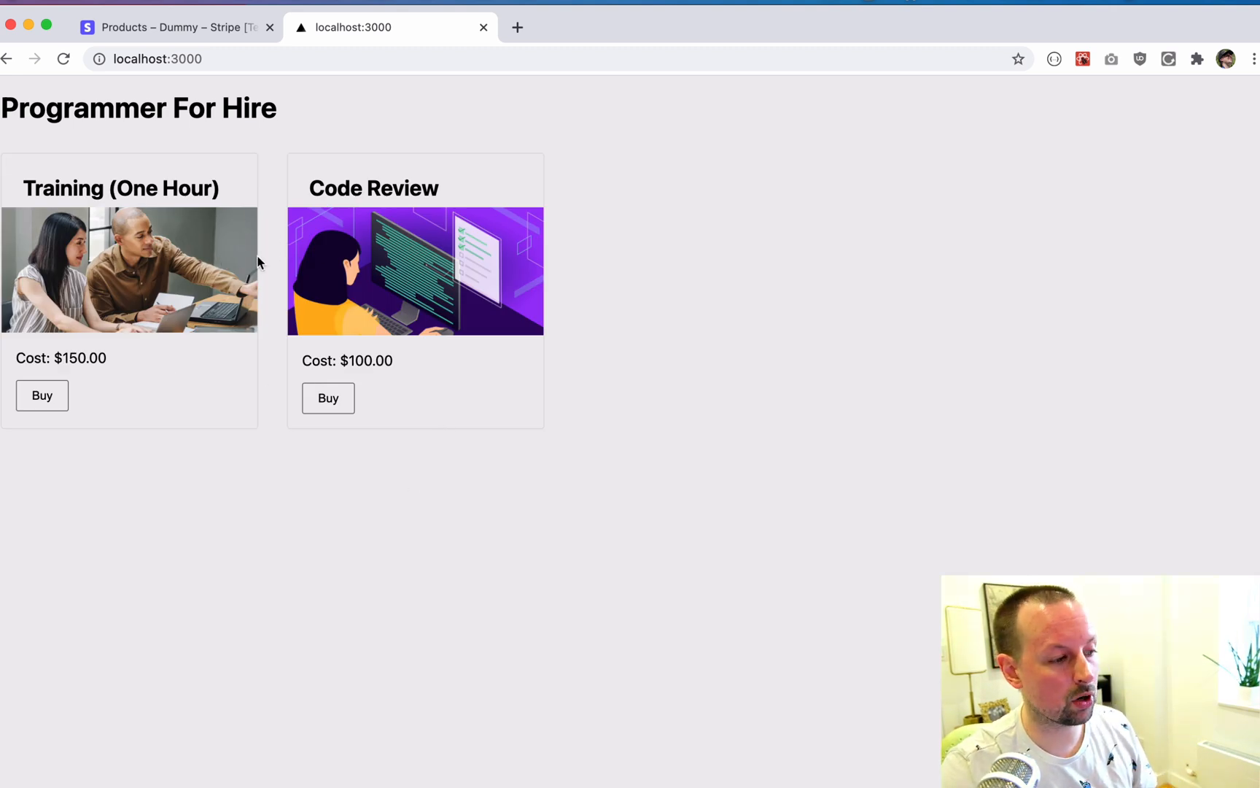
{"action": "mouse_move", "coordinate": [650, 397]}
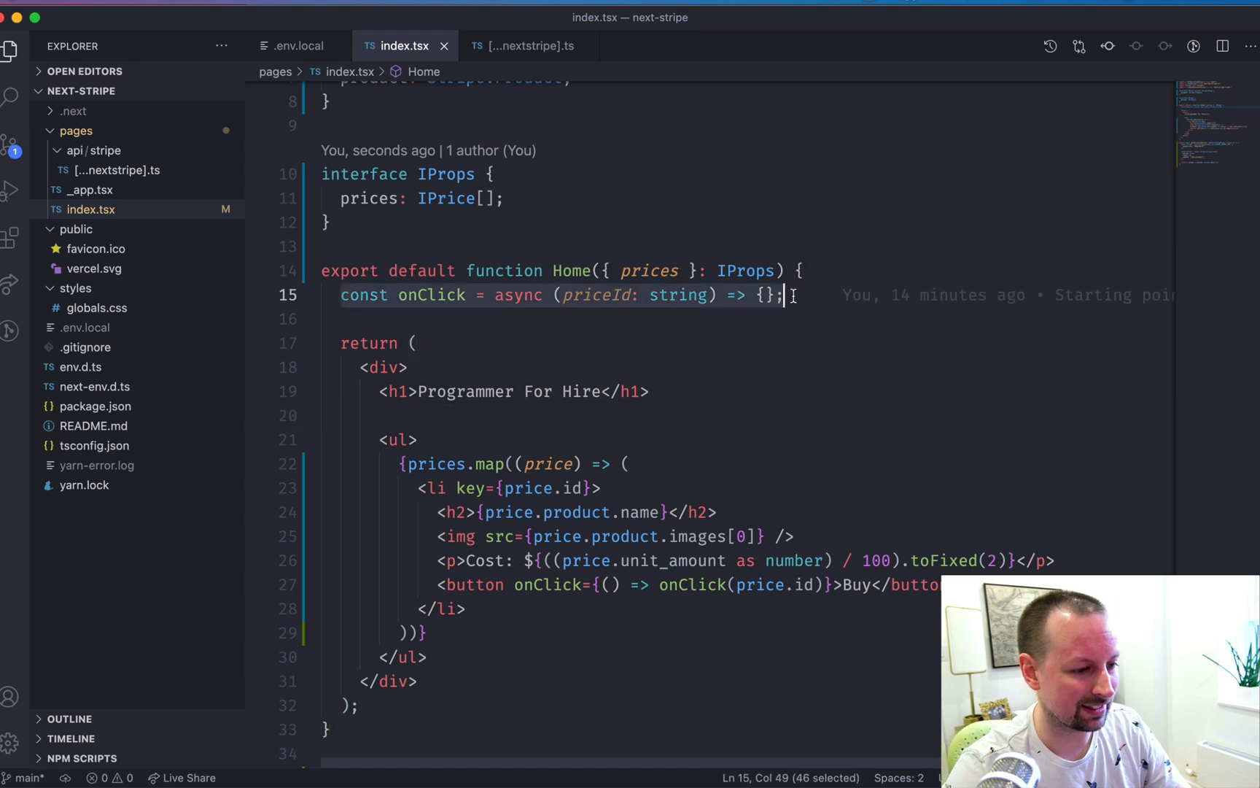
Open the empty onClick handler body onto a new line, ready for code.
{"action": "left_click", "coordinate": [763, 294]}
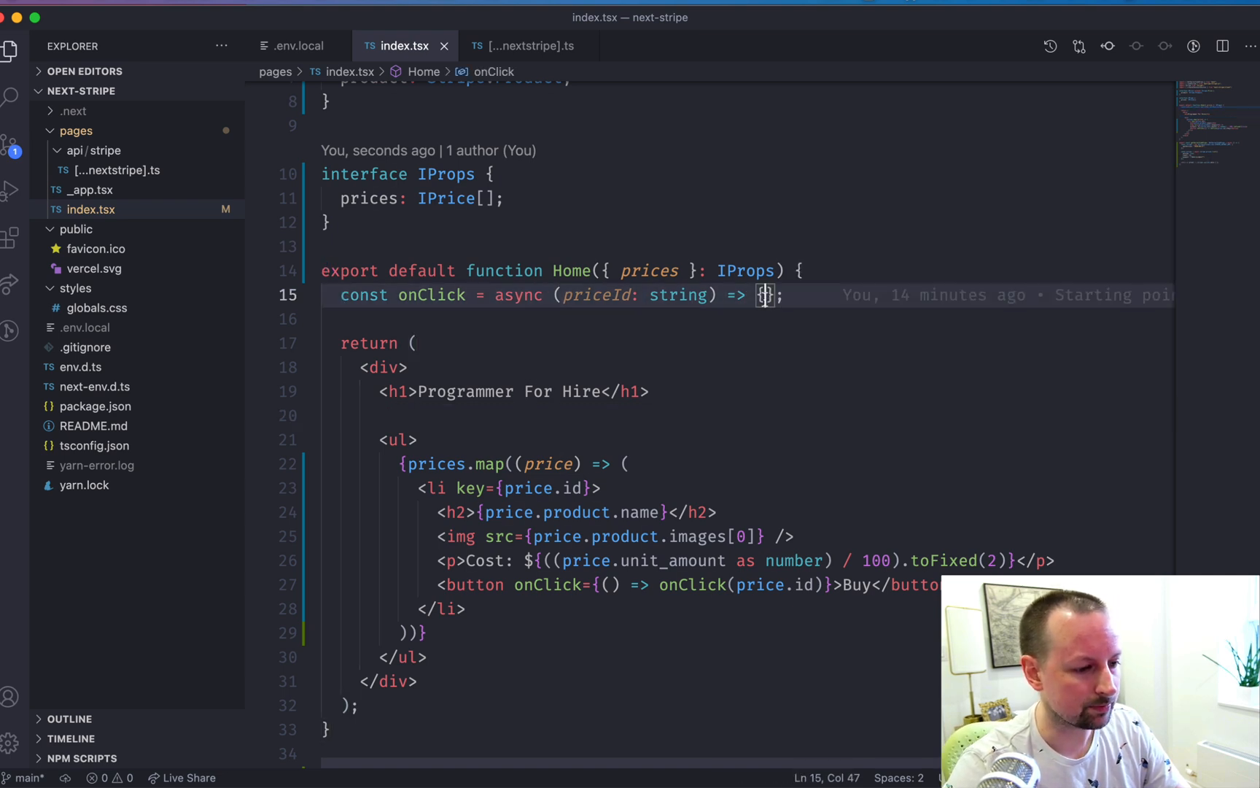
{"action": "key", "text": "Enter"}
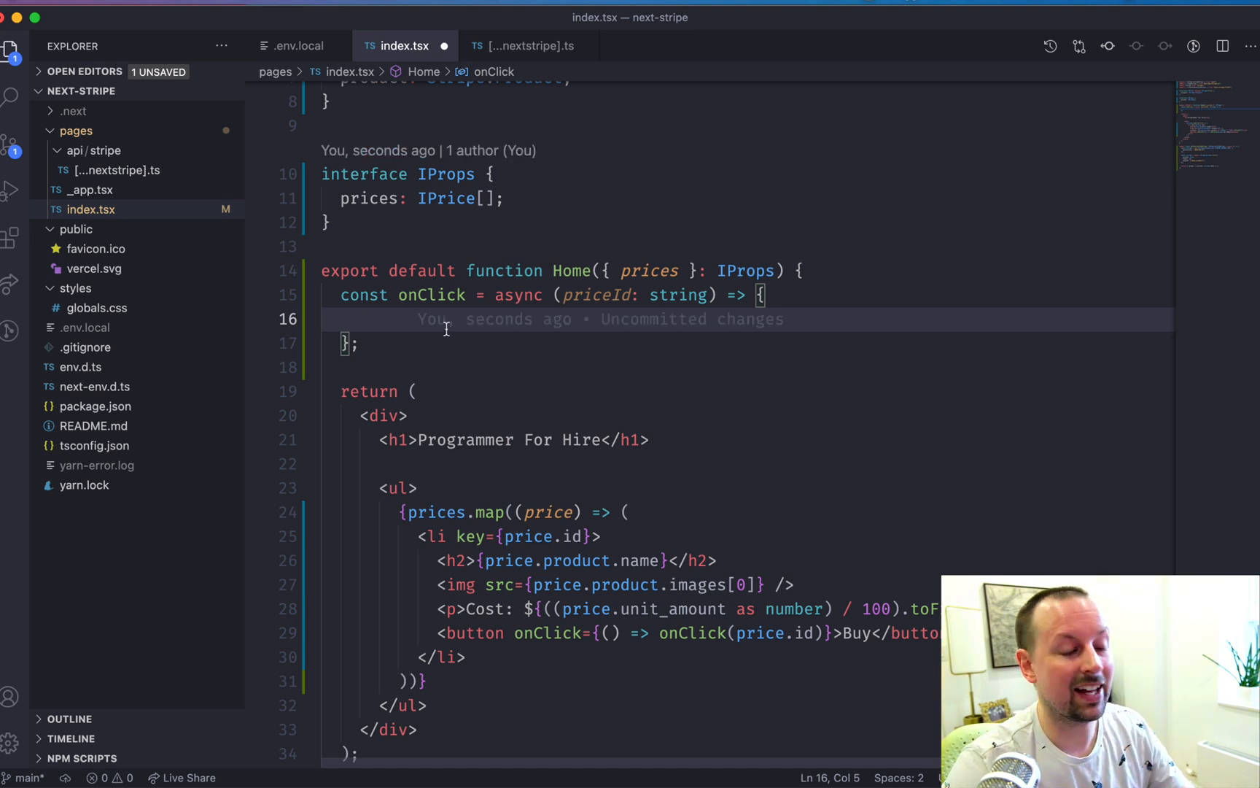
{"action": "mouse_move", "coordinate": [261, 267]}
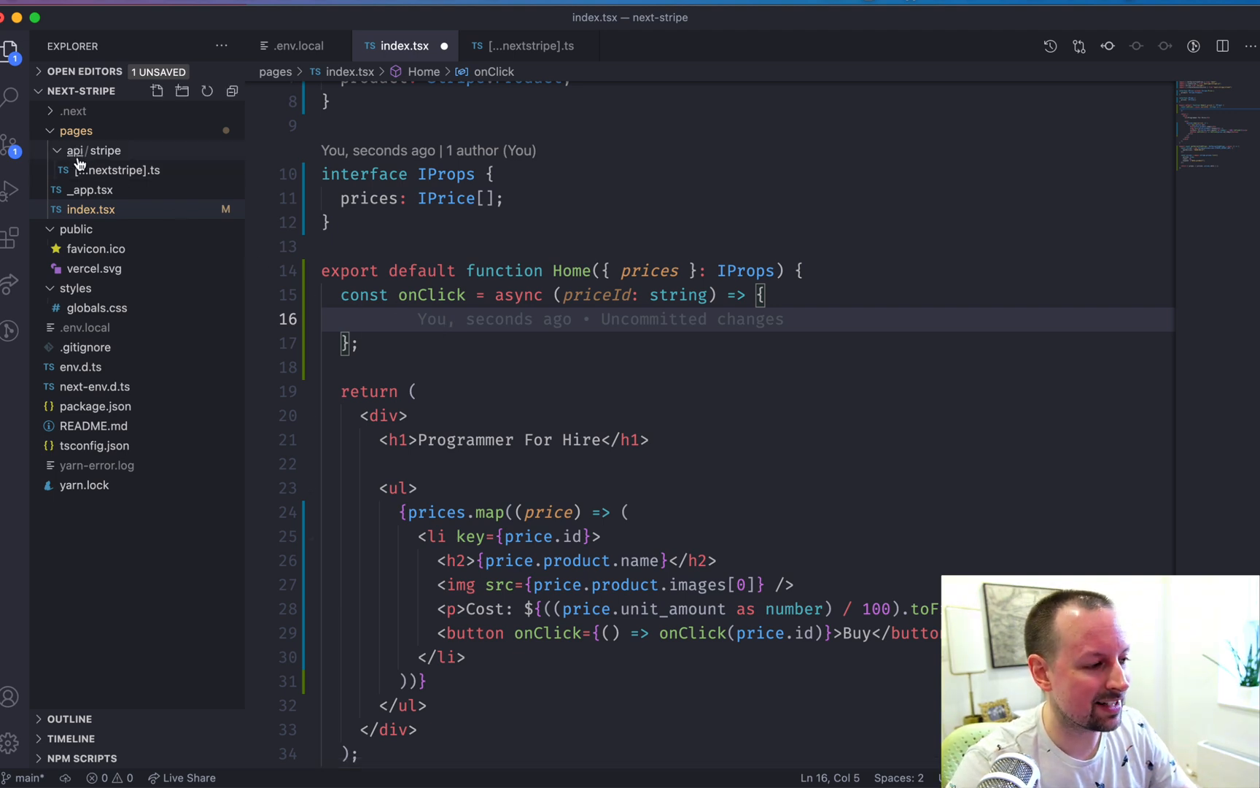
{"action": "mouse_move", "coordinate": [108, 181]}
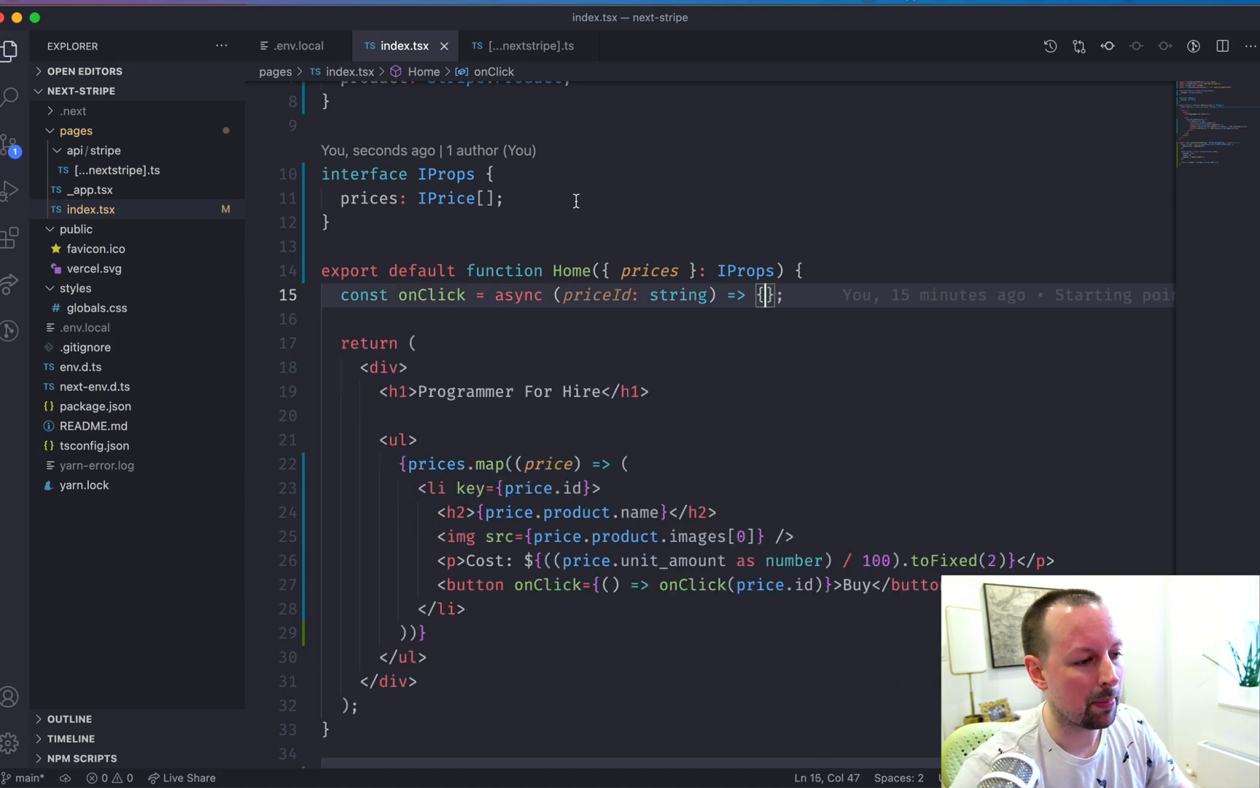
View package.json and its next-stripe ^1.0.0-beta.8 dependency.
{"action": "left_click", "coordinate": [95, 407]}
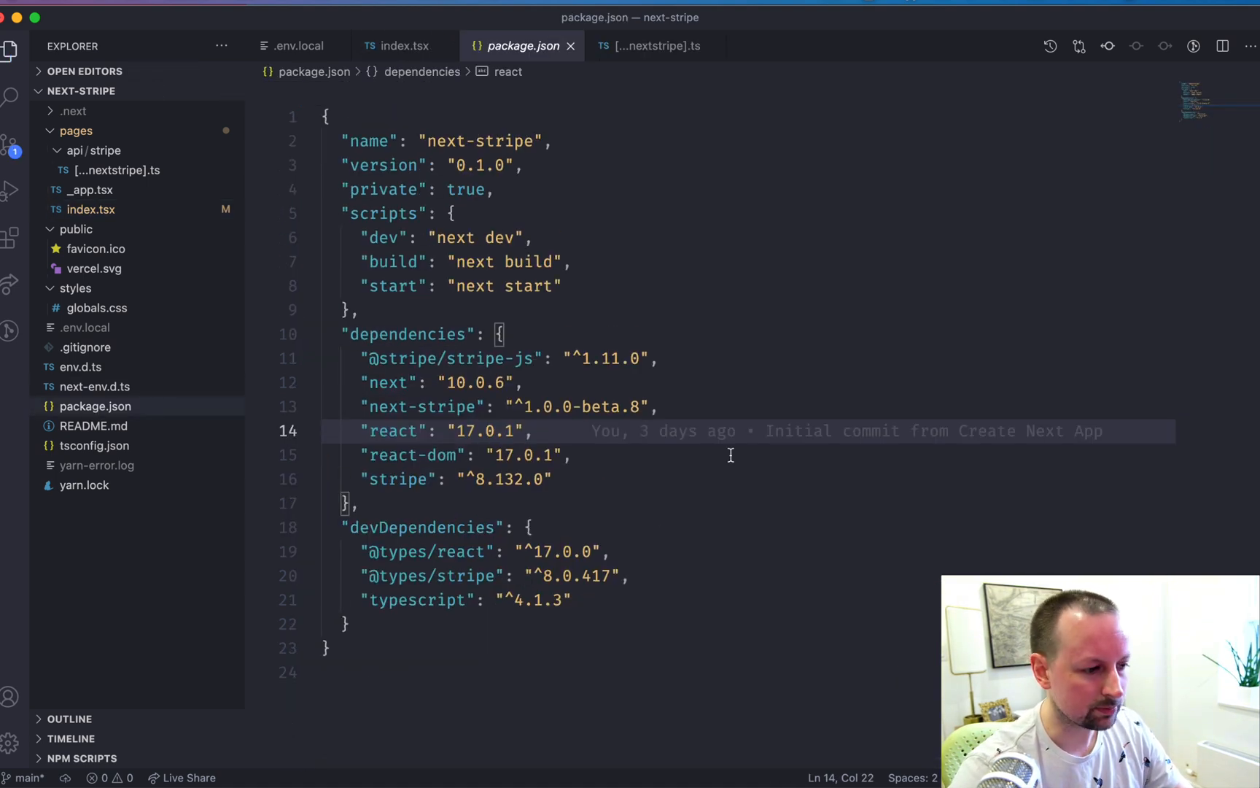
{"action": "mouse_move", "coordinate": [388, 407]}
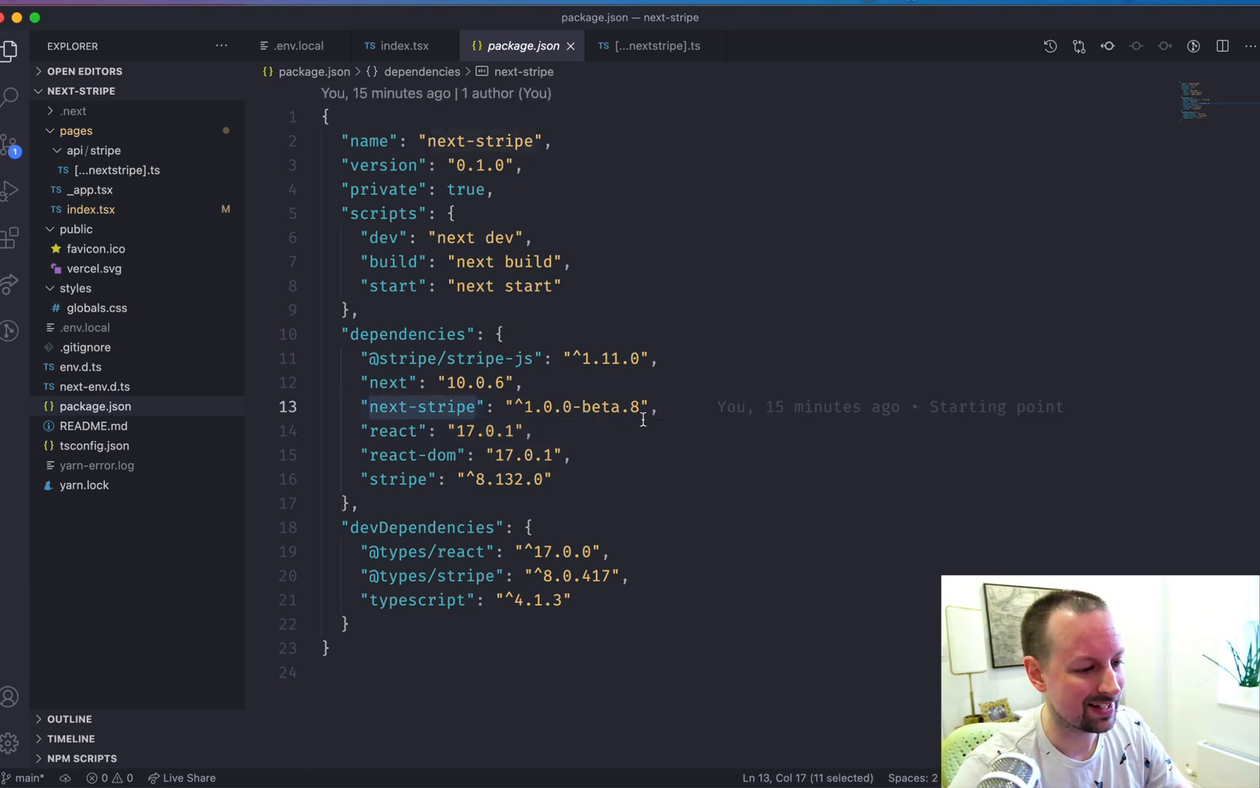
{"action": "mouse_move", "coordinate": [564, 383]}
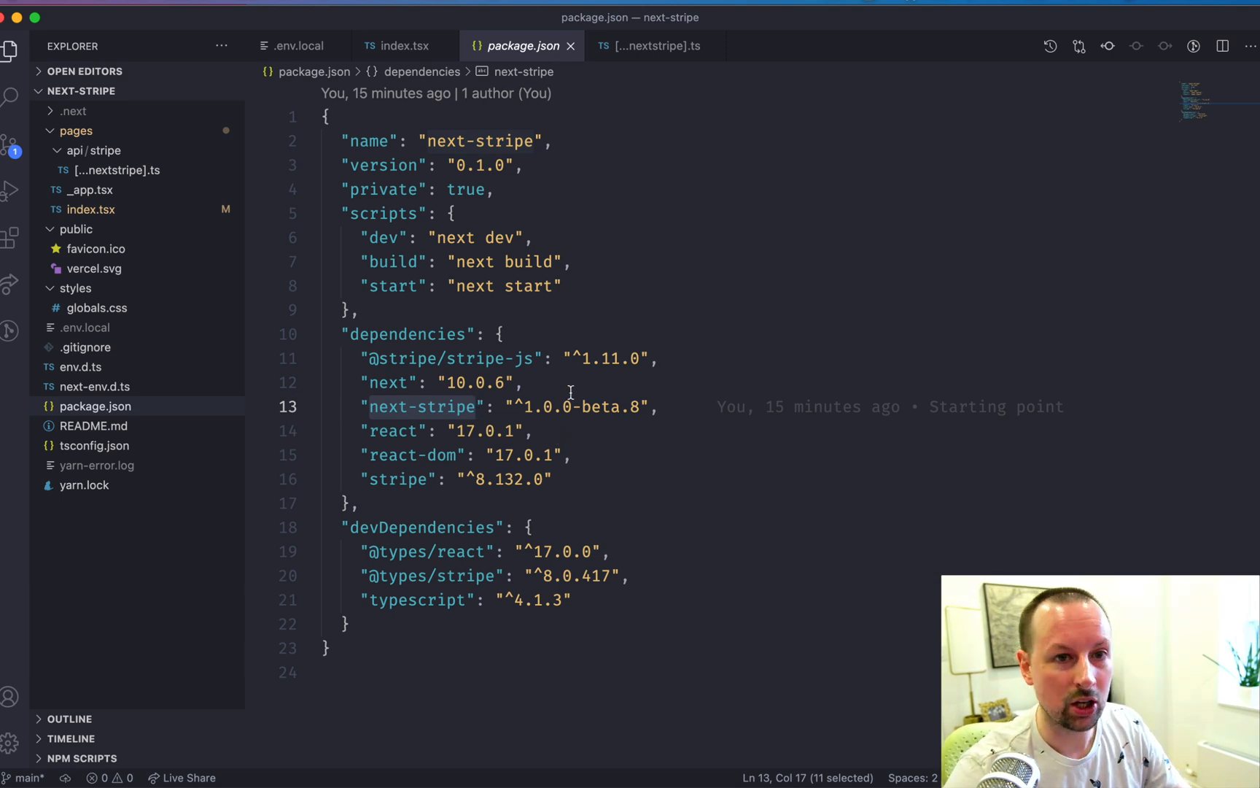
{"action": "mouse_move", "coordinate": [75, 156]}
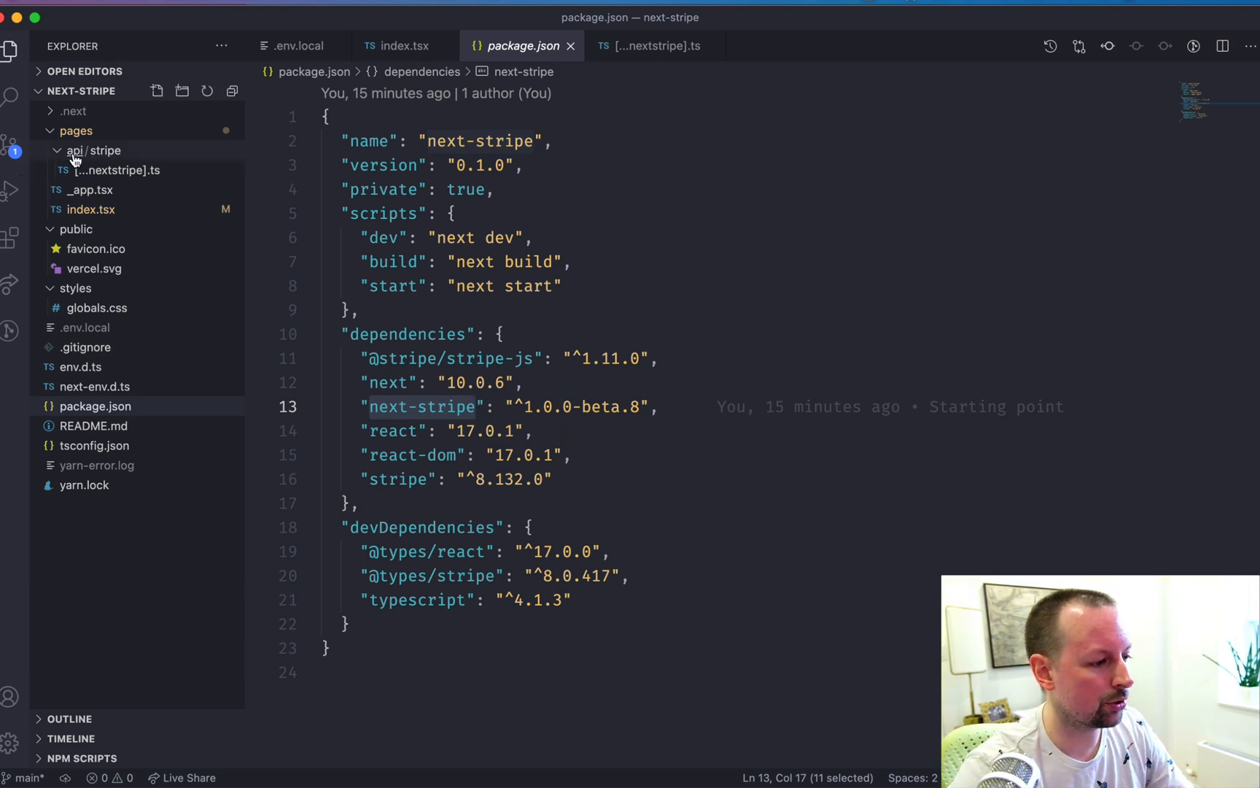
{"action": "mouse_move", "coordinate": [99, 156]}
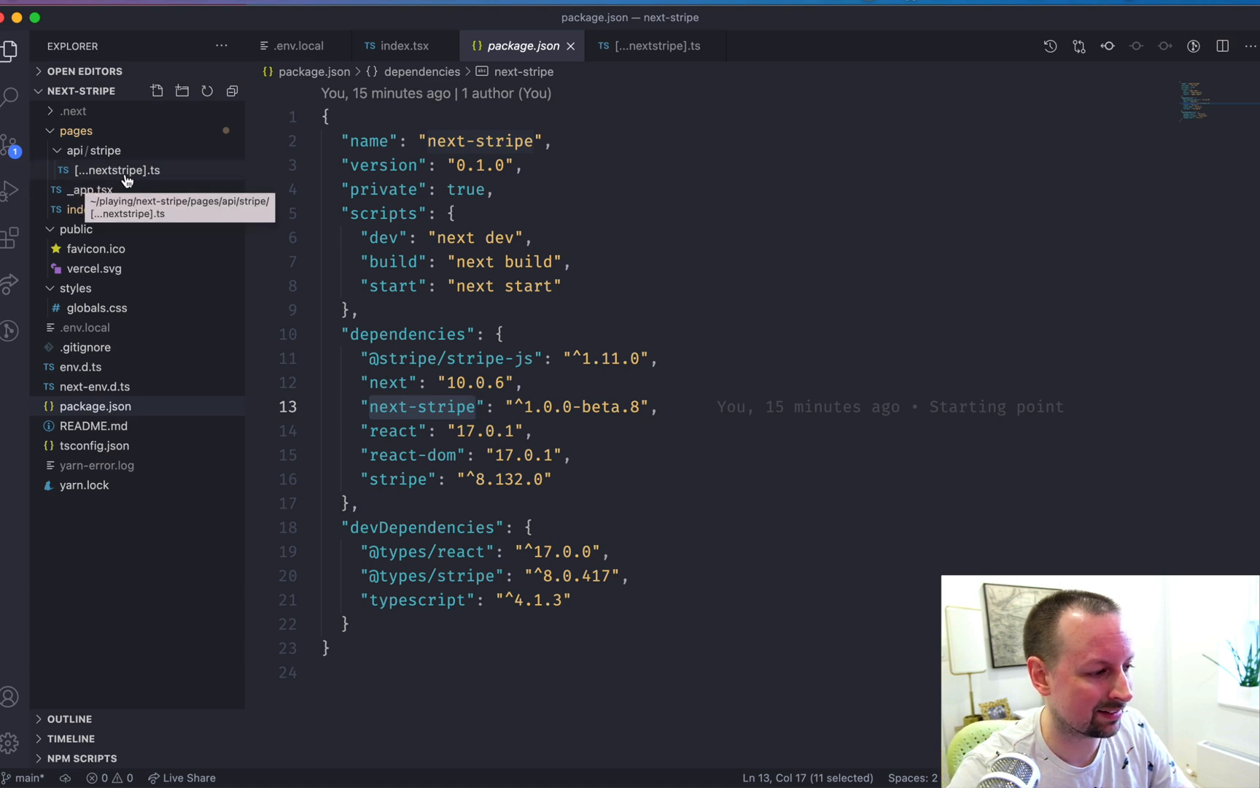
Default-export NextStripe({ secret_key: process.env.STRIPE_SECRET_KEY }) from [...nextstripe].ts.
{"action": "left_click", "coordinate": [115, 171]}
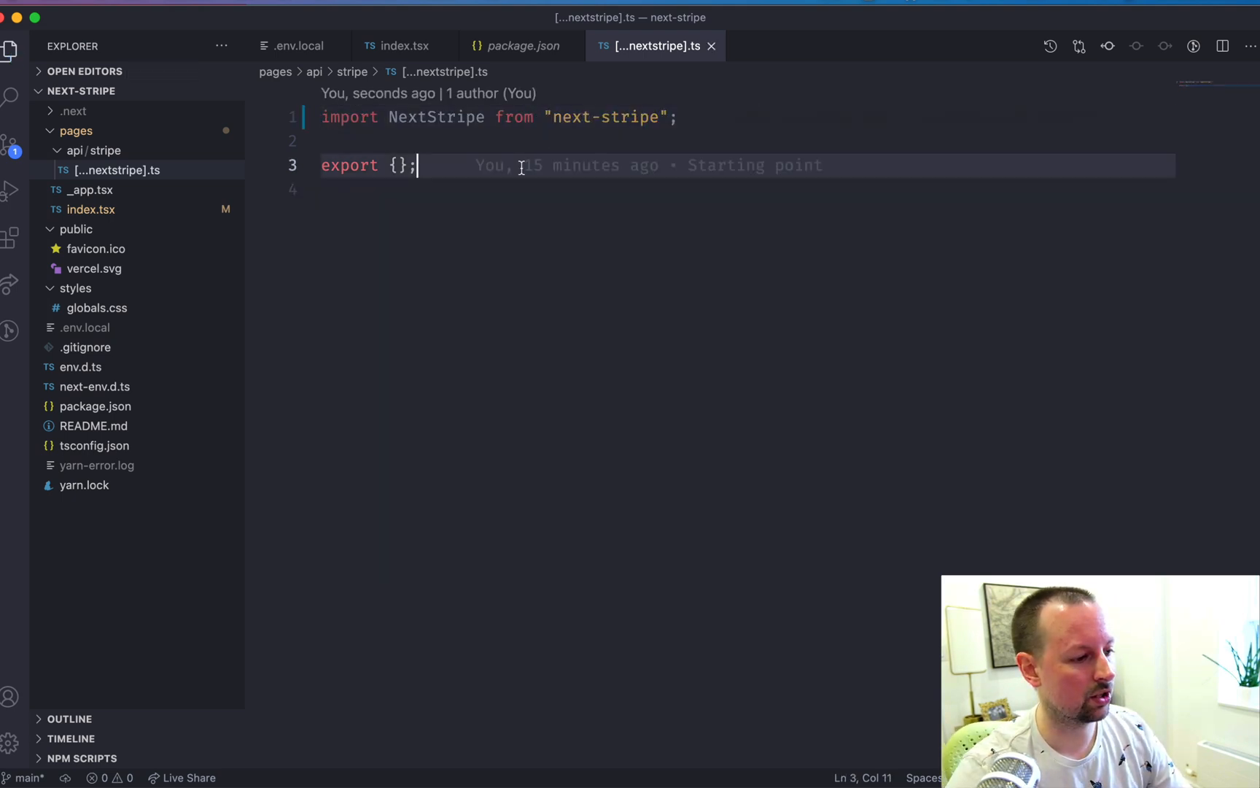
{"action": "key", "text": "Backspace"}
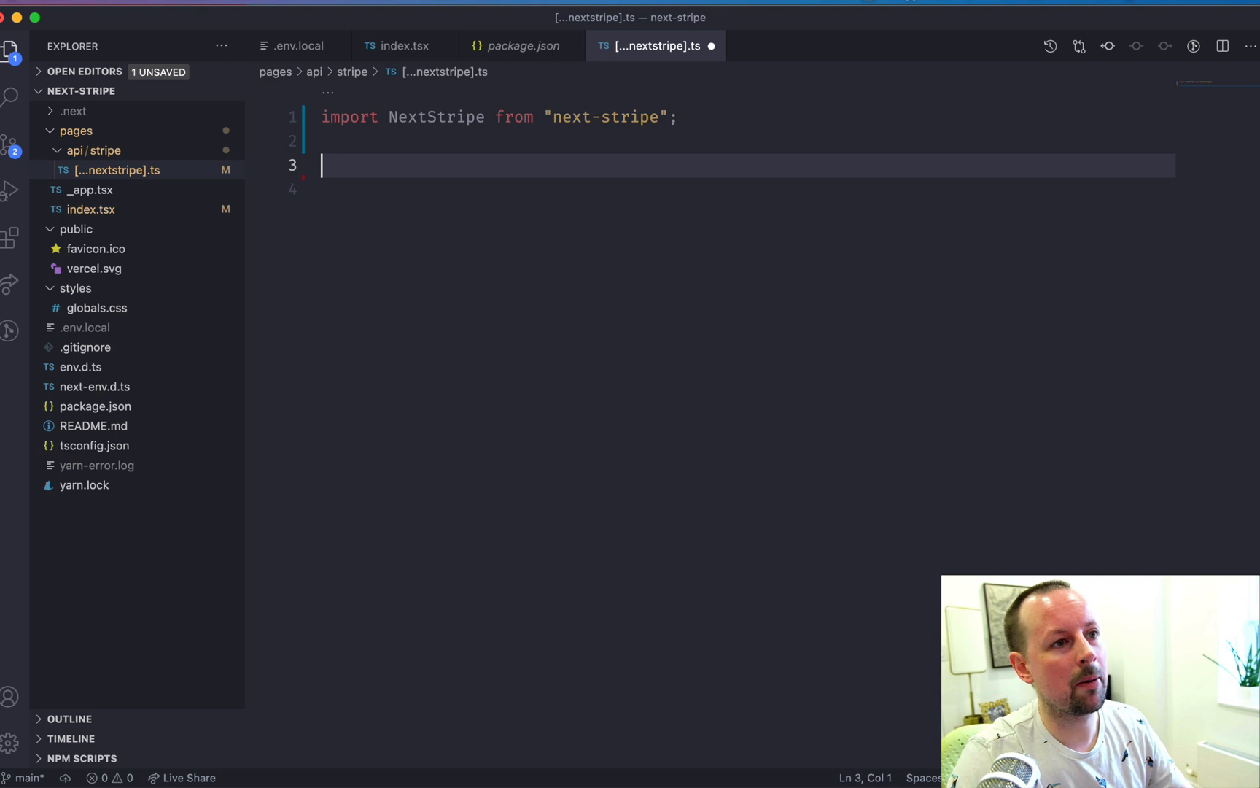
{"action": "type", "text": "export default NextStripe("}
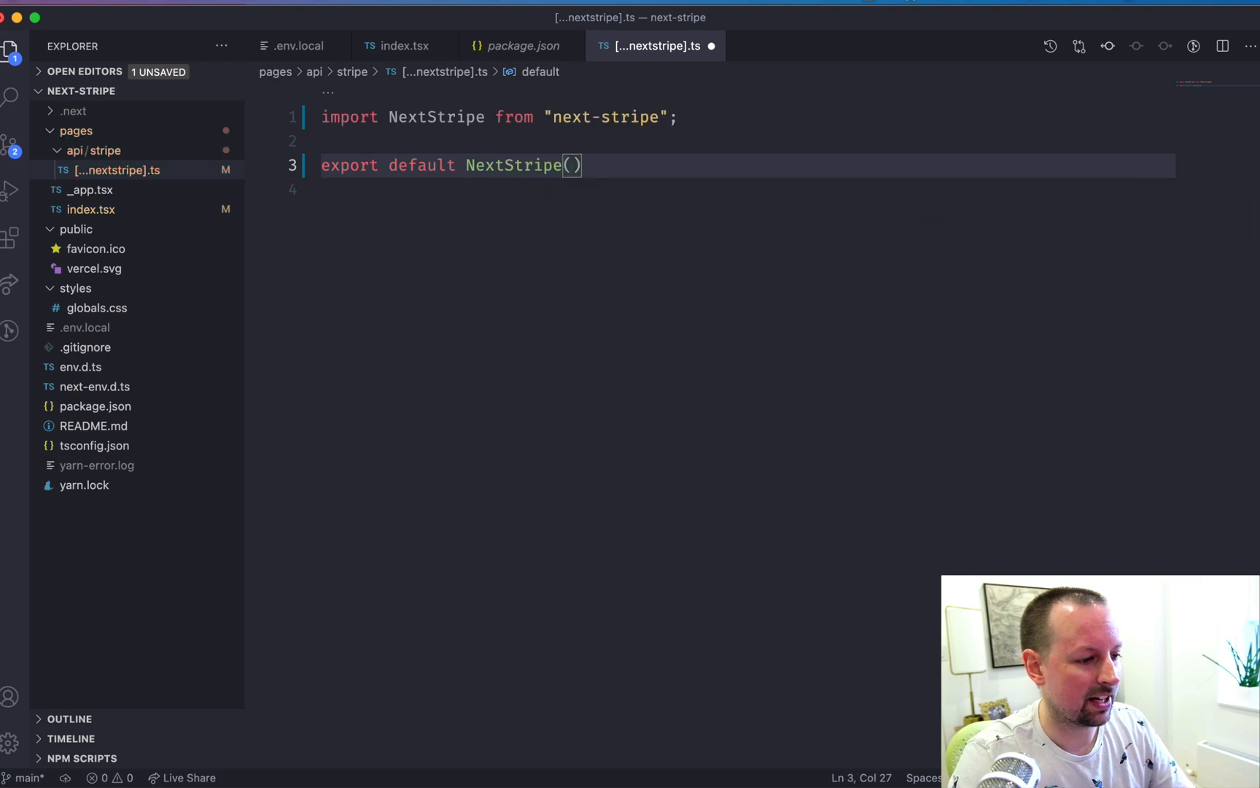
{"action": "type", "text": "{"}
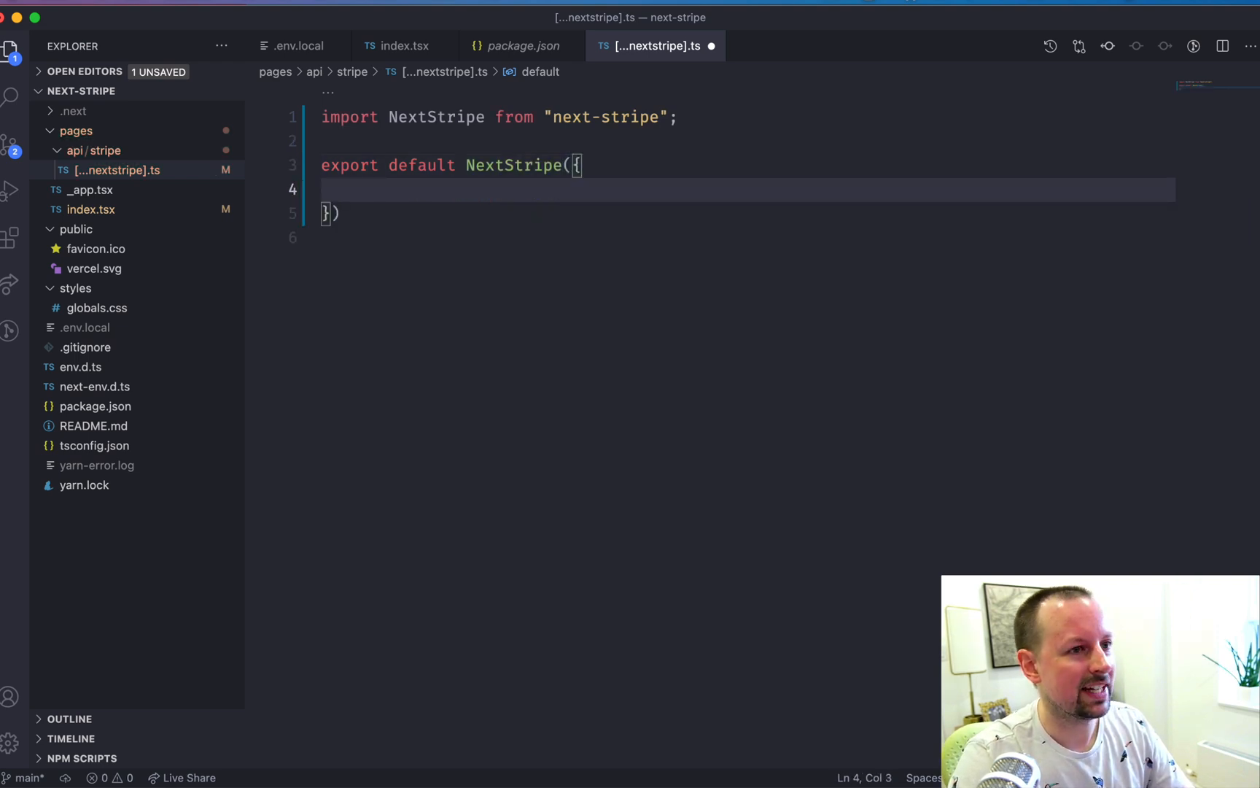
{"action": "type", "text": "secret_key:"}
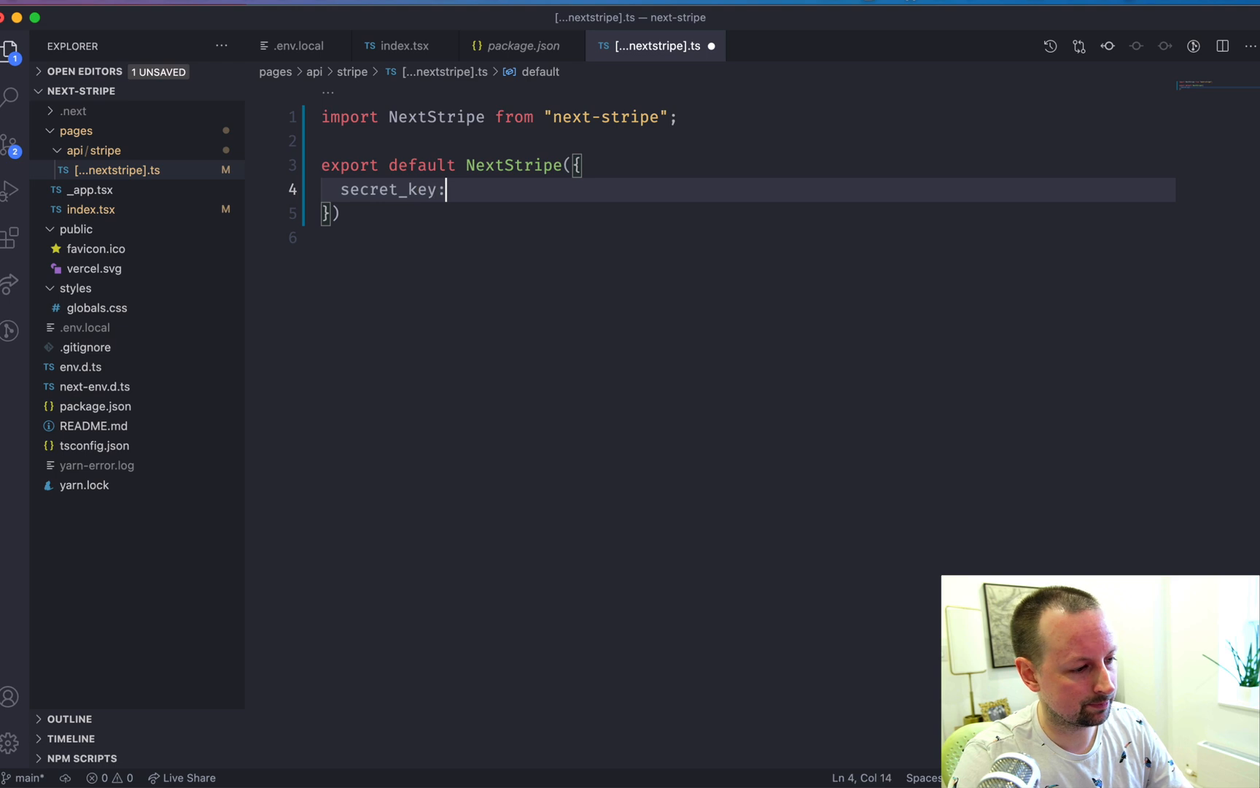
{"action": "type", "text": "process.env.STRIPE_SECRET_KEY,"}
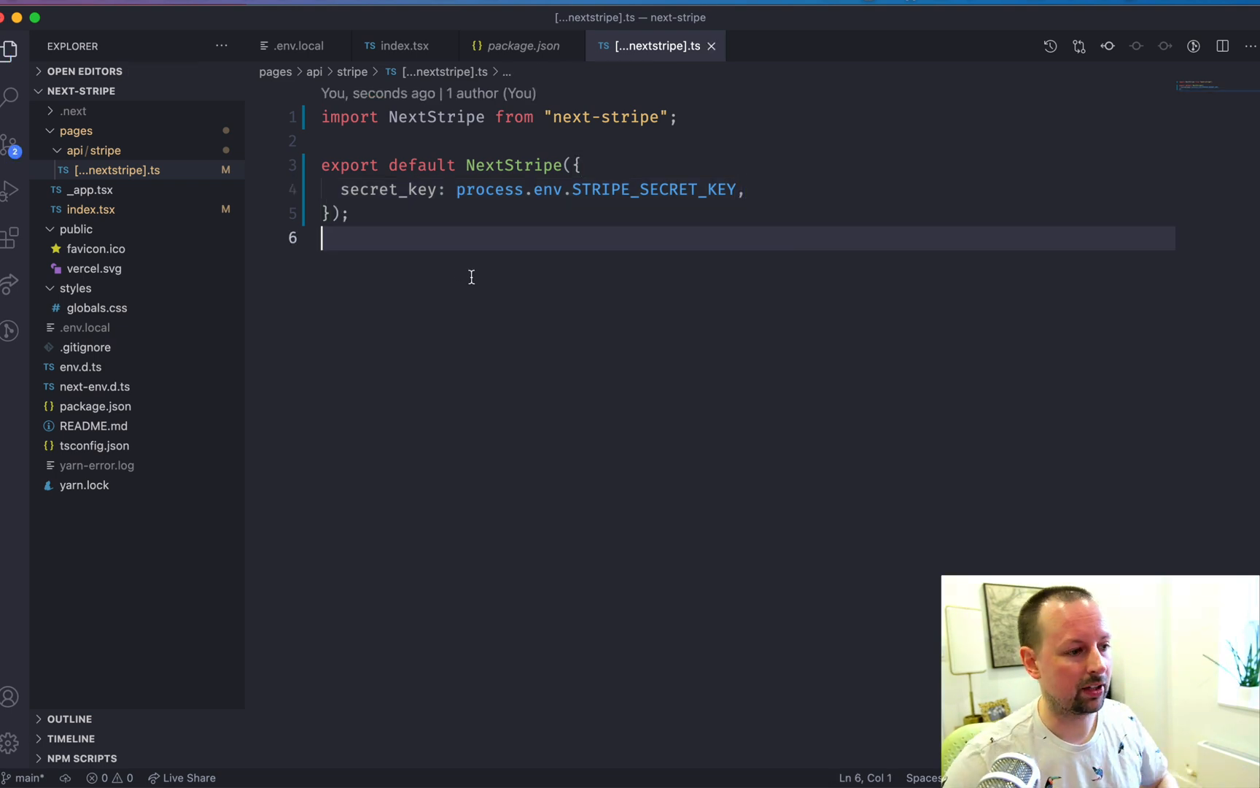
{"action": "key", "text": "Cmd+Tab"}
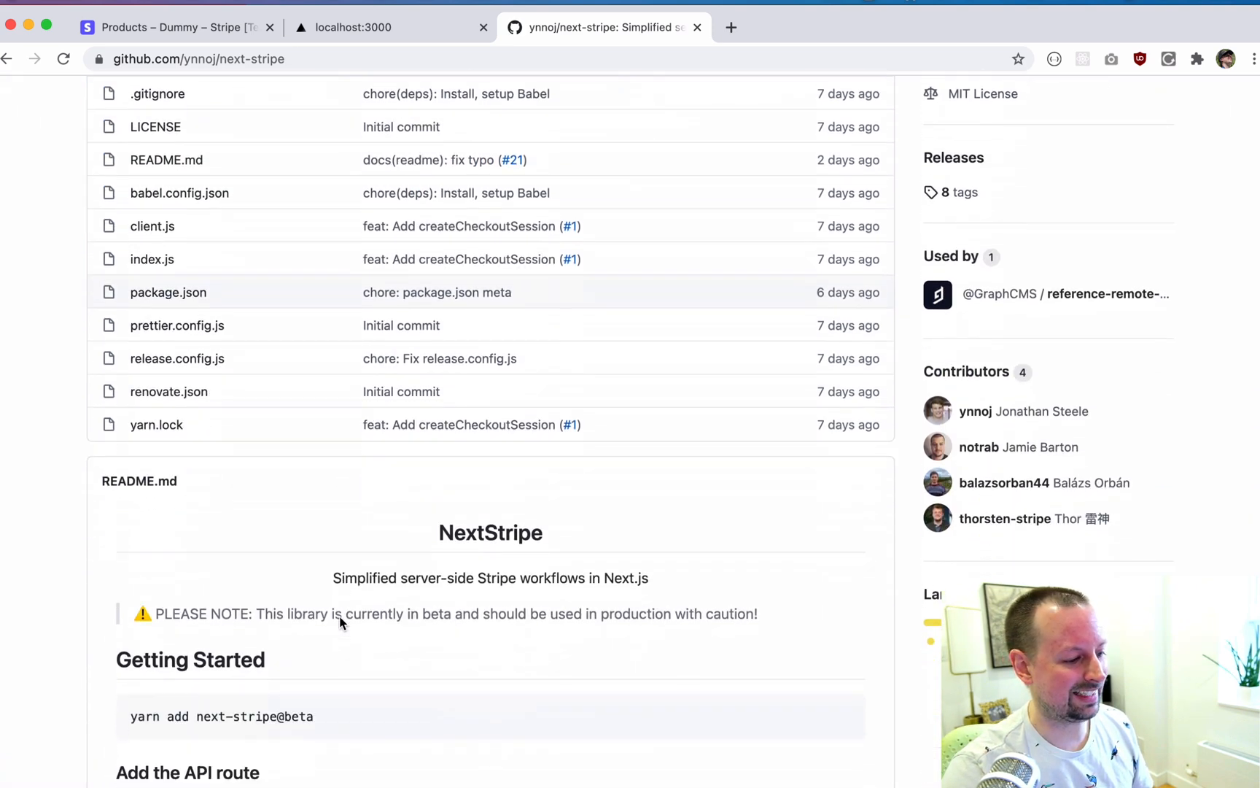
Scroll the next-stripe README through client helpers back to the createCheckoutSession example.
{"action": "scroll", "scroll_direction": "down", "scroll_amount": 3}
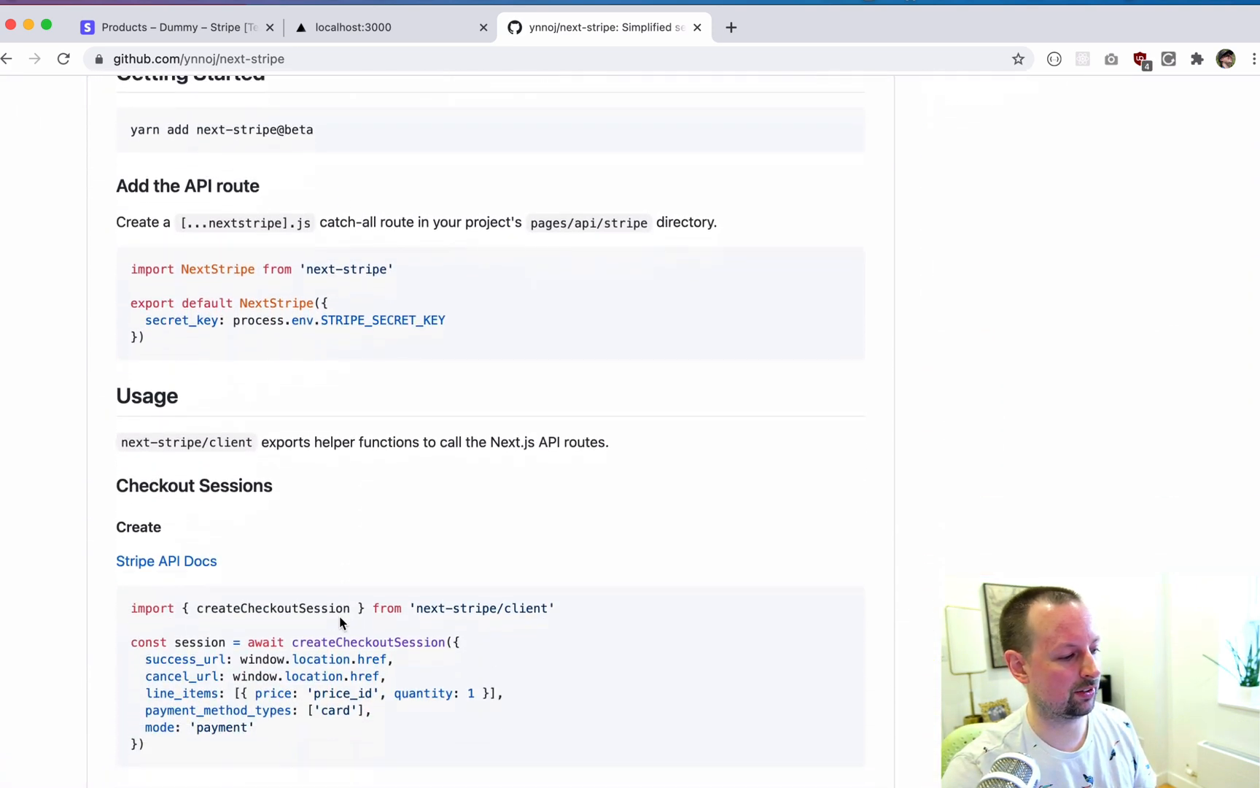
{"action": "scroll", "scroll_direction": "down", "scroll_amount": 3}
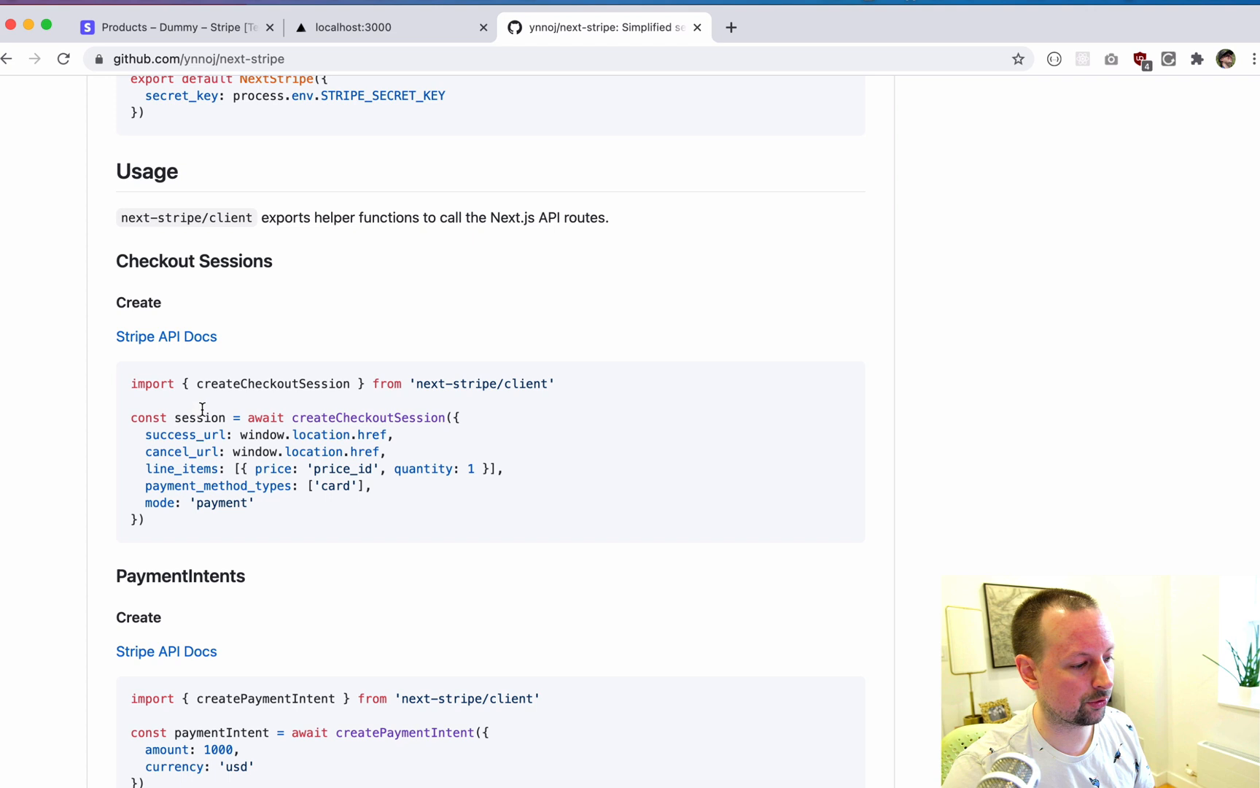
{"action": "scroll", "scroll_direction": "down", "scroll_amount": 3}
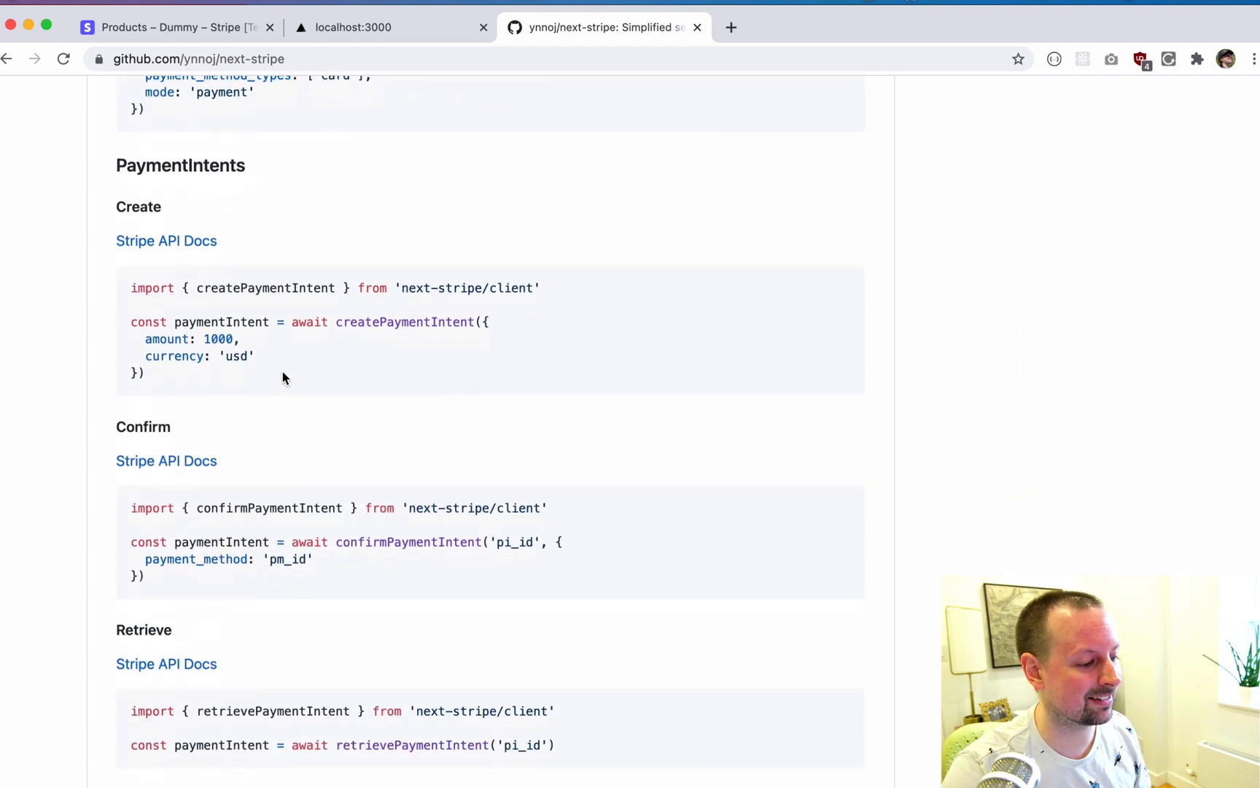
{"action": "scroll", "scroll_direction": "down", "scroll_amount": 3}
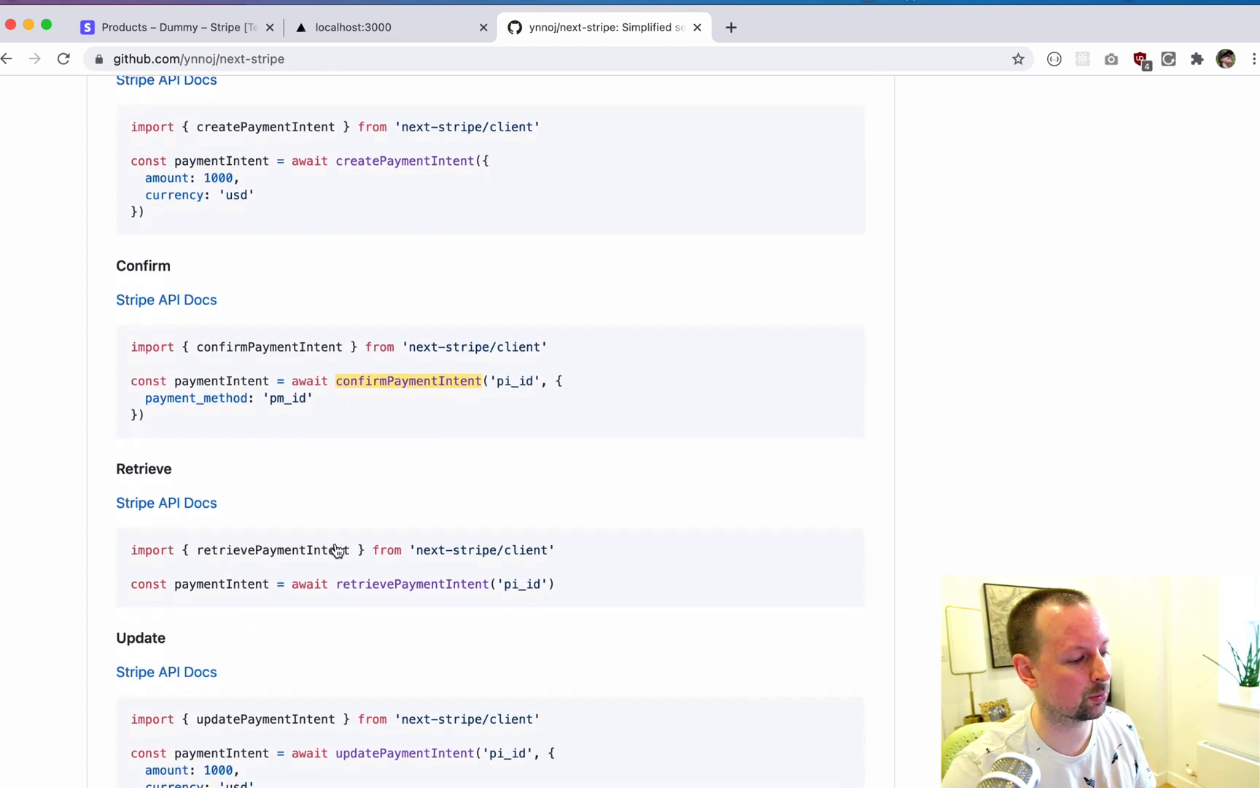
{"action": "scroll", "scroll_direction": "down", "scroll_amount": 3}
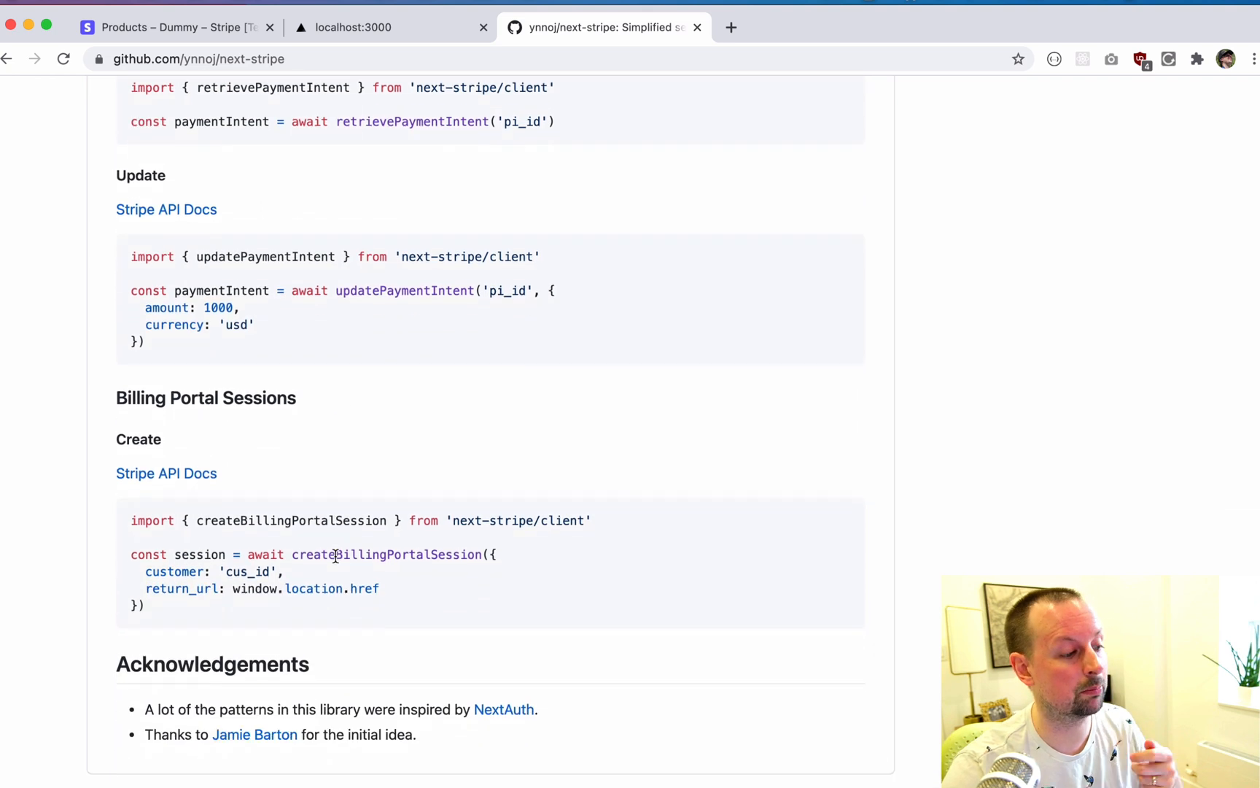
{"action": "mouse_move", "coordinate": [394, 535]}
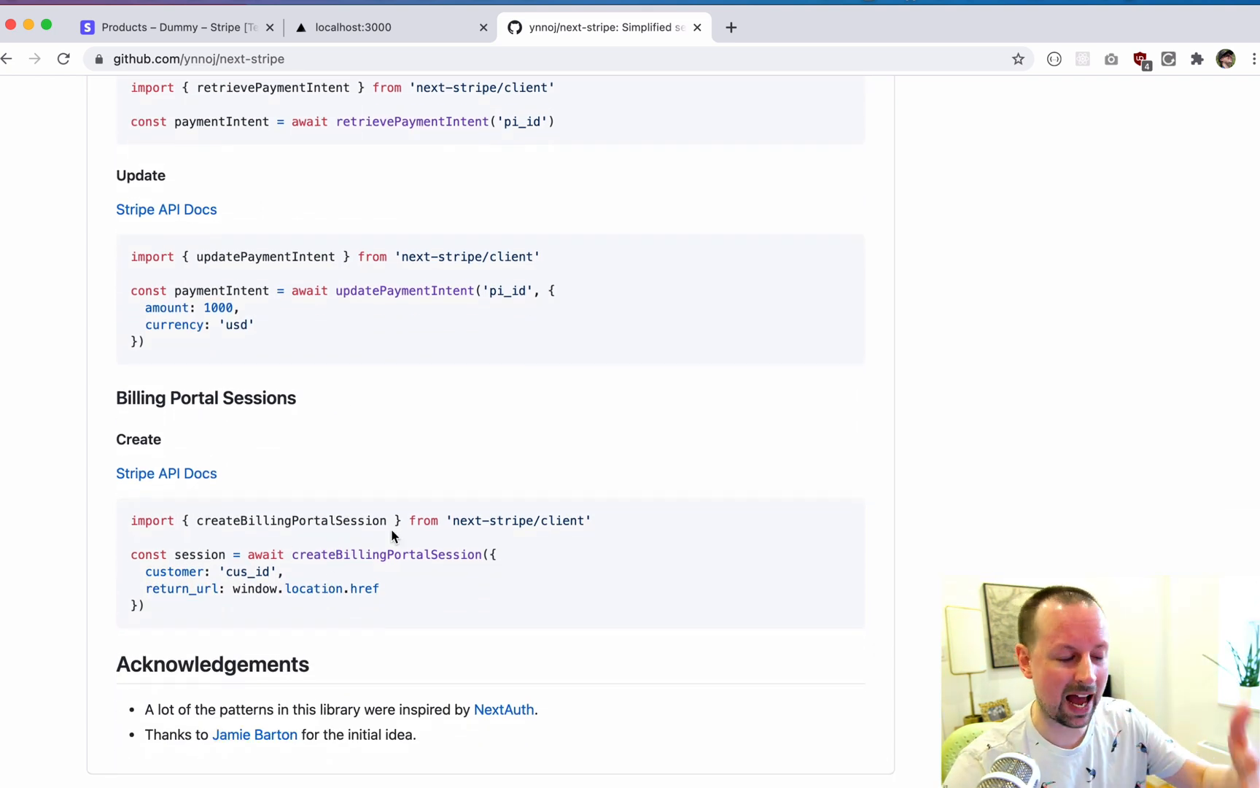
{"action": "scroll", "scroll_direction": "up", "scroll_amount": 3}
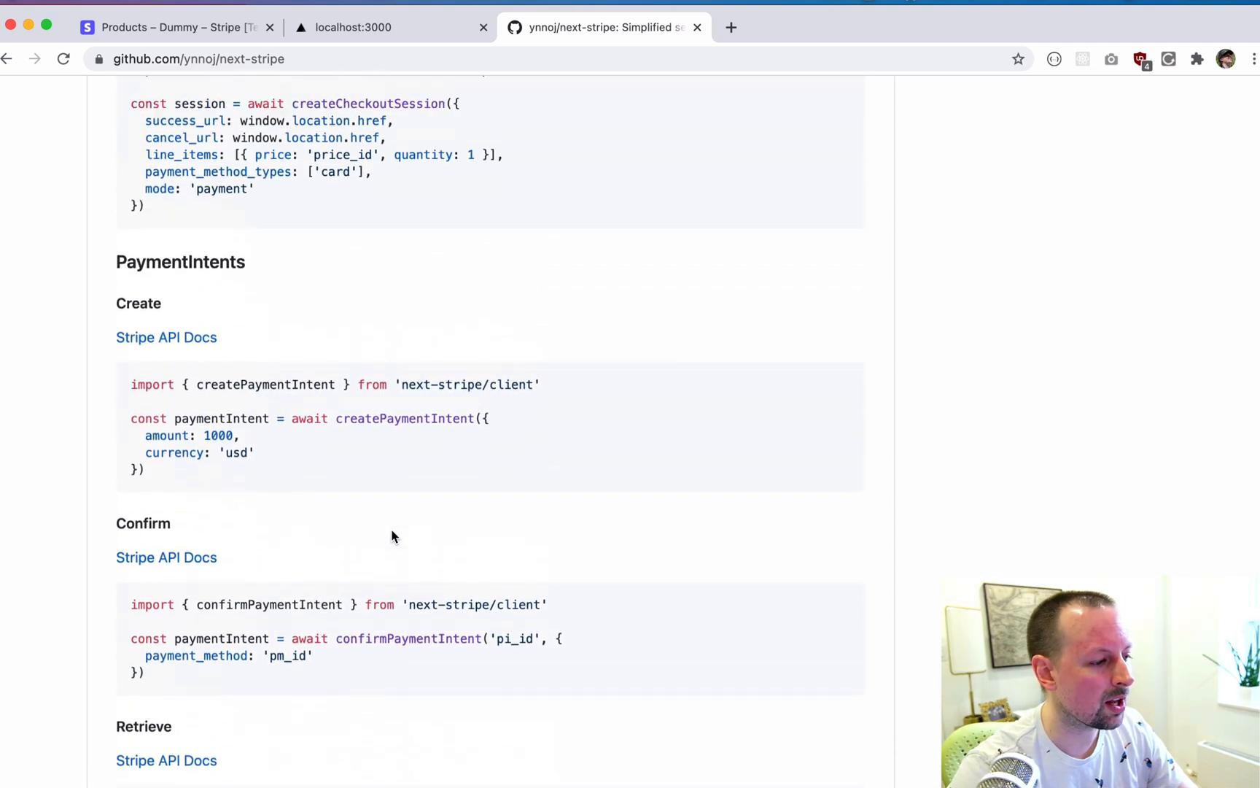
{"action": "scroll", "scroll_direction": "up", "scroll_amount": 3}
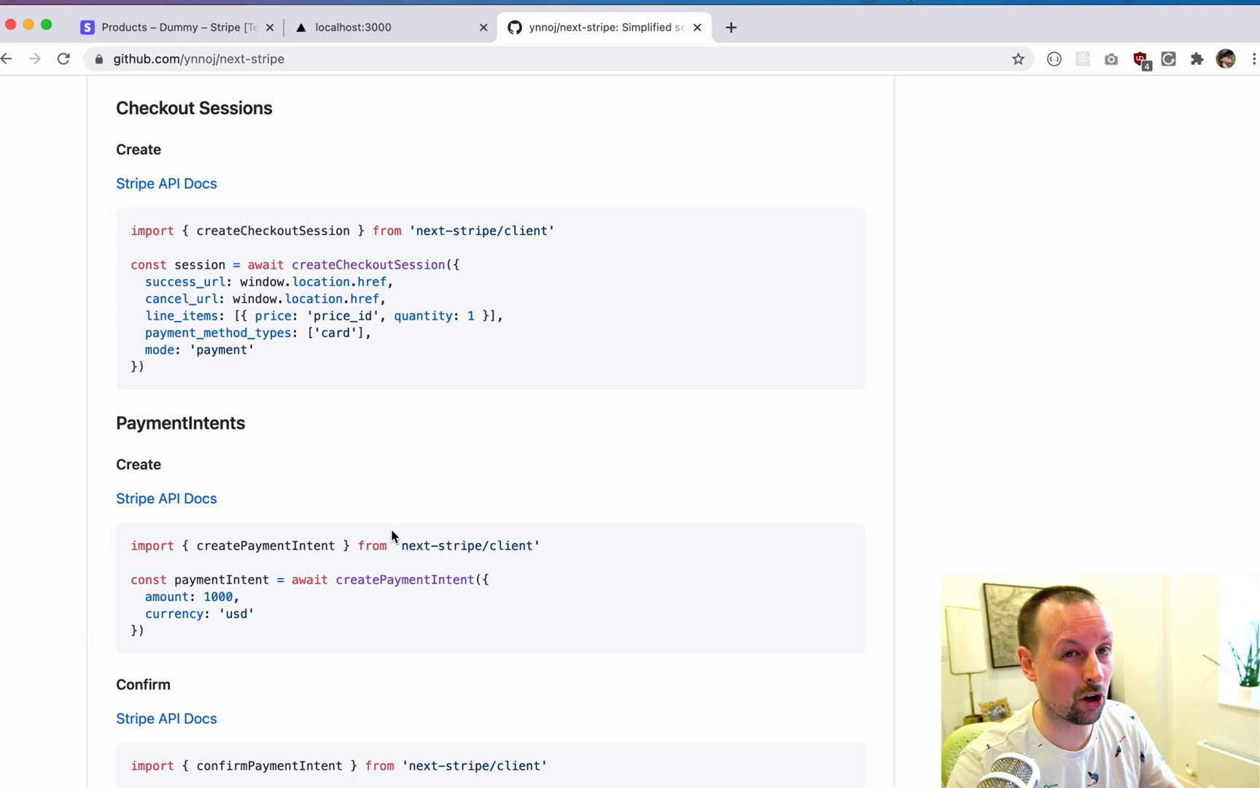
{"action": "mouse_move", "coordinate": [470, 365]}
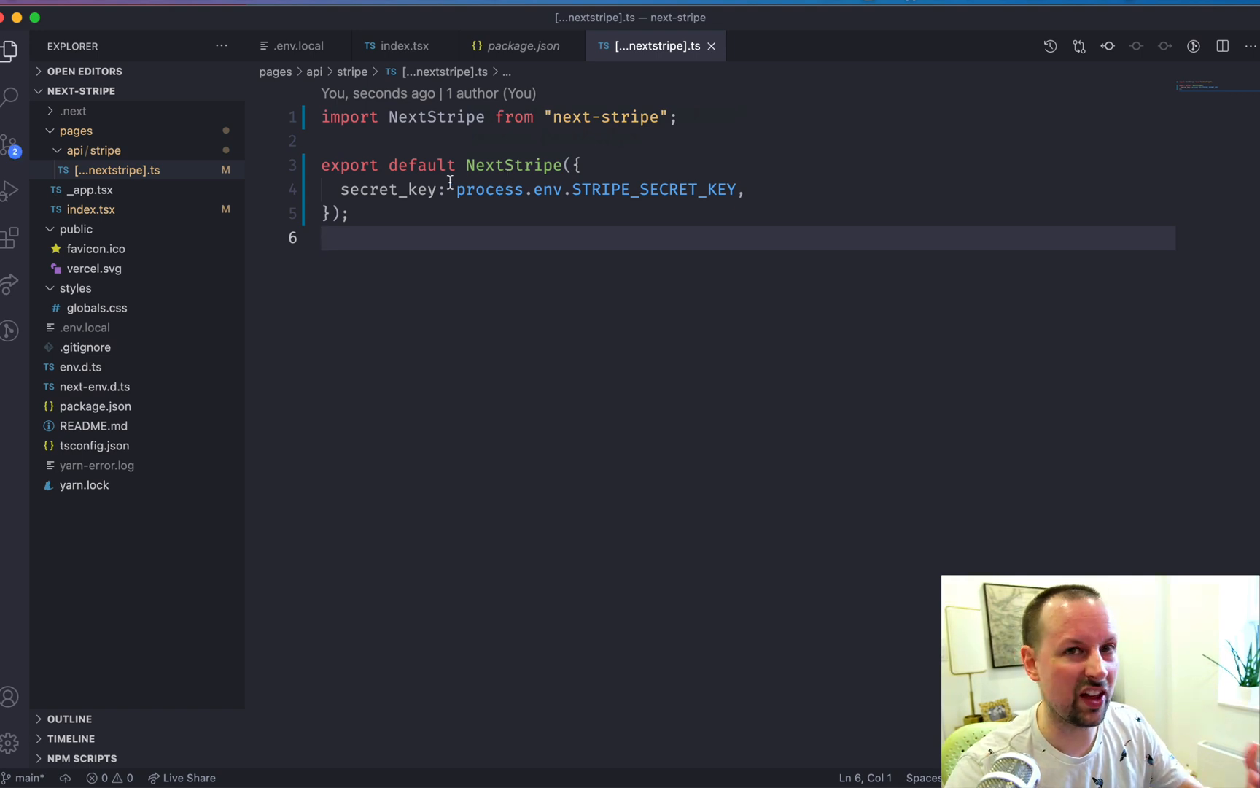
{"action": "mouse_move", "coordinate": [492, 189]}
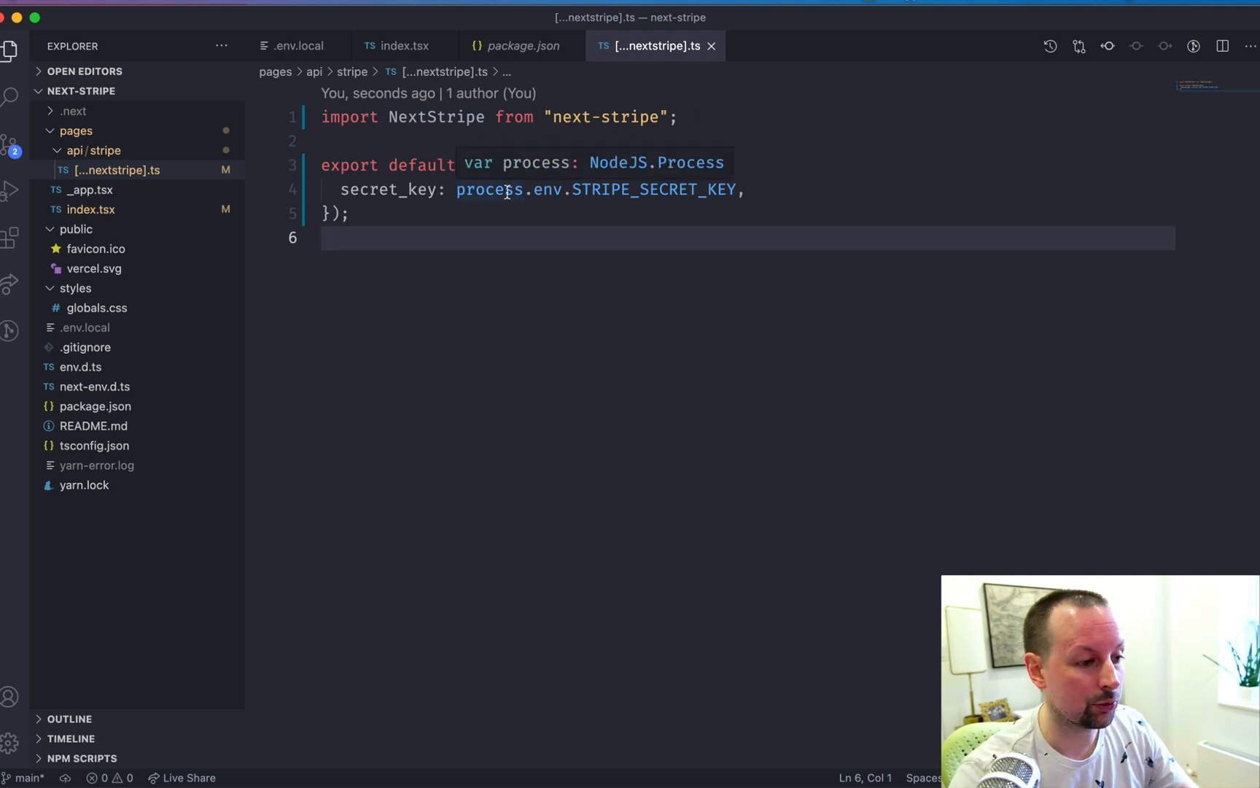
Return to the index.tsx page component with its empty onClick handler.
{"action": "left_click", "coordinate": [402, 47]}
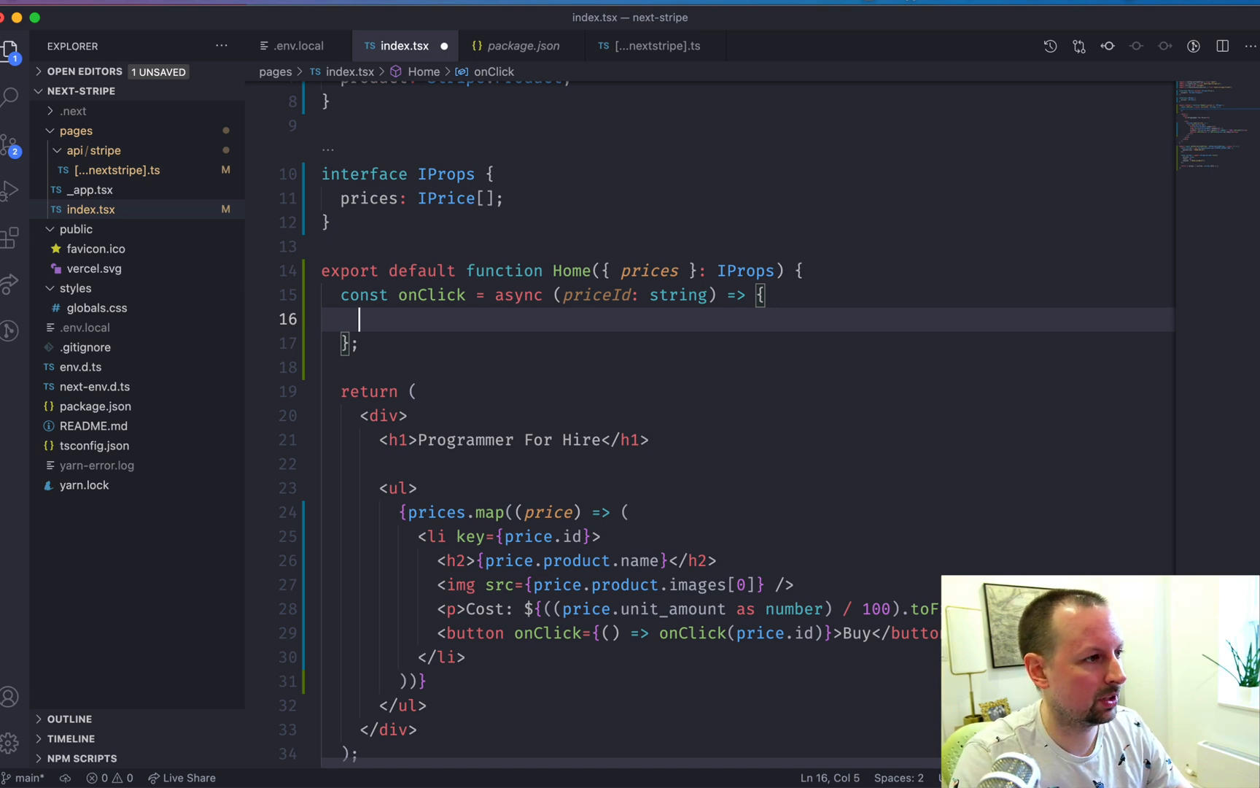
Await createCheckoutSession with success_url and cancel_url set to window.location.href.
{"action": "type", "text": "const session"}
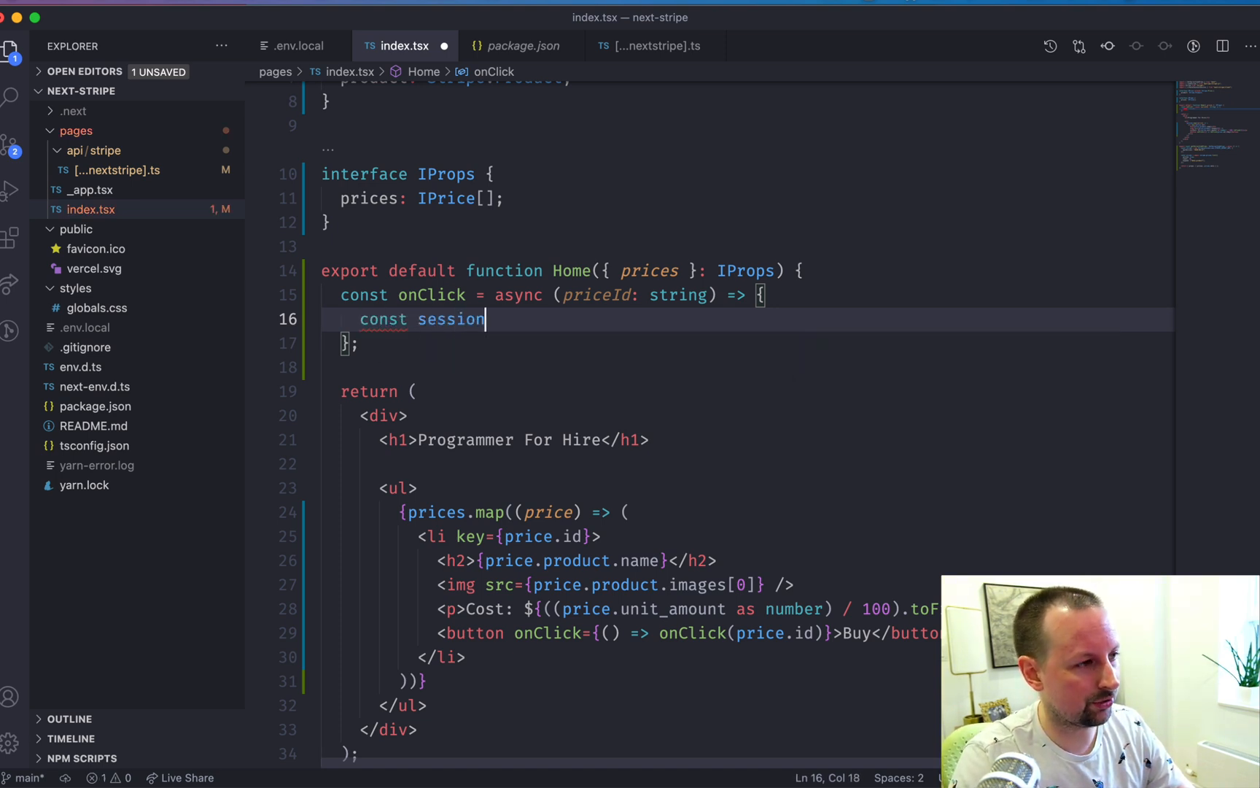
{"action": "type", "text": "= await"}
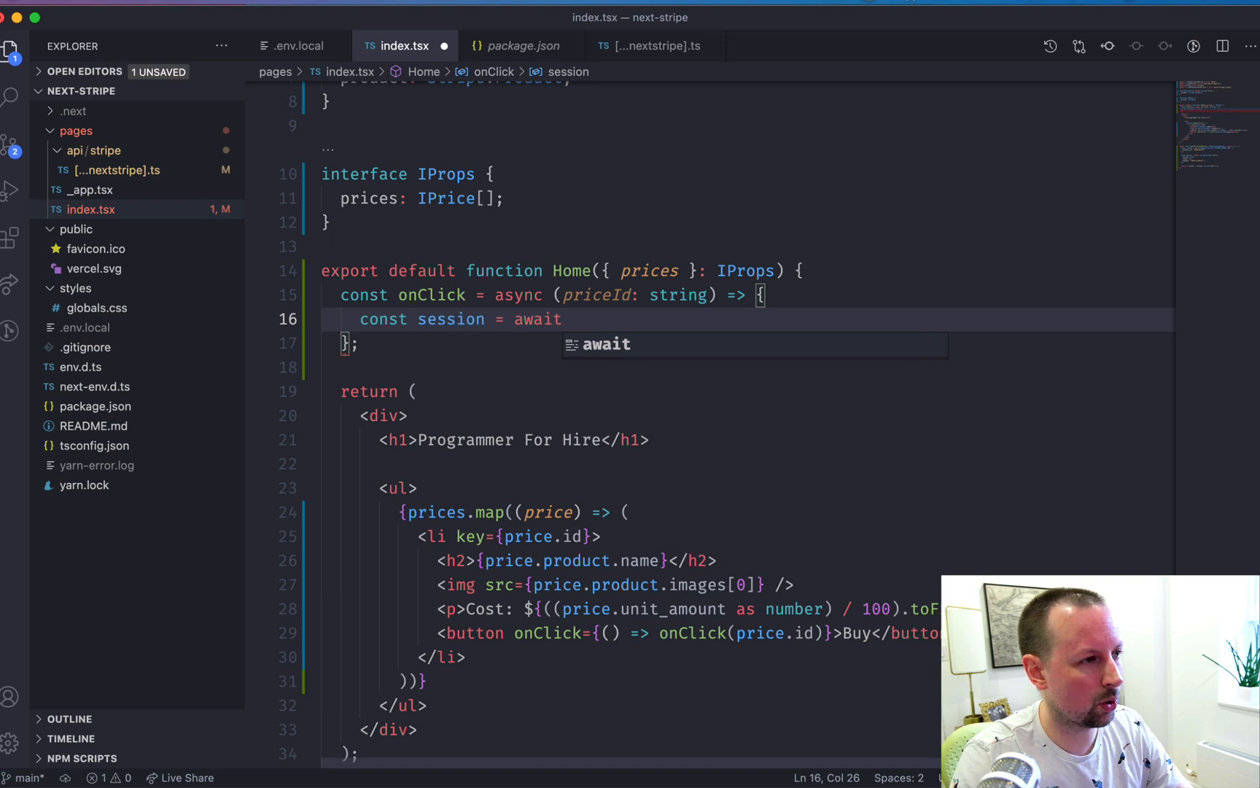
{"action": "type", "text": "createCheckoutSession"}
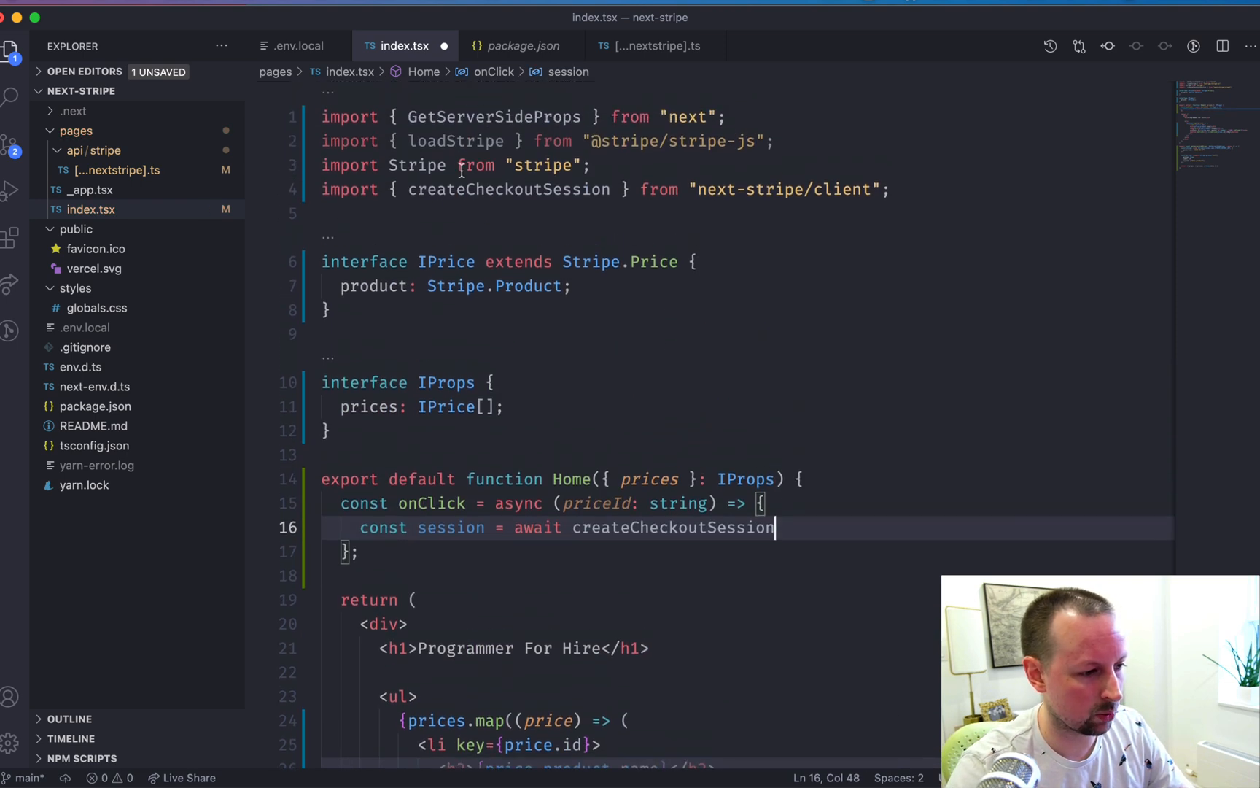
{"action": "mouse_move", "coordinate": [701, 528]}
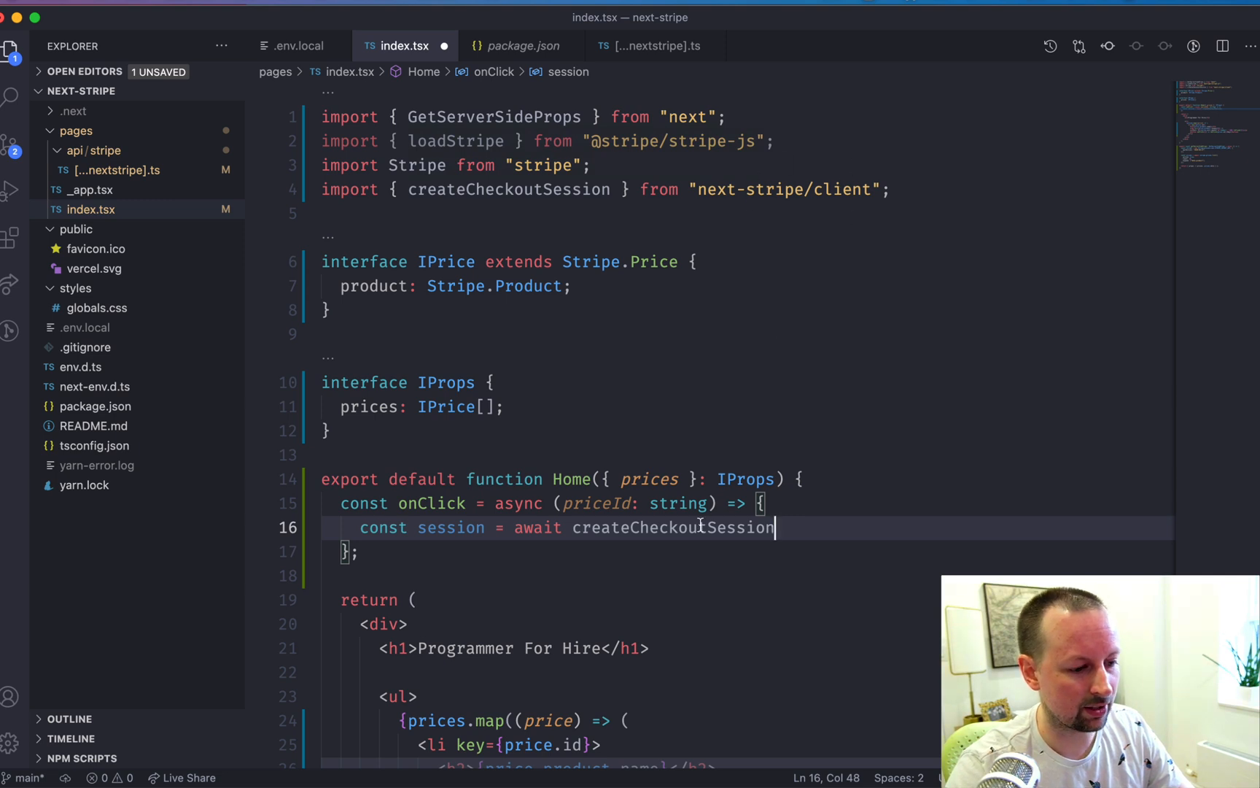
{"action": "type", "text": "()"}
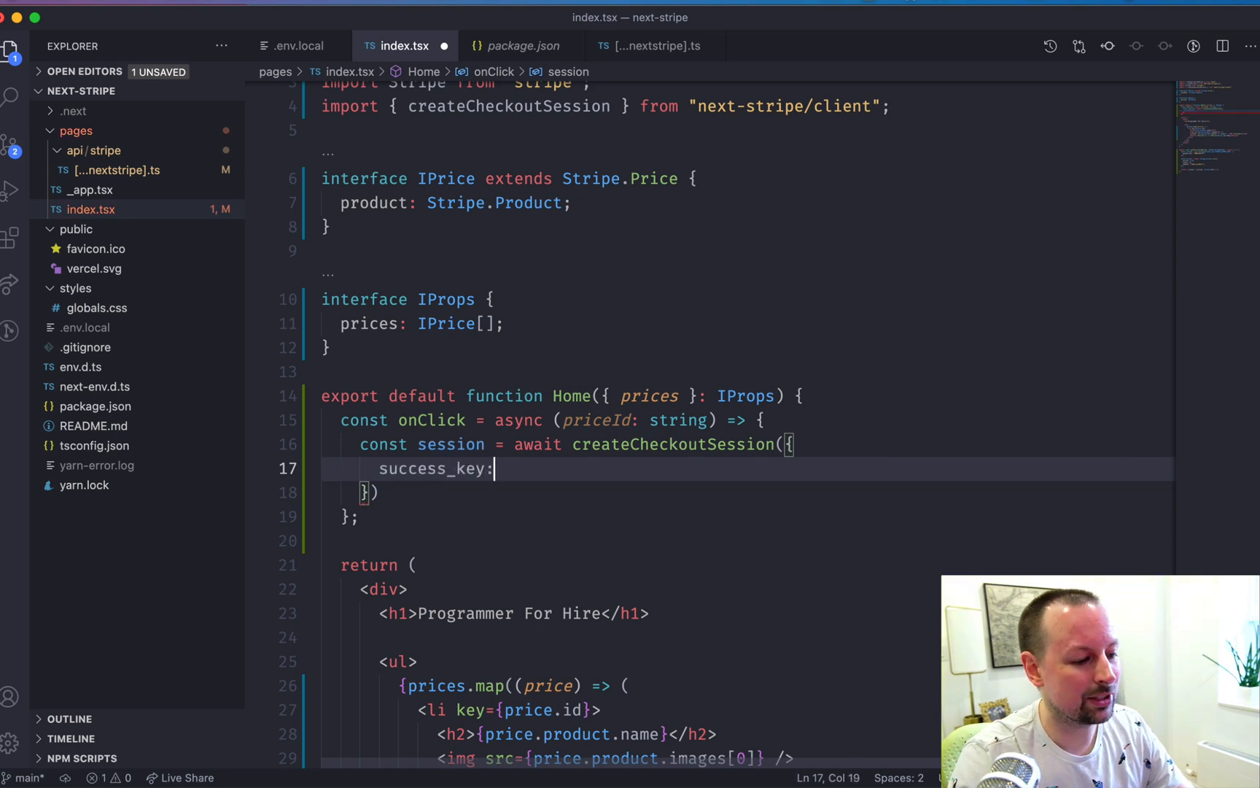
{"action": "type", "text": "url:"}
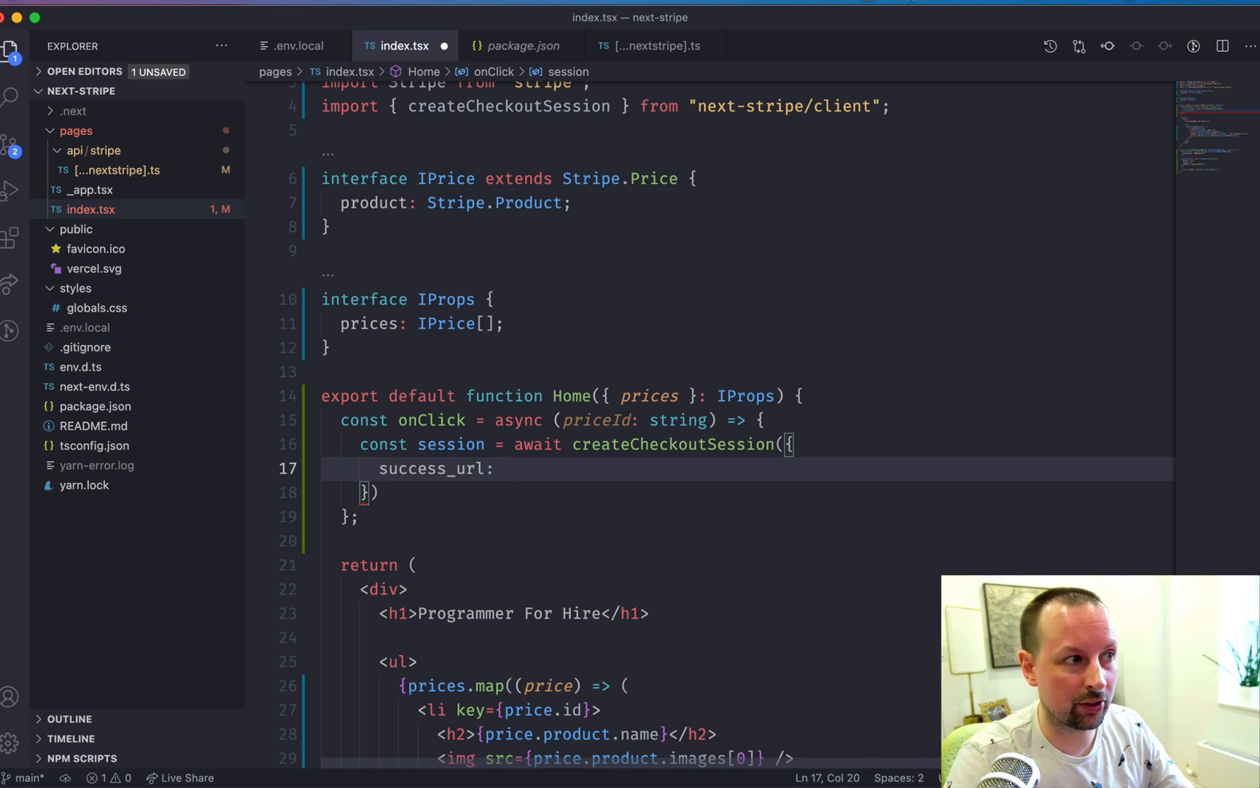
{"action": "type", "text": "window.location.href,"}
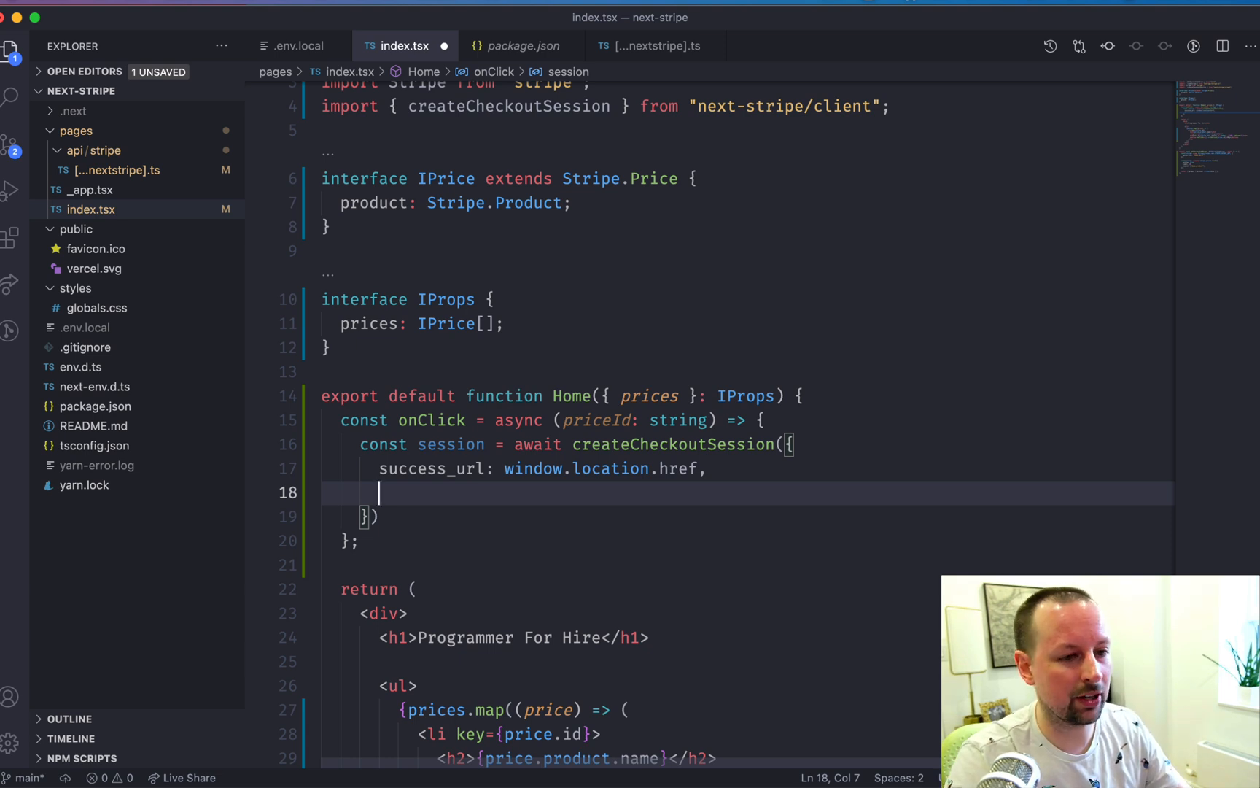
{"action": "type", "text": "cancel"}
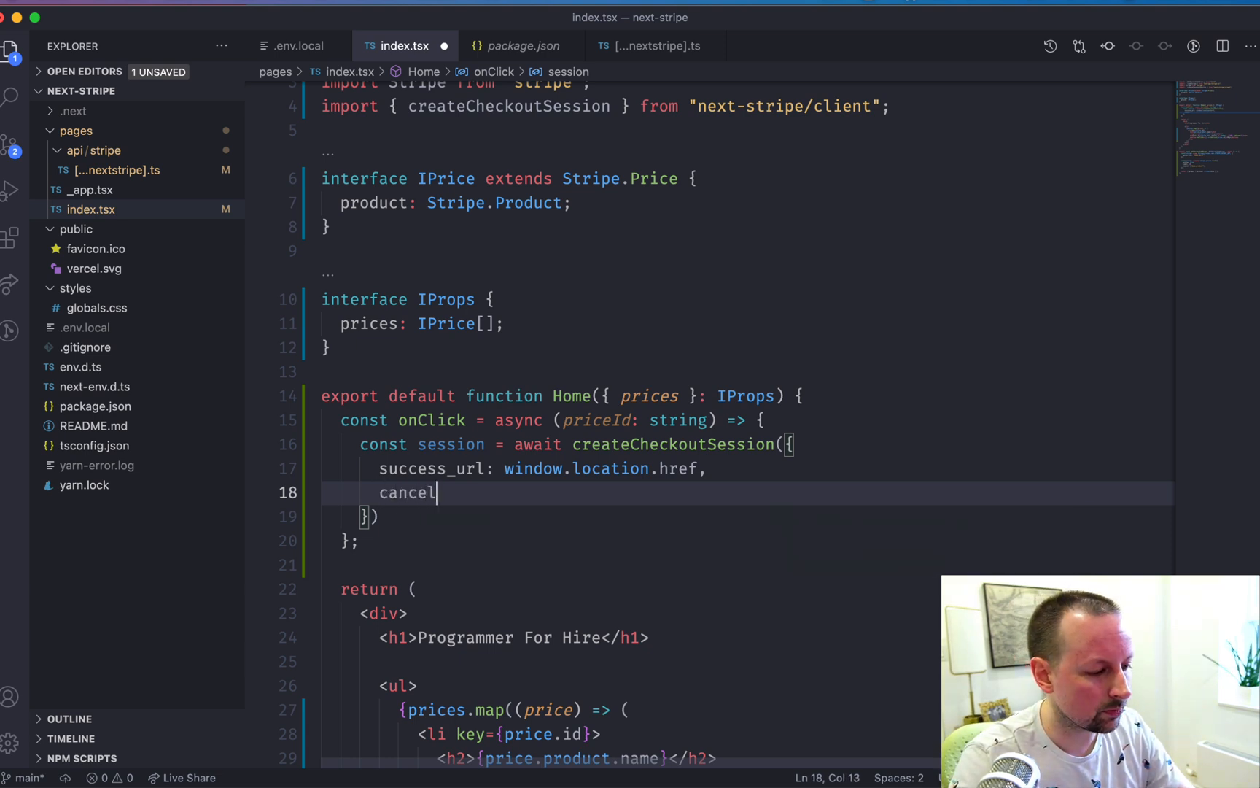
{"action": "type", "text": "_url: window."}
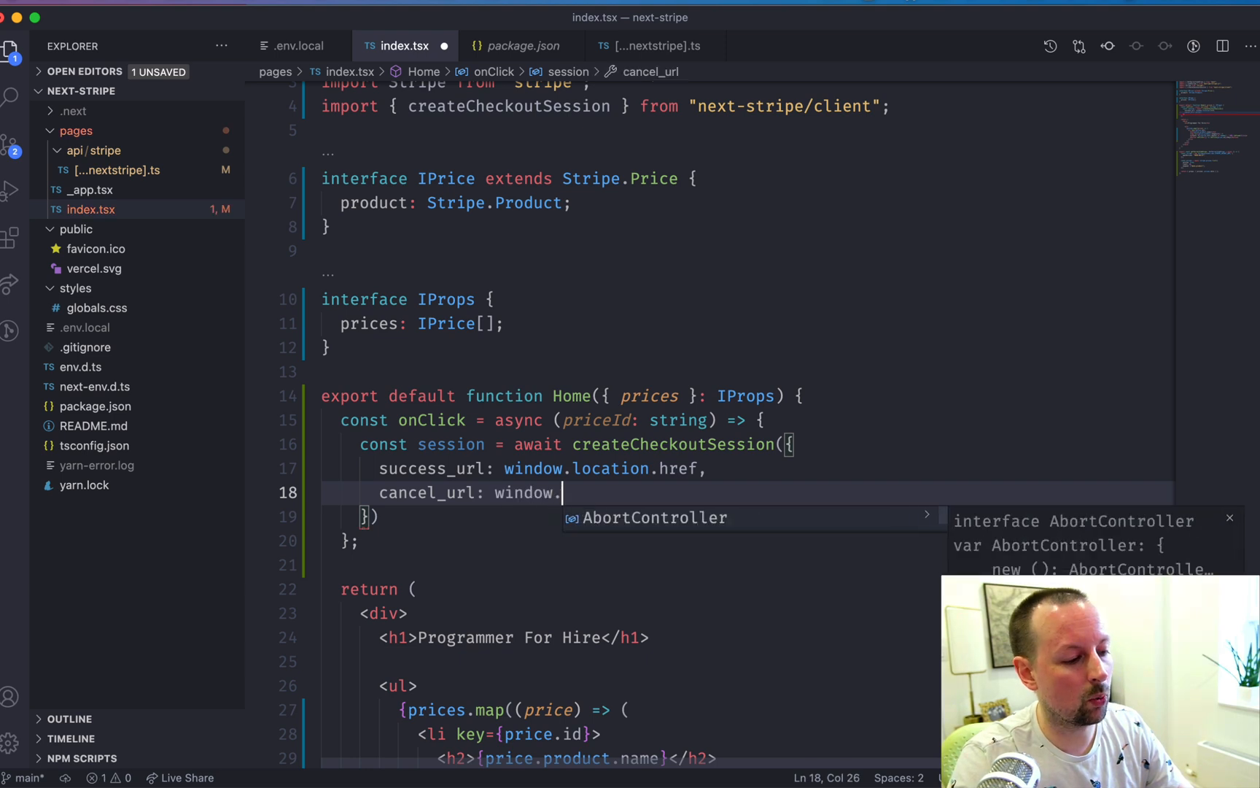
{"action": "type", "text": "location.href,"}
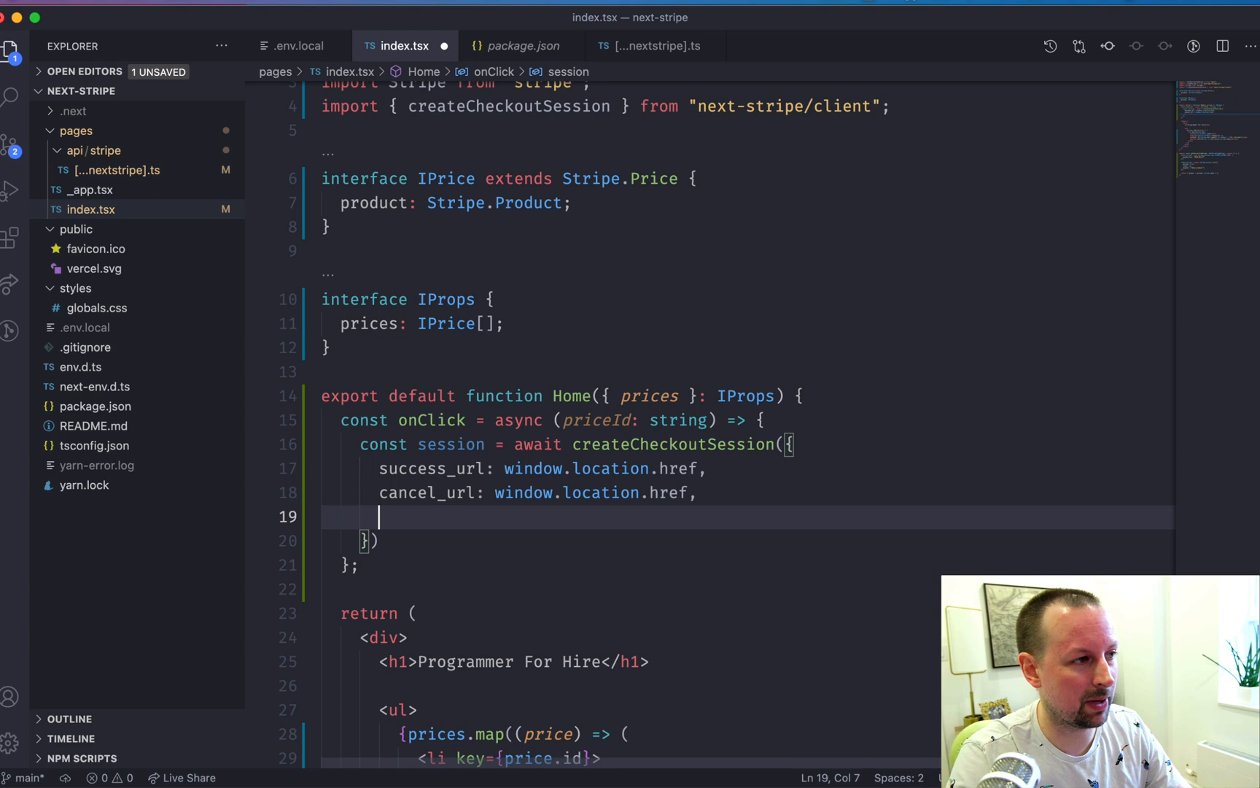
Add line_items with a single entry of price priceId and quantity 1.
{"action": "type", "text": "line_items:"}
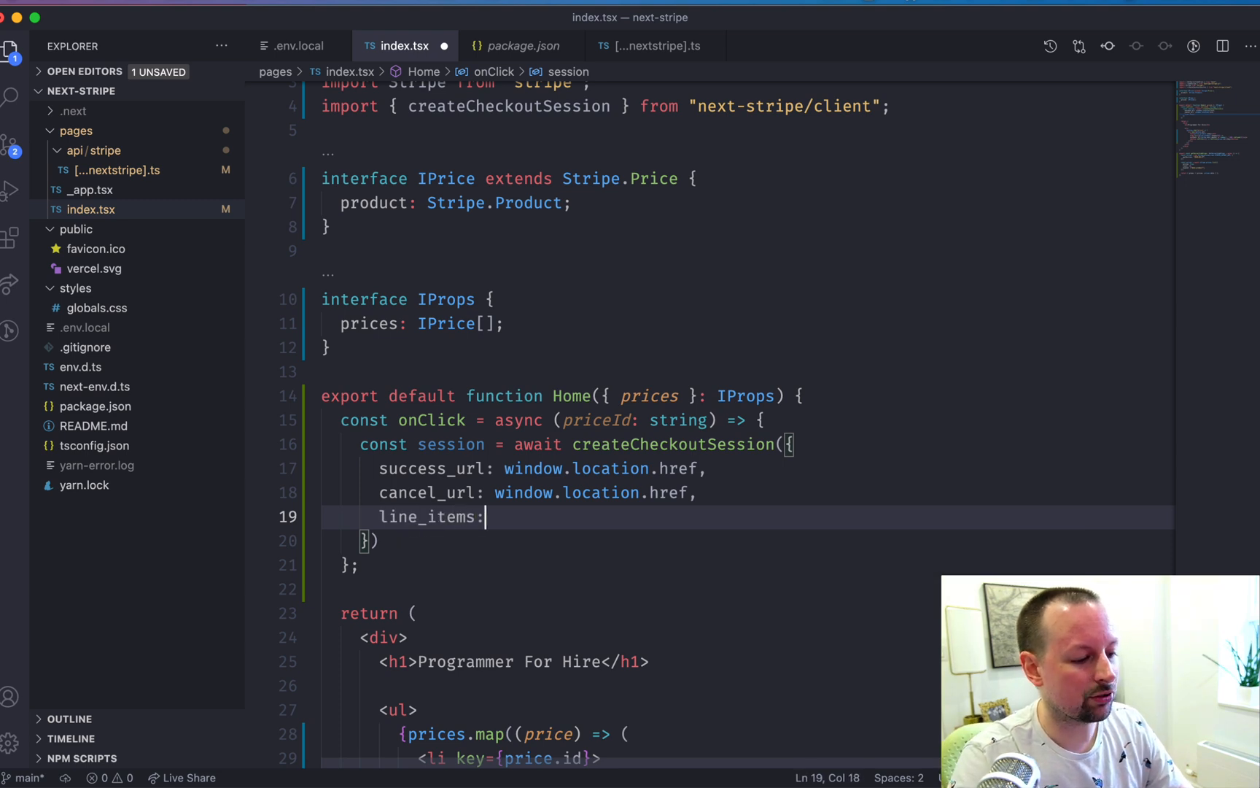
{"action": "type", "text": "[]"}
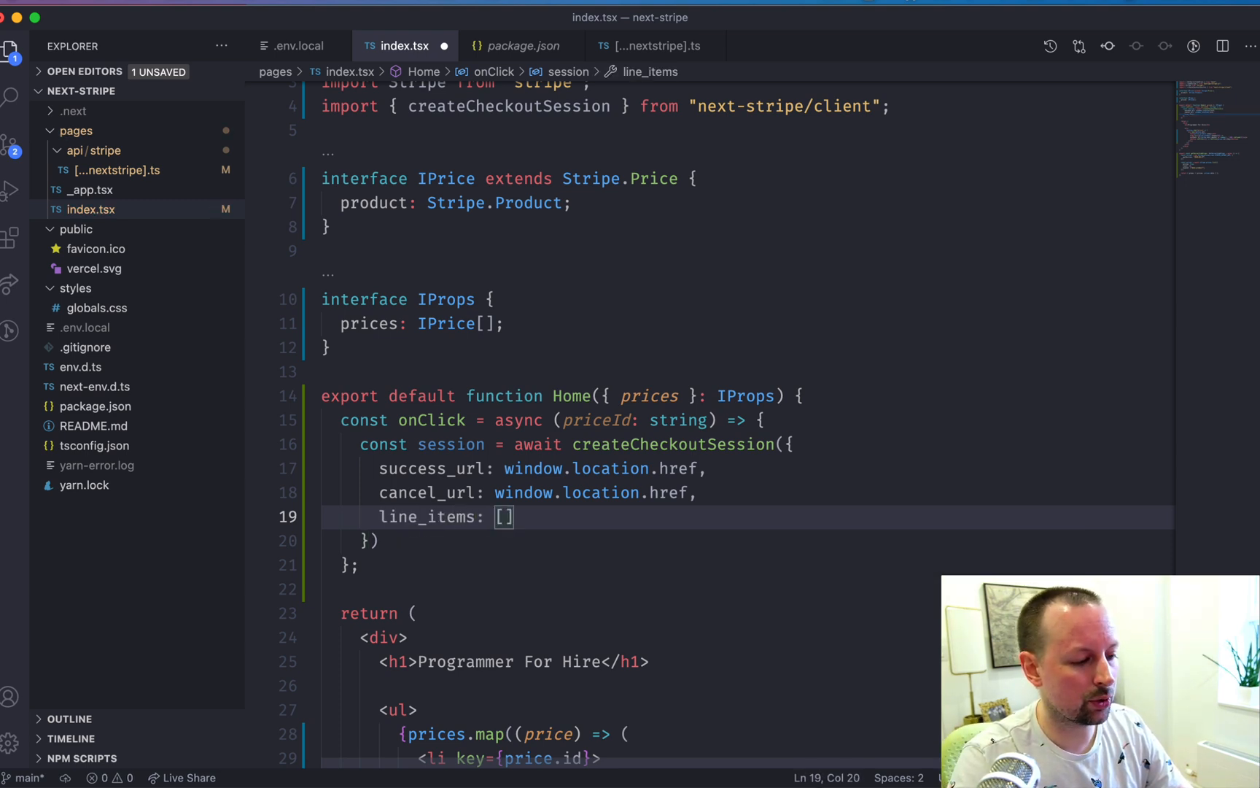
{"action": "type", "text": "{"}
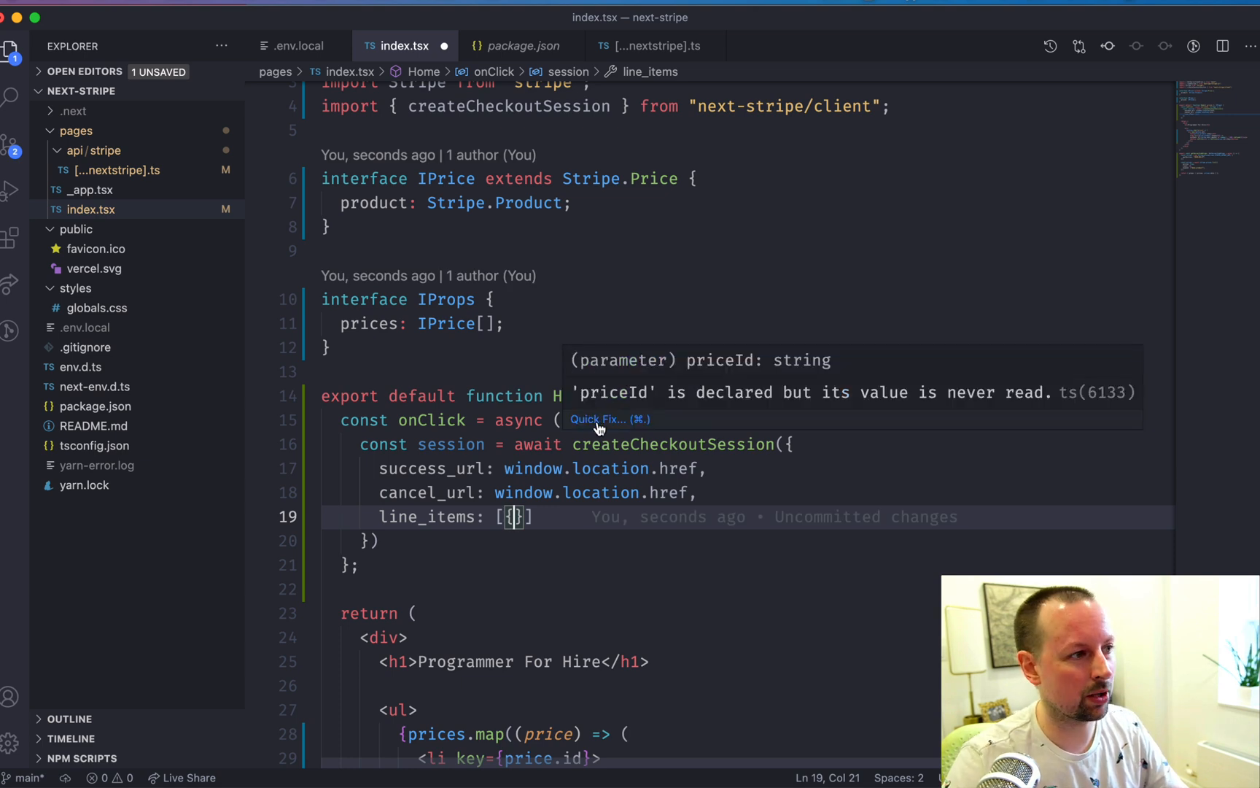
{"action": "type", "text": "price:"}
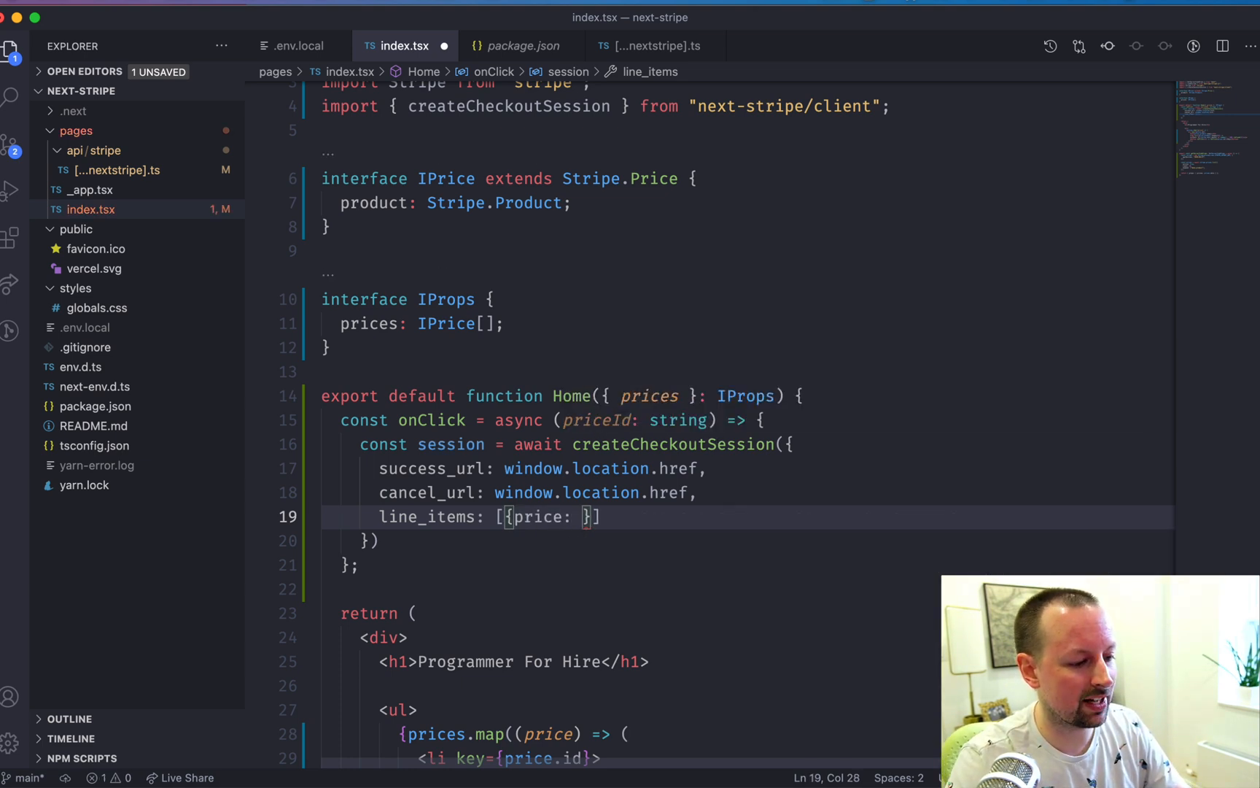
{"action": "type", "text": "priceId"}
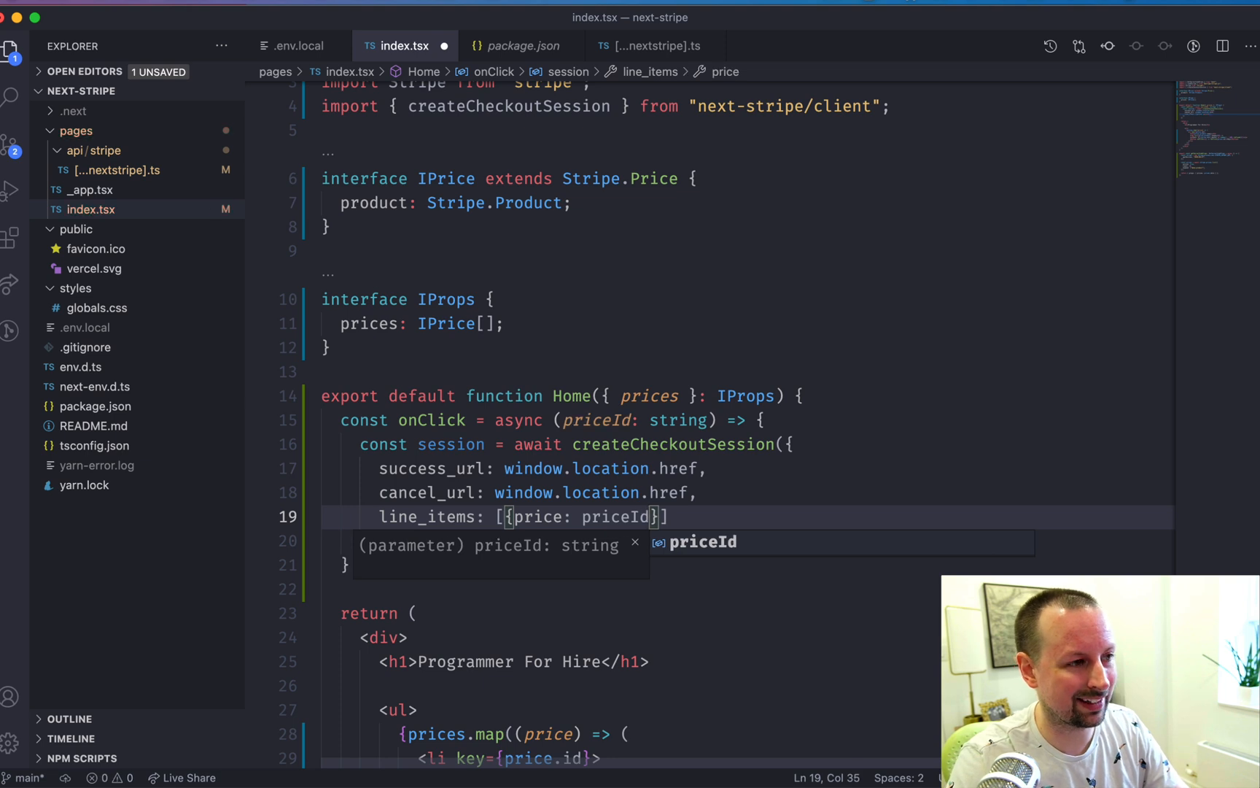
{"action": "type", "text": ", quantity: 1"}
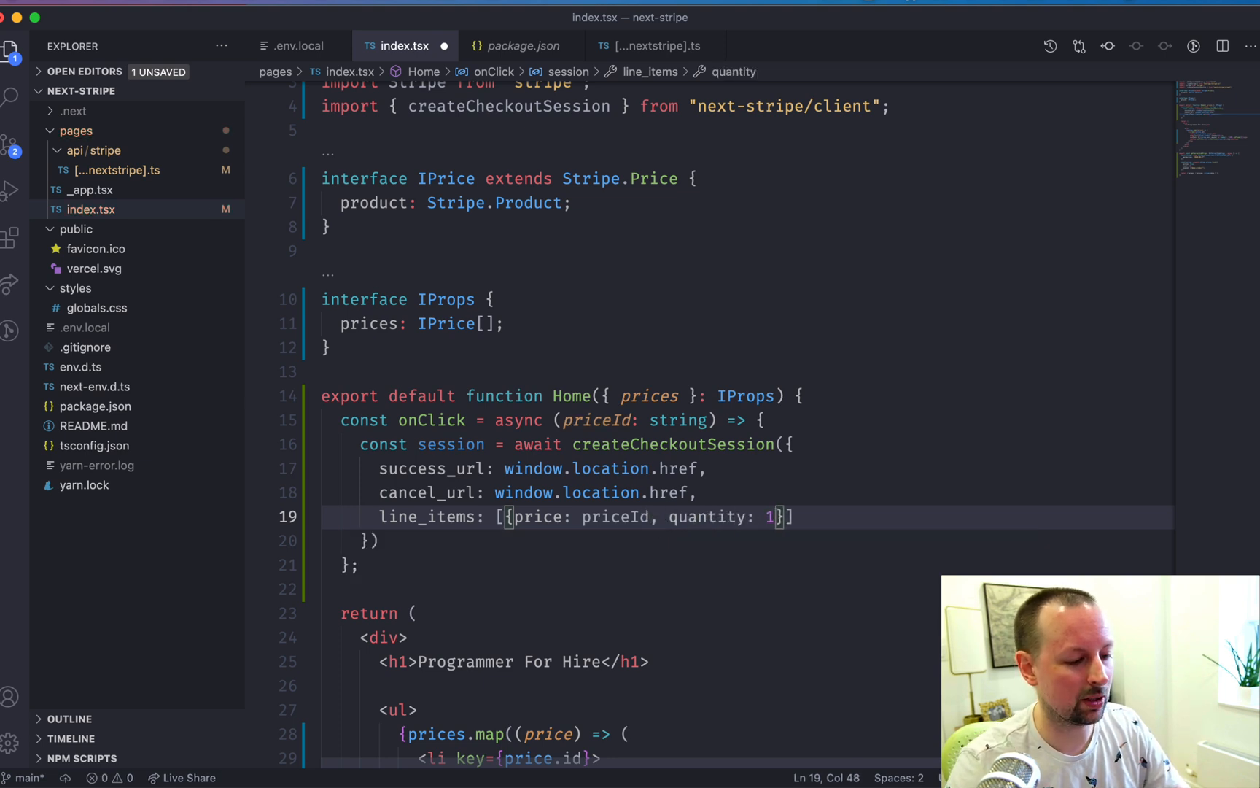
{"action": "left_click_drag", "start_coordinate": [792, 516], "coordinate": [379, 516]}
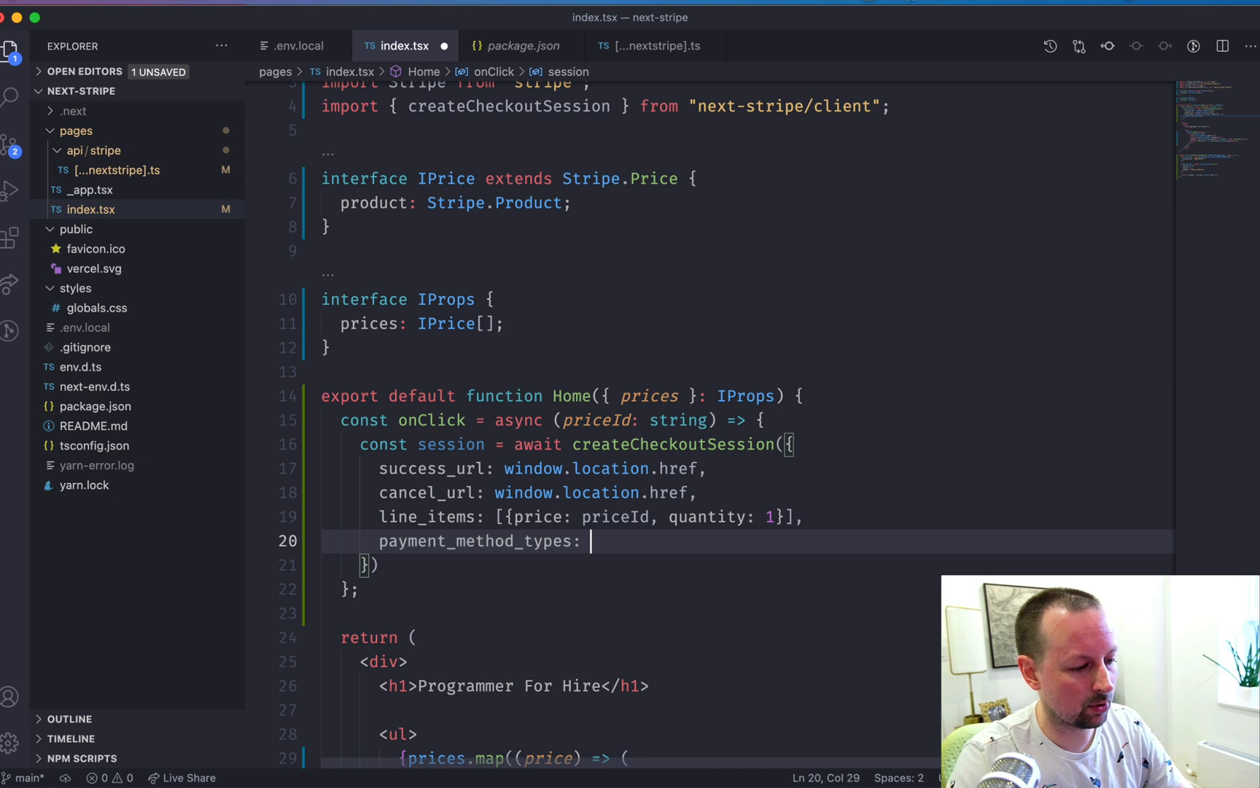
Add payment_method_types ["card"] and mode "payment" to the session options.
{"action": "type", "text": "[\"card\"]"}
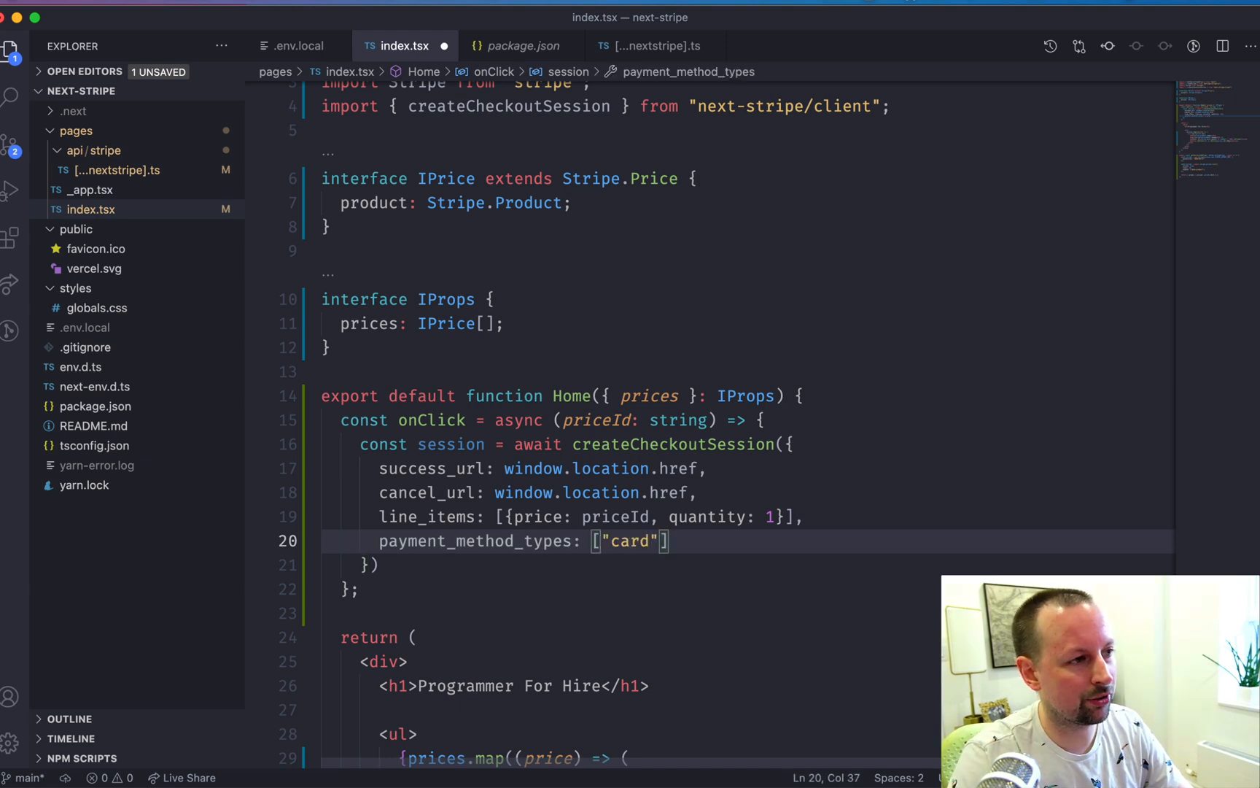
{"action": "key", "text": "Enter"}
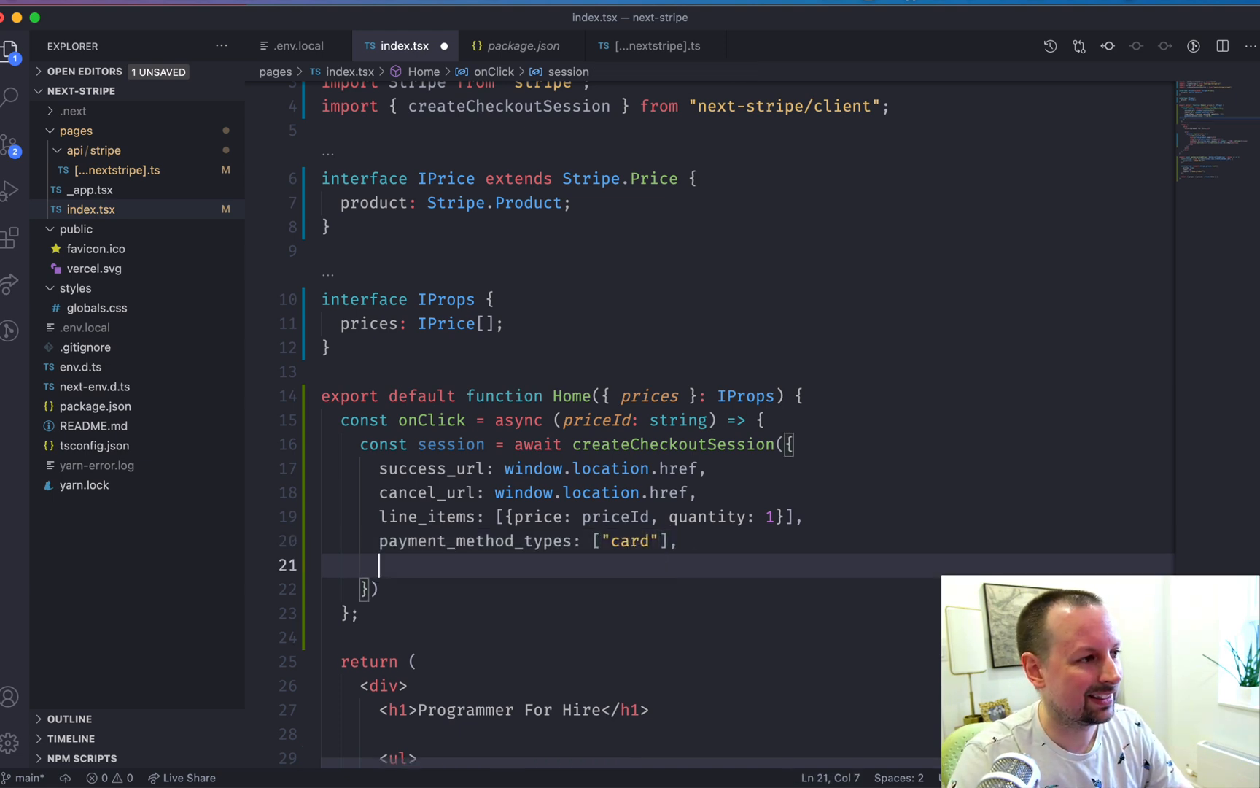
{"action": "type", "text": "mode: \"payment\","}
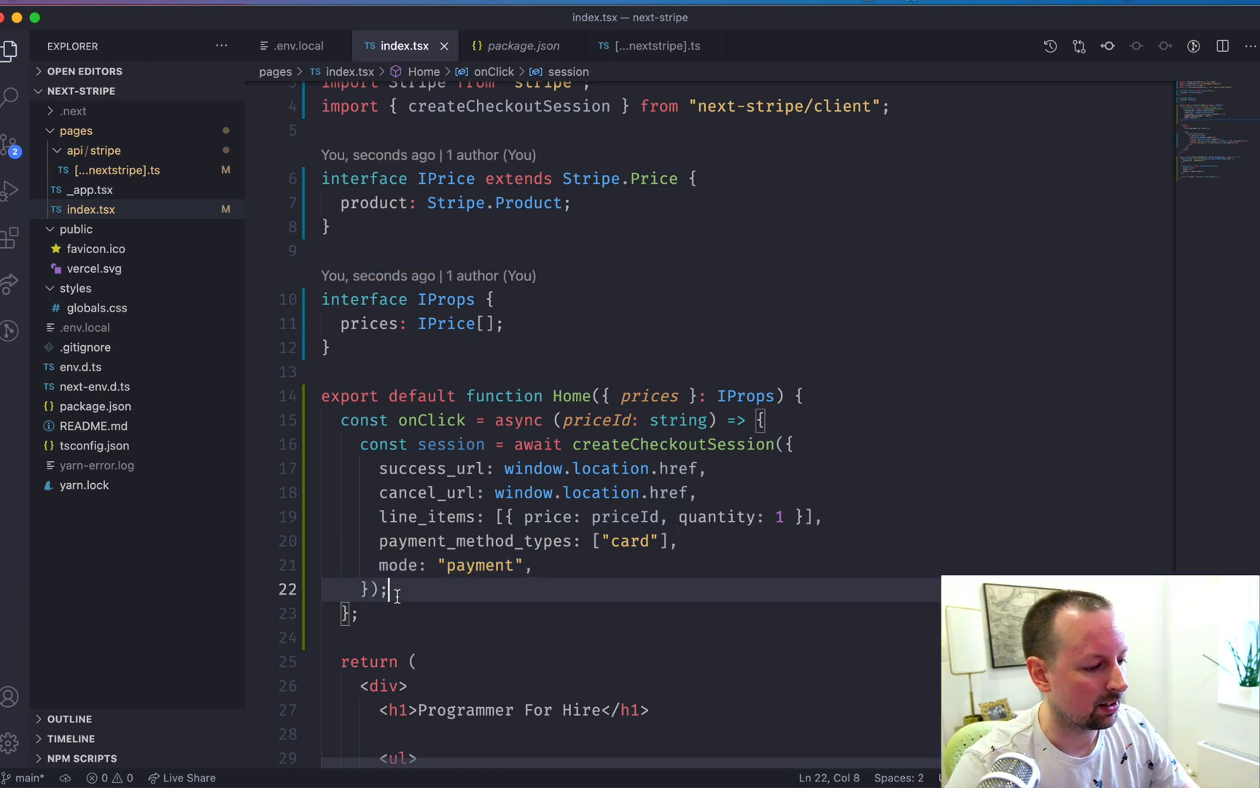
{"action": "key", "text": "Enter"}
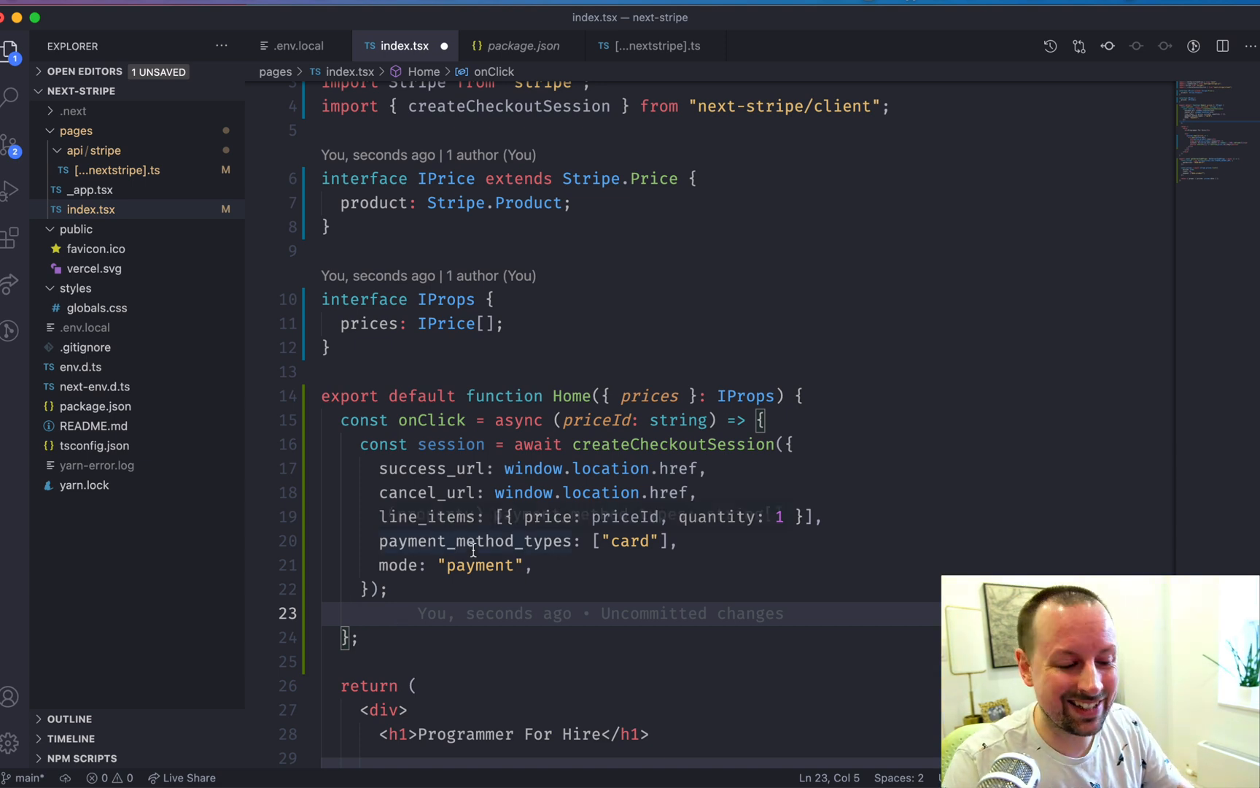
Await loadStripe with process.env.NEXT_PUBLIC_STRIPE_PUBLIC_KEY into const stripe.
{"action": "scroll", "scroll_direction": "up", "scroll_amount": 3}
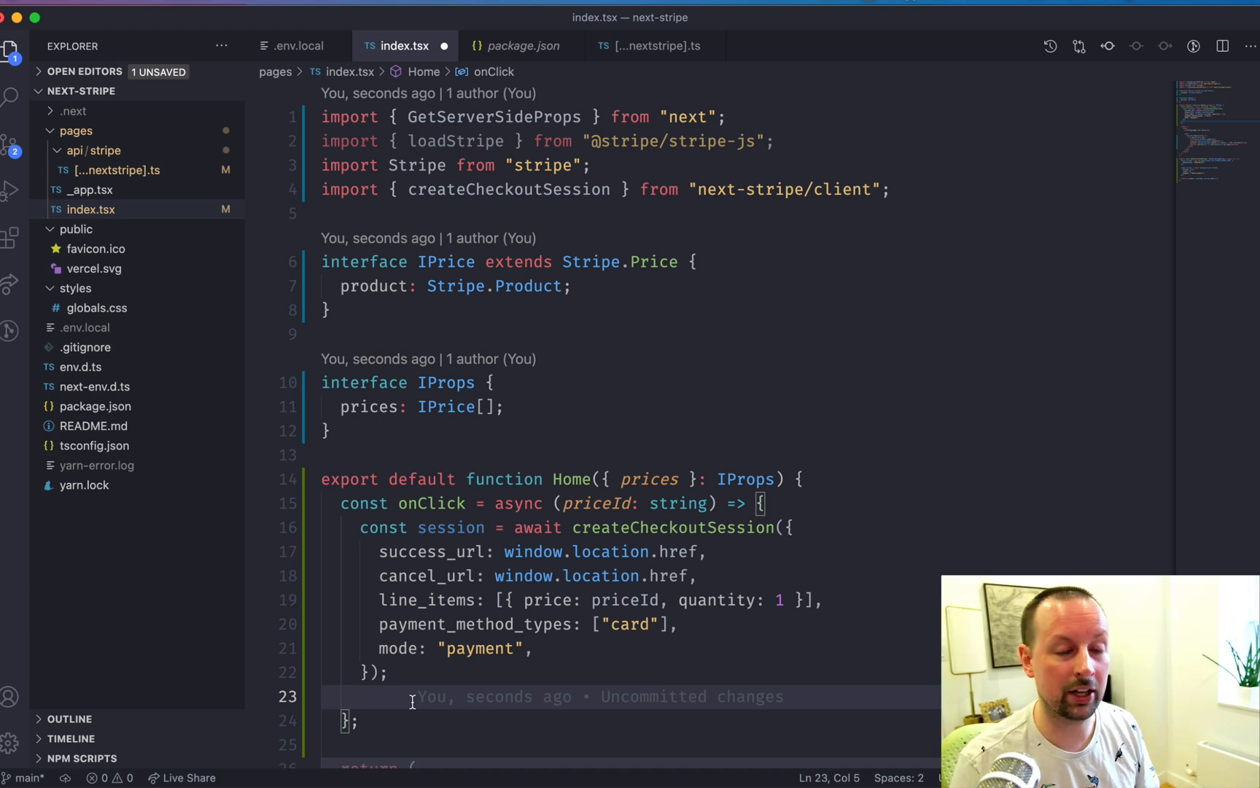
{"action": "type", "text": "c"}
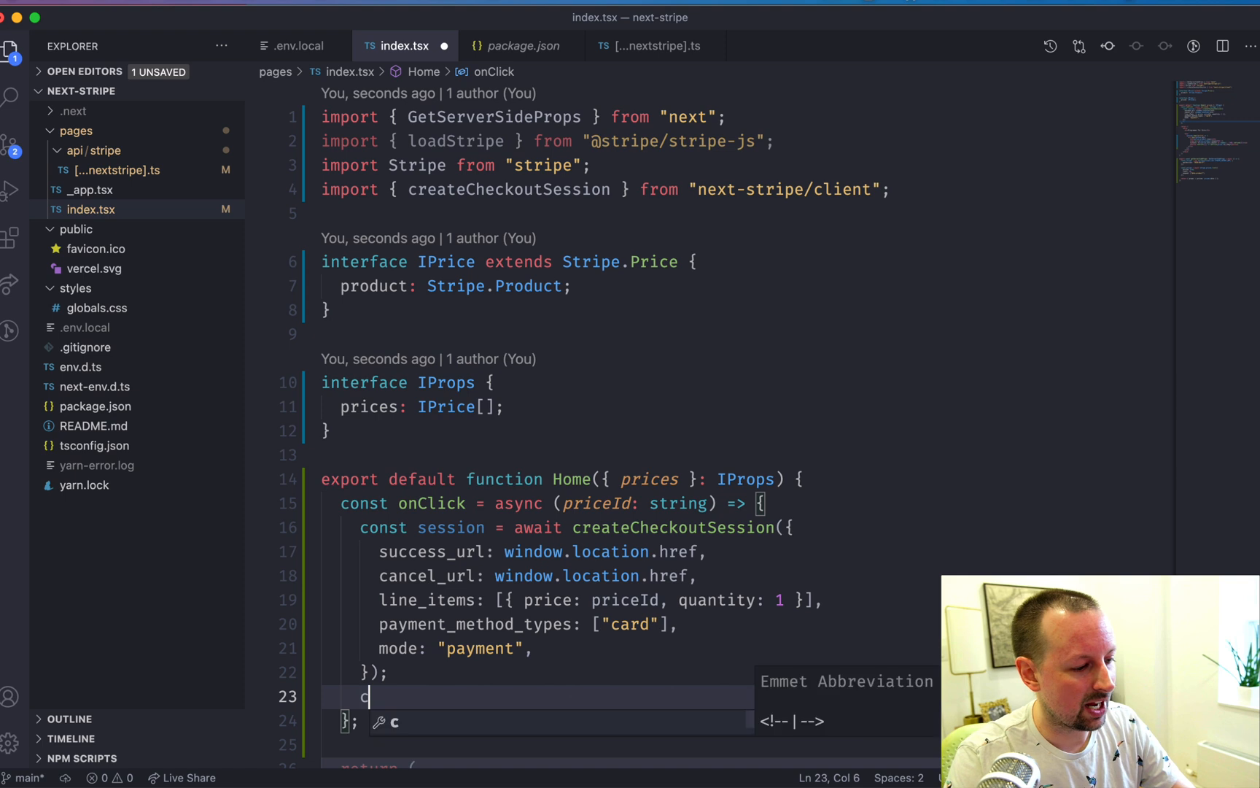
{"action": "type", "text": "onst stripe = loadStripe;"}
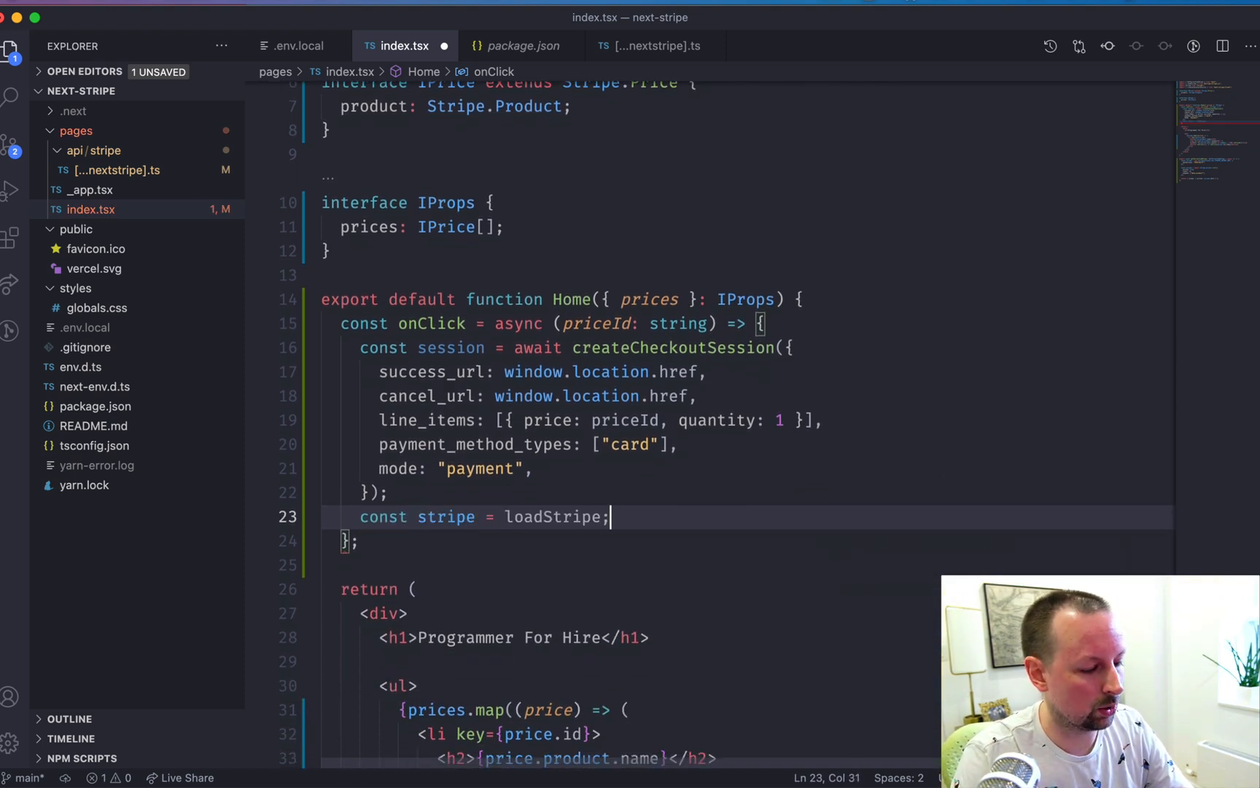
{"action": "type", "text": "(process.env.NEXT_PUBLIC_STRIPE_PUBLIC_KEY"}
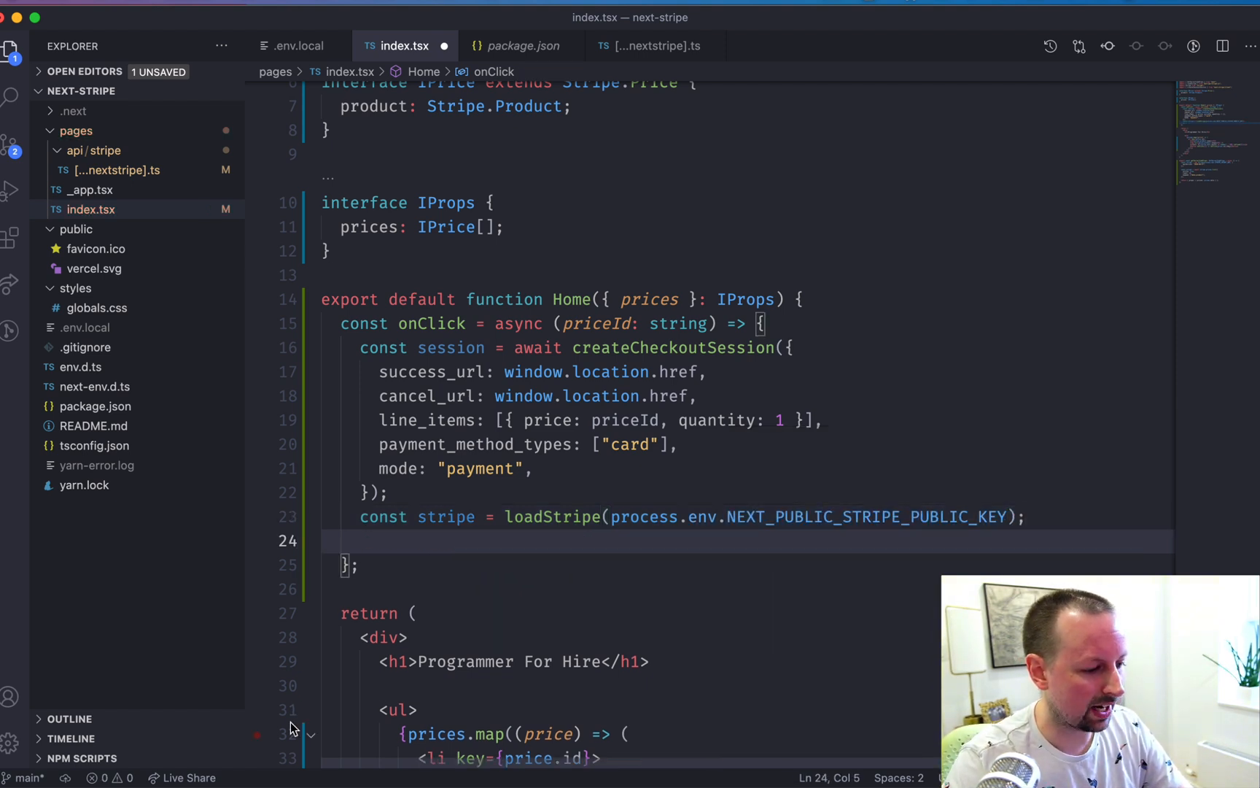
{"action": "type", "text": "await"}
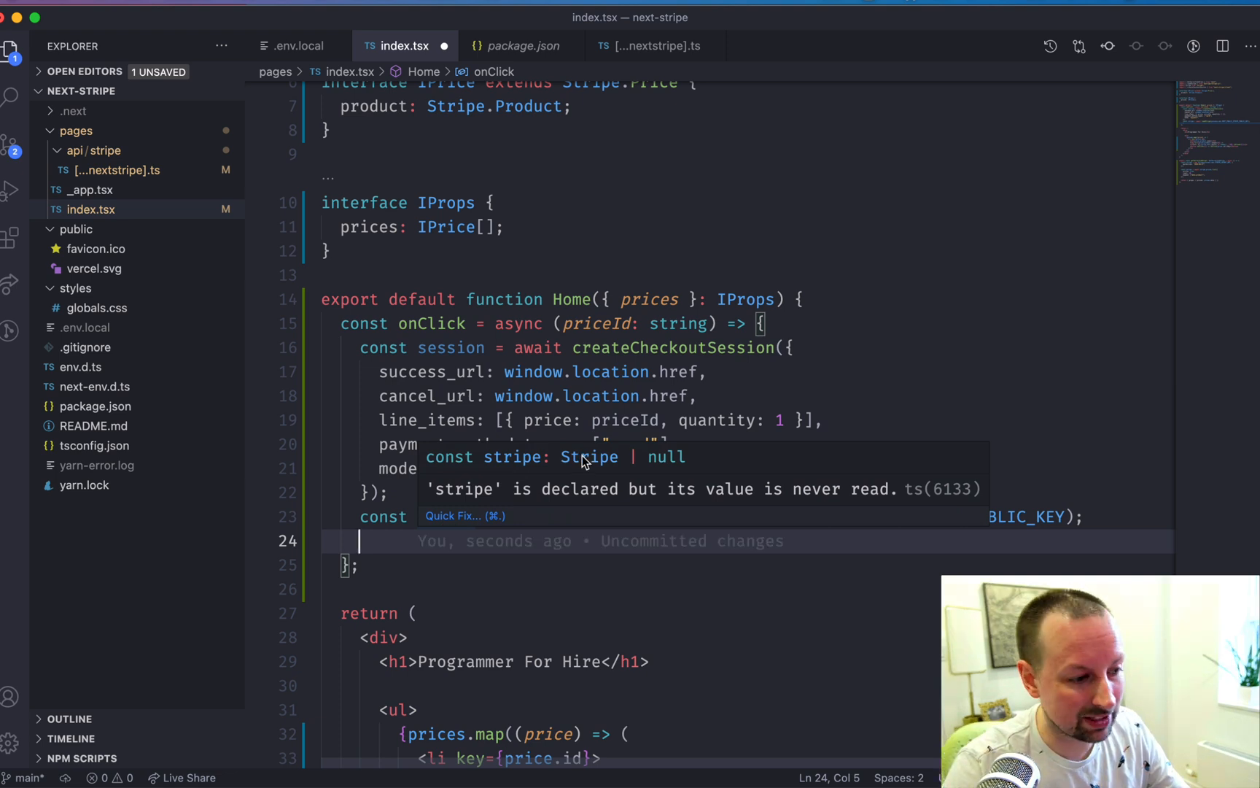
If stripe loaded, call stripe.redirectToCheckout with sessionId session.id.
{"action": "type", "text": "if"}
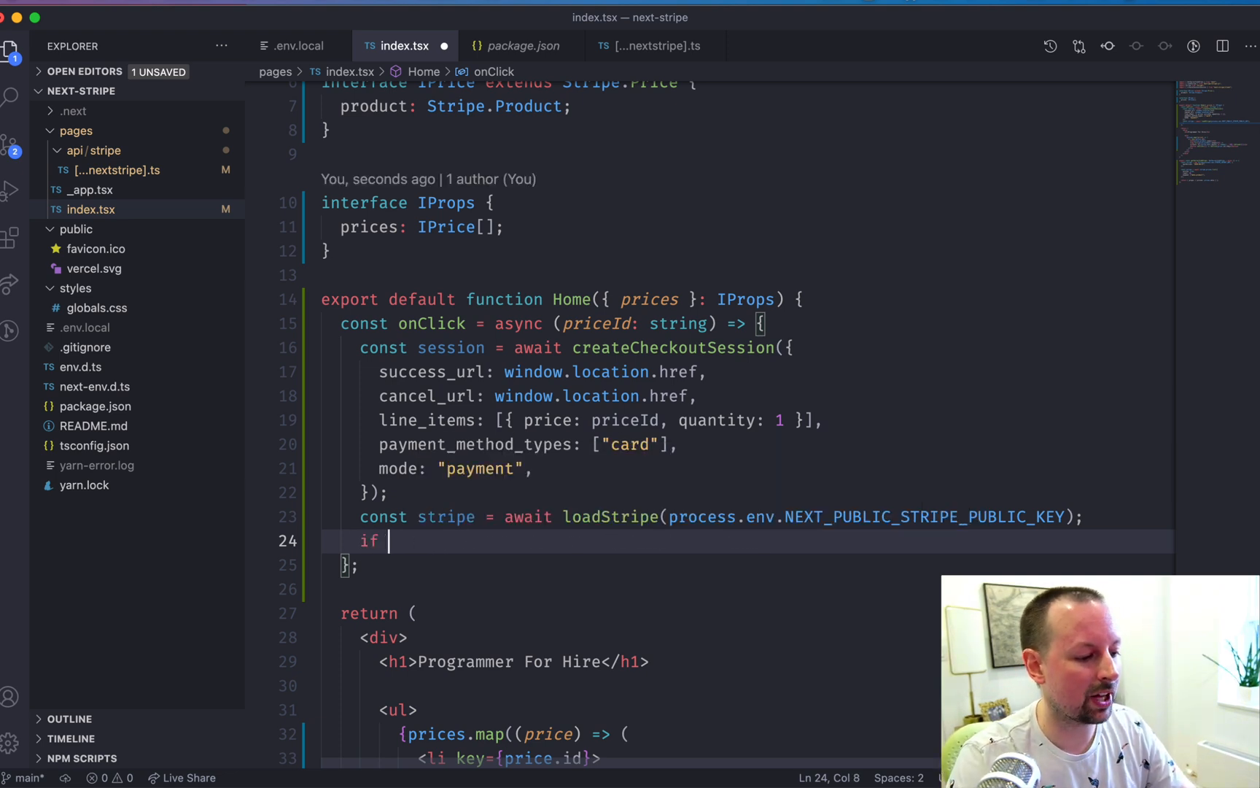
{"action": "type", "text": "(stripe) {"}
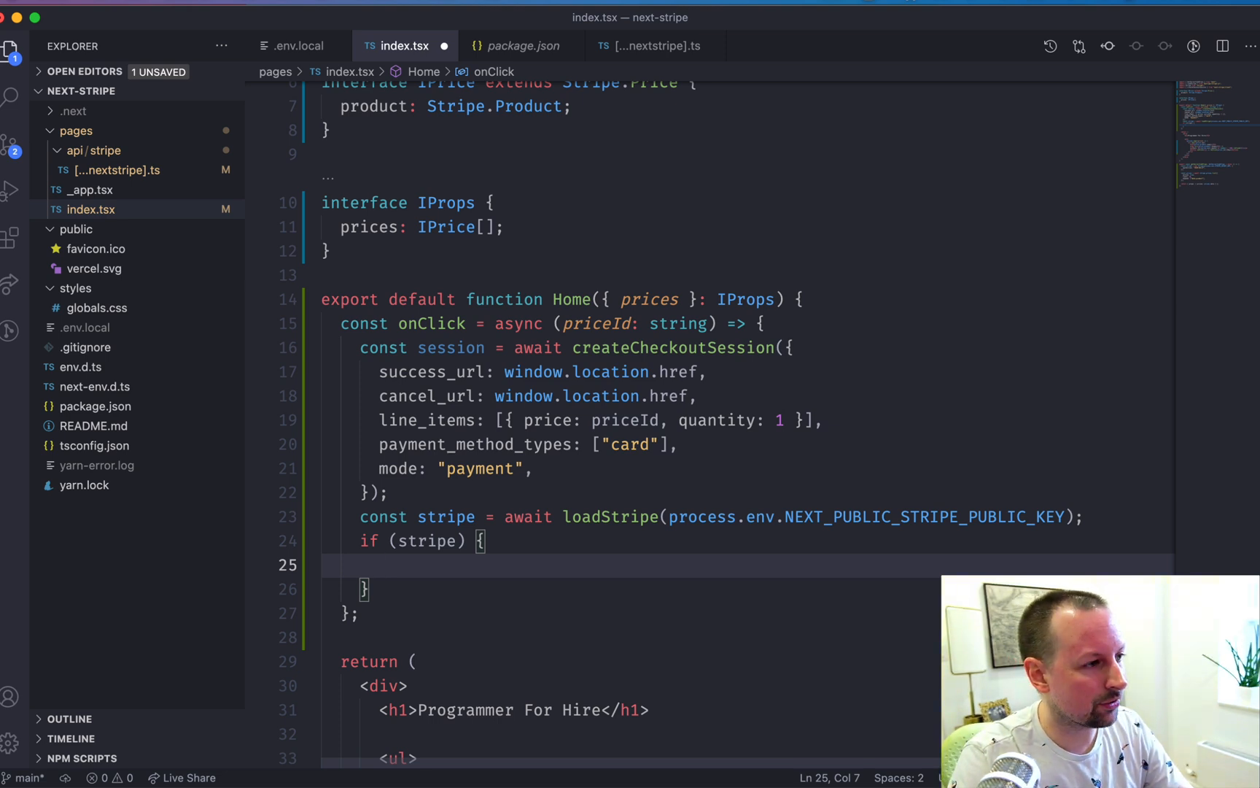
{"action": "type", "text": "stripe."}
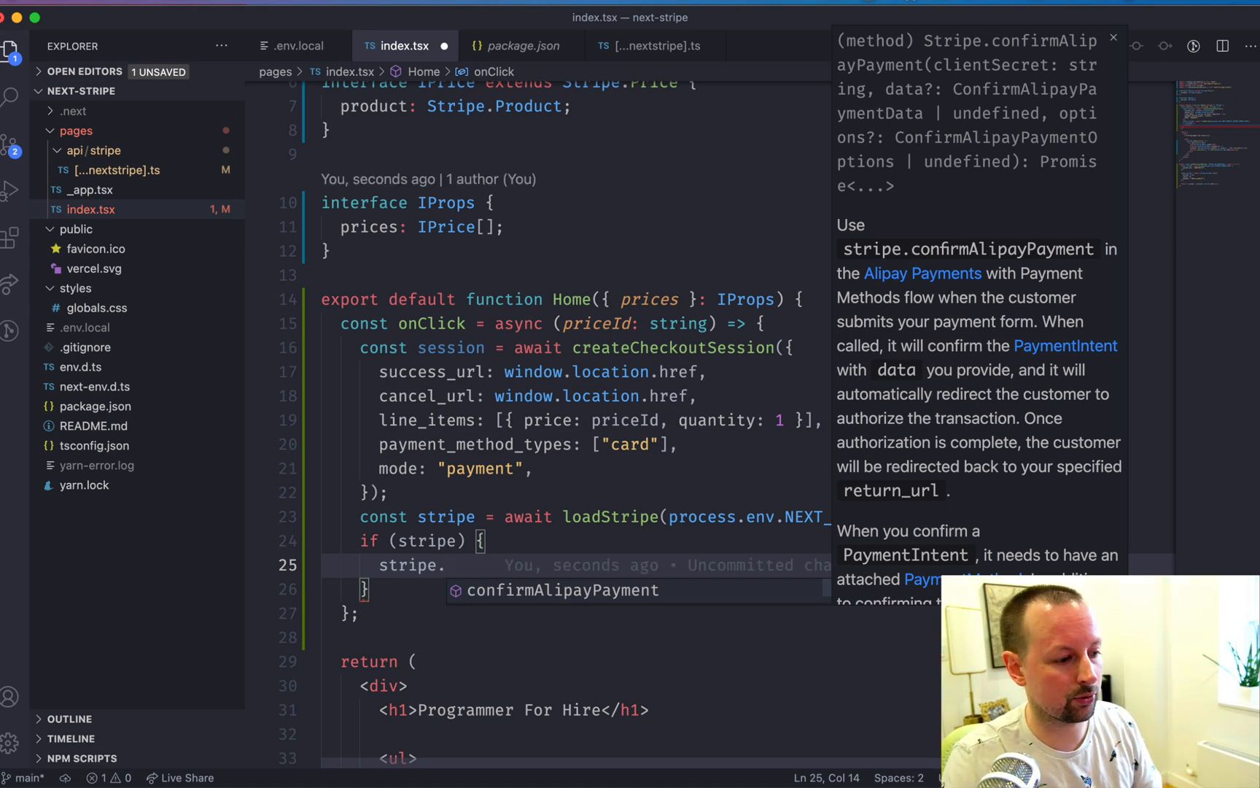
{"action": "type", "text": "redirectToCheckout"}
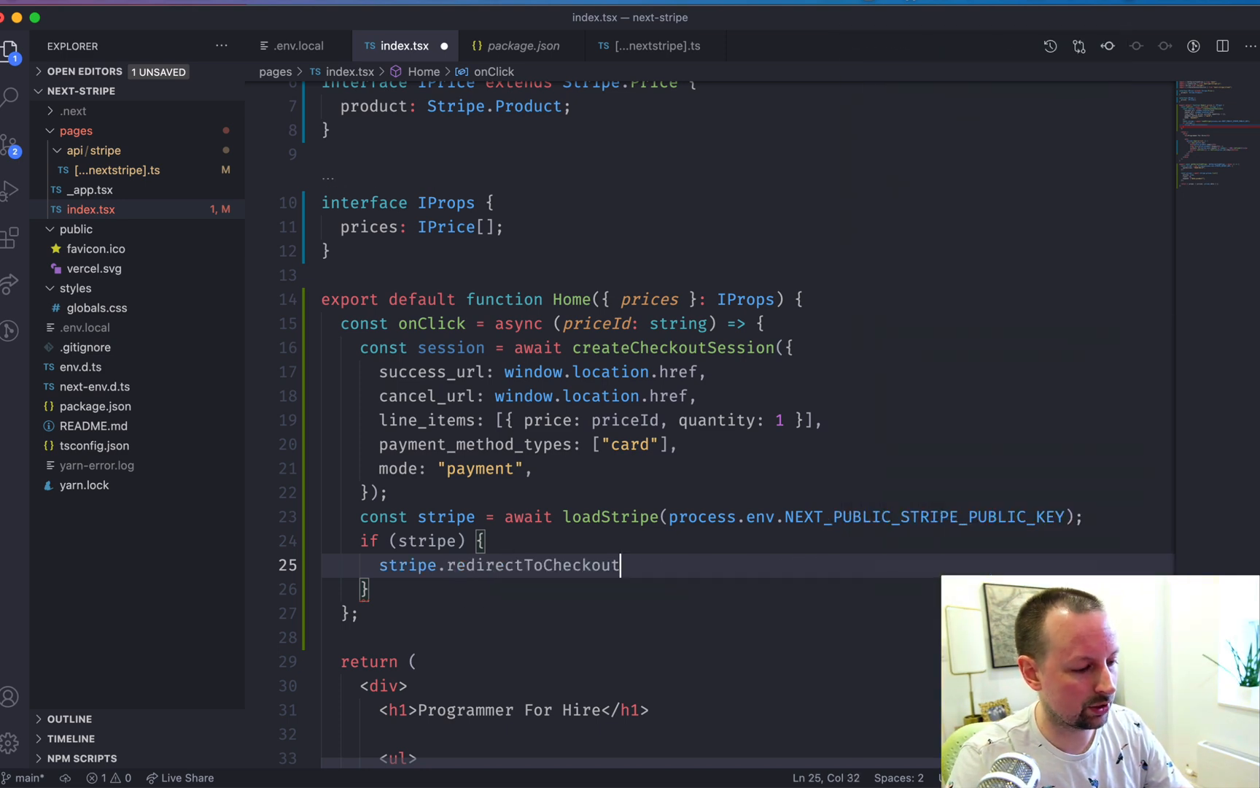
{"action": "type", "text": "({sessionId:"}
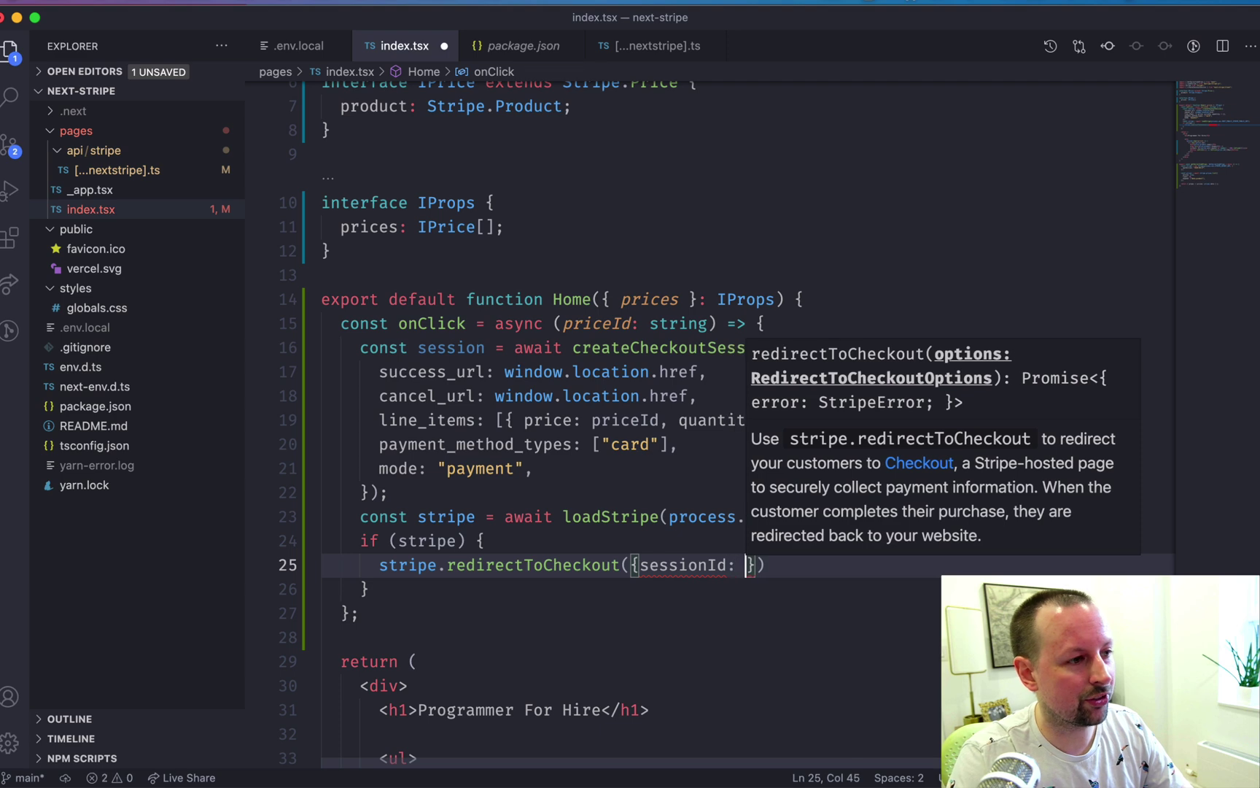
{"action": "type", "text": "session.id"}
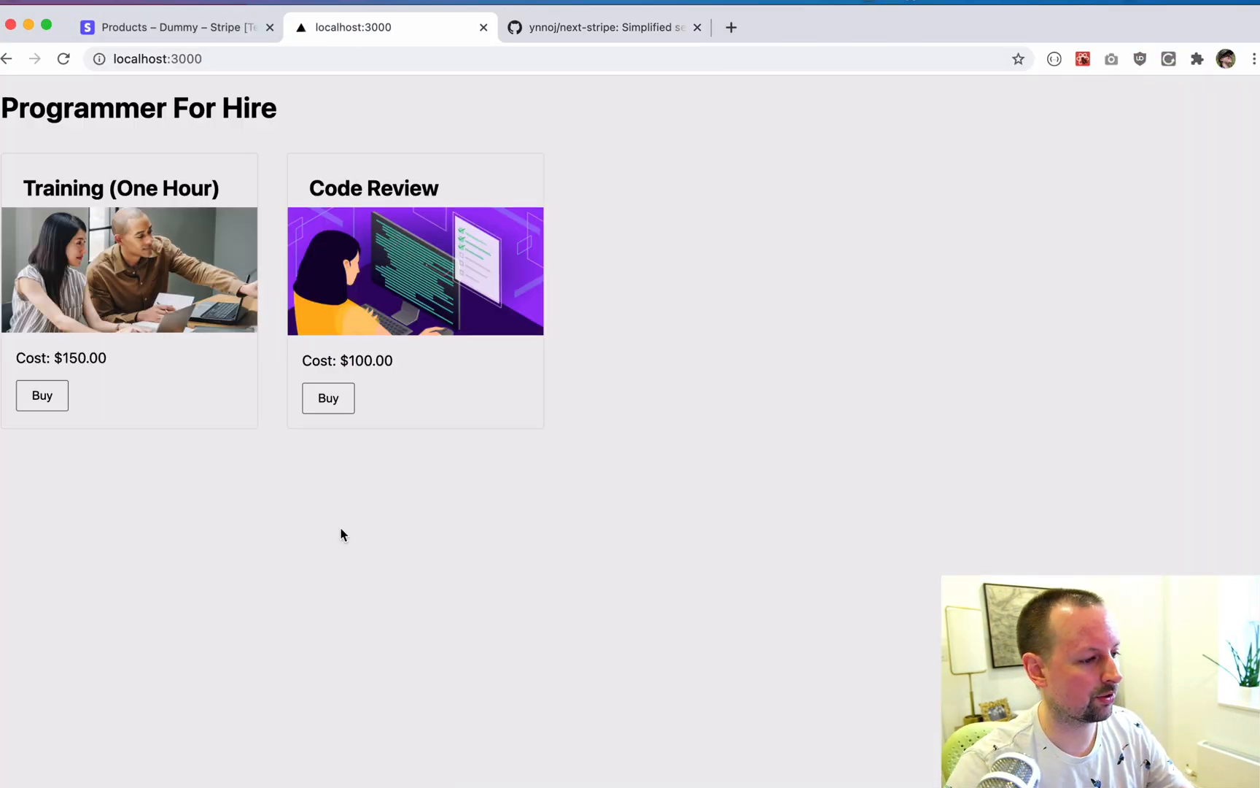
{"action": "mouse_move", "coordinate": [360, 220]}
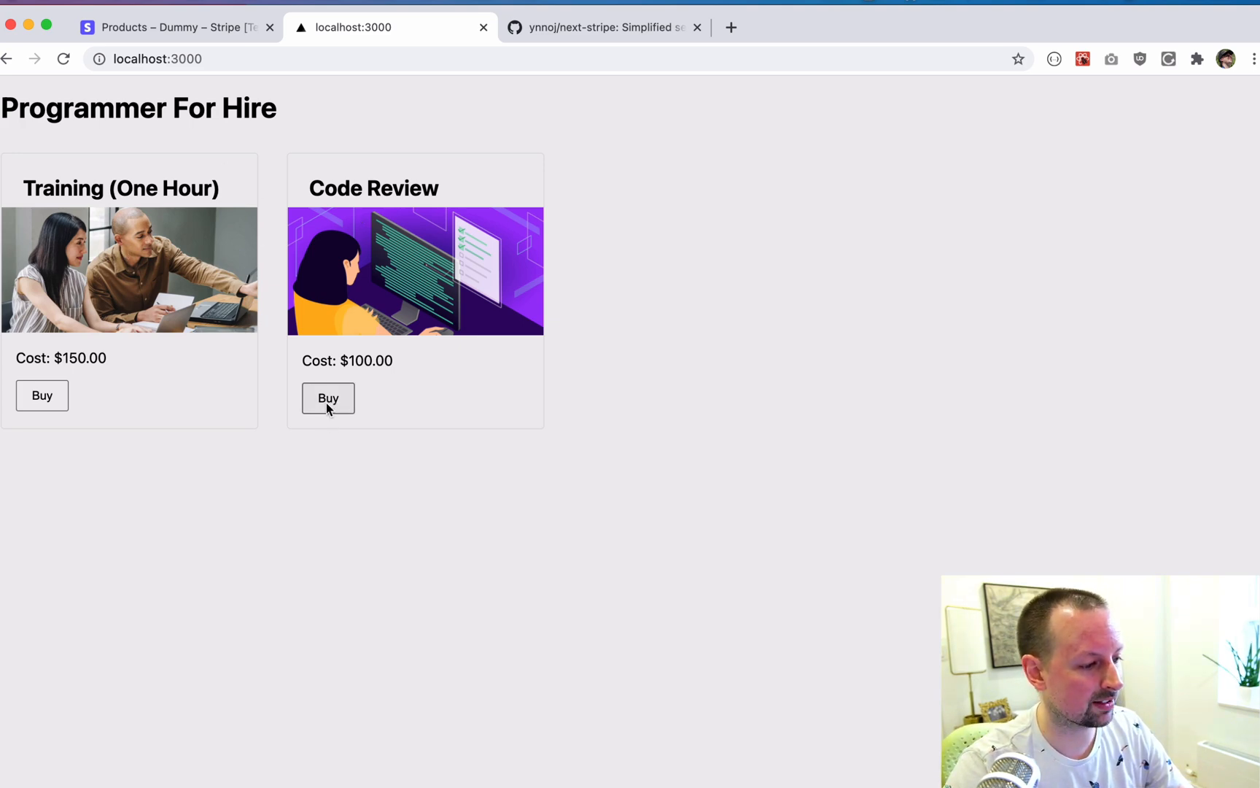
Try the Buy button under Code Review on the localhost:3000 storefront.
{"action": "left_click", "coordinate": [328, 396]}
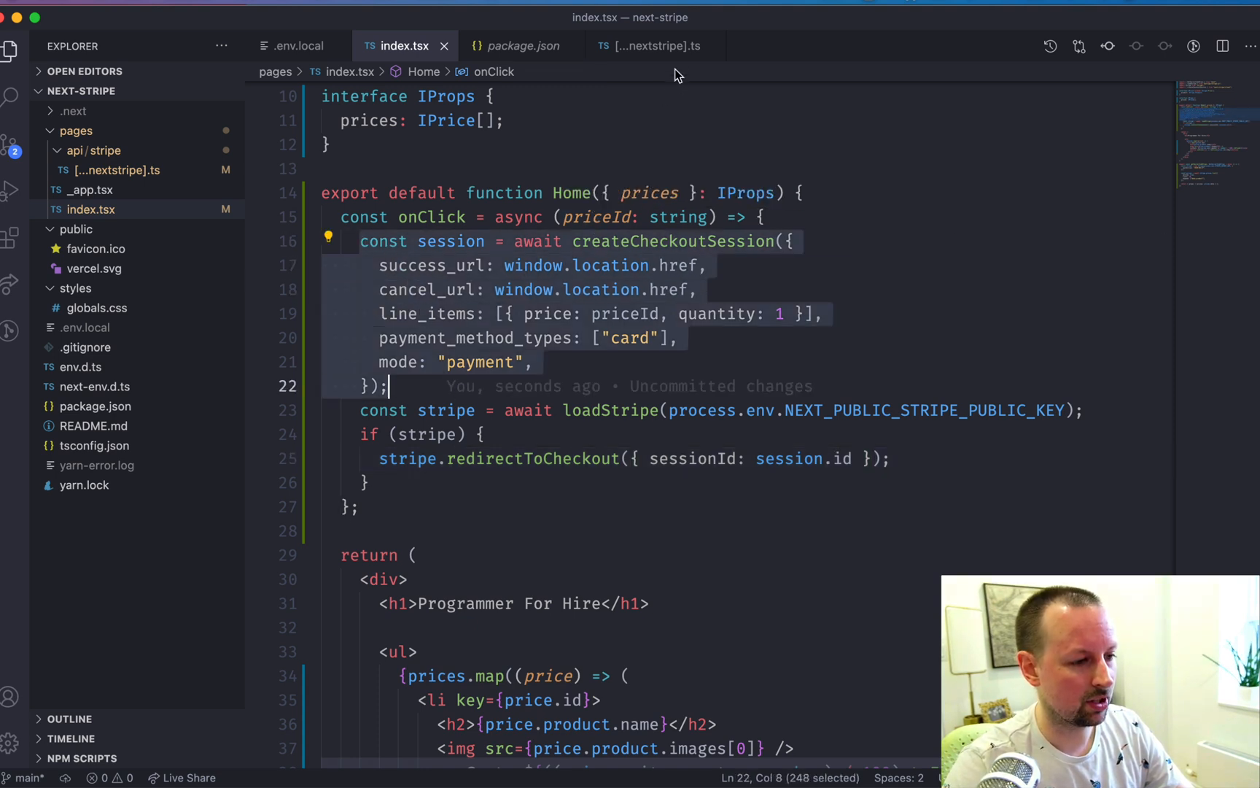
View the [...nextstripe].ts API route with the secret key, then index.tsx again.
{"action": "left_click", "coordinate": [655, 46]}
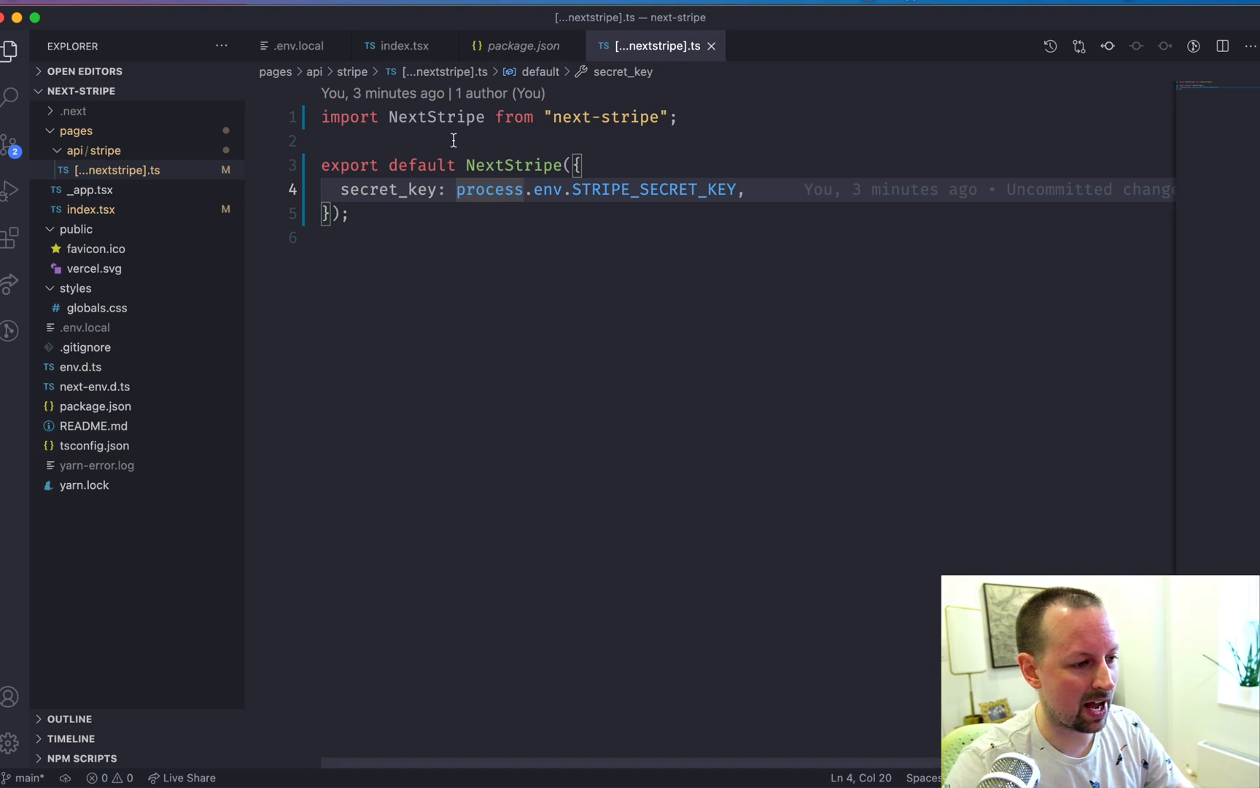
{"action": "left_click", "coordinate": [394, 45]}
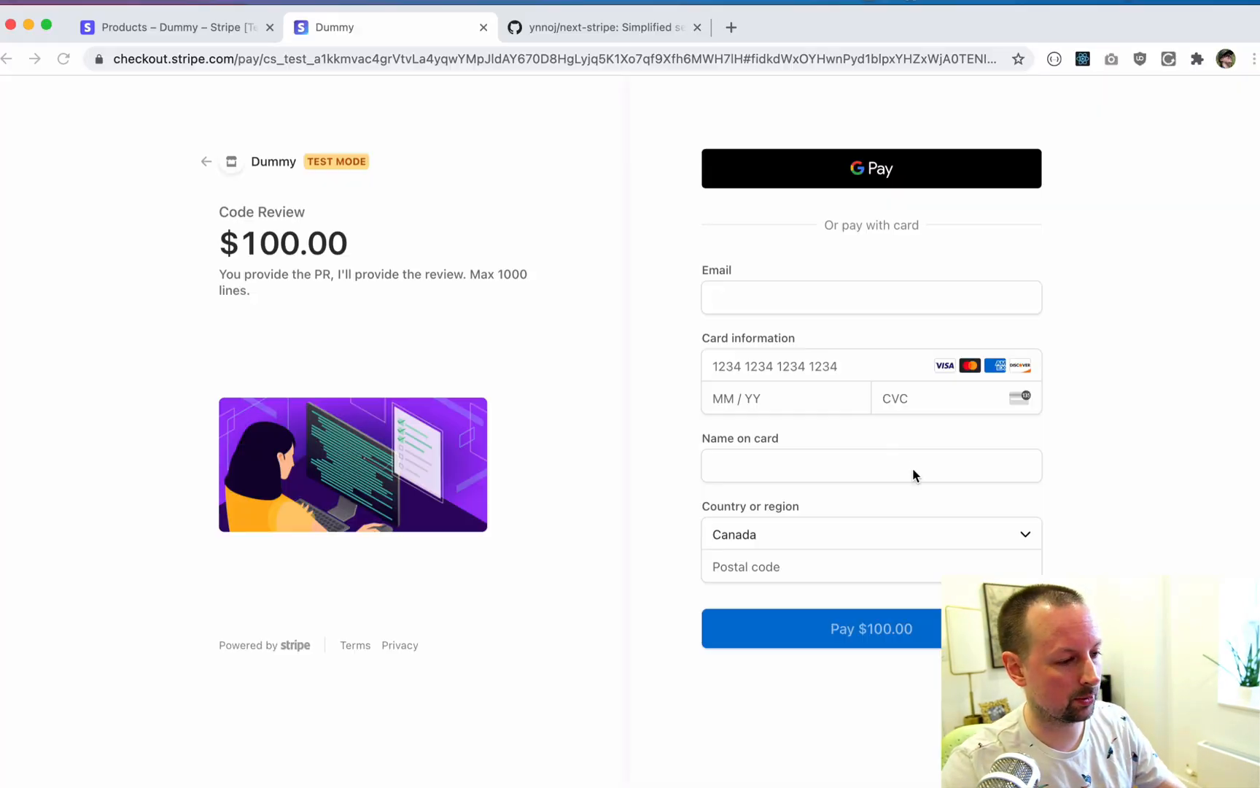
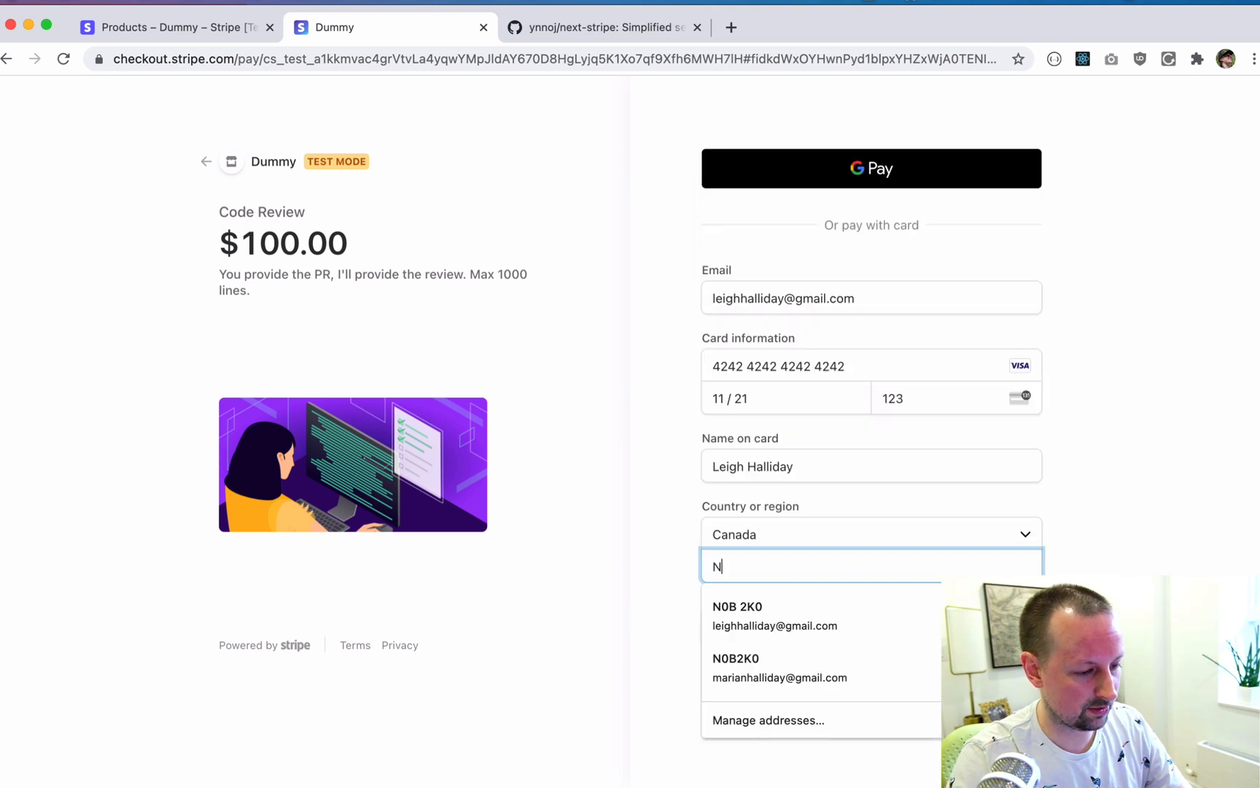
{"action": "left_click", "coordinate": [738, 606]}
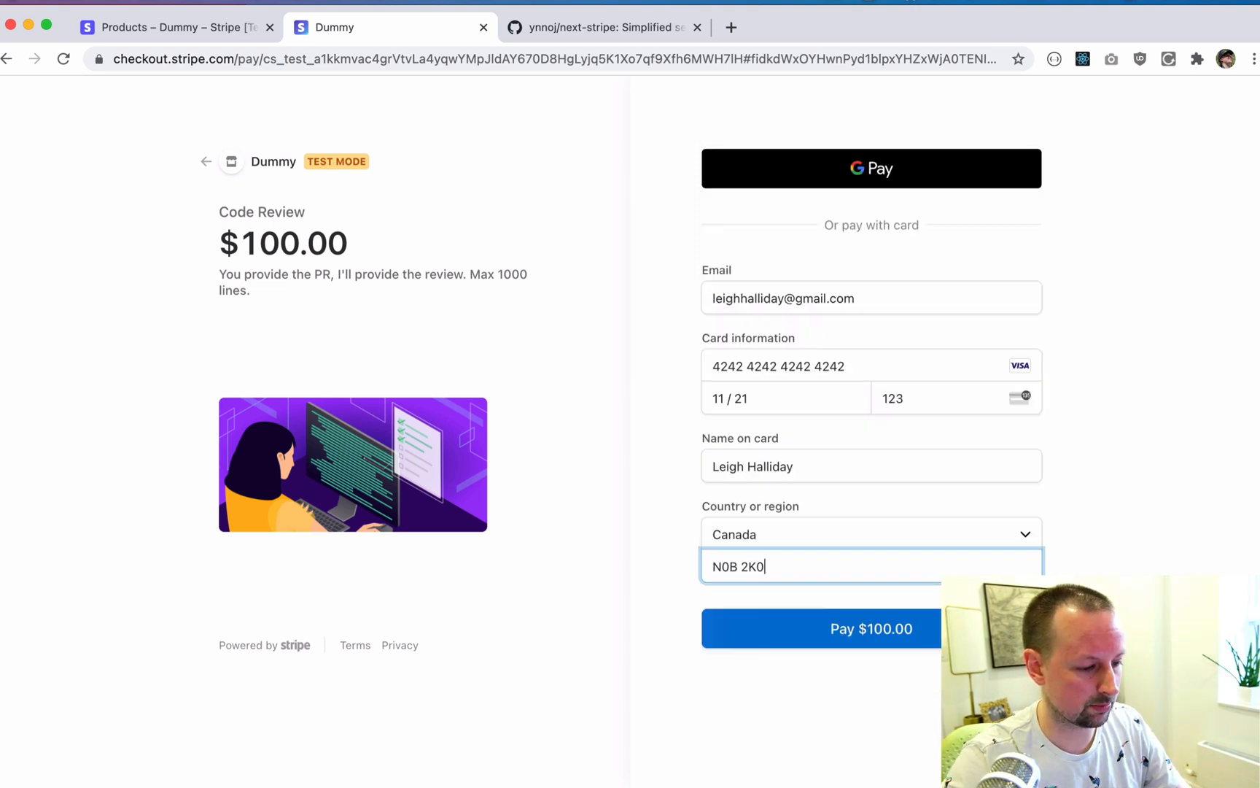
Pay $100.00 for Code Review and switch to the Stripe dashboard.
{"action": "left_click", "coordinate": [872, 629]}
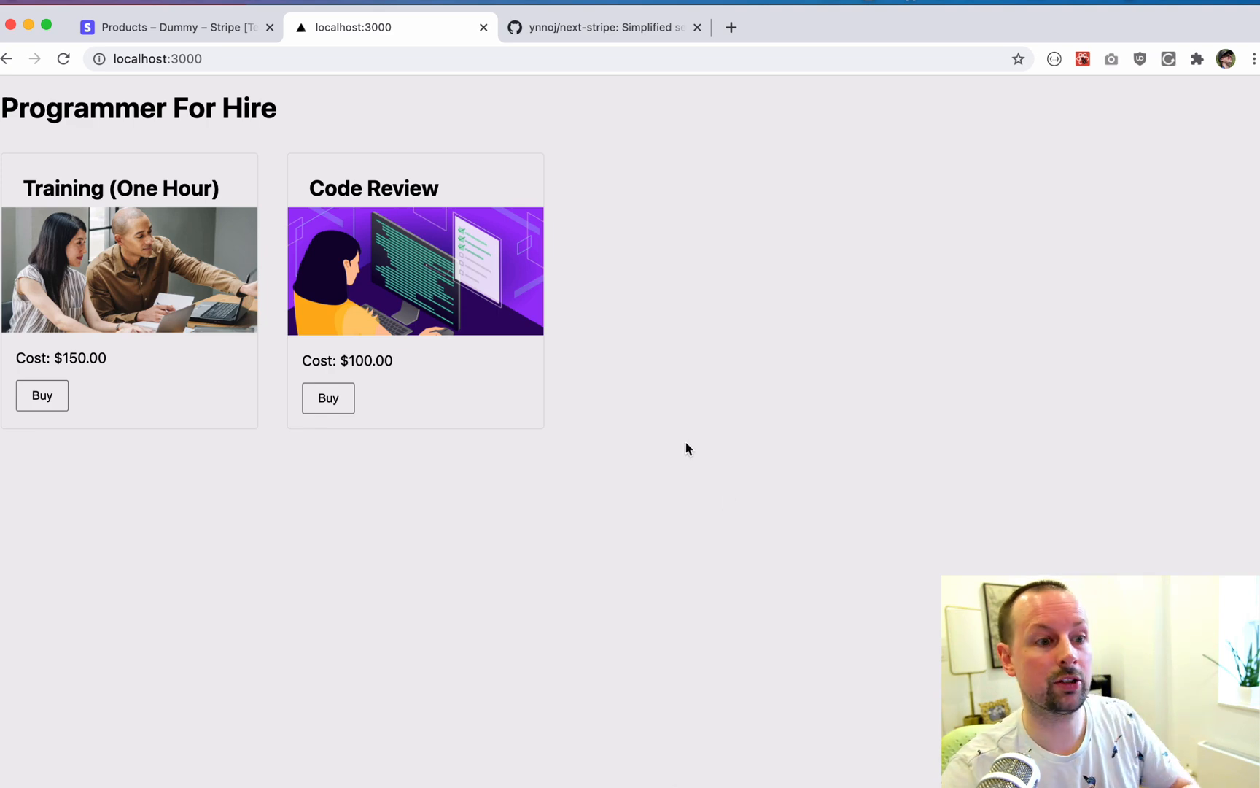
{"action": "mouse_move", "coordinate": [625, 414]}
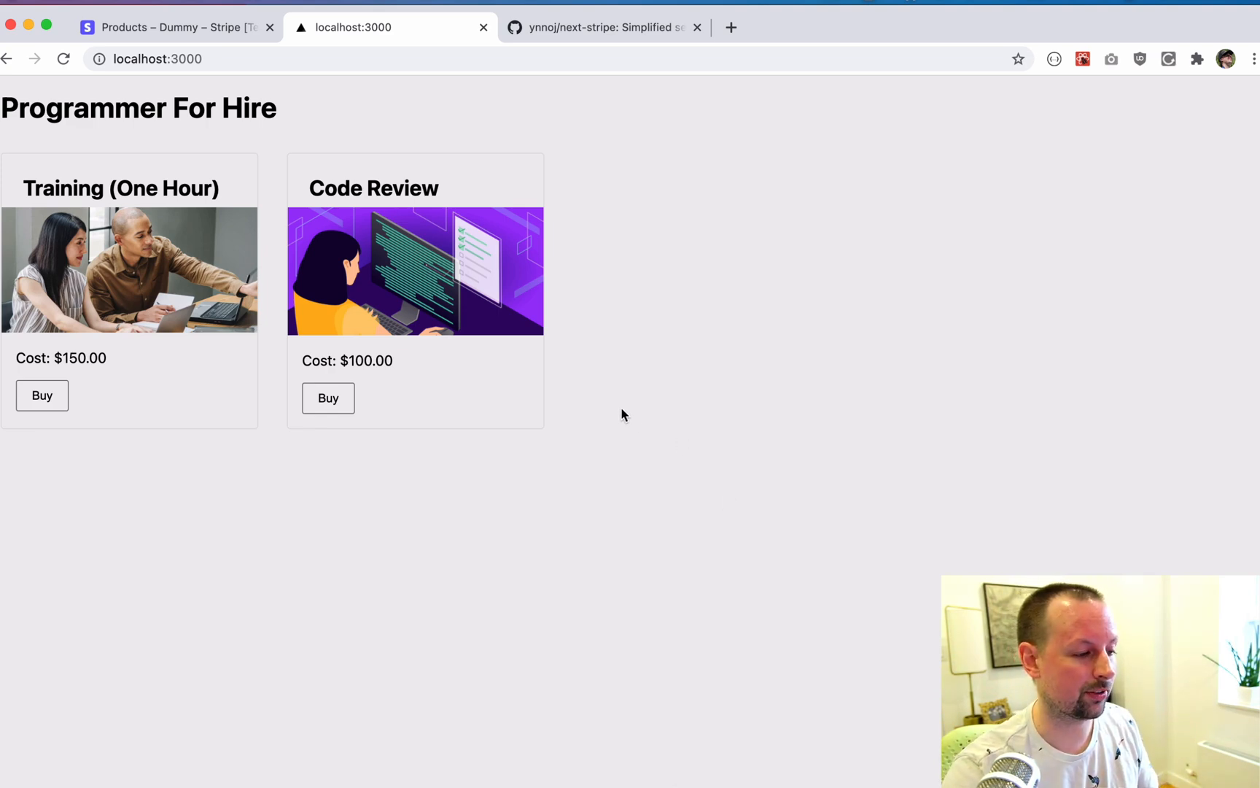
{"action": "left_click", "coordinate": [175, 27]}
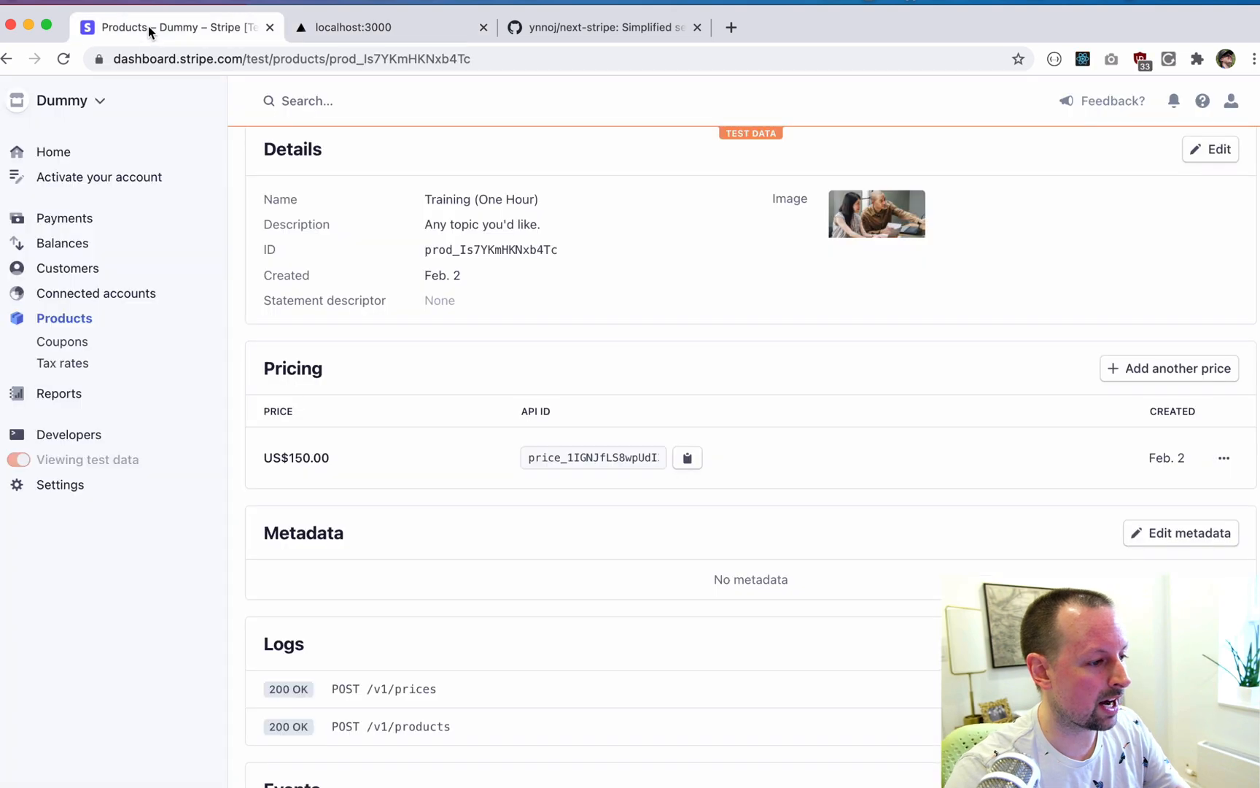
View the US$100.00 Code Review payment as Succeeded in Payments, then return to the storefront.
{"action": "left_click", "coordinate": [64, 219]}
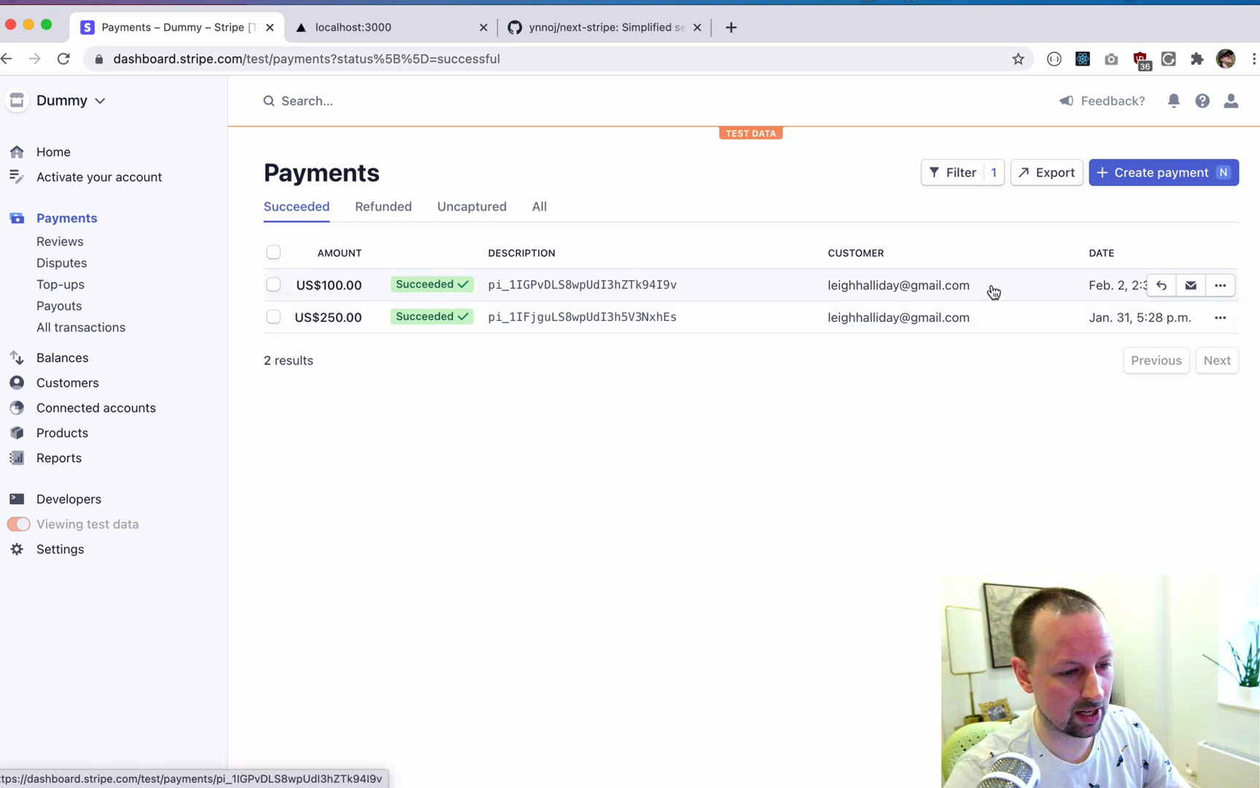
{"action": "left_click", "coordinate": [582, 284]}
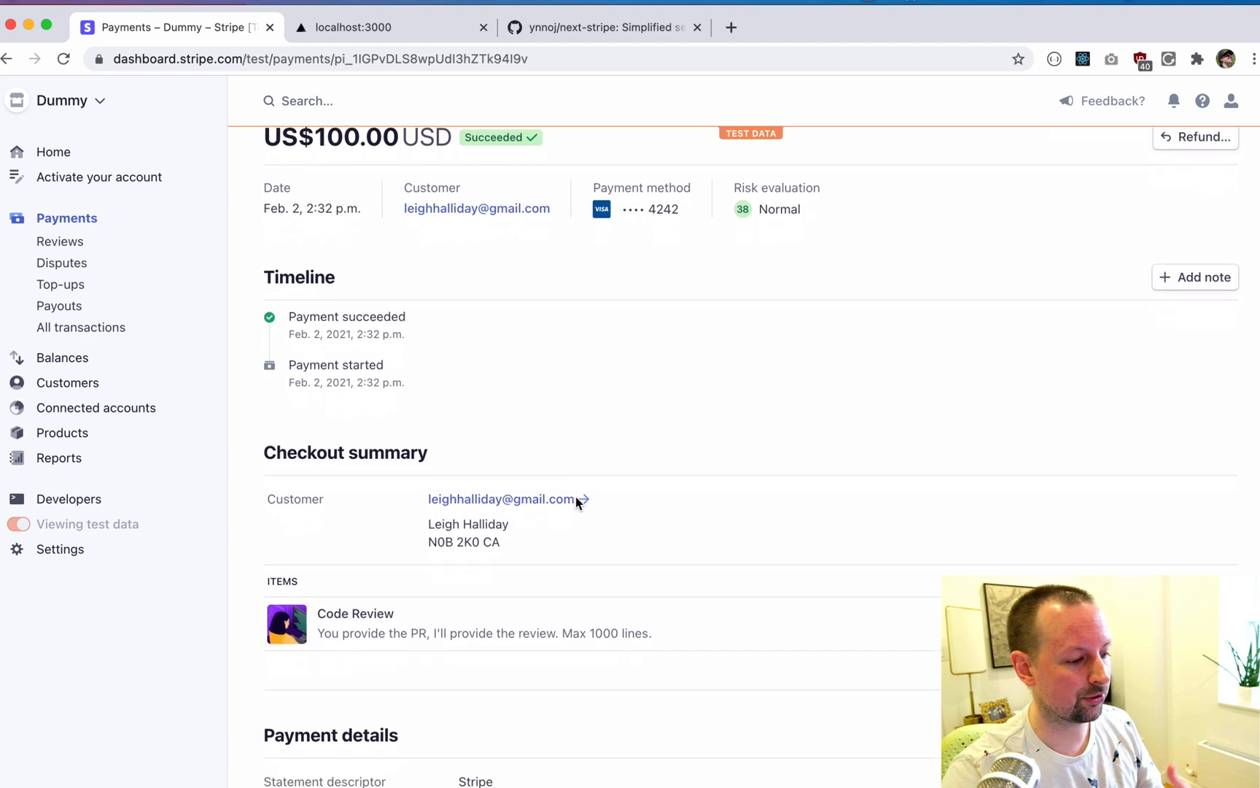
{"action": "scroll", "scroll_direction": "down", "scroll_amount": 3}
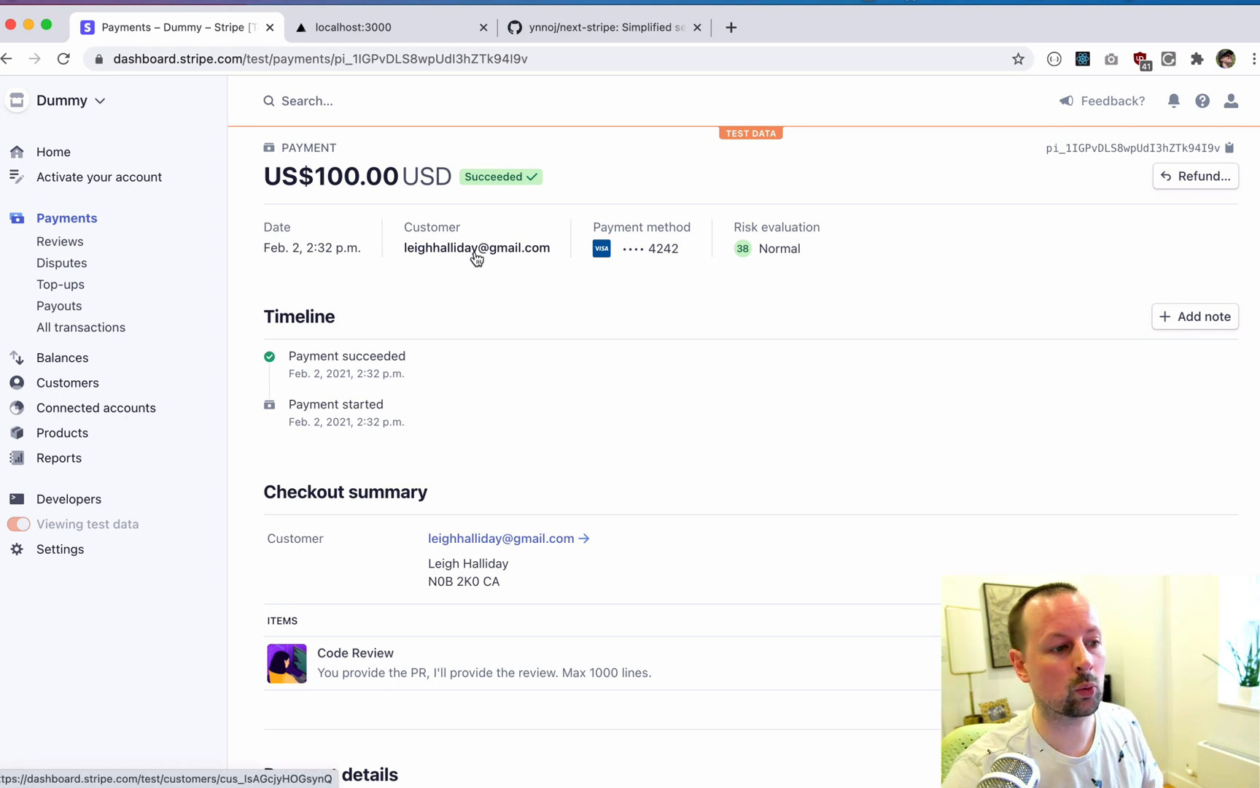
{"action": "left_click", "coordinate": [367, 26]}
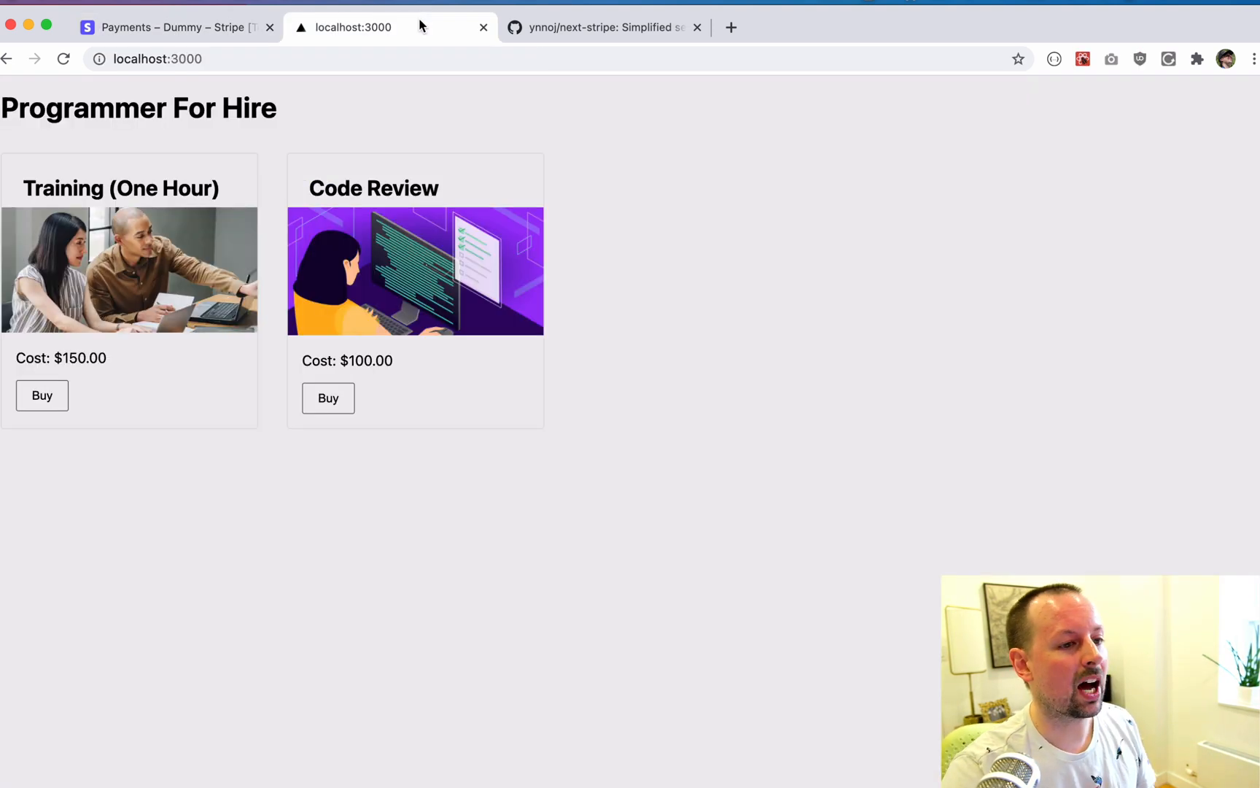
{"action": "mouse_move", "coordinate": [423, 337]}
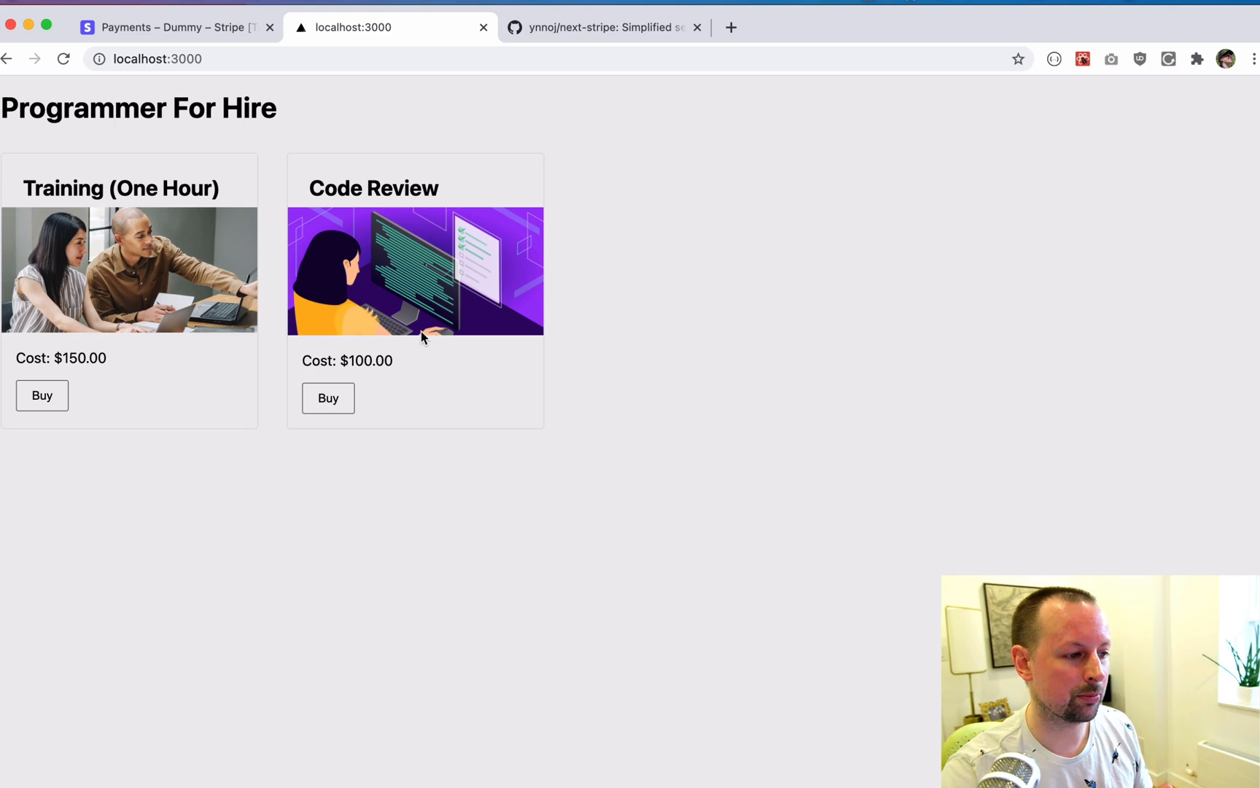
{"action": "mouse_move", "coordinate": [417, 271]}
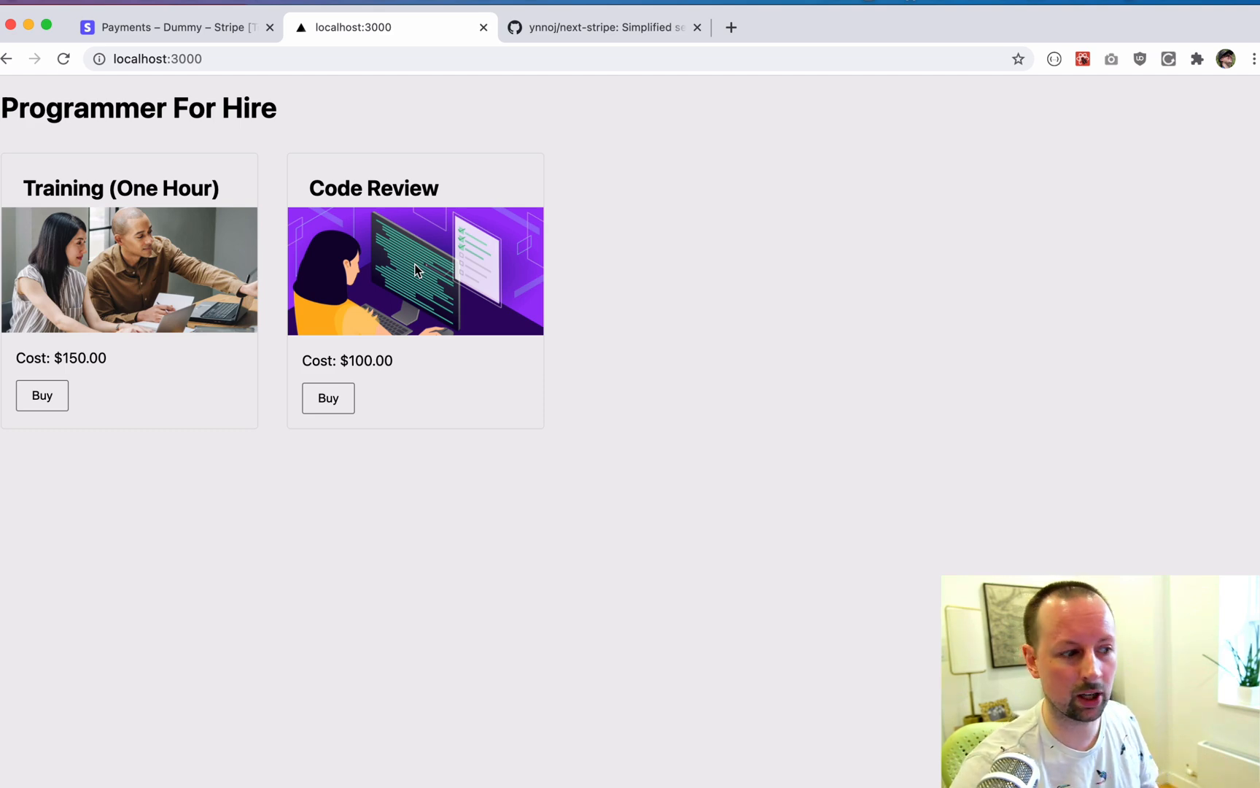
{"action": "mouse_move", "coordinate": [651, 379]}
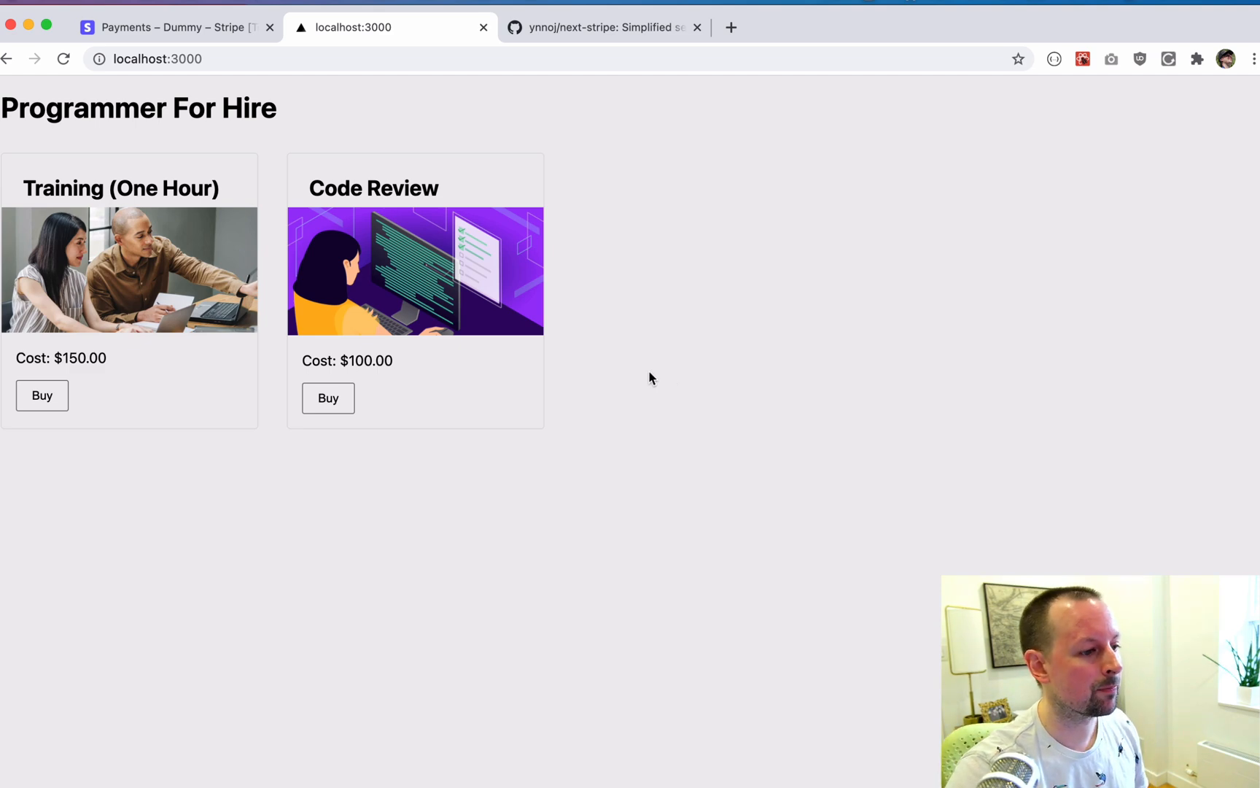
{"action": "mouse_move", "coordinate": [299, 122]}
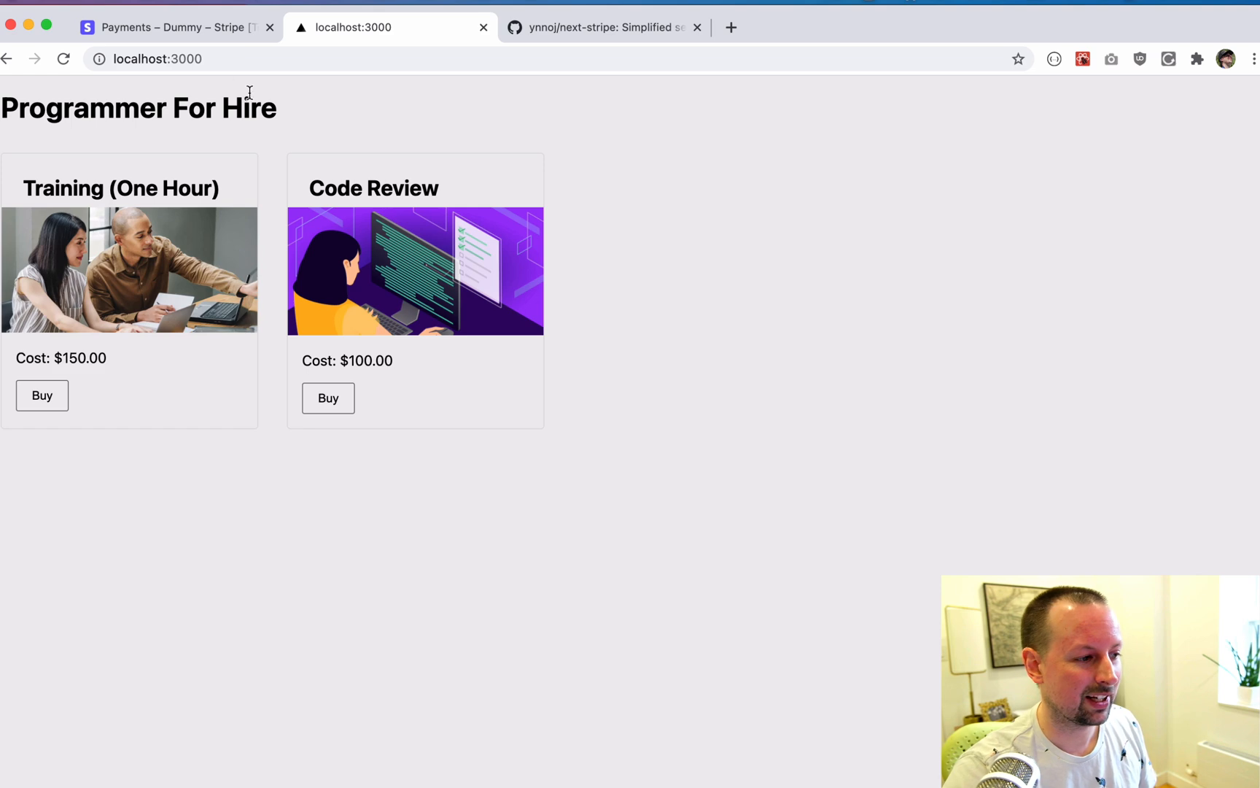
{"action": "mouse_move", "coordinate": [312, 117]}
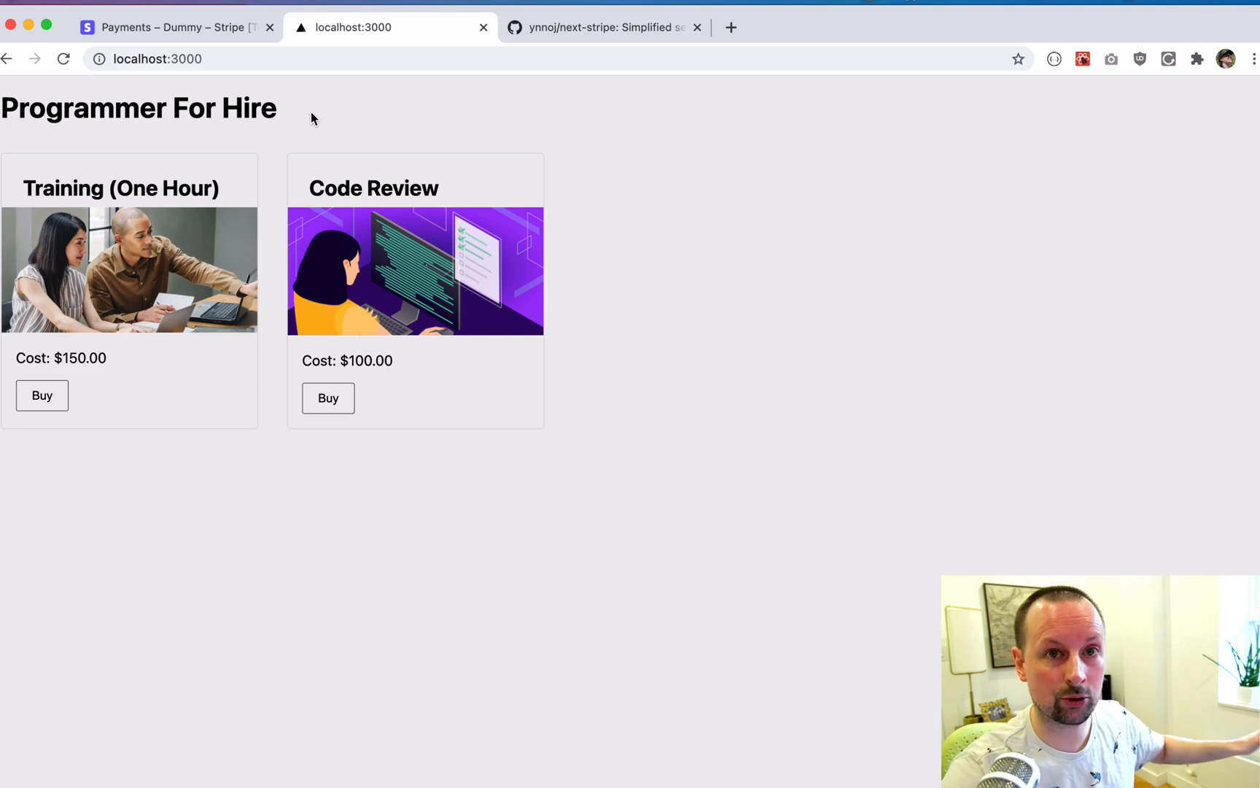
{"action": "mouse_move", "coordinate": [564, 315]}
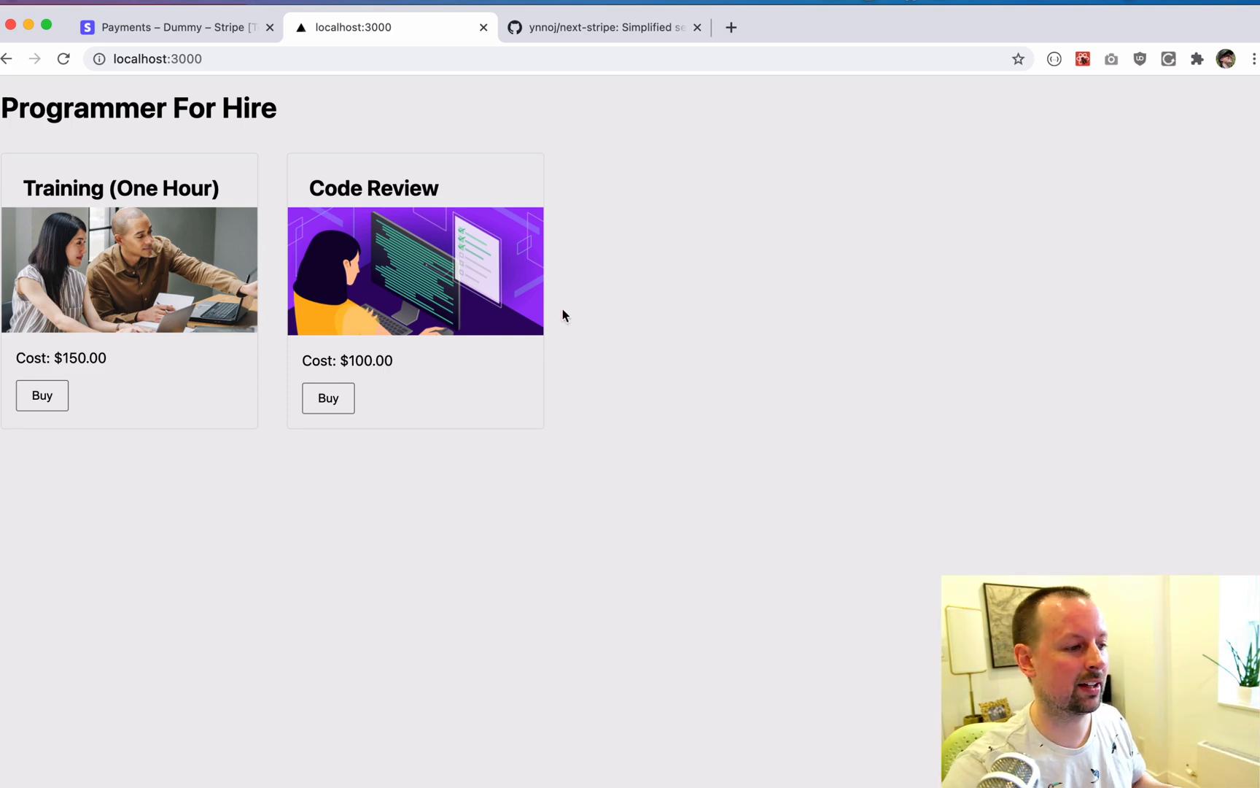
{"action": "mouse_move", "coordinate": [527, 361]}
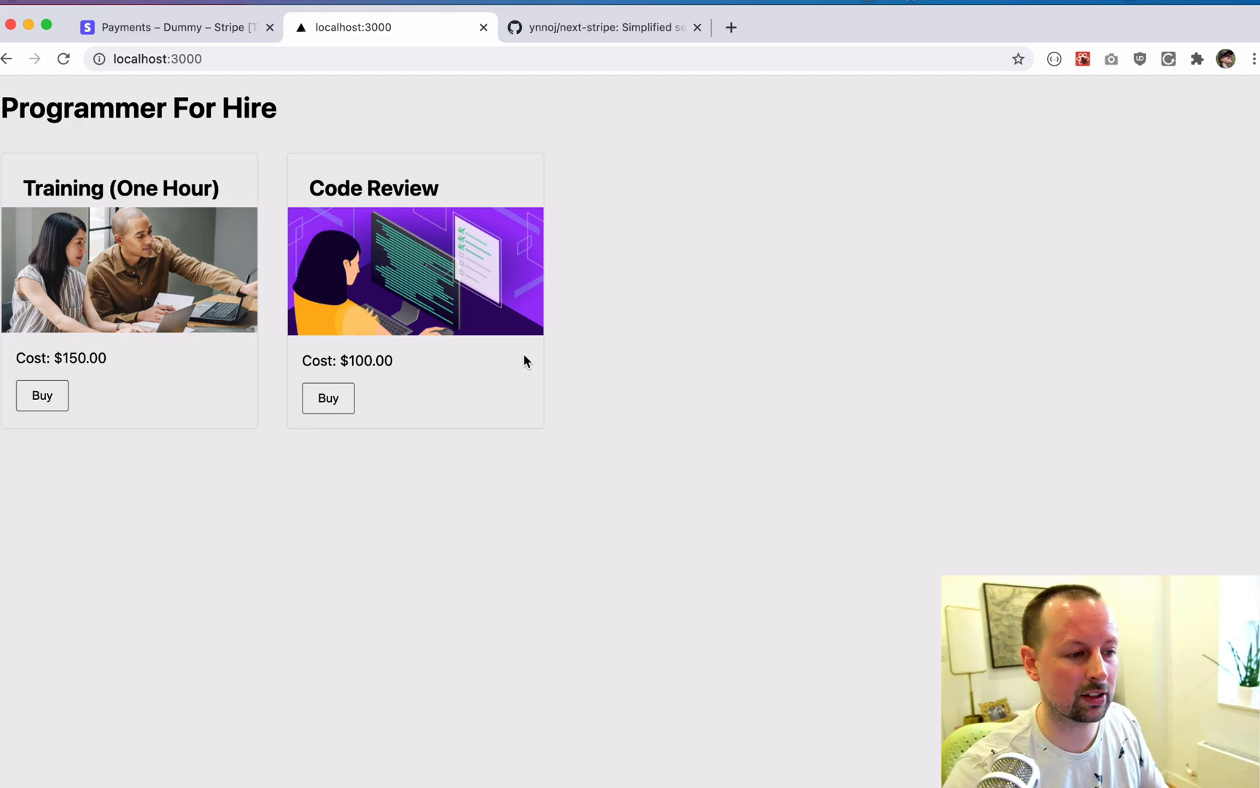
{"action": "mouse_move", "coordinate": [674, 487]}
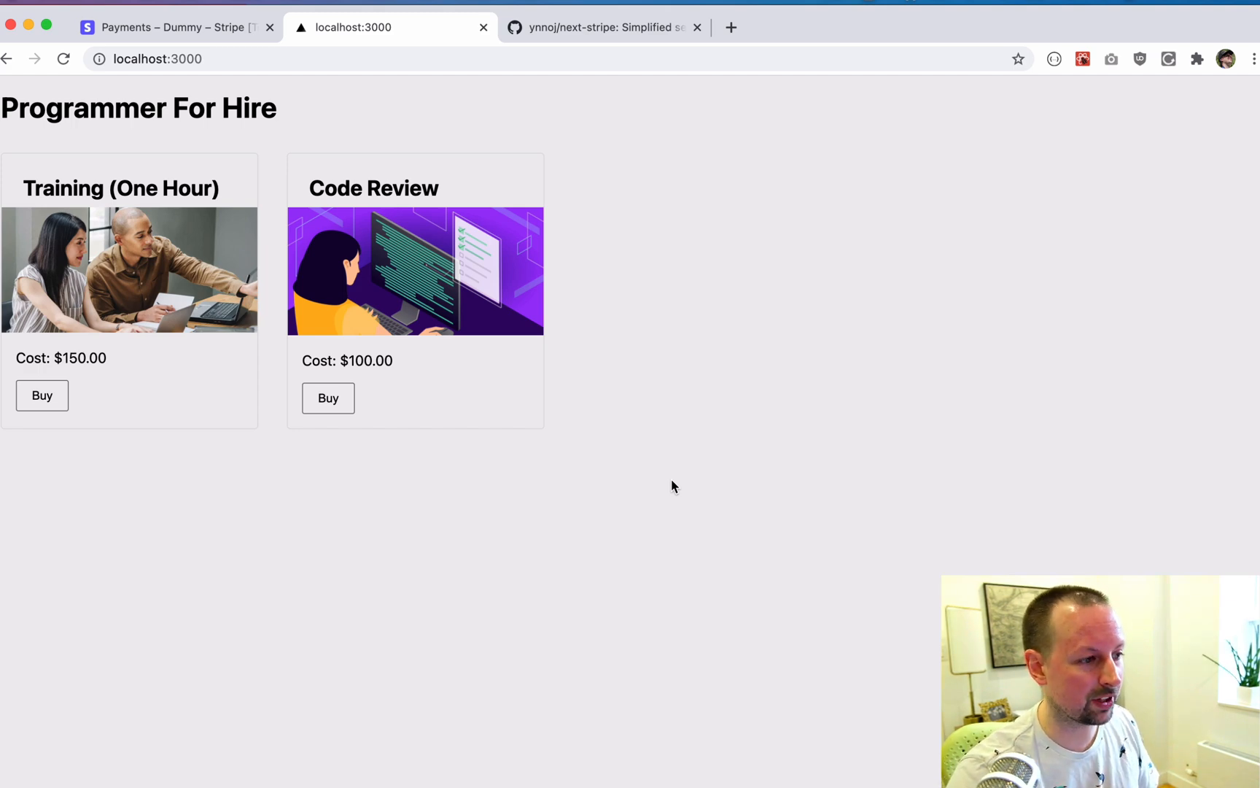
{"action": "mouse_move", "coordinate": [601, 519]}
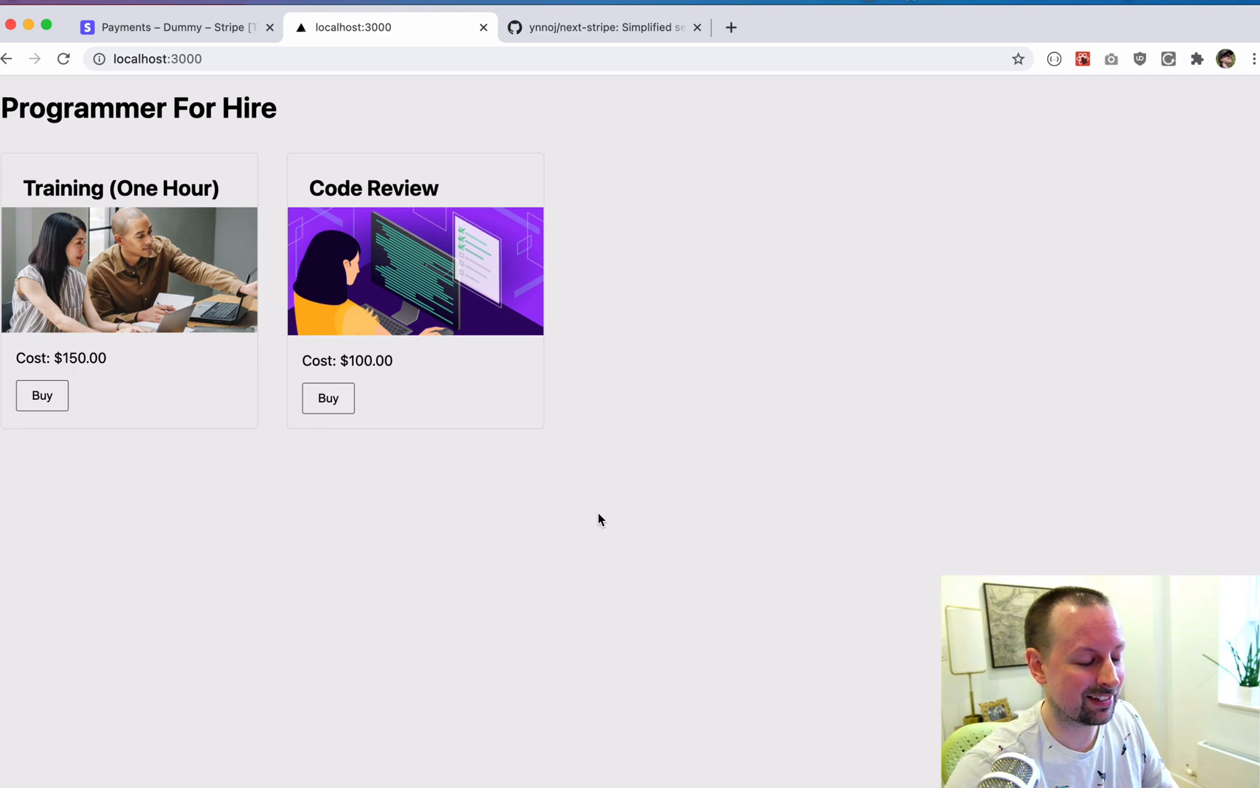
{"action": "mouse_move", "coordinate": [641, 543]}
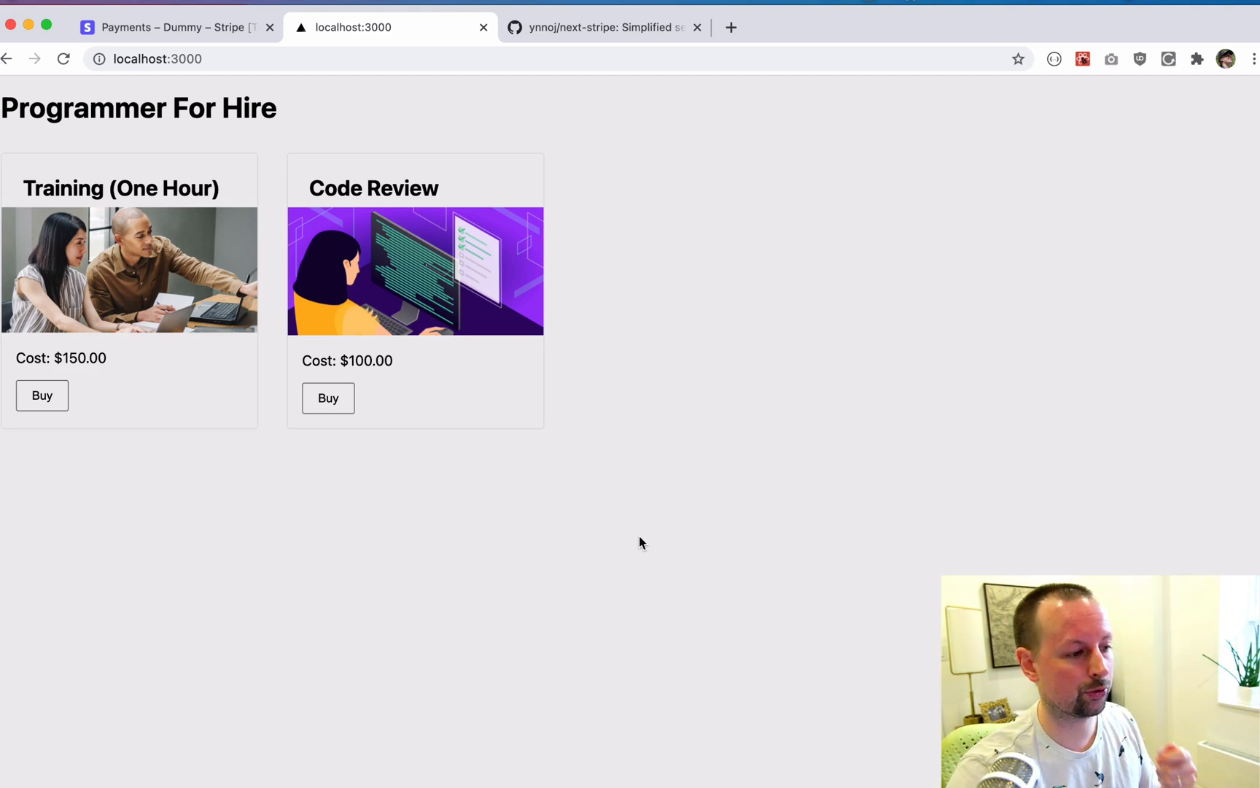
{"action": "mouse_move", "coordinate": [292, 378]}
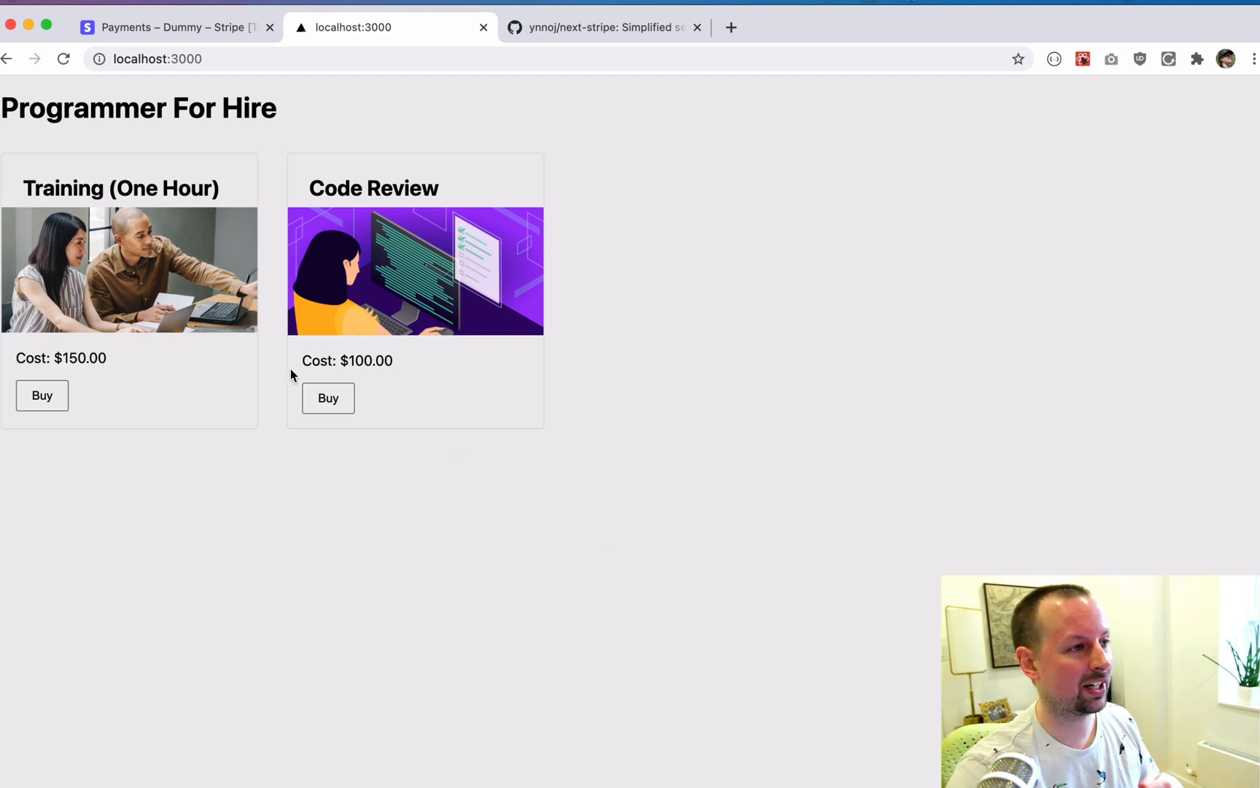
{"action": "mouse_move", "coordinate": [348, 418]}
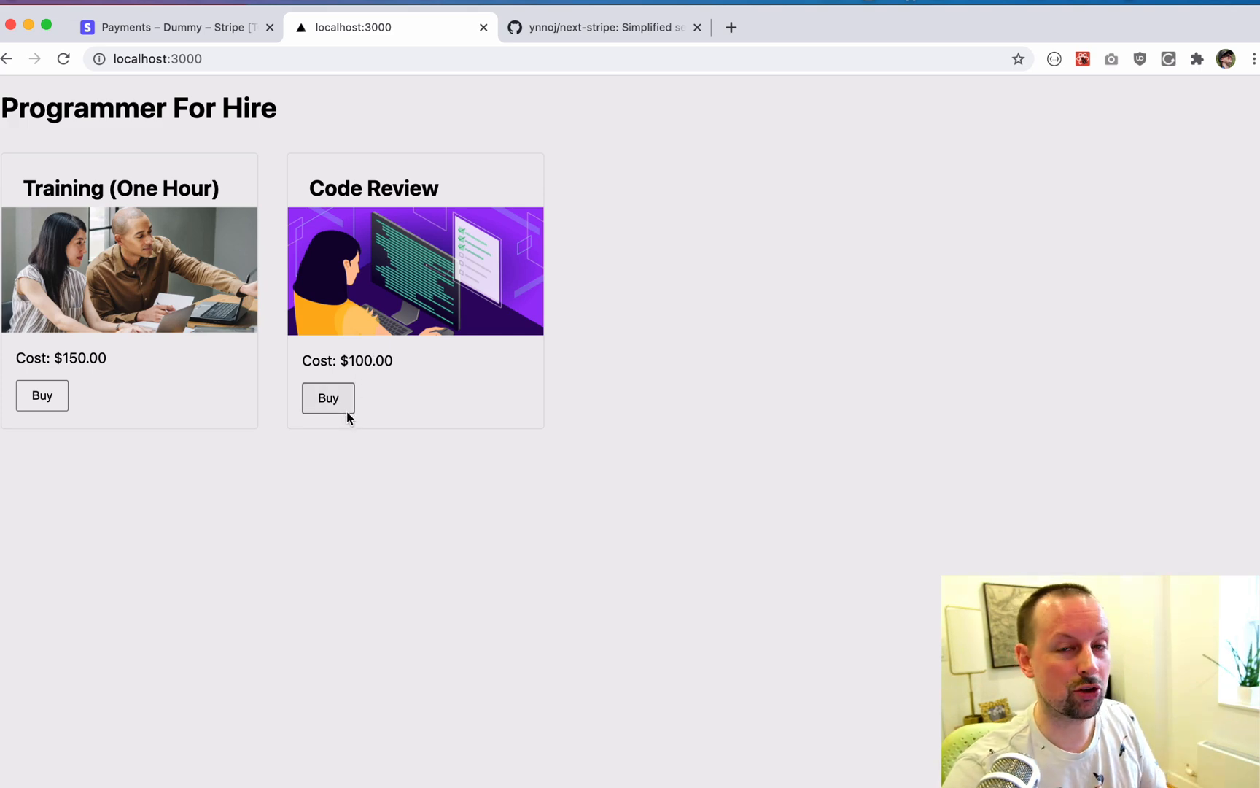
{"action": "mouse_move", "coordinate": [618, 458]}
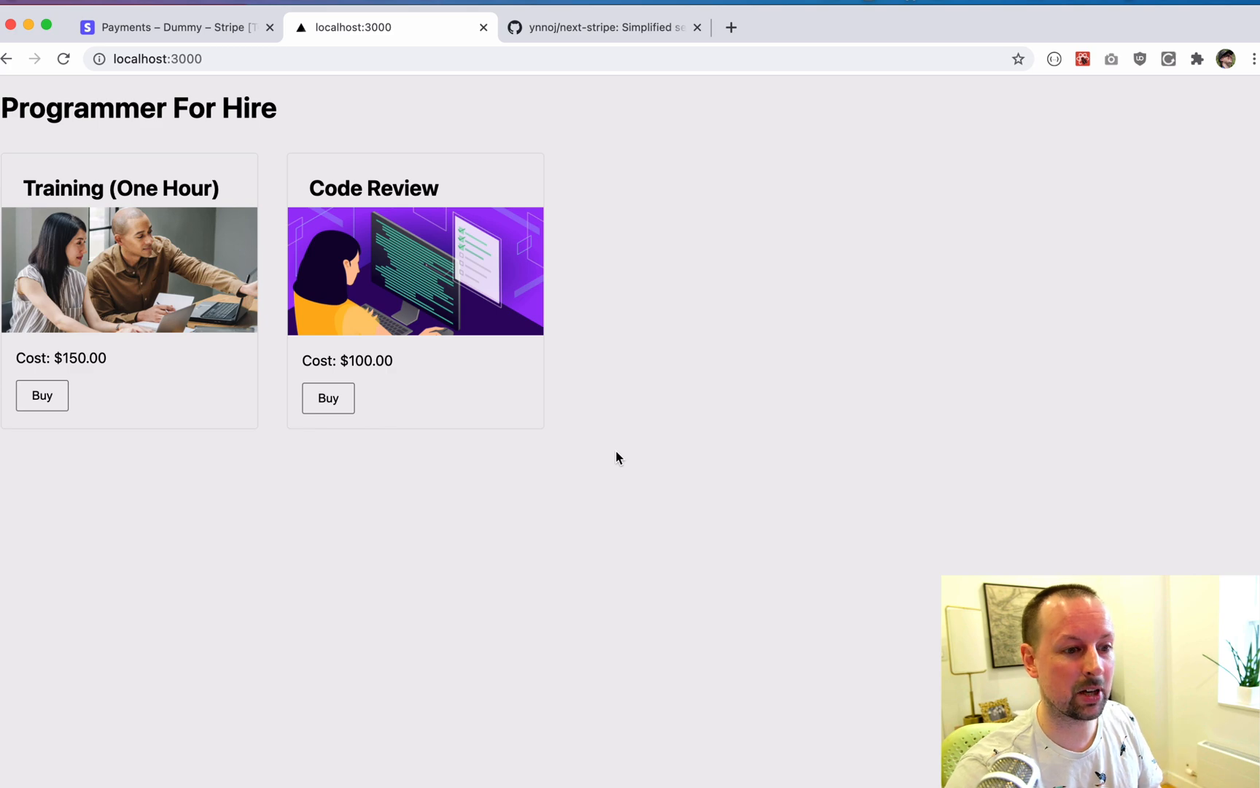
{"action": "mouse_move", "coordinate": [635, 462]}
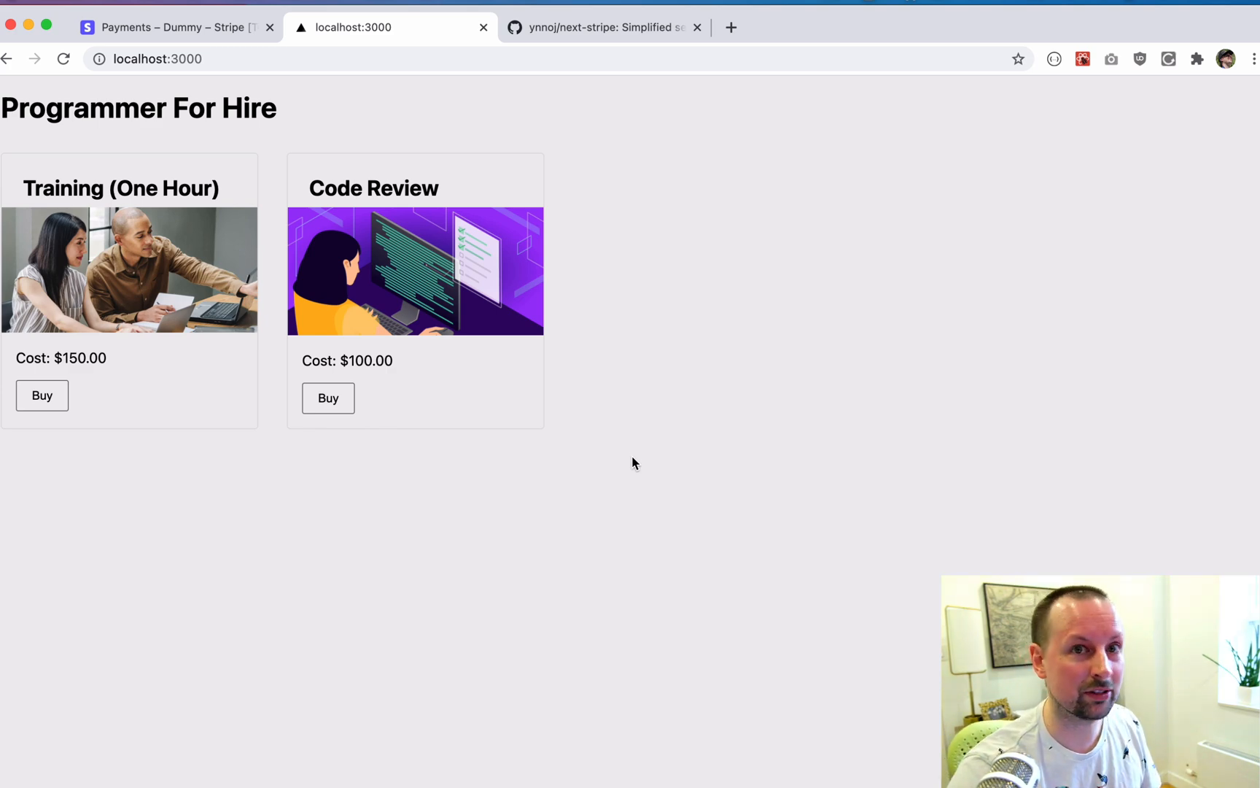